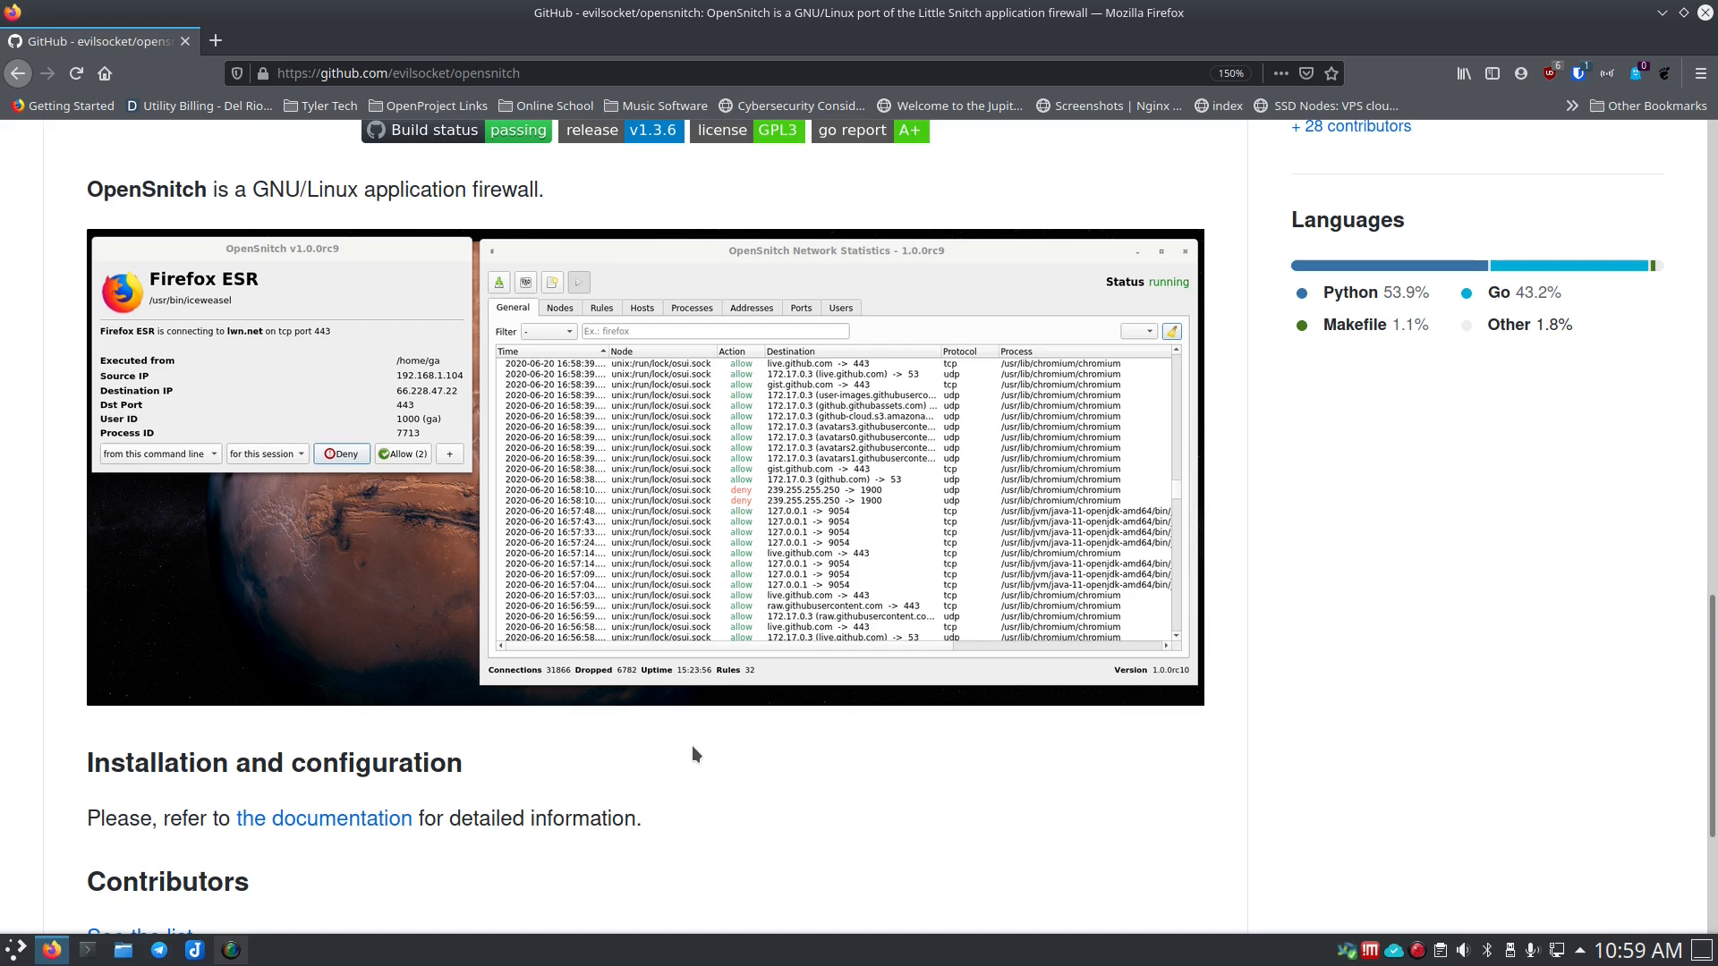
mouse_move(277, 394)
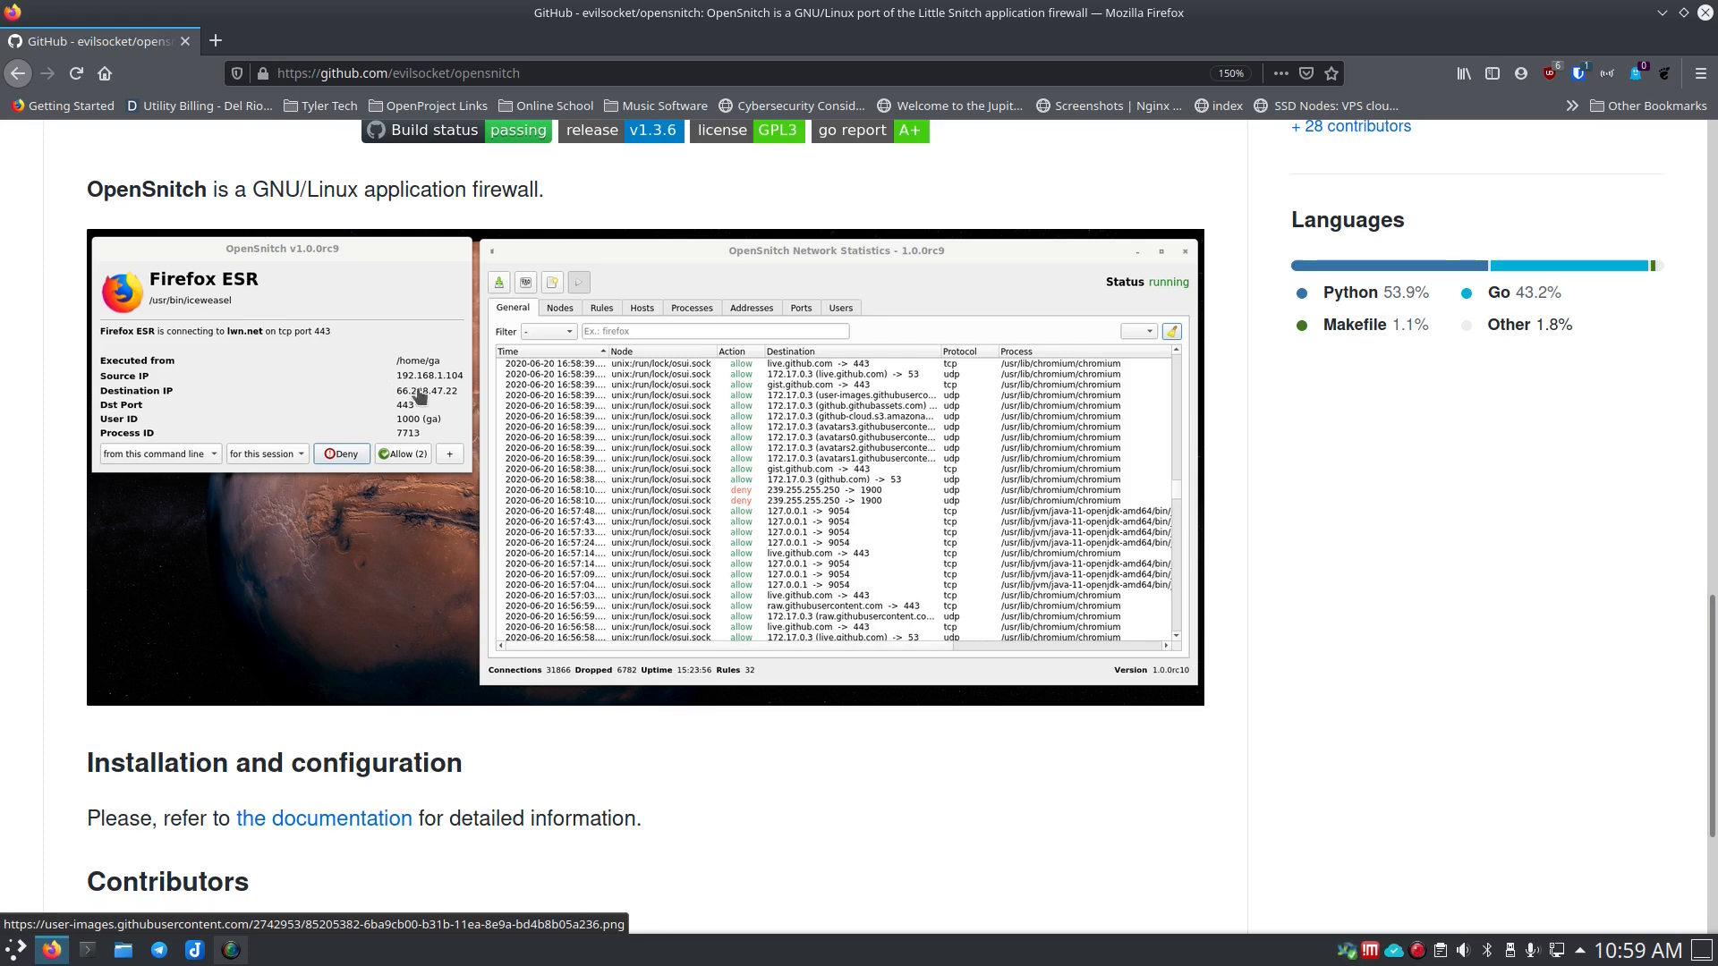
mouse_move(365, 414)
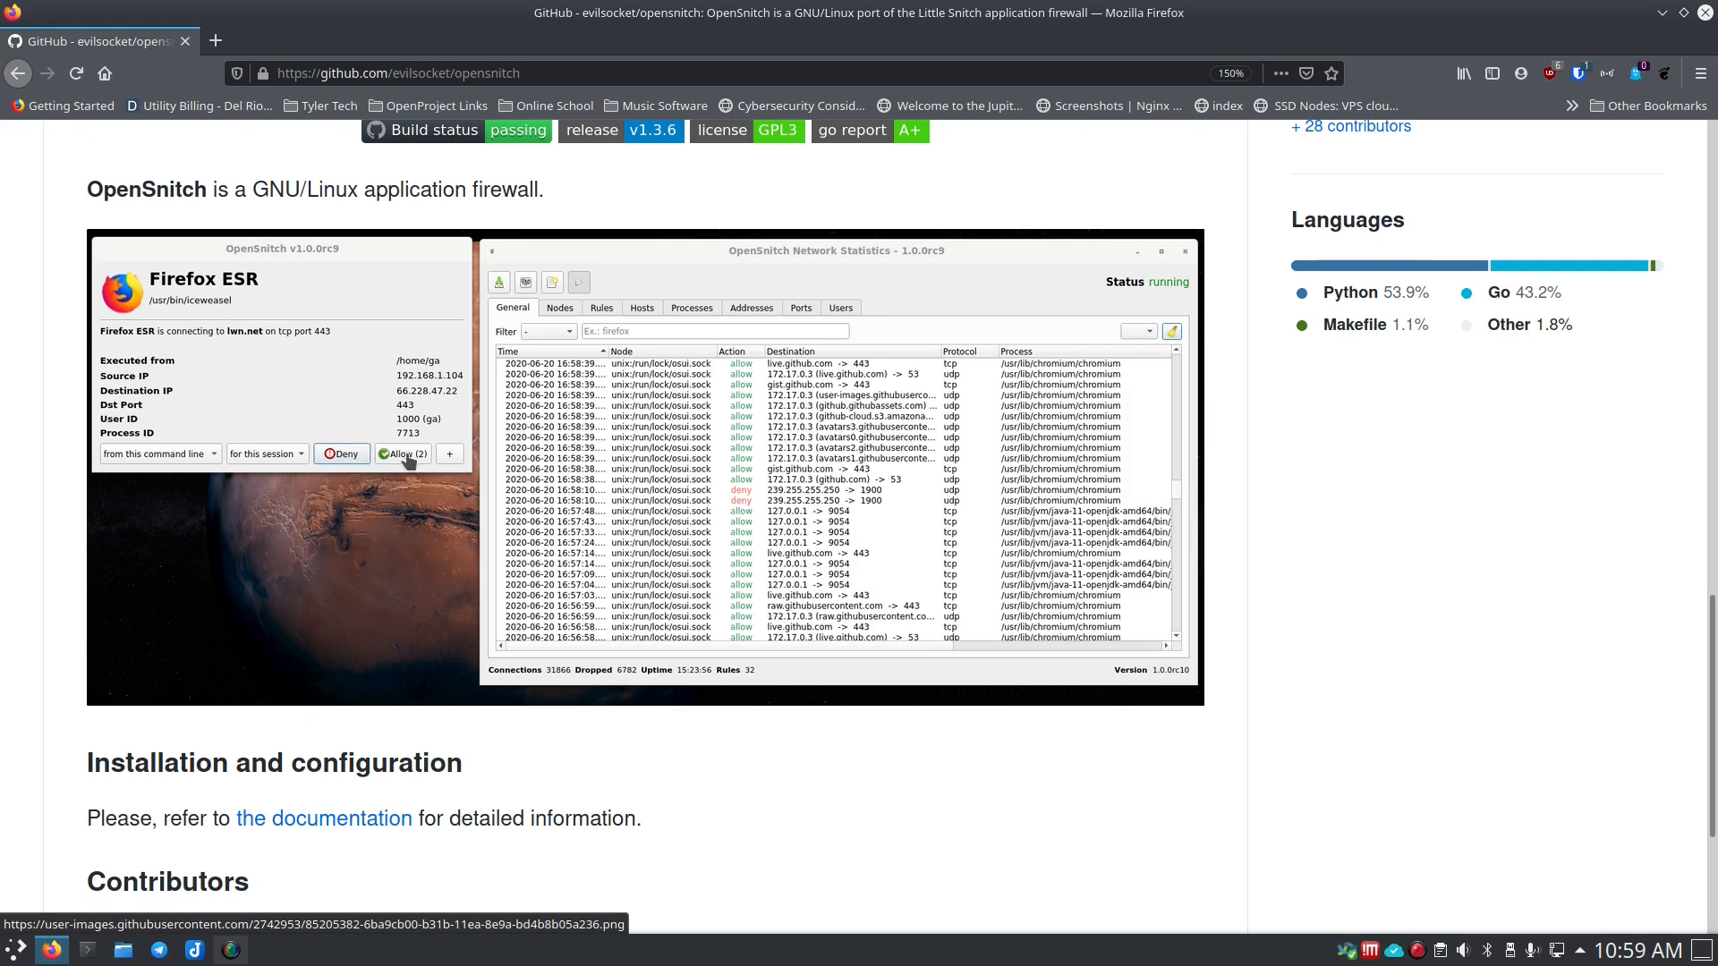
mouse_move(402, 413)
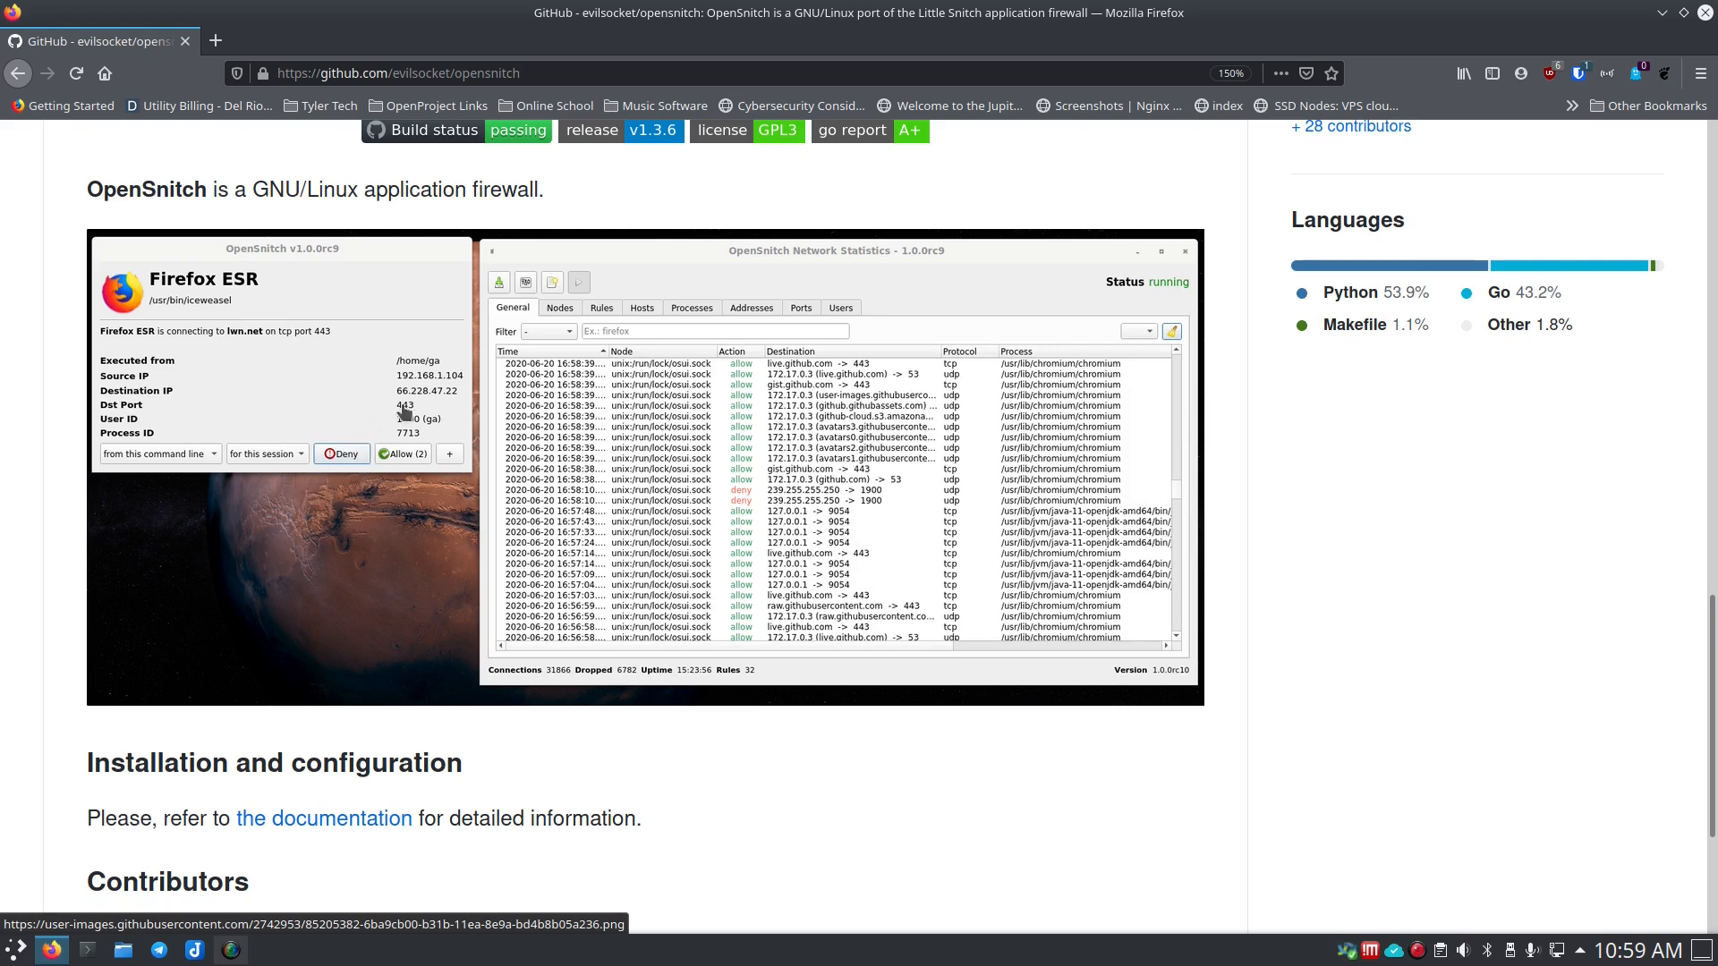
mouse_move(651, 397)
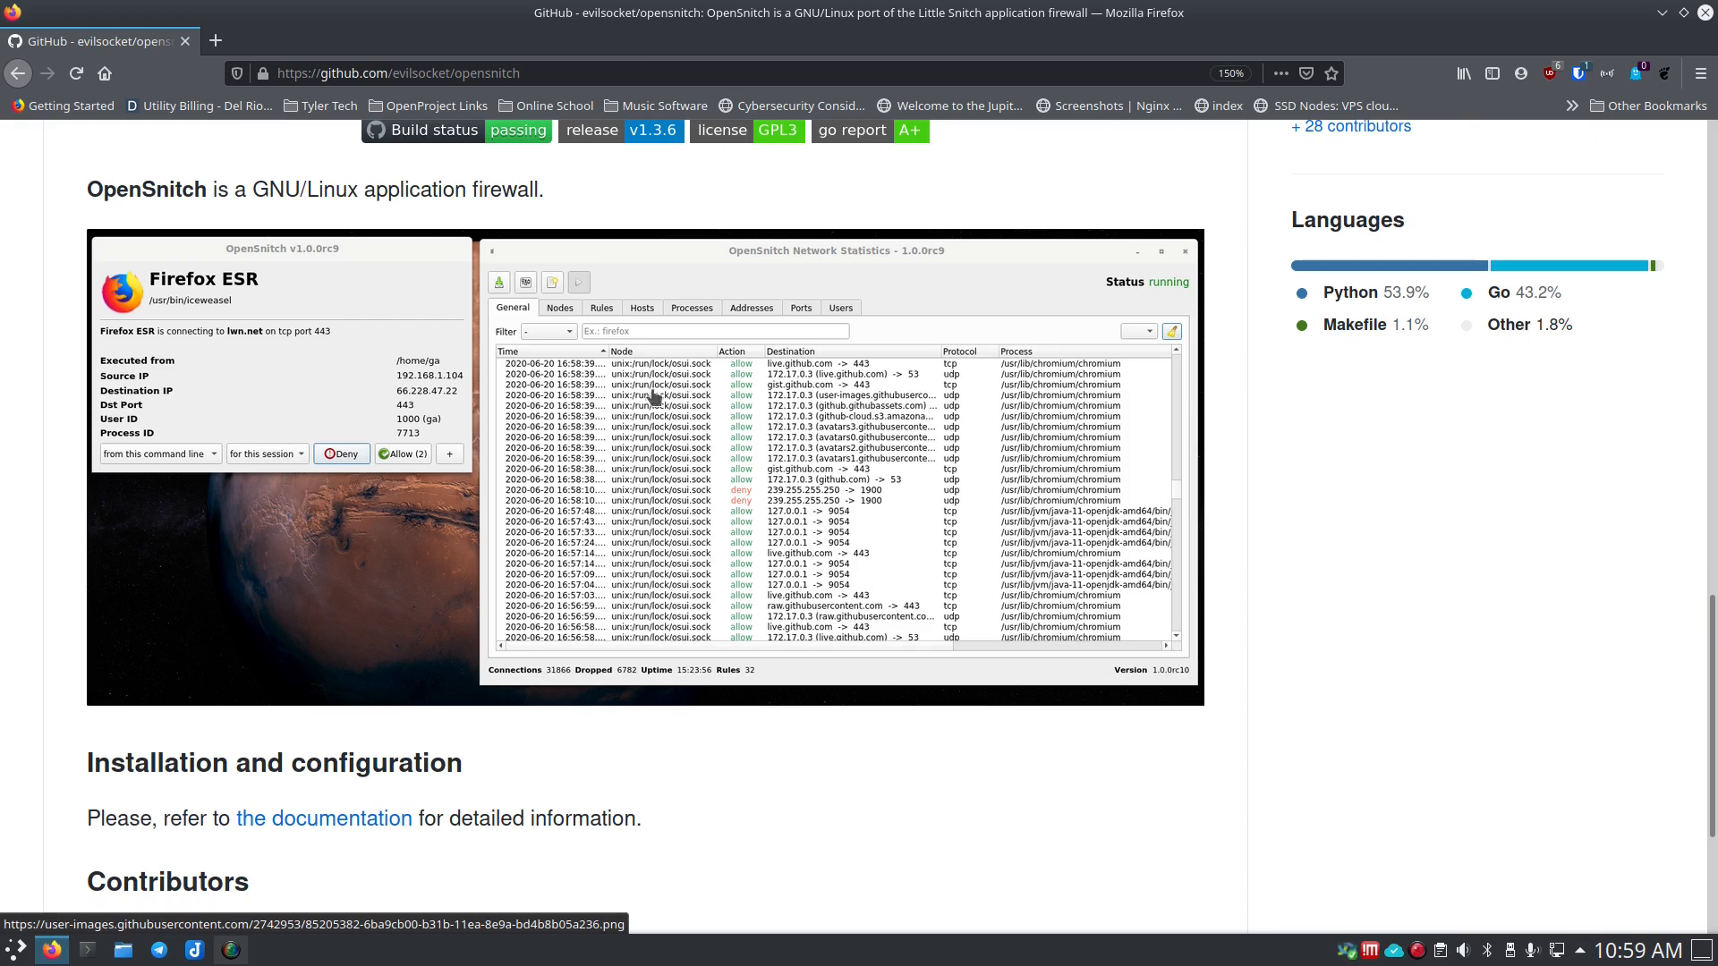
mouse_move(667, 472)
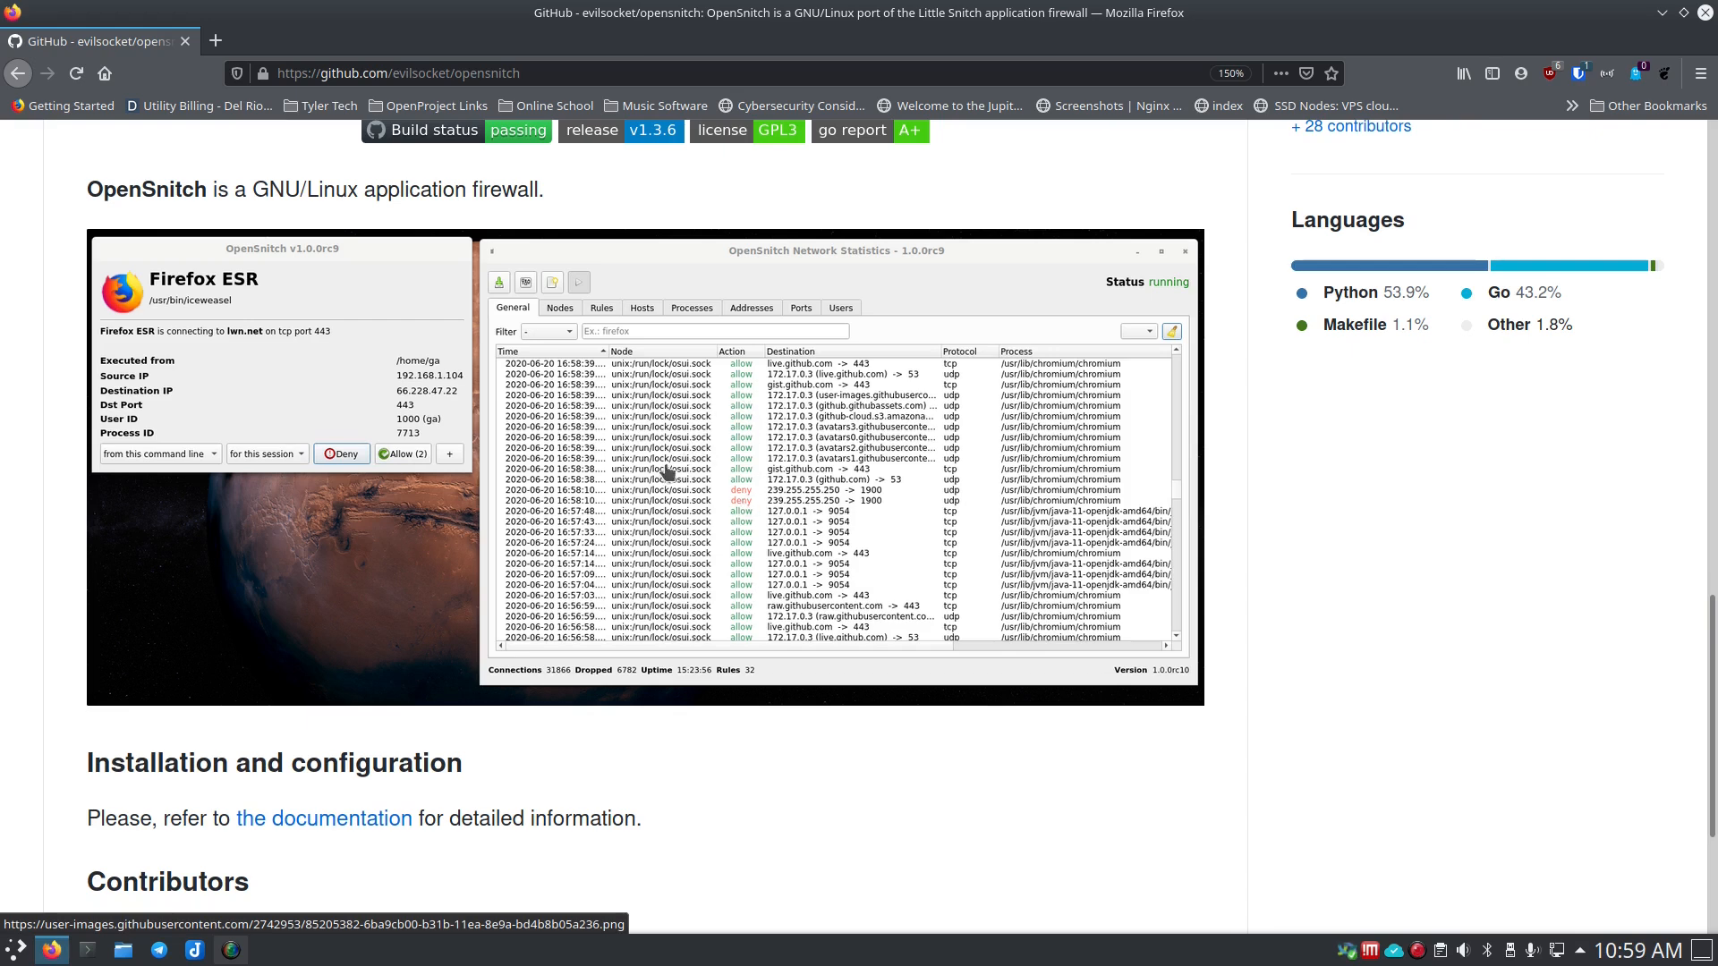
mouse_move(768, 439)
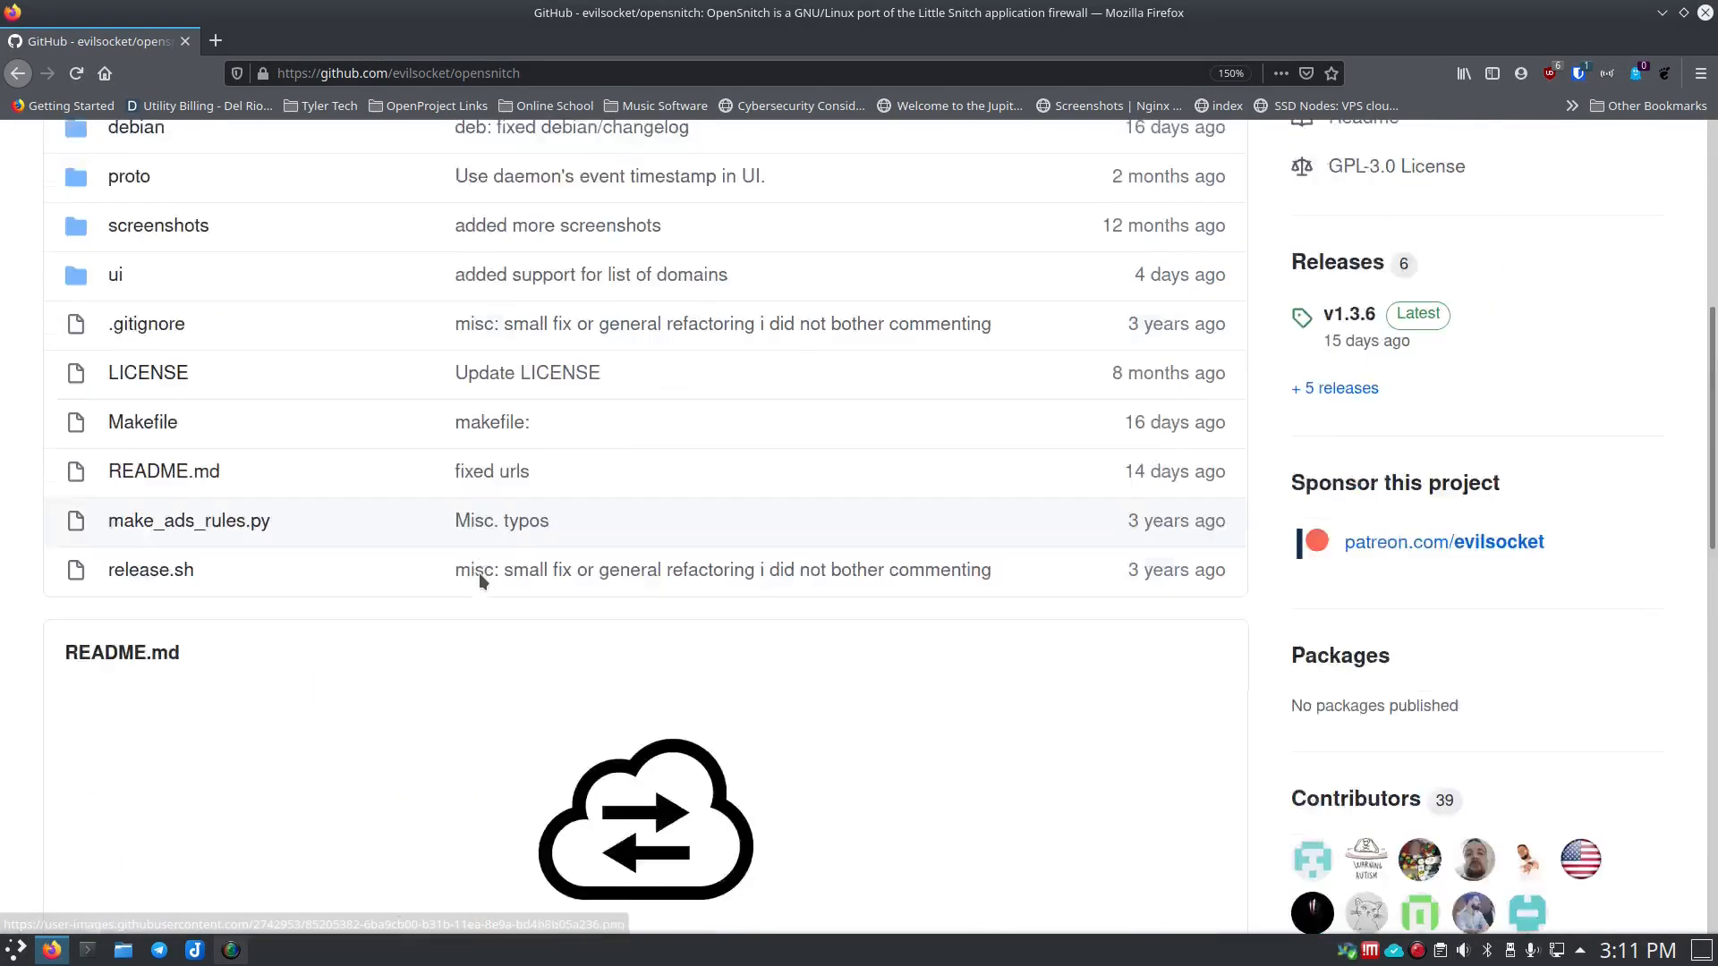
Step: Open 'the documentation' wiki link from the Installation section in a new tab
scroll(down, 3)
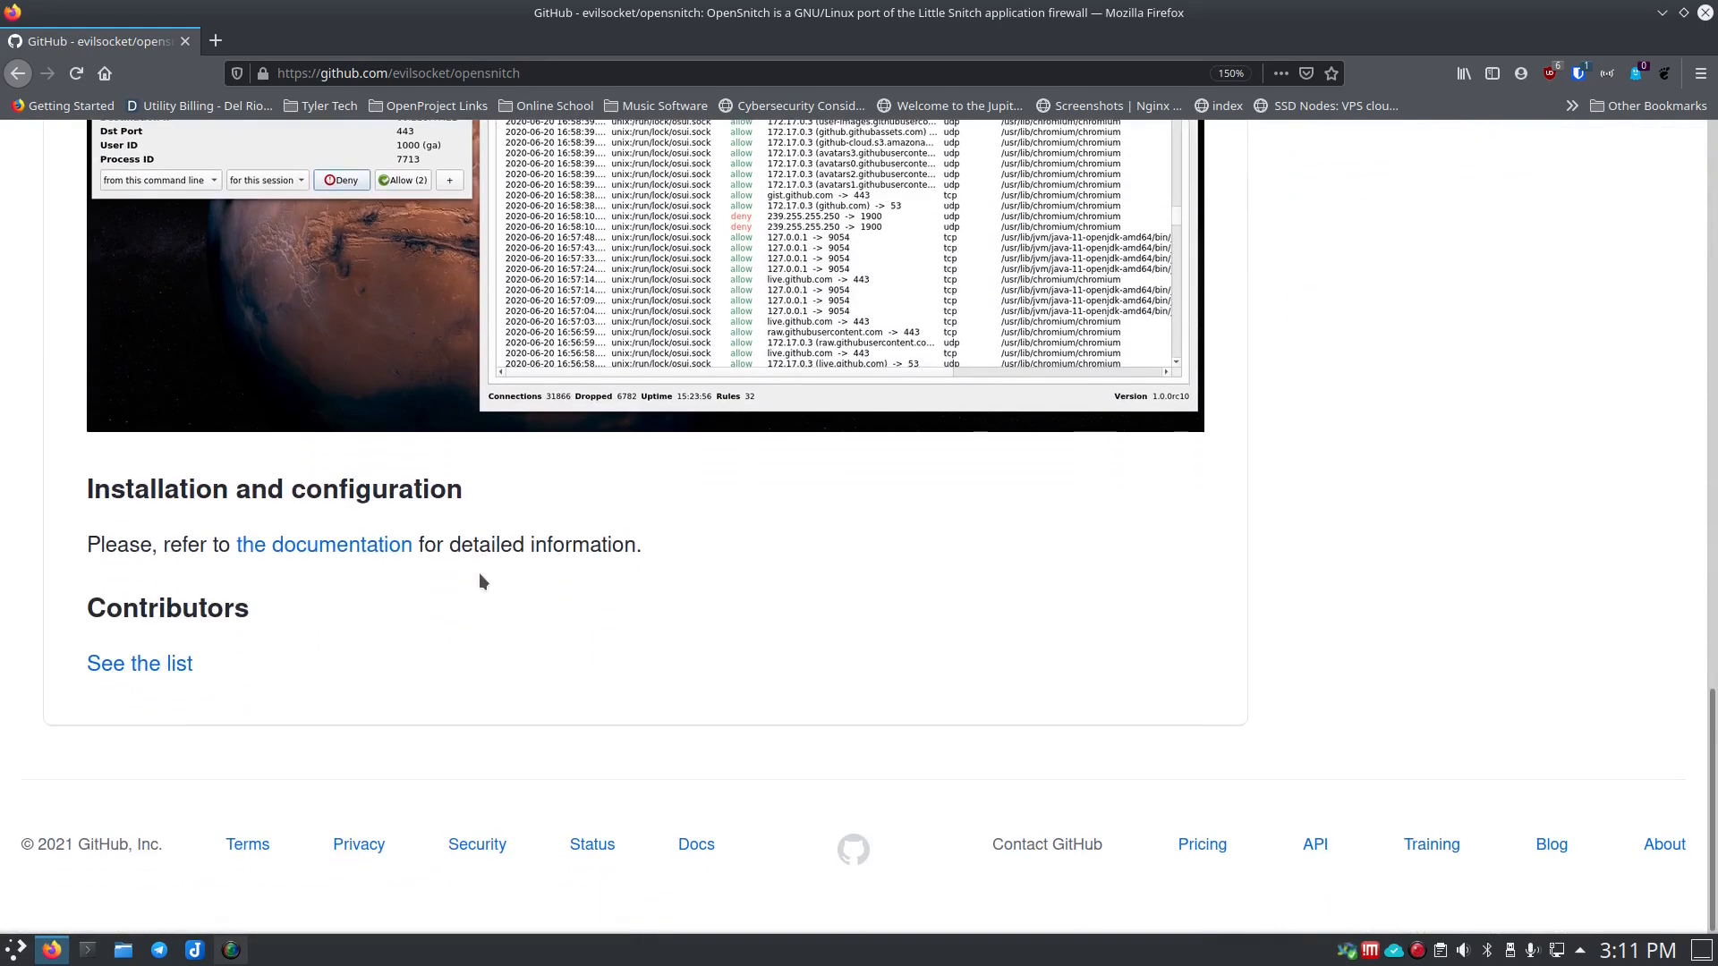
mouse_move(324, 544)
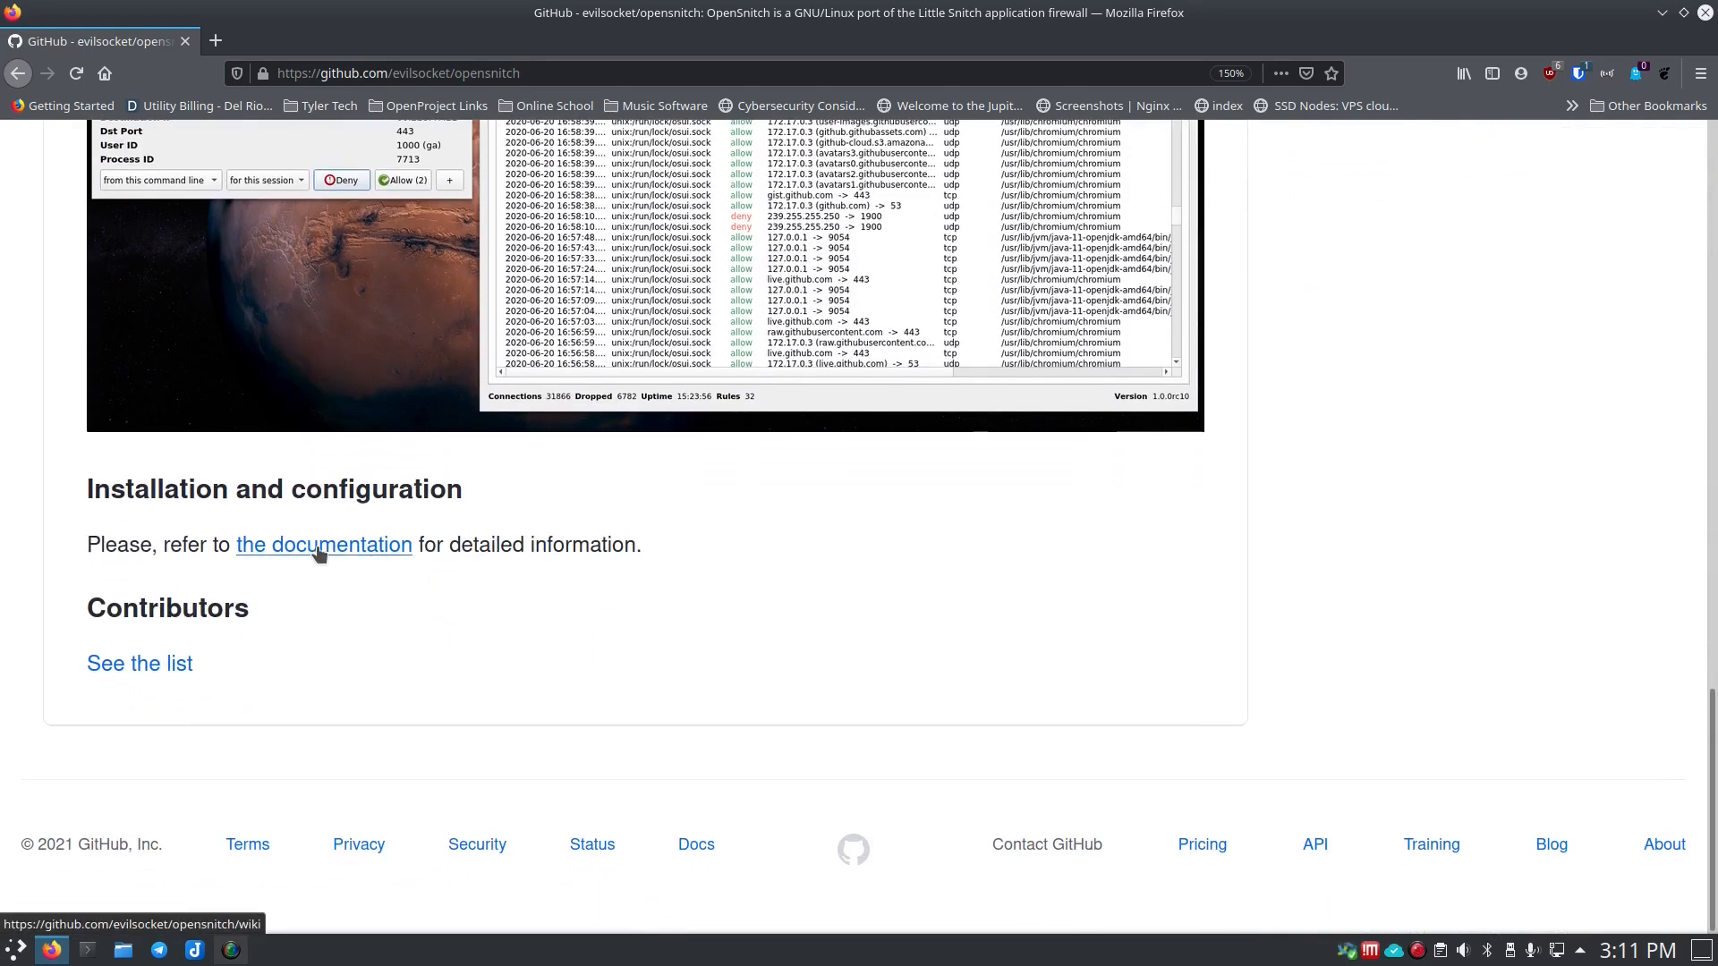
right_click(324, 544)
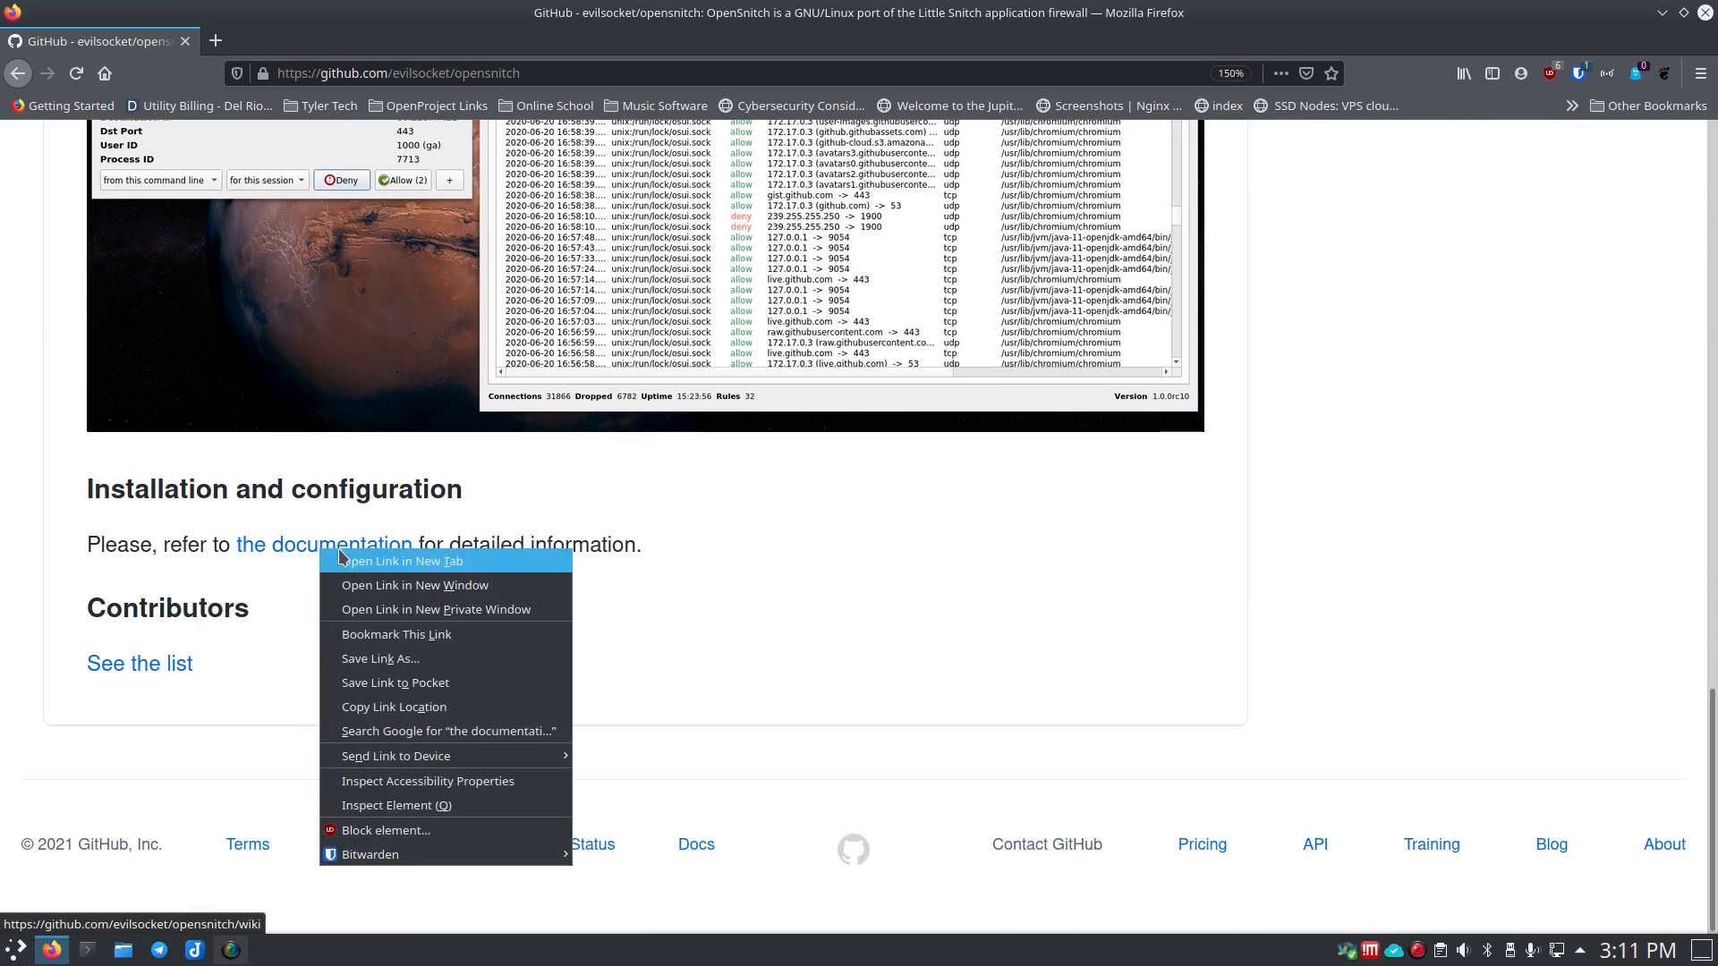
click(403, 560)
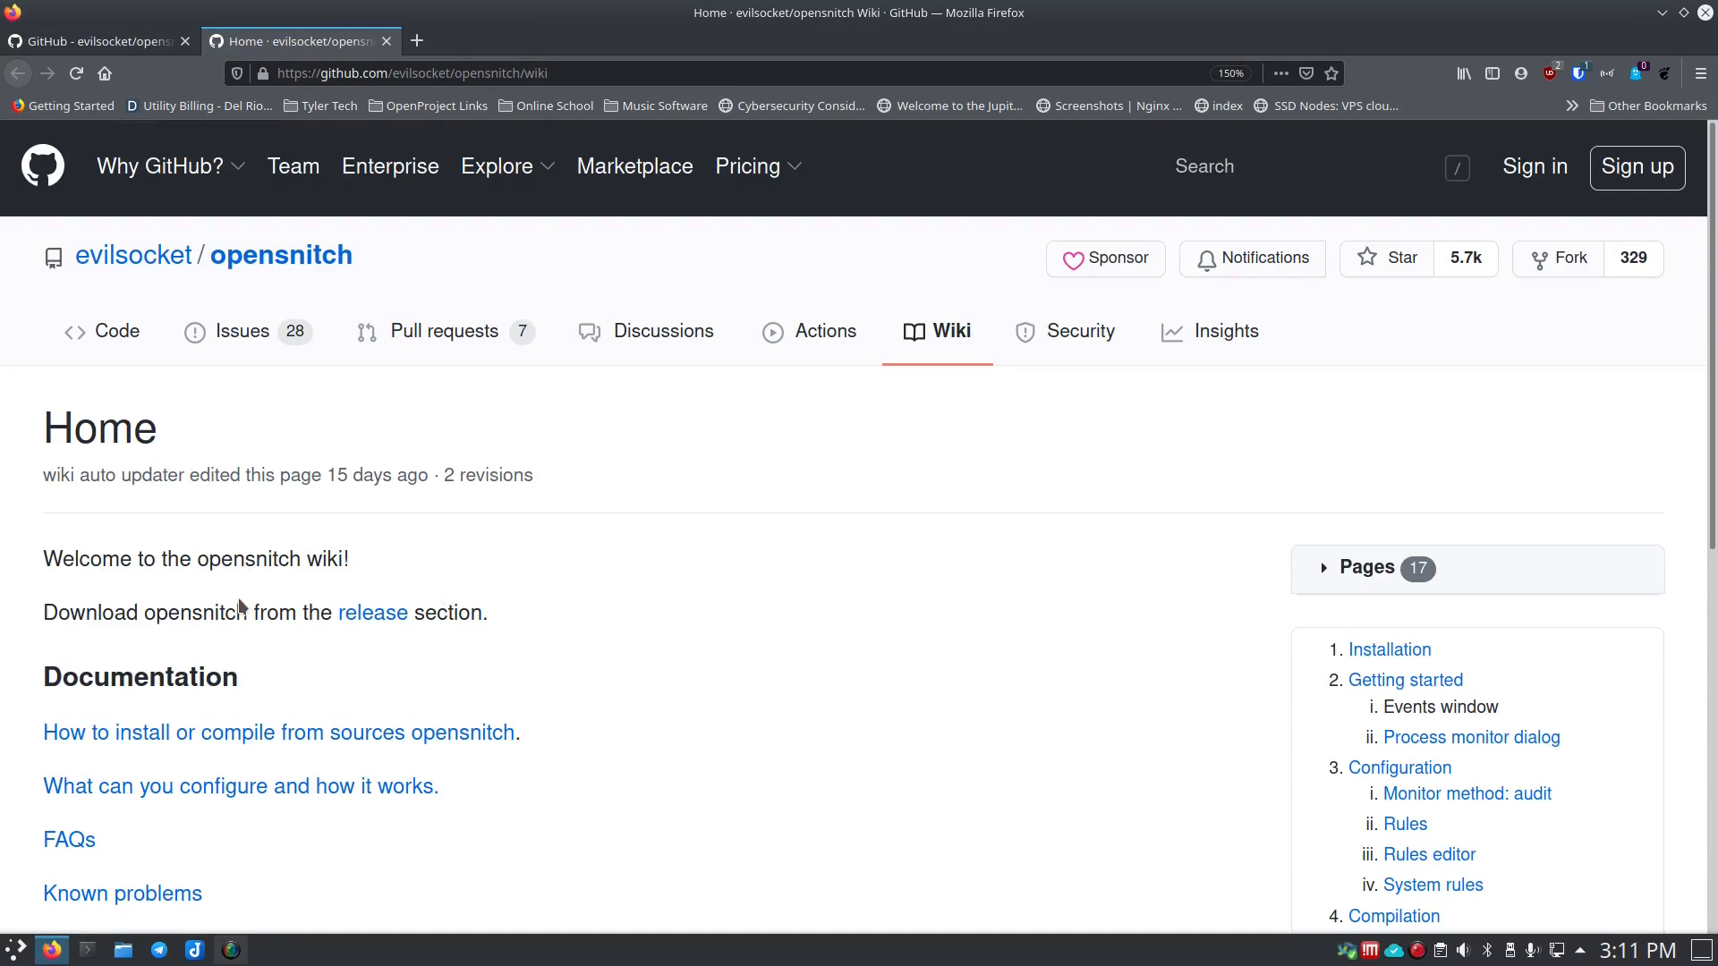
scroll(down, 3)
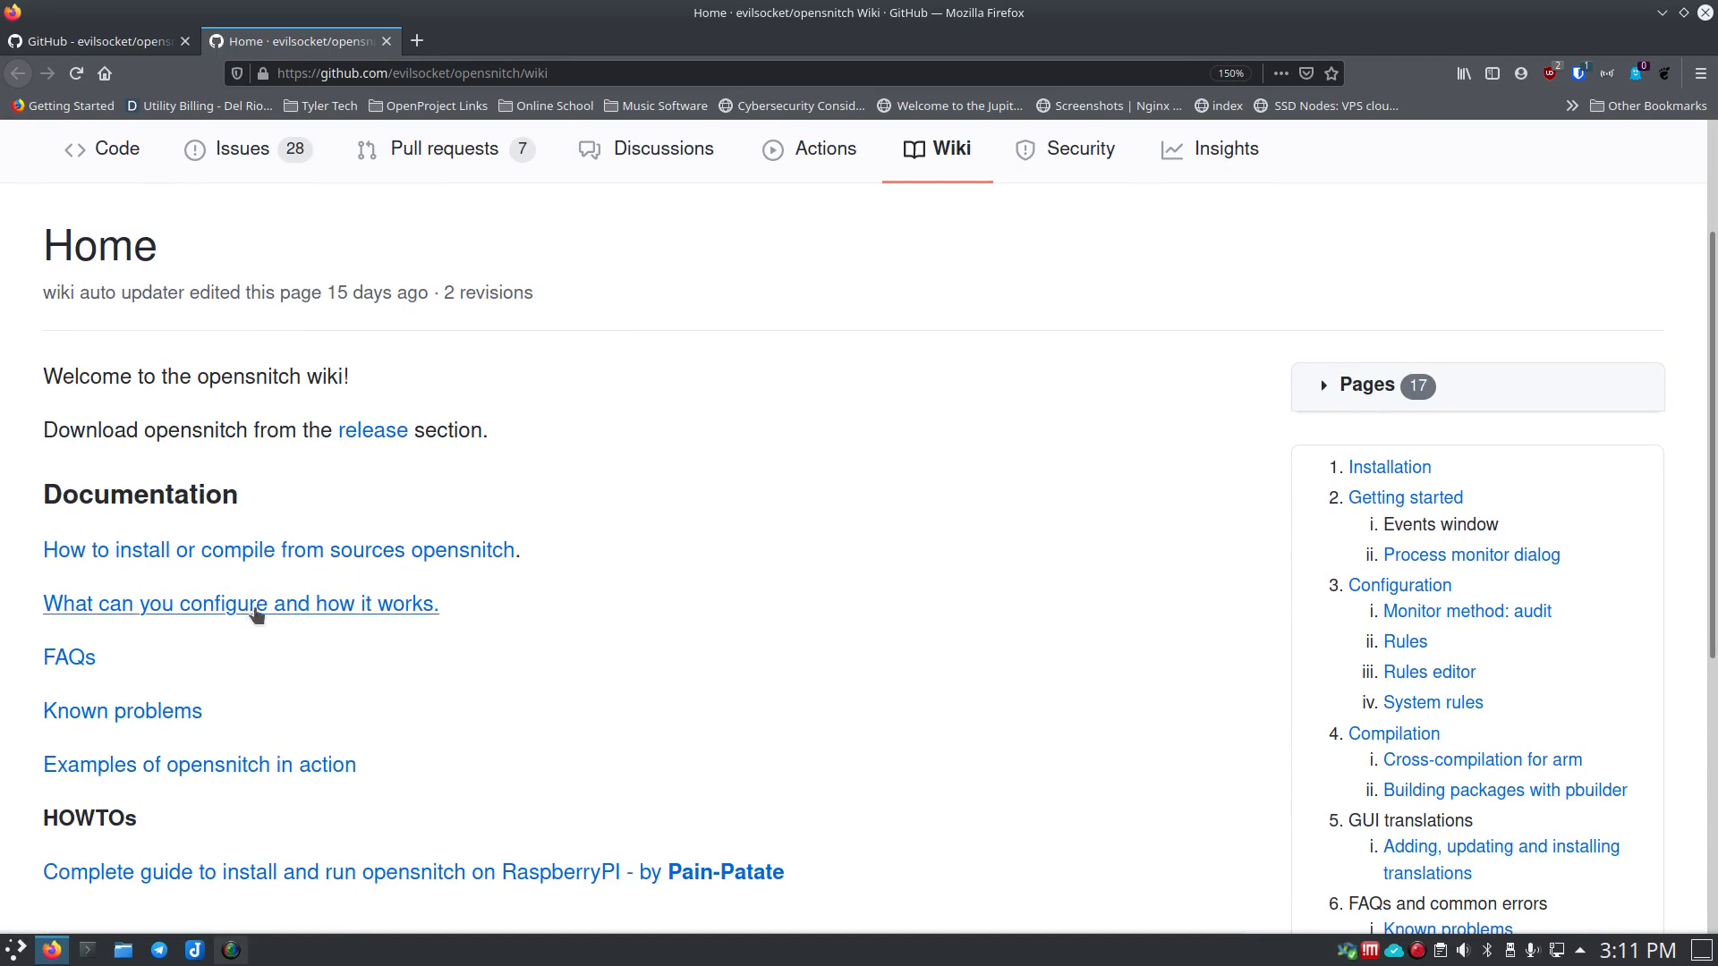
scroll(down, 3)
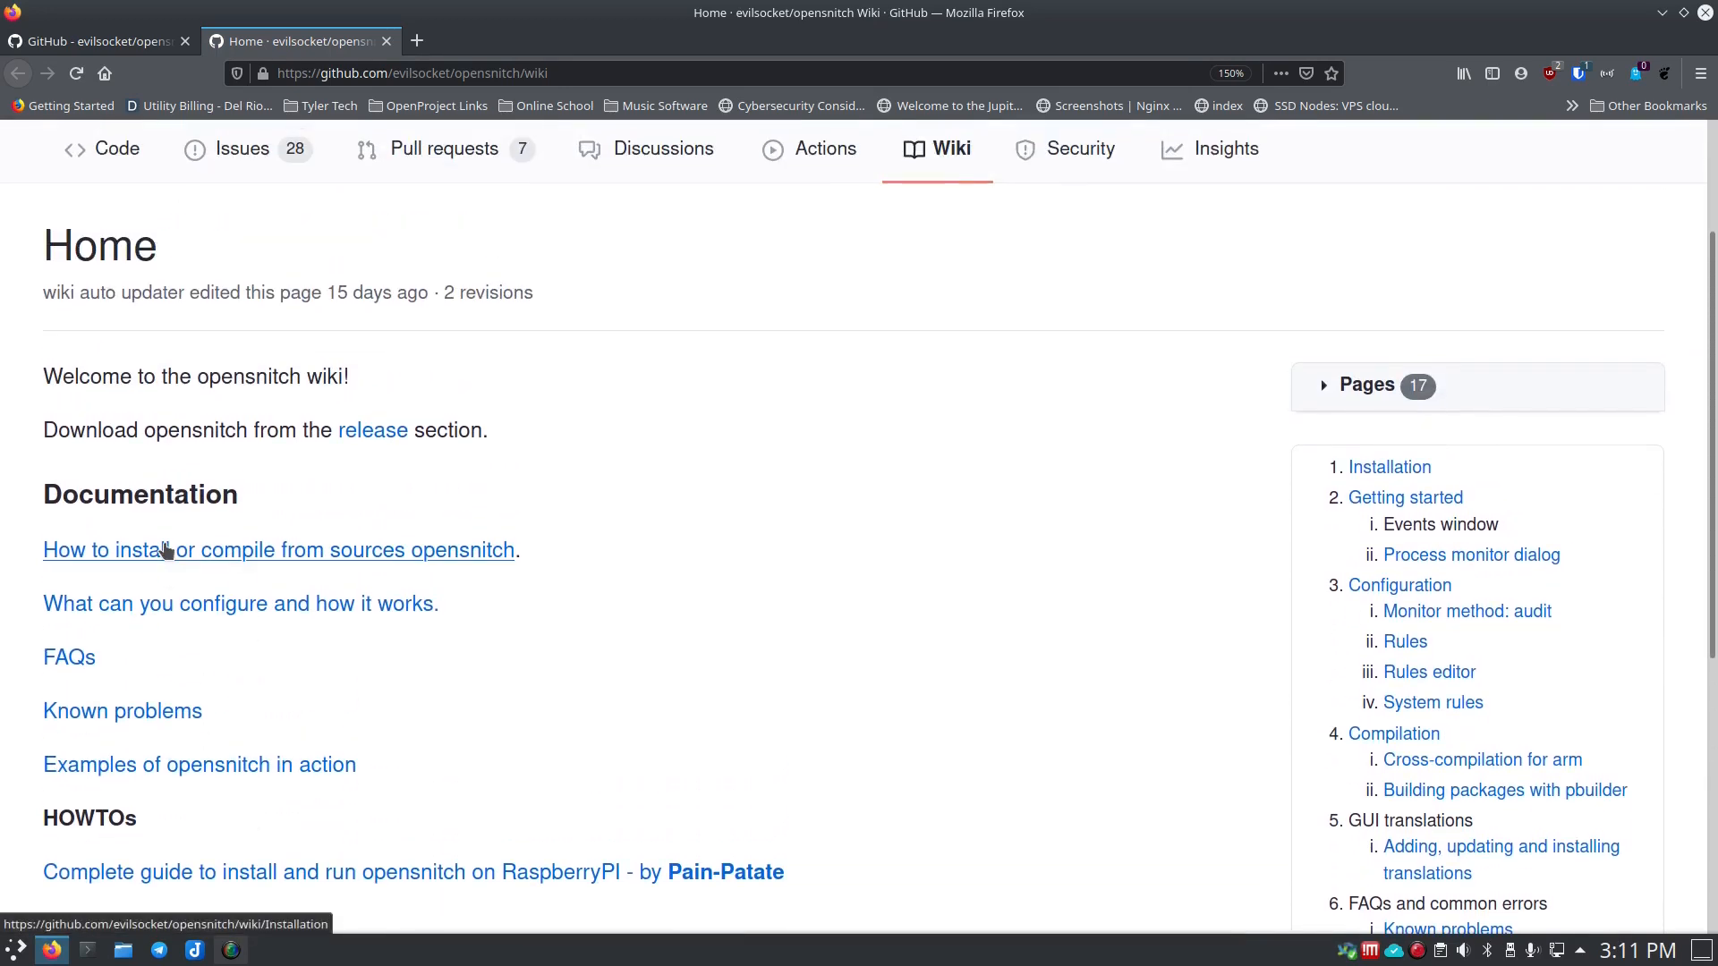
mouse_move(369, 466)
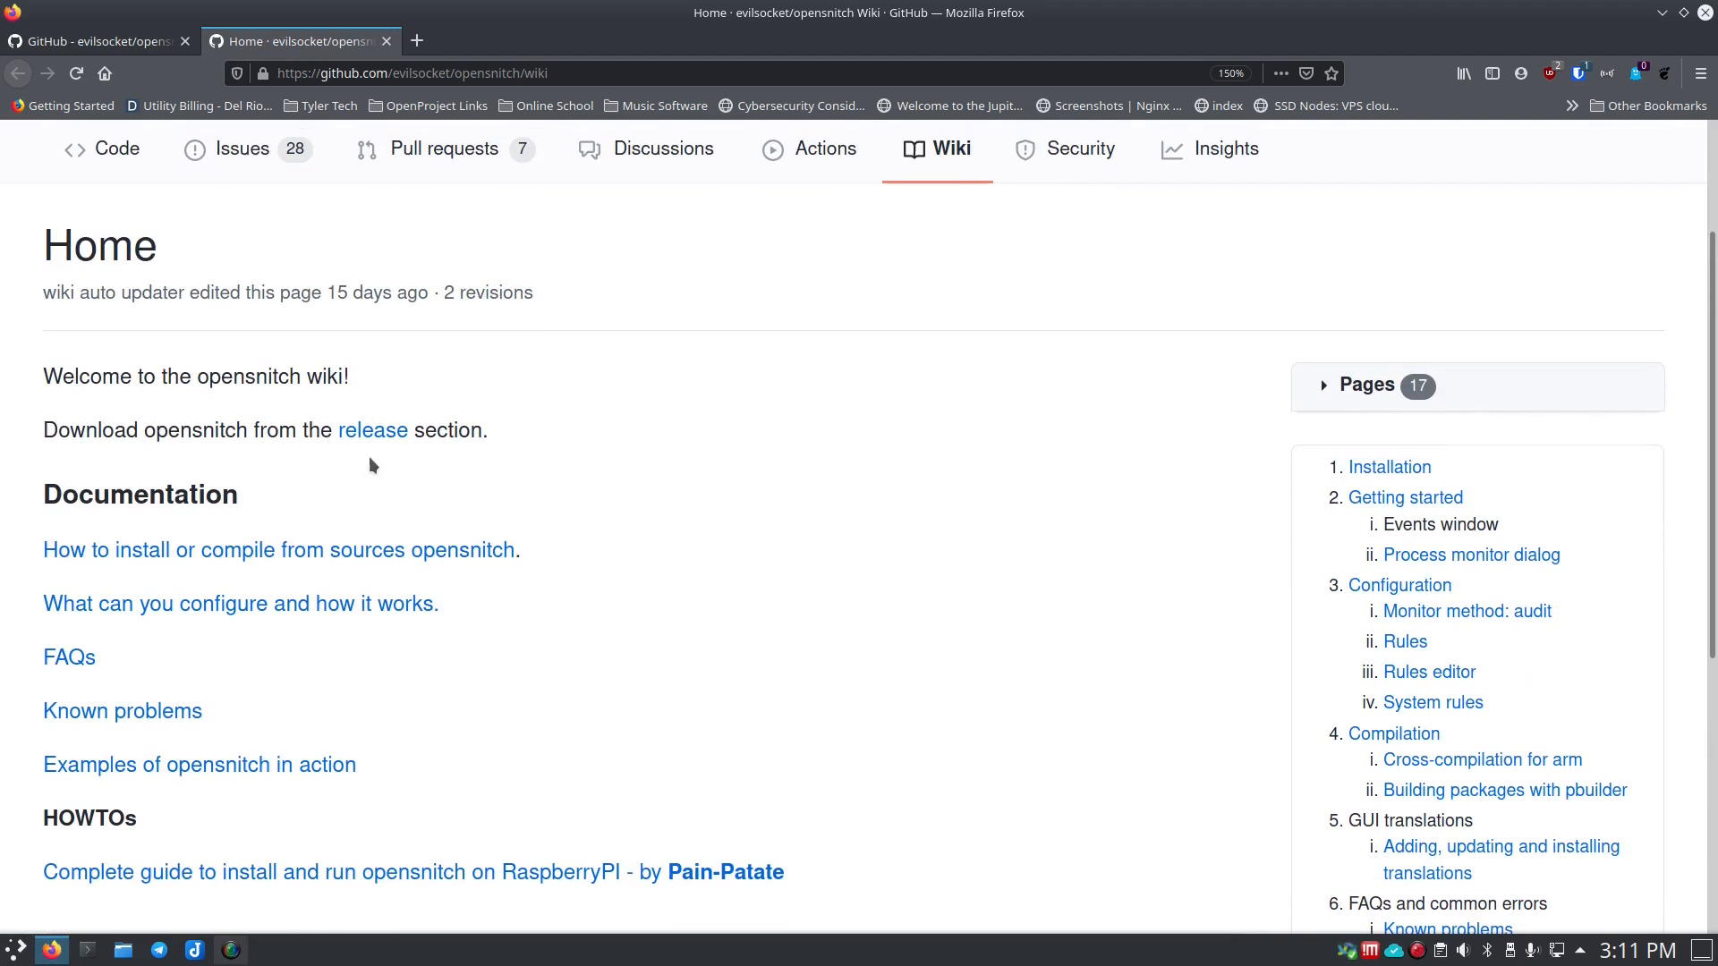
mouse_move(372, 429)
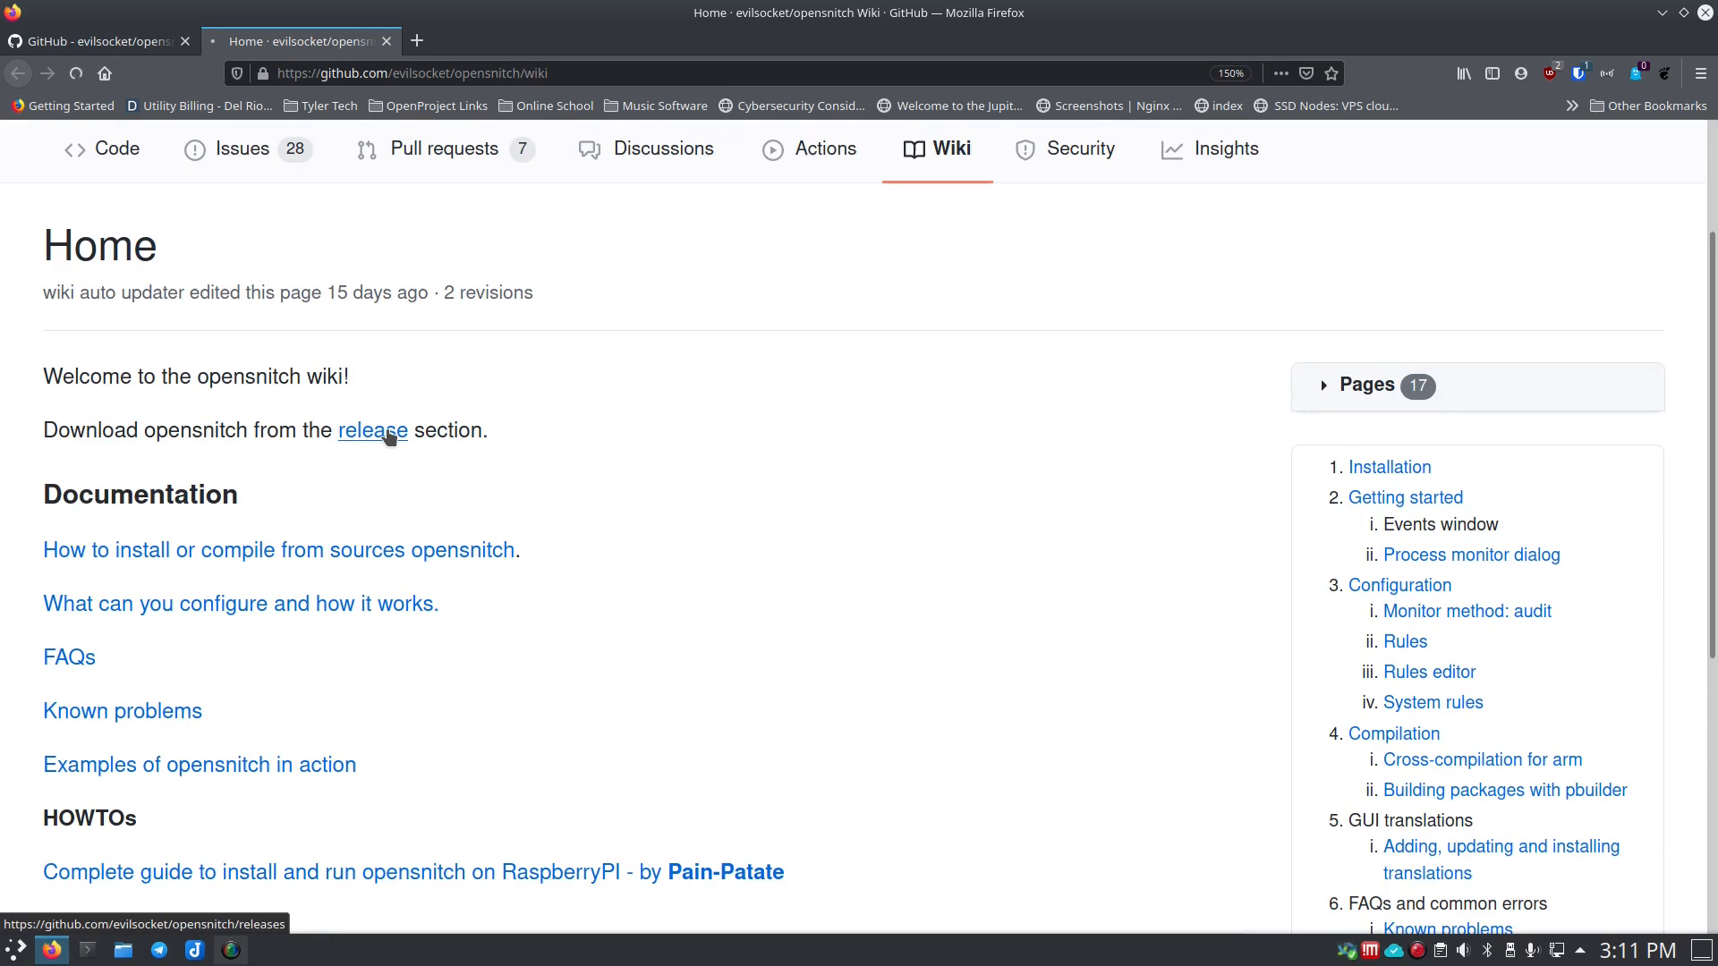
click(372, 430)
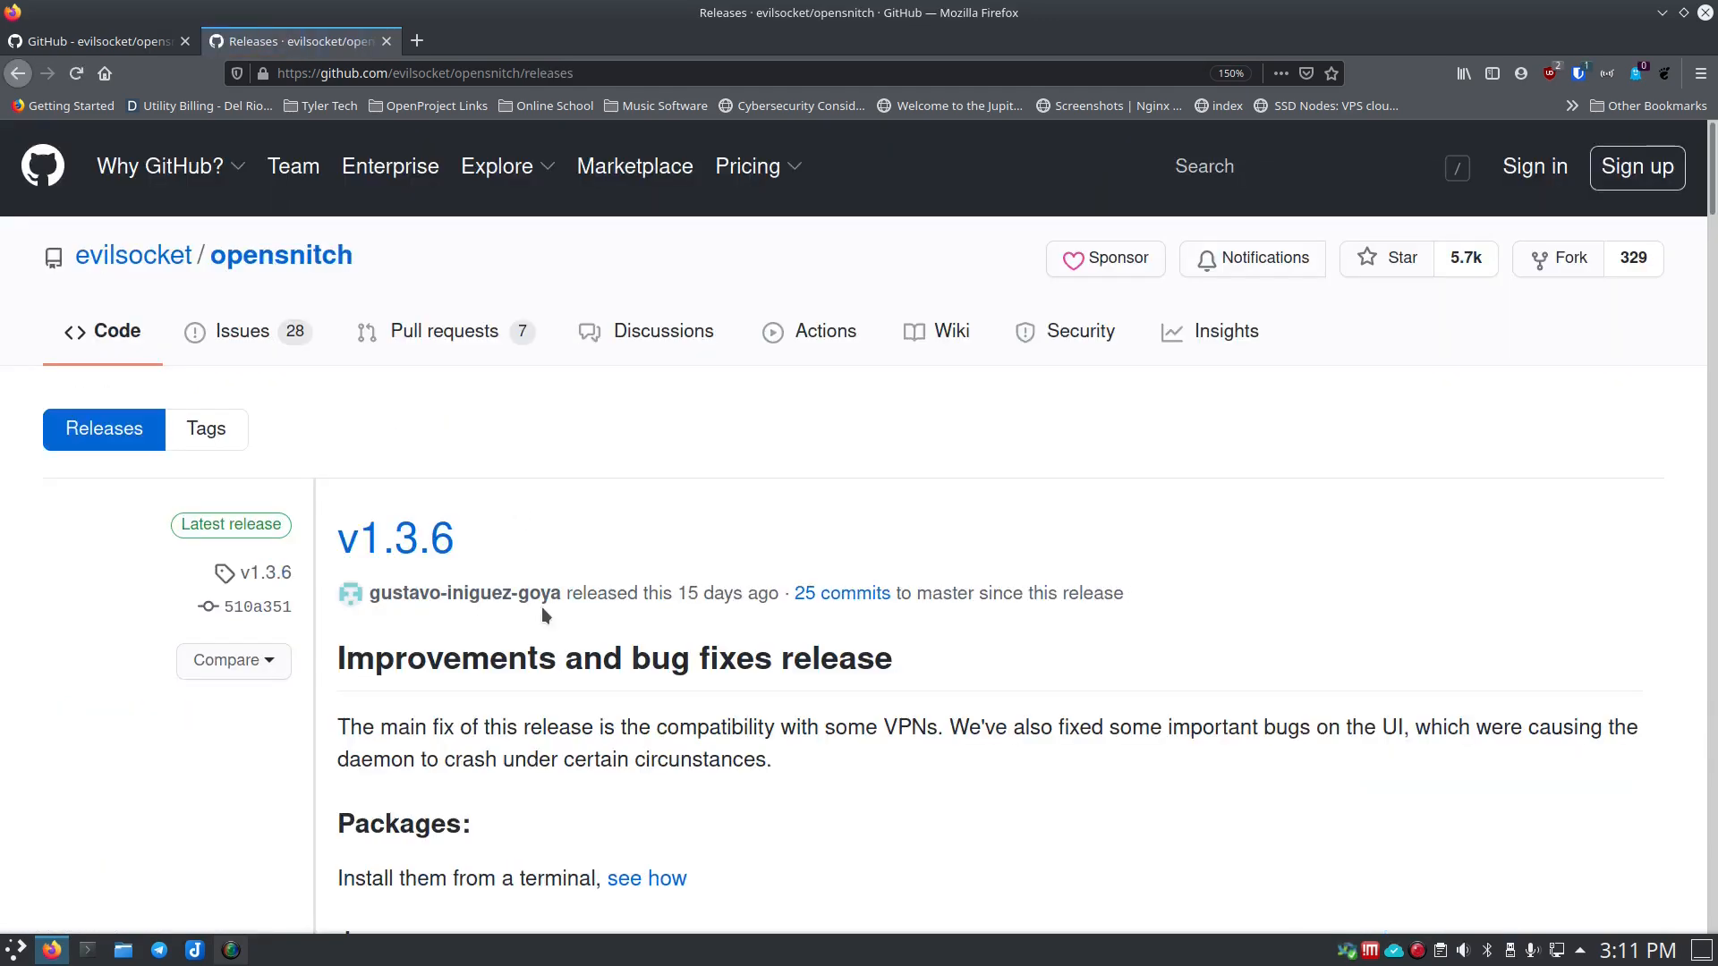
scroll(down, 3)
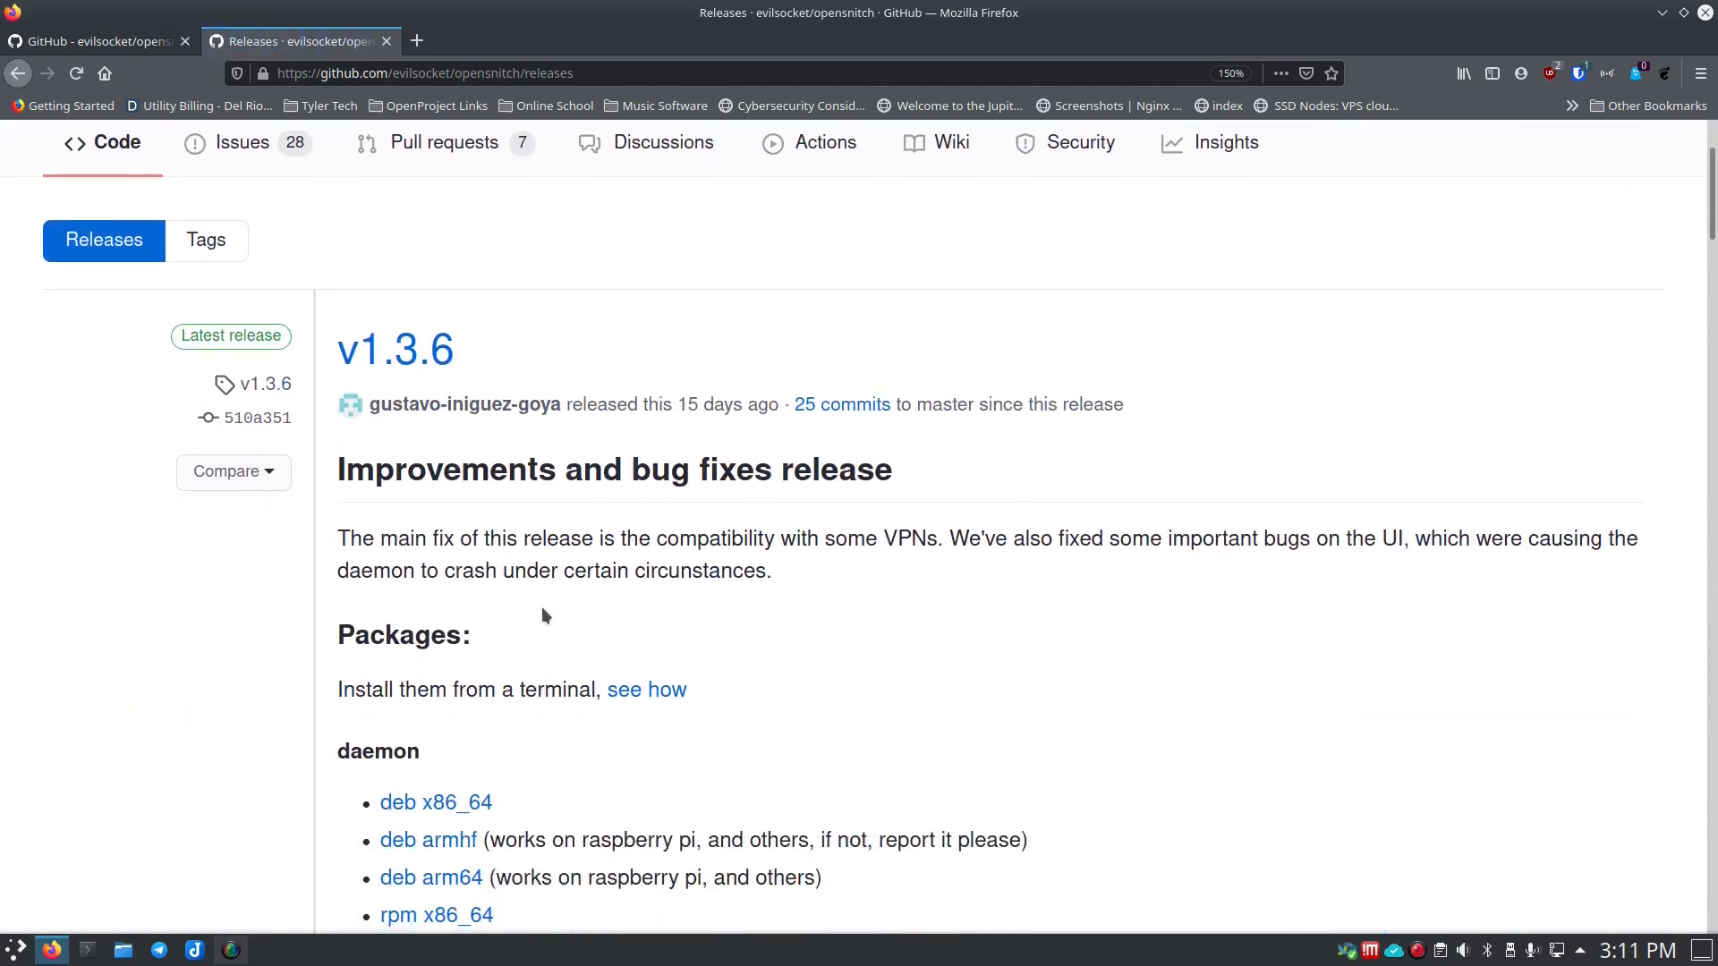
scroll(down, 3)
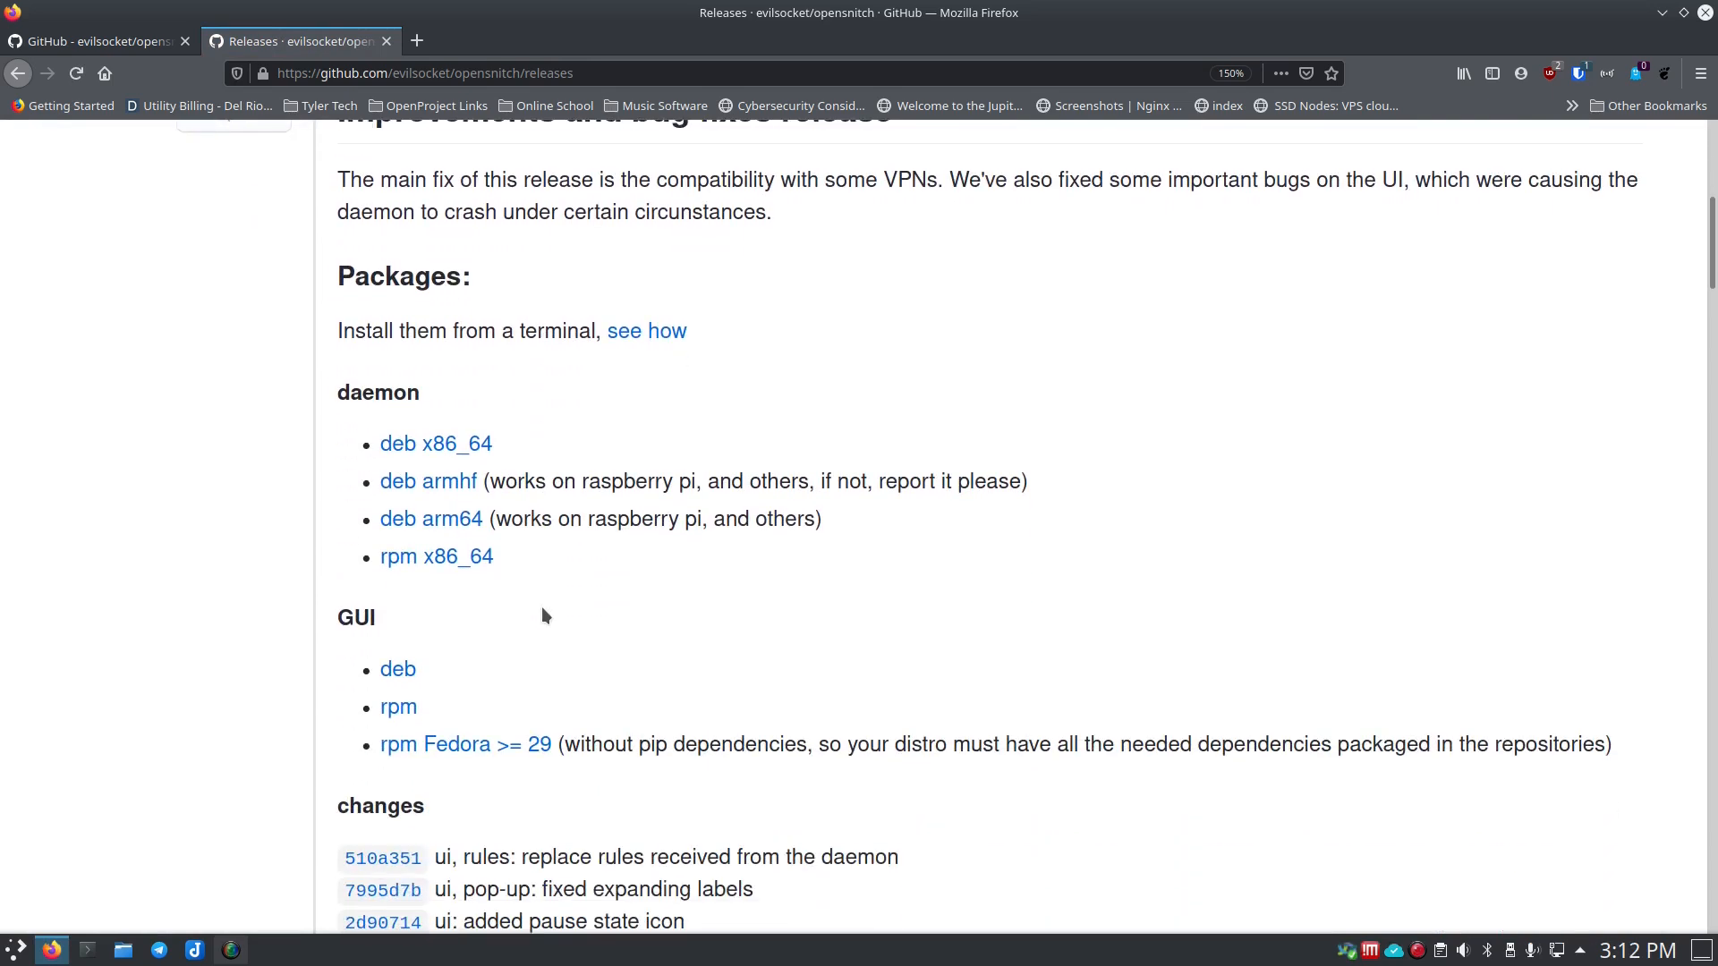
mouse_move(386, 419)
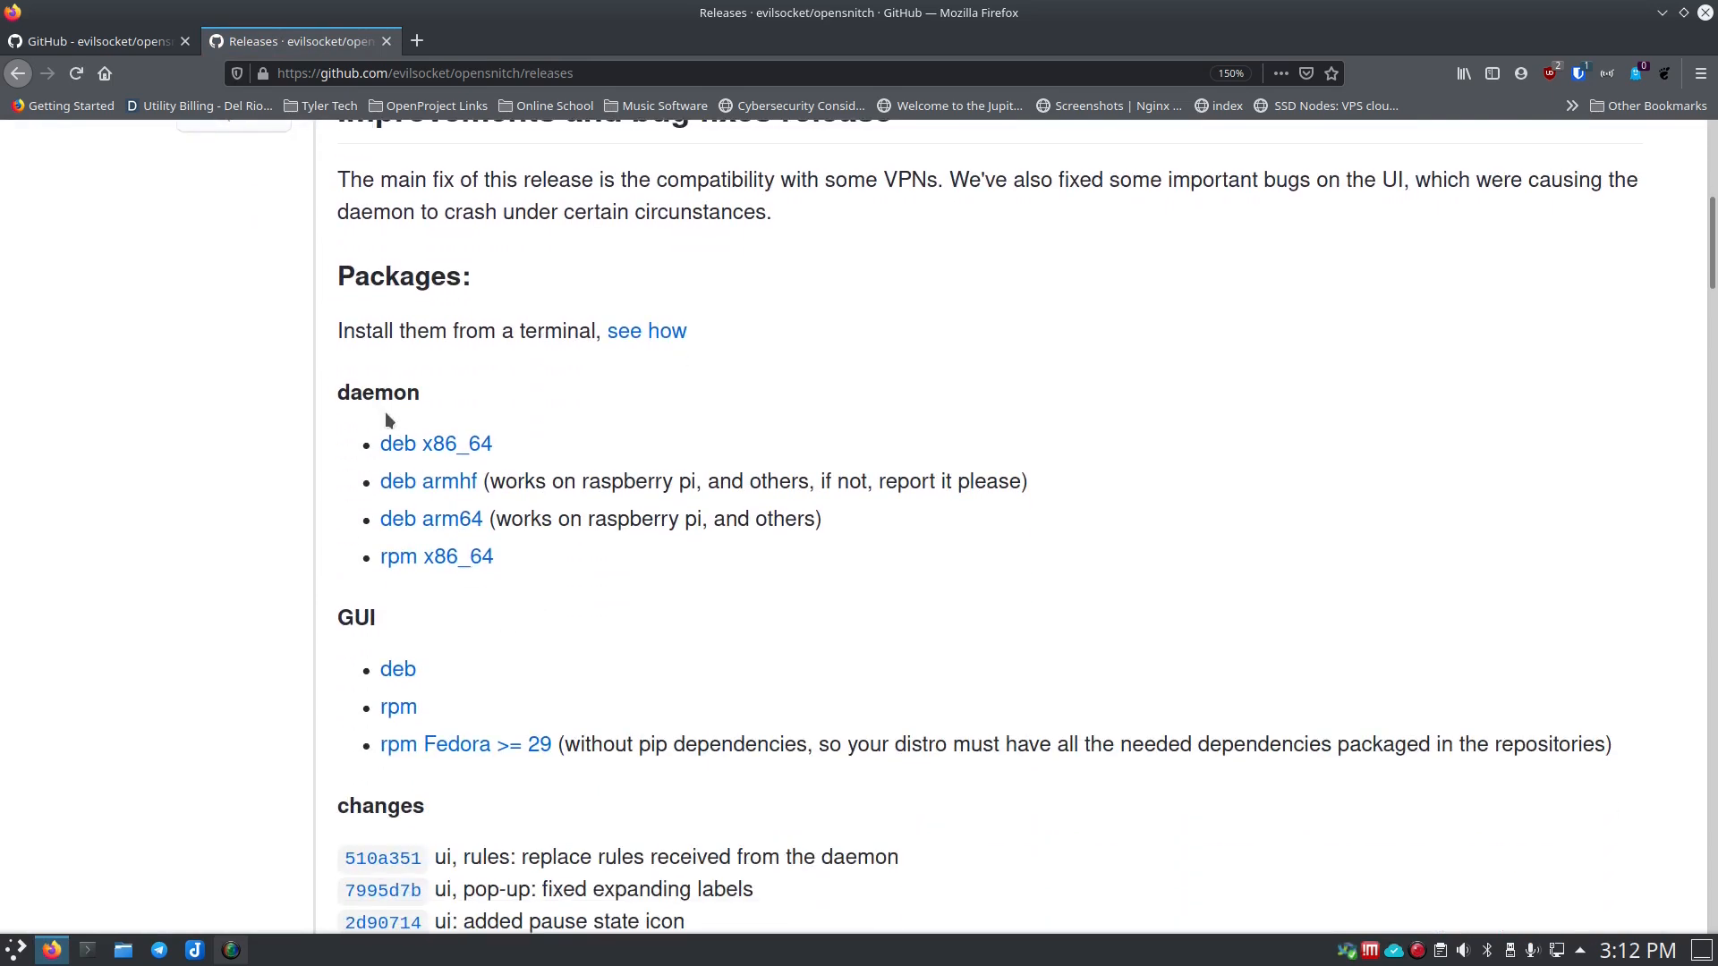
mouse_move(437, 557)
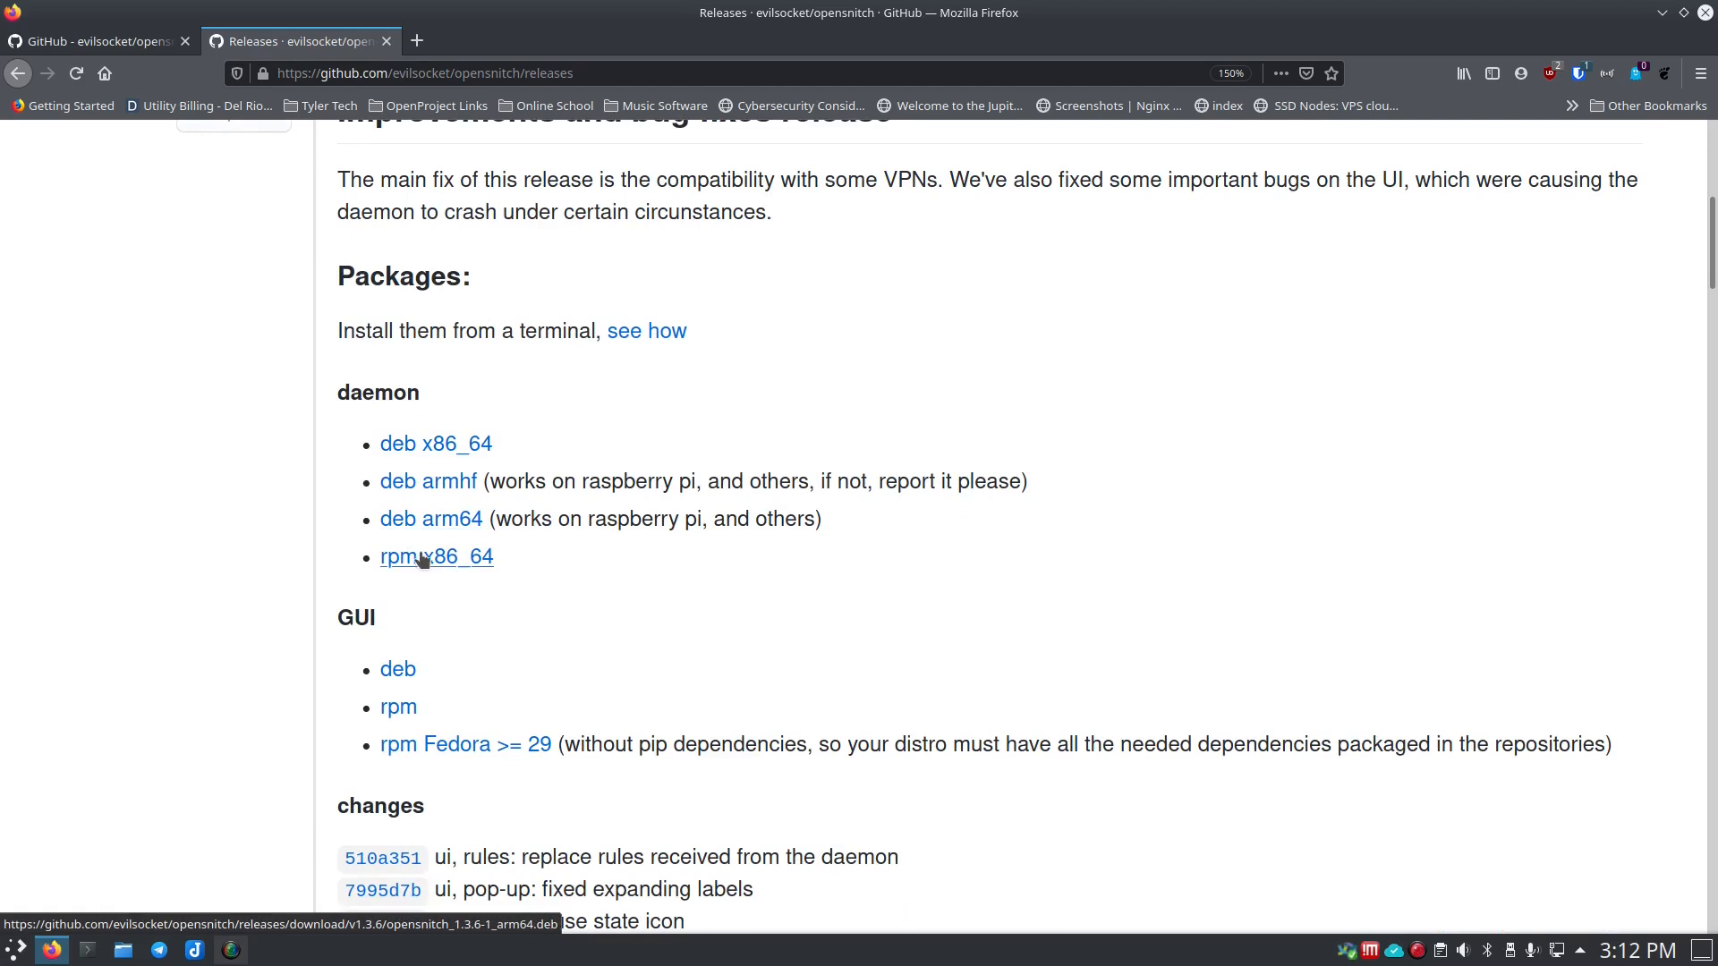
scroll(down, 3)
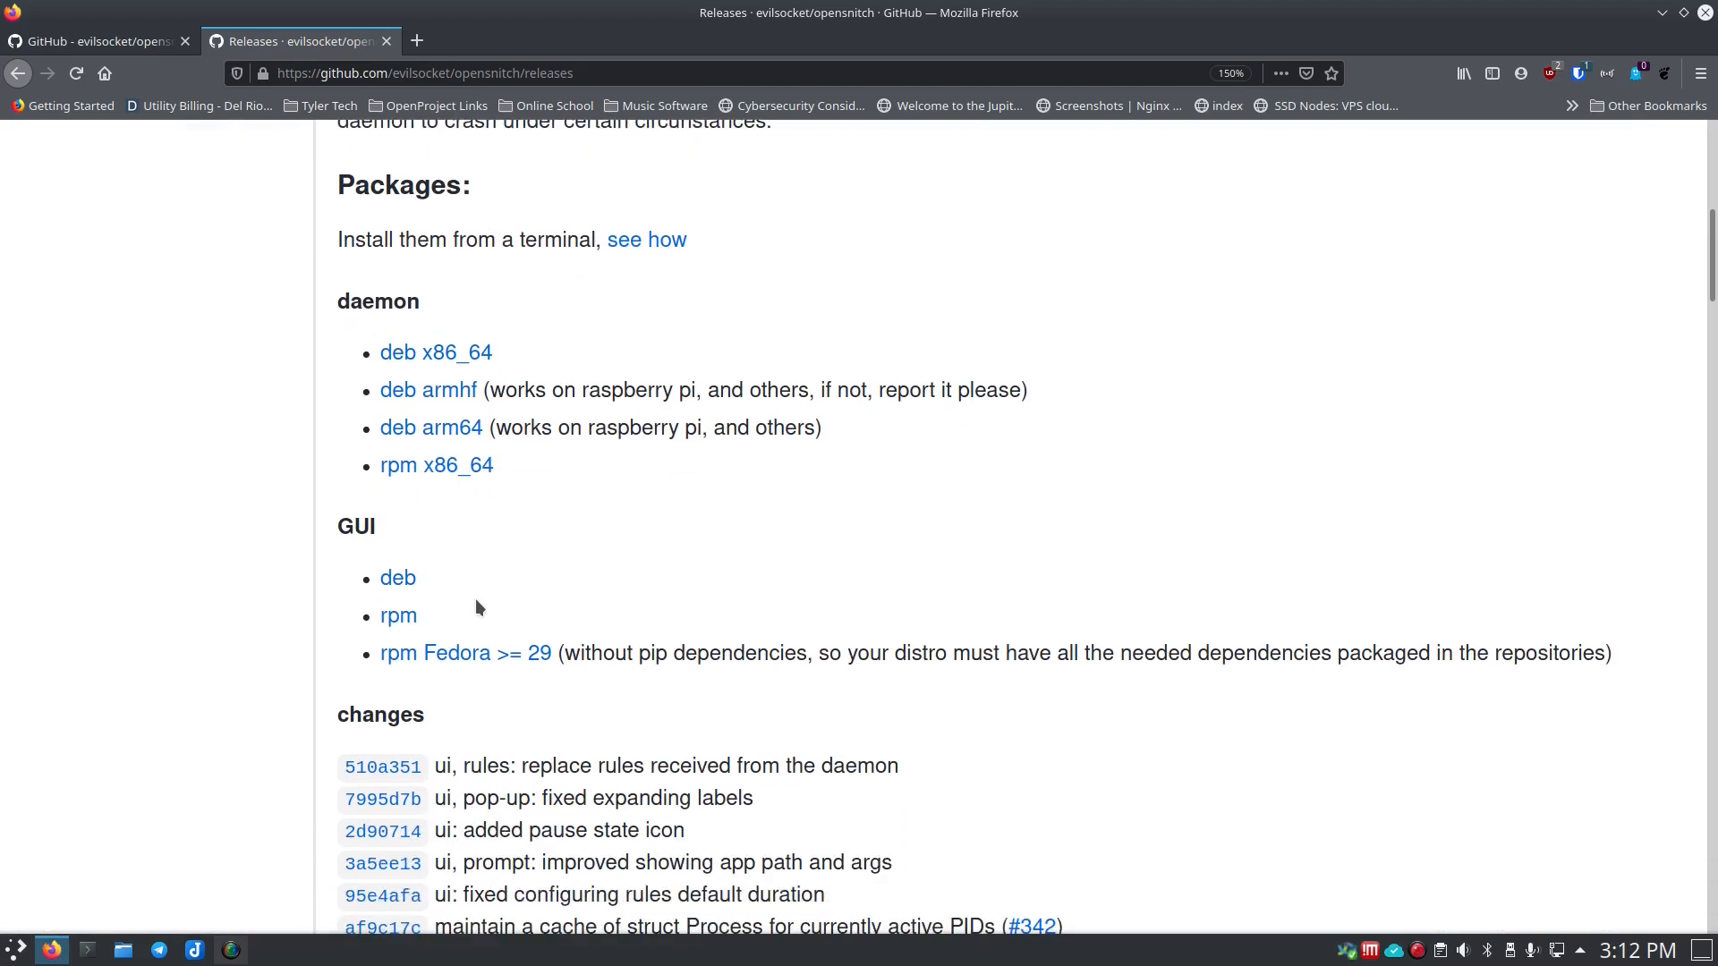
mouse_move(411, 653)
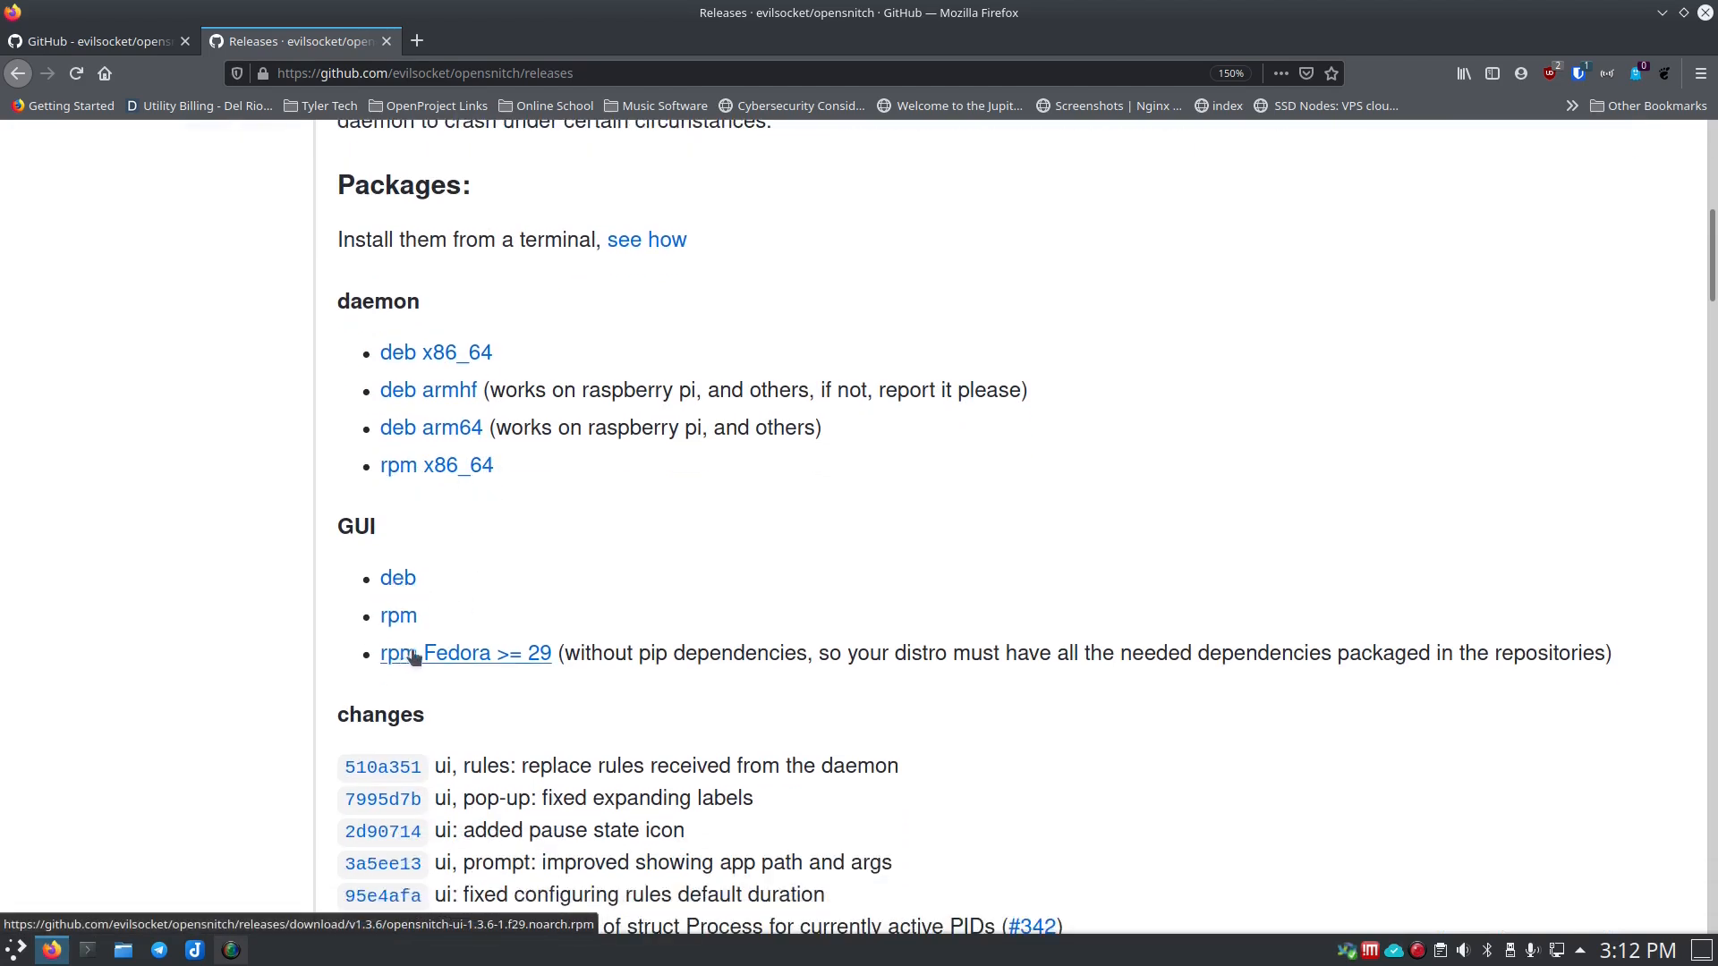
mouse_move(595, 653)
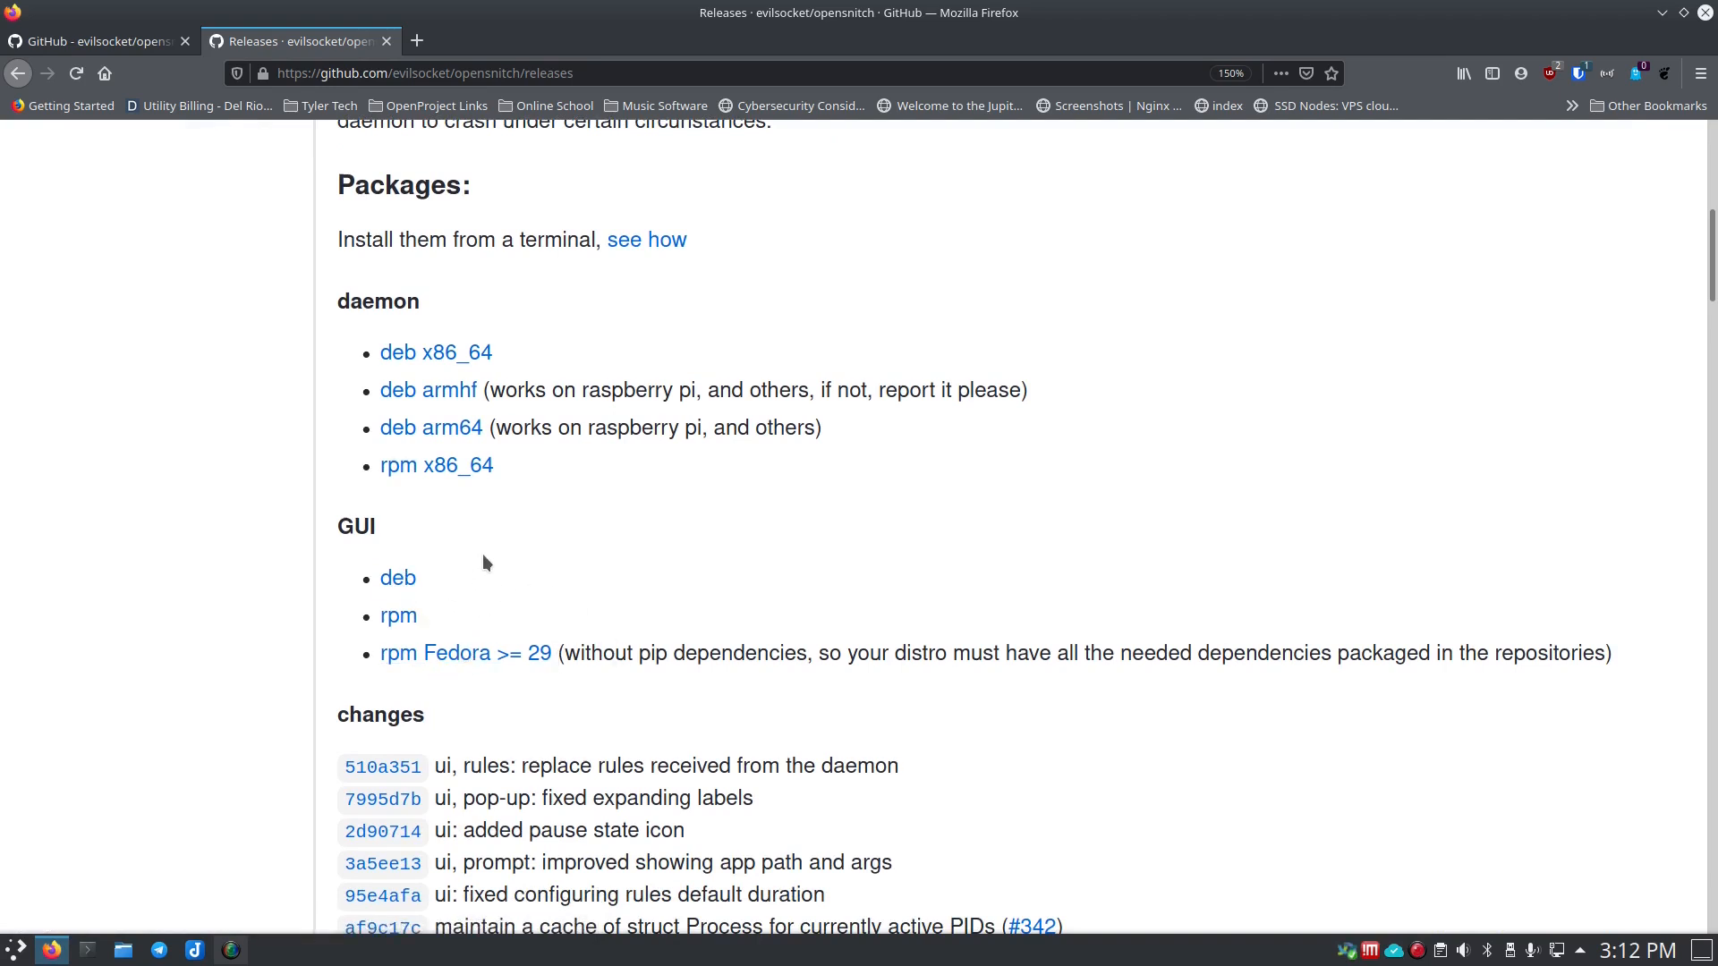
scroll(down, 3)
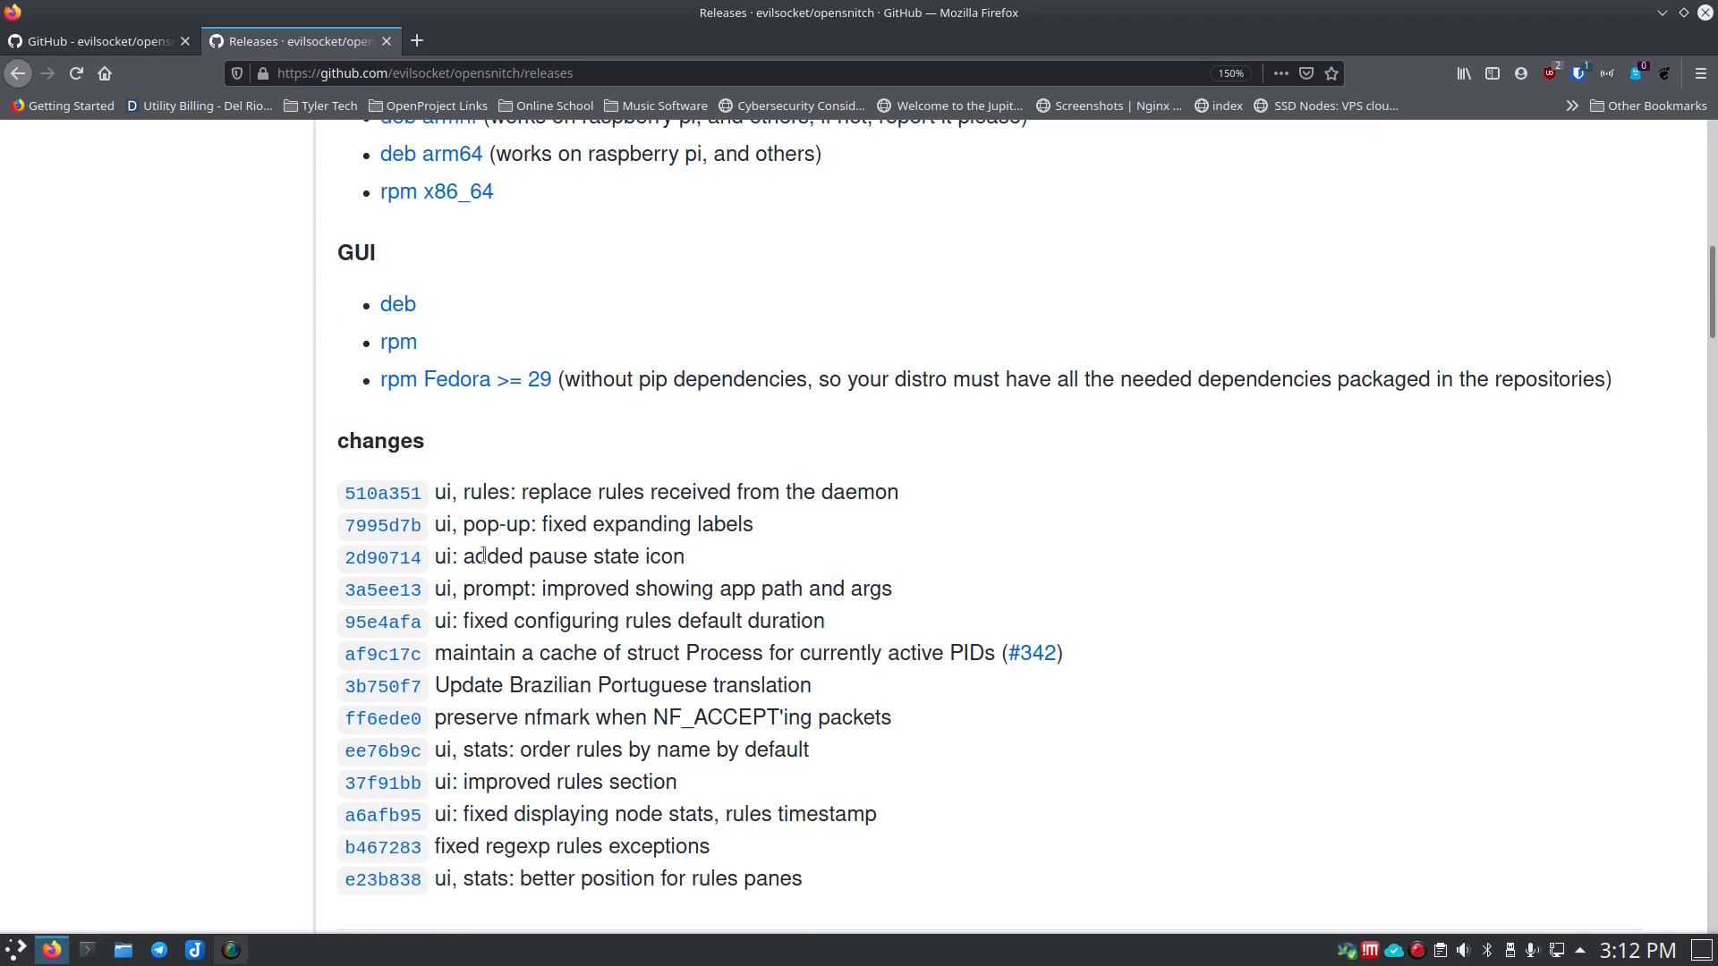
scroll(down, 3)
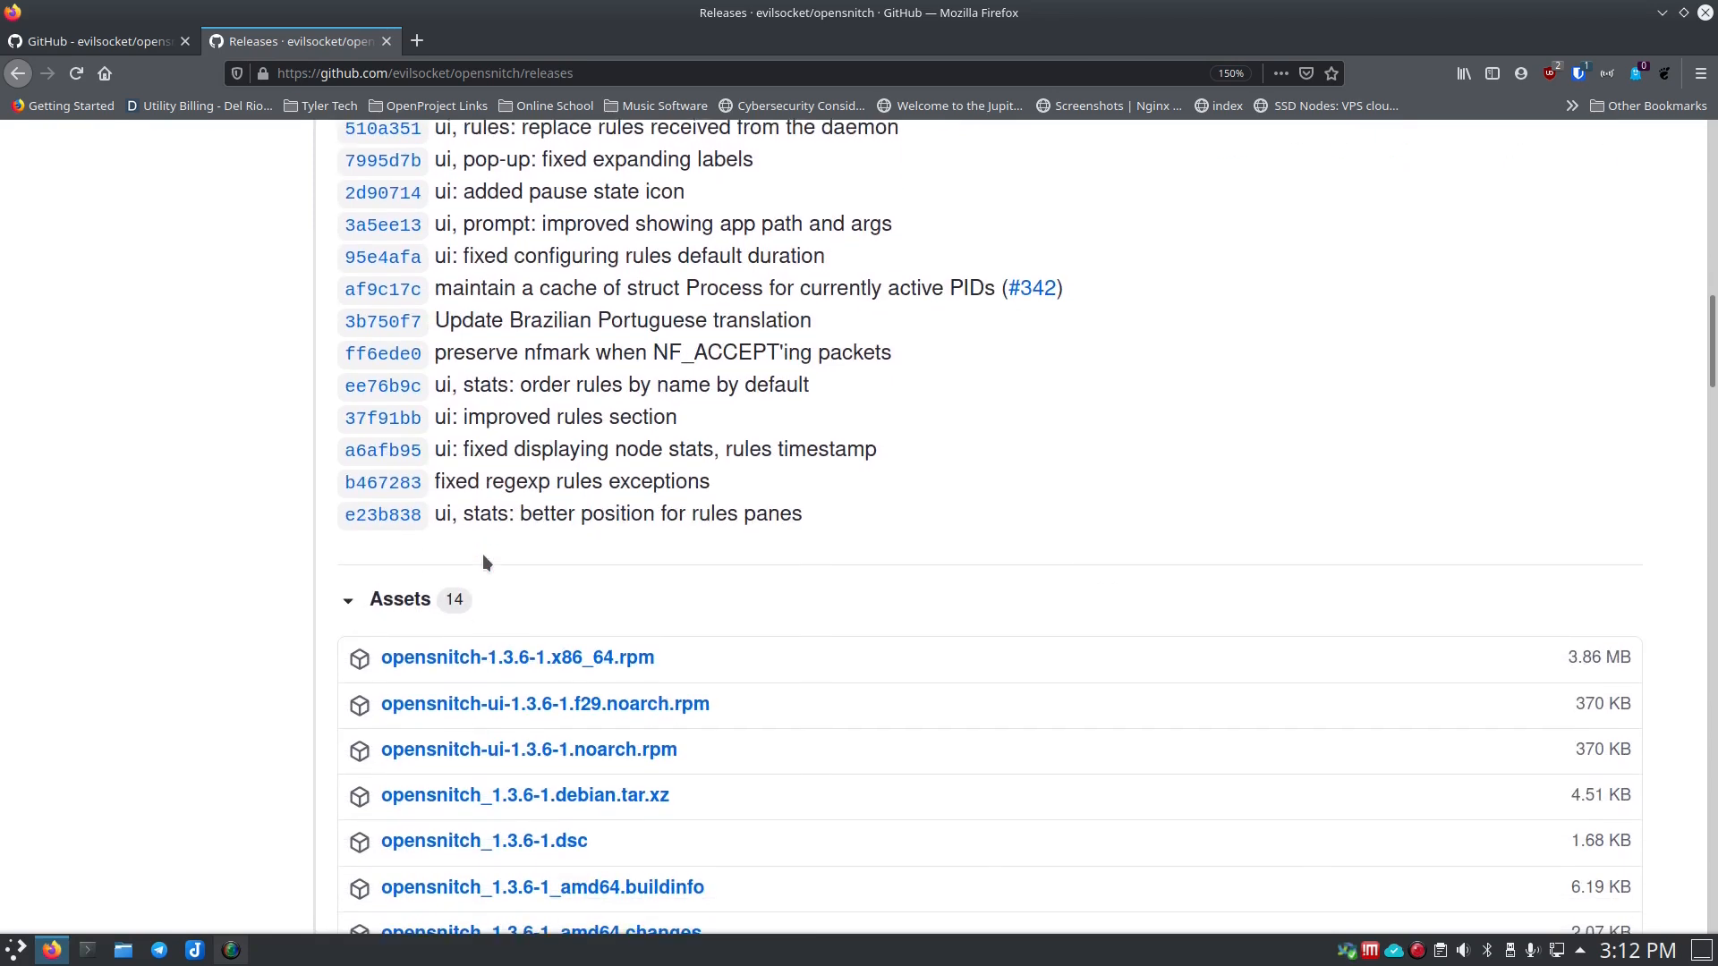
scroll(down, 3)
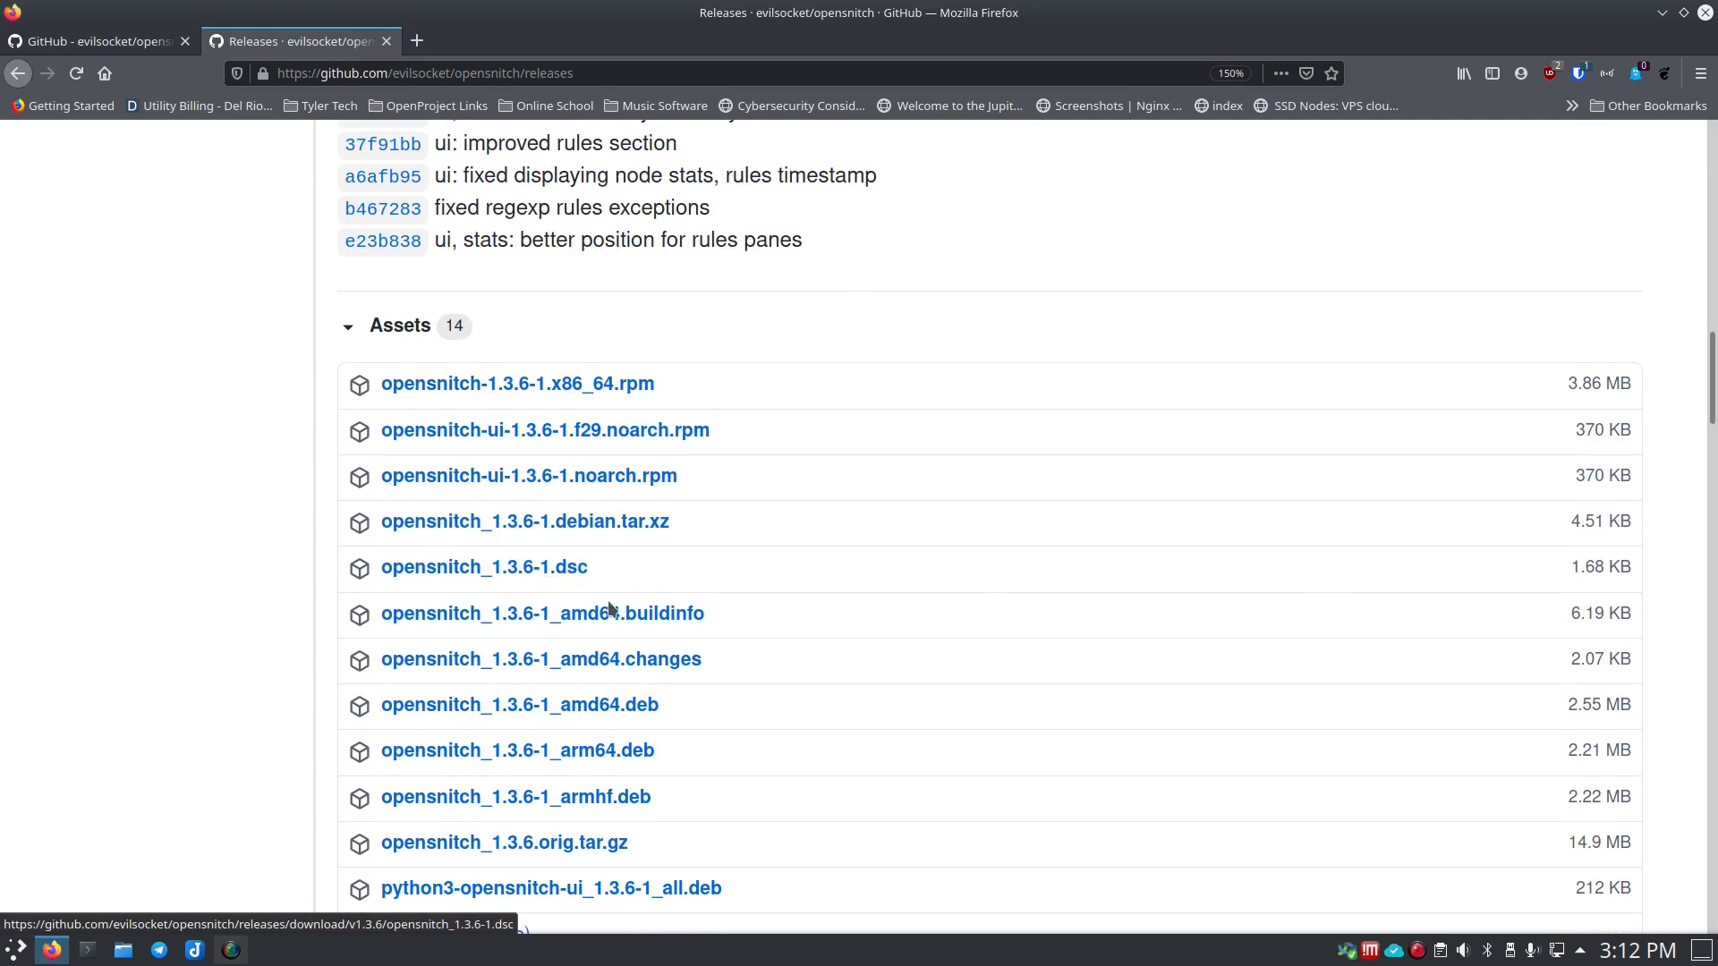
mouse_move(521, 706)
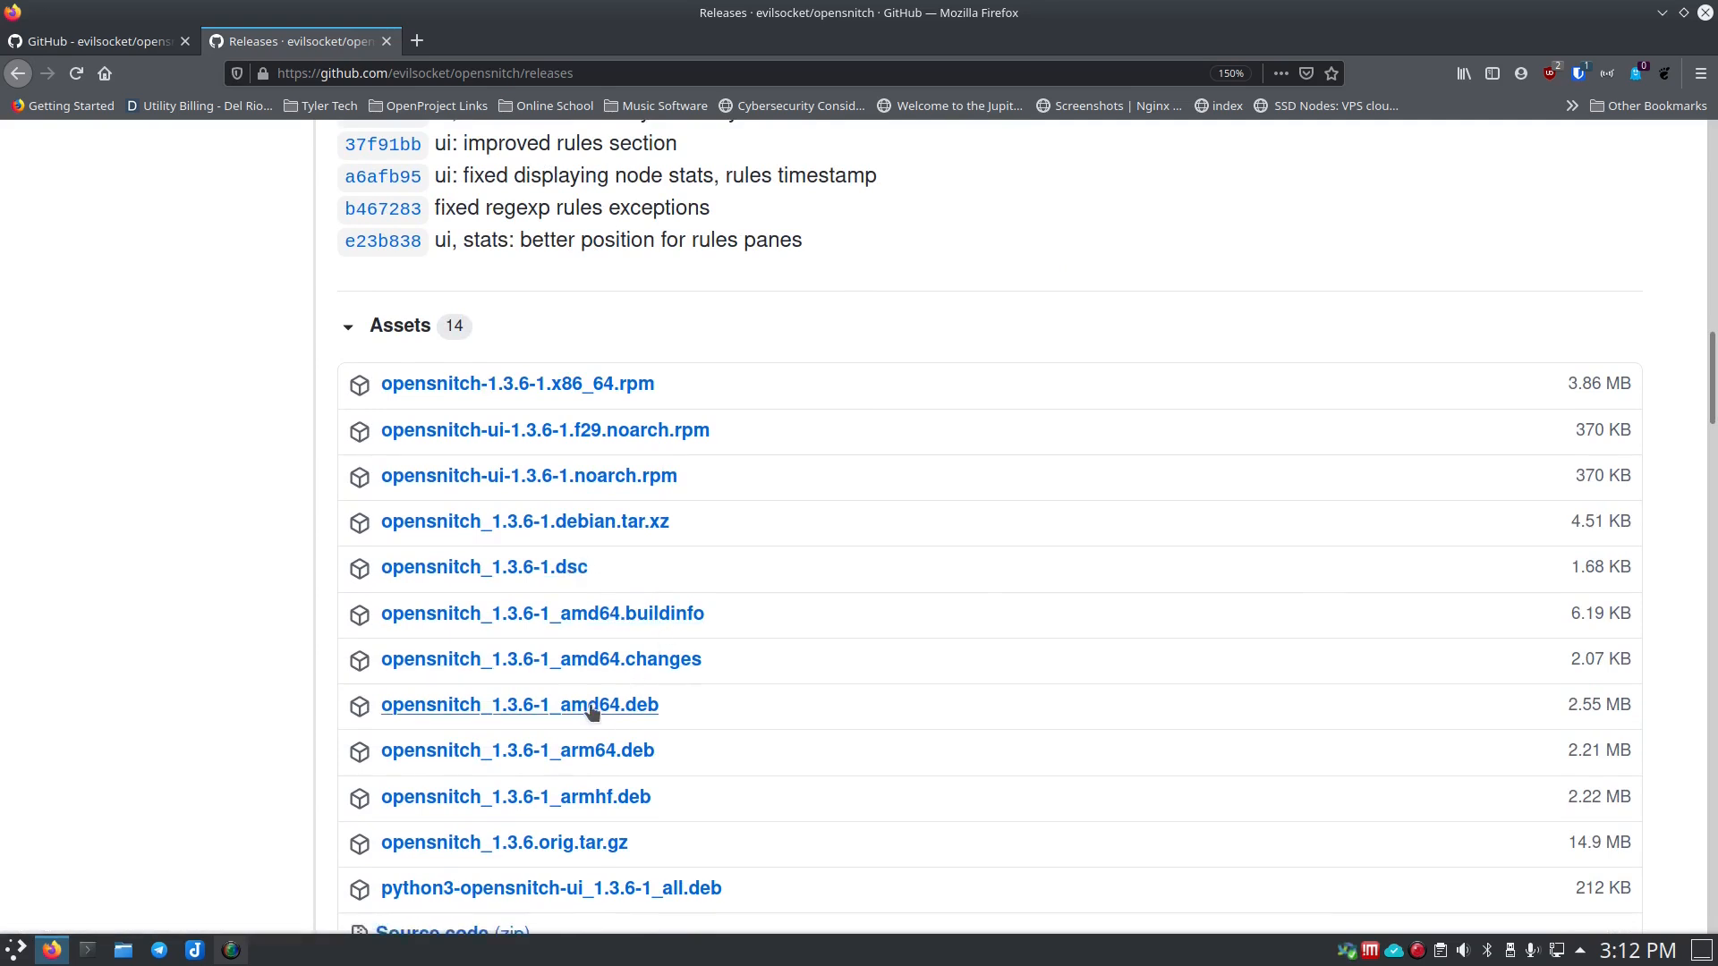
scroll(down, 3)
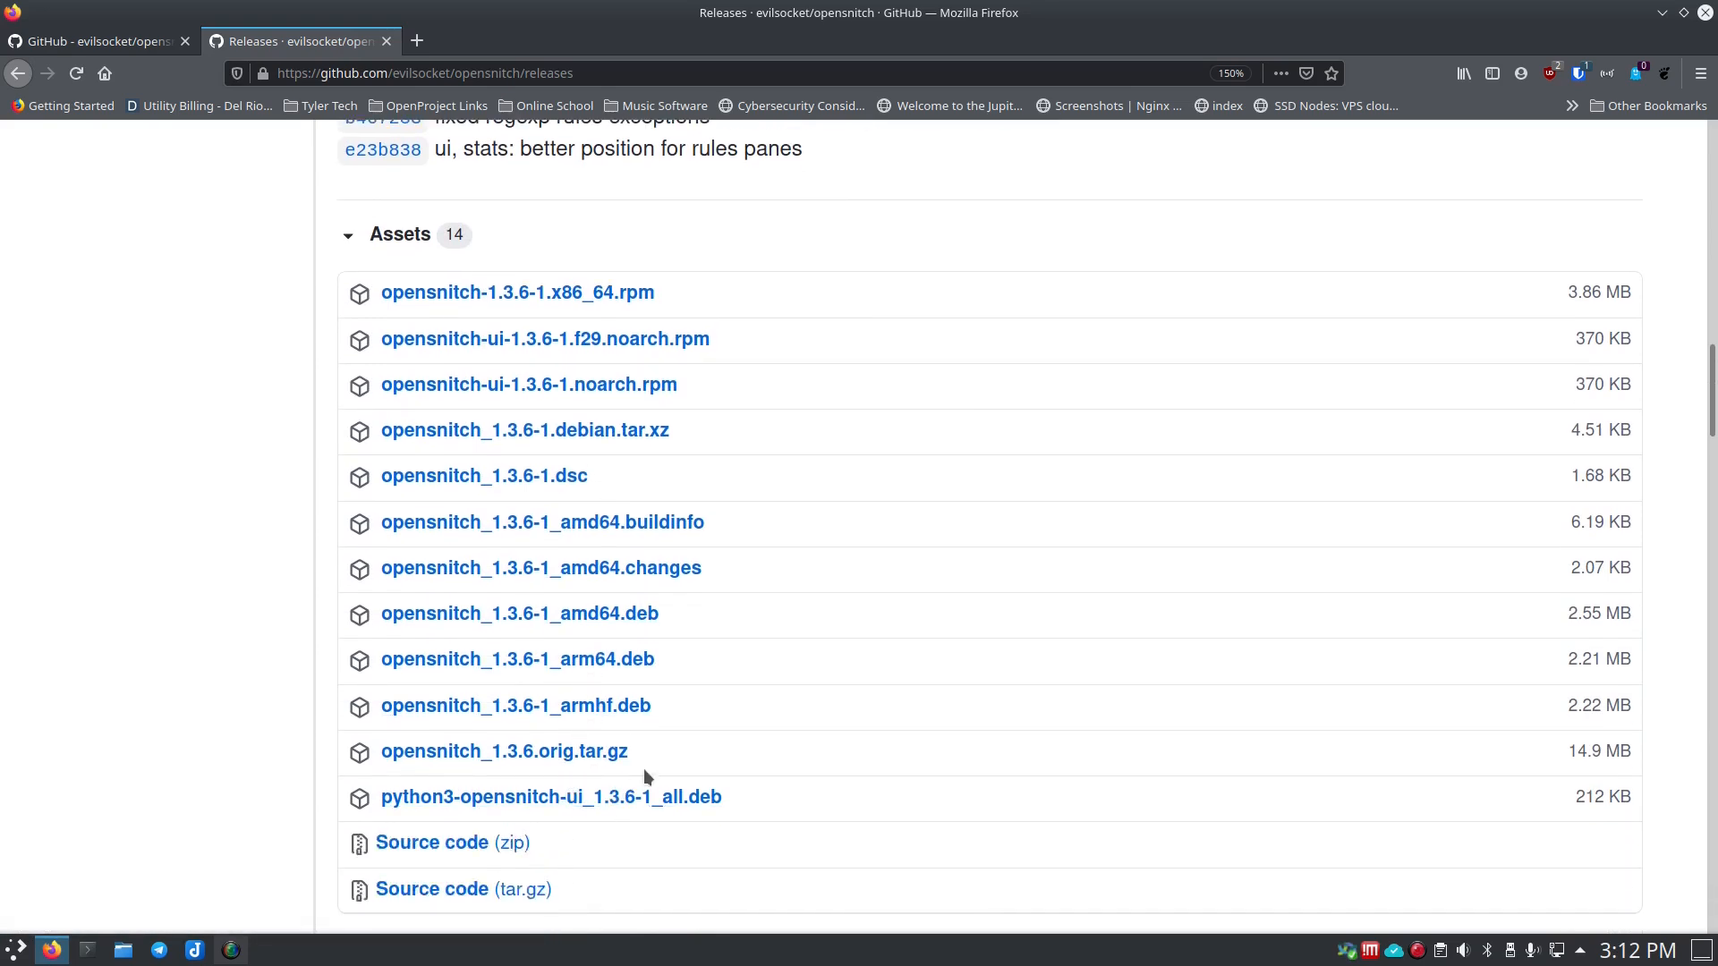
scroll(down, 3)
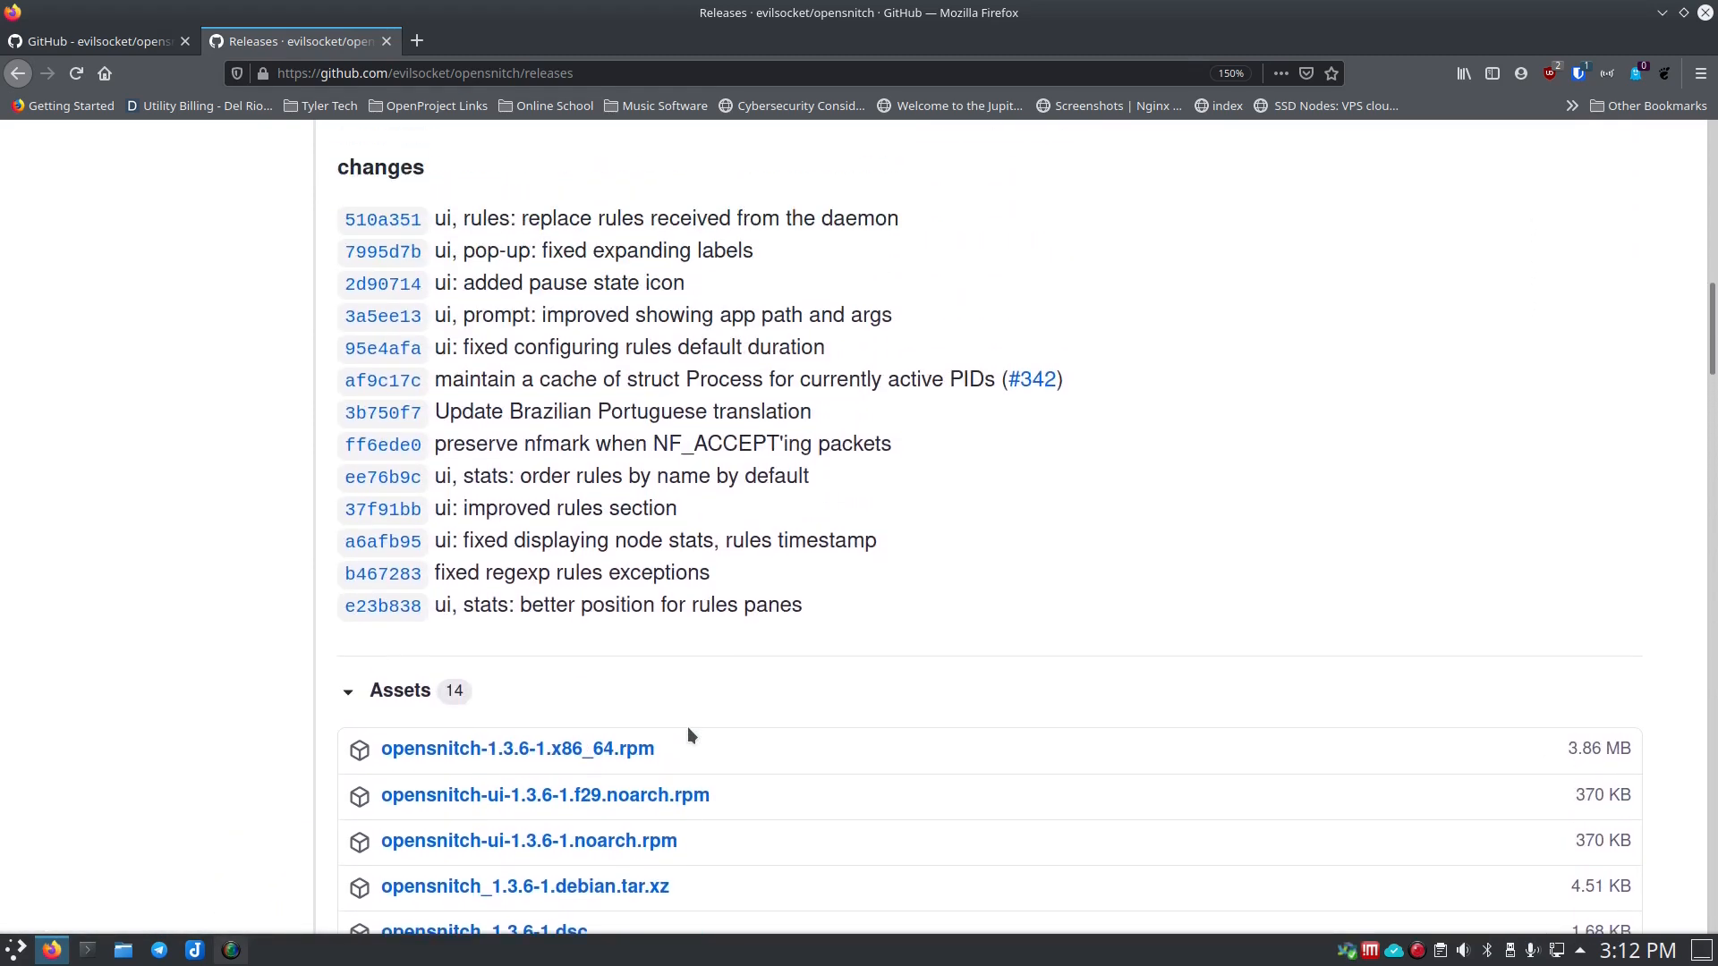
scroll(down, 3)
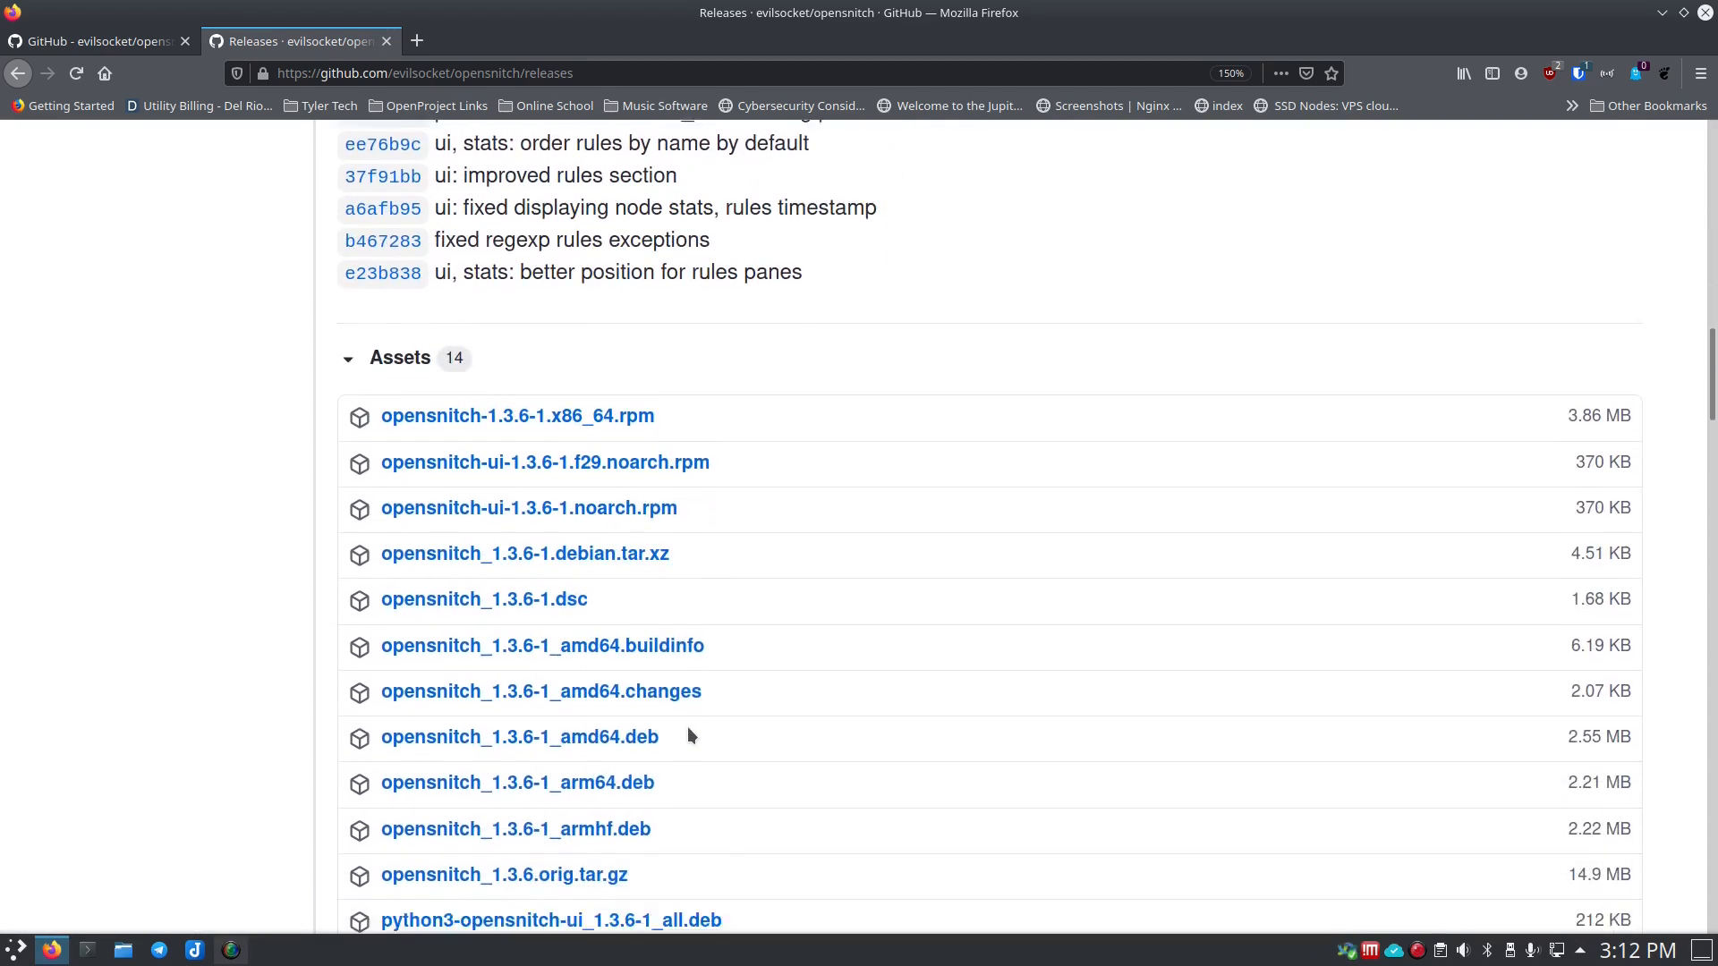
scroll(down, 3)
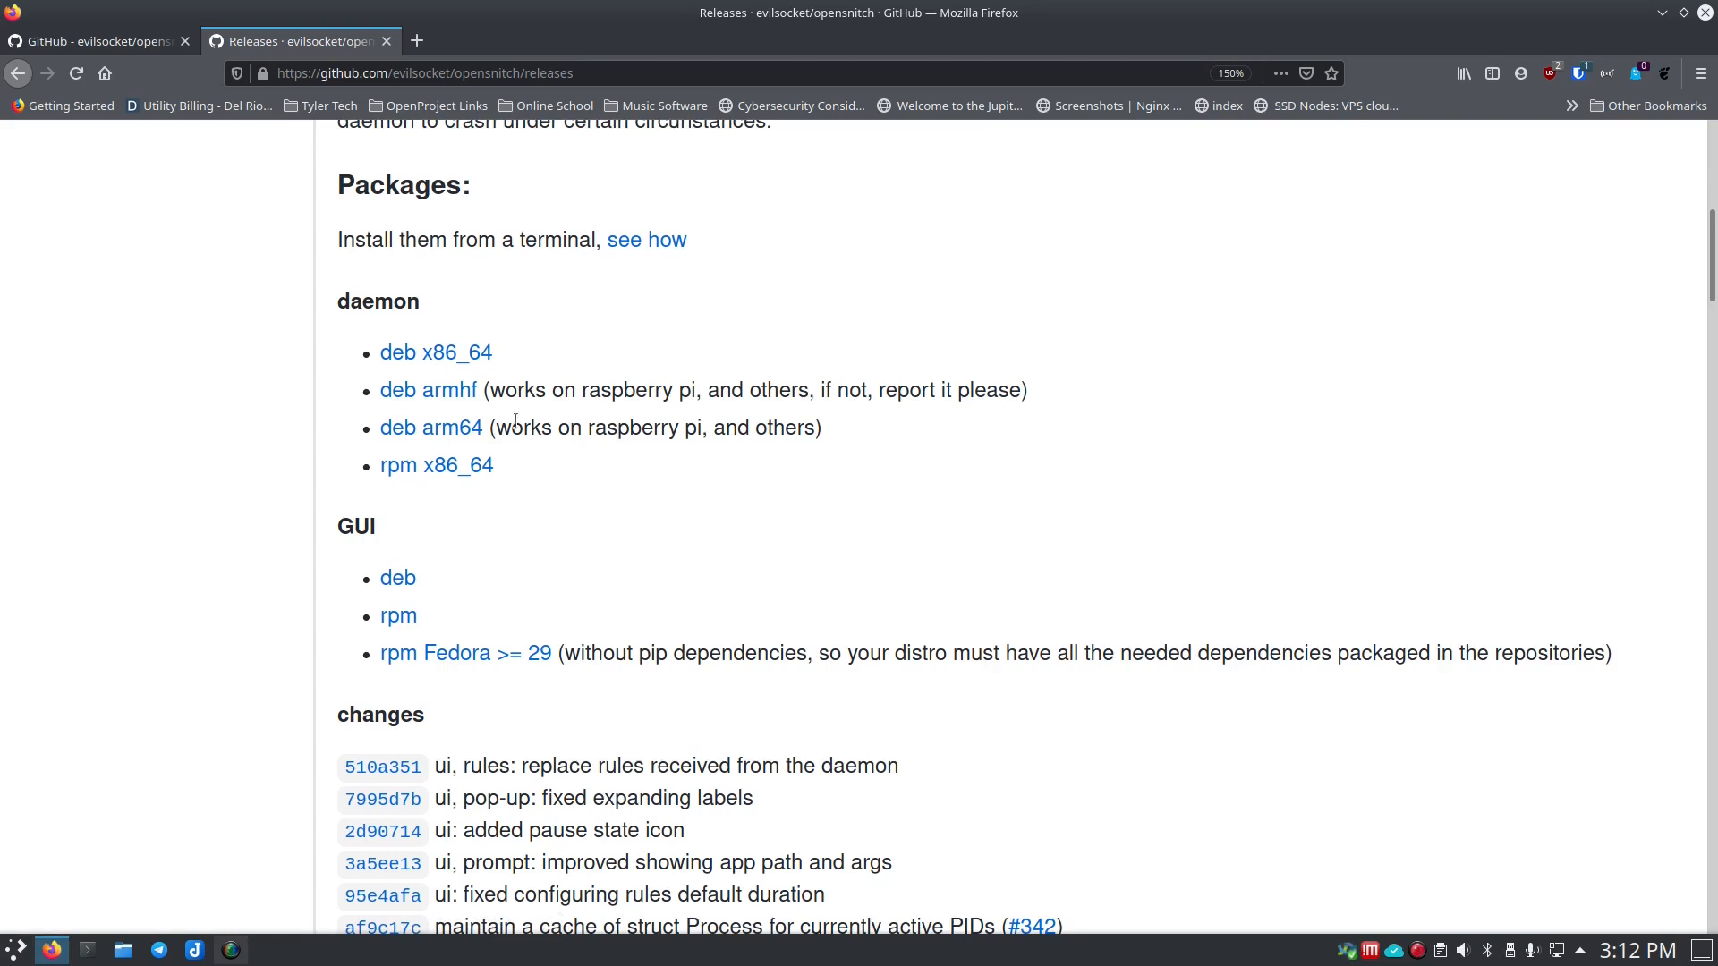
mouse_move(437, 353)
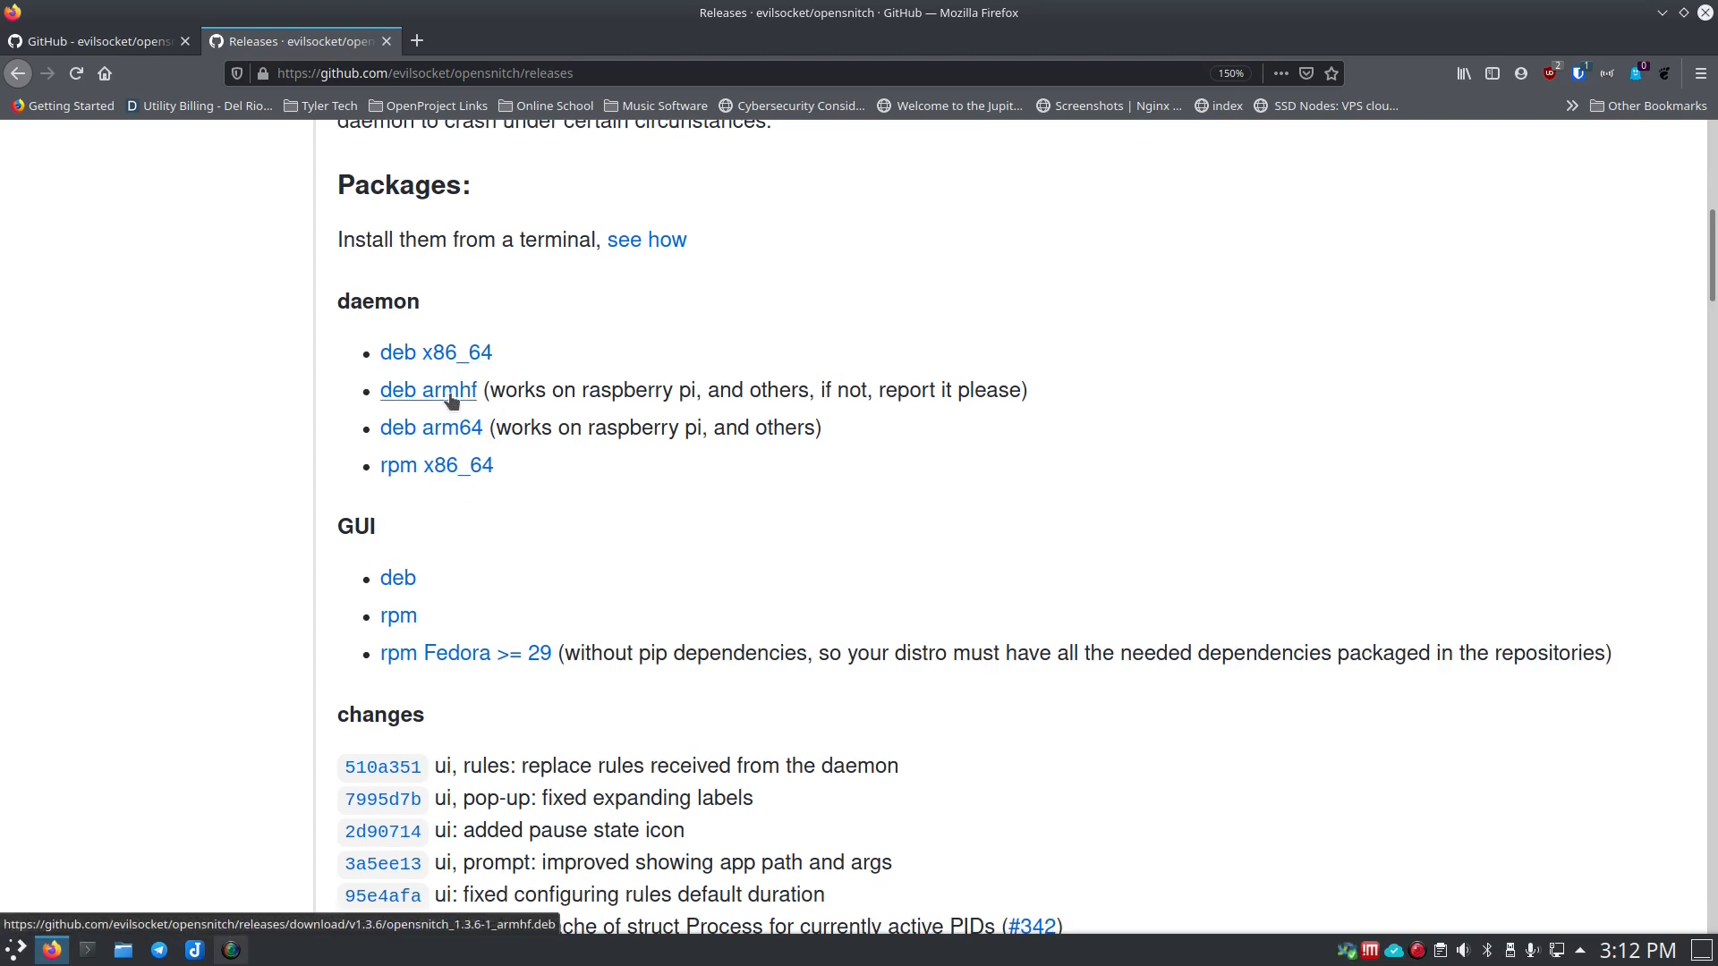
mouse_move(575, 390)
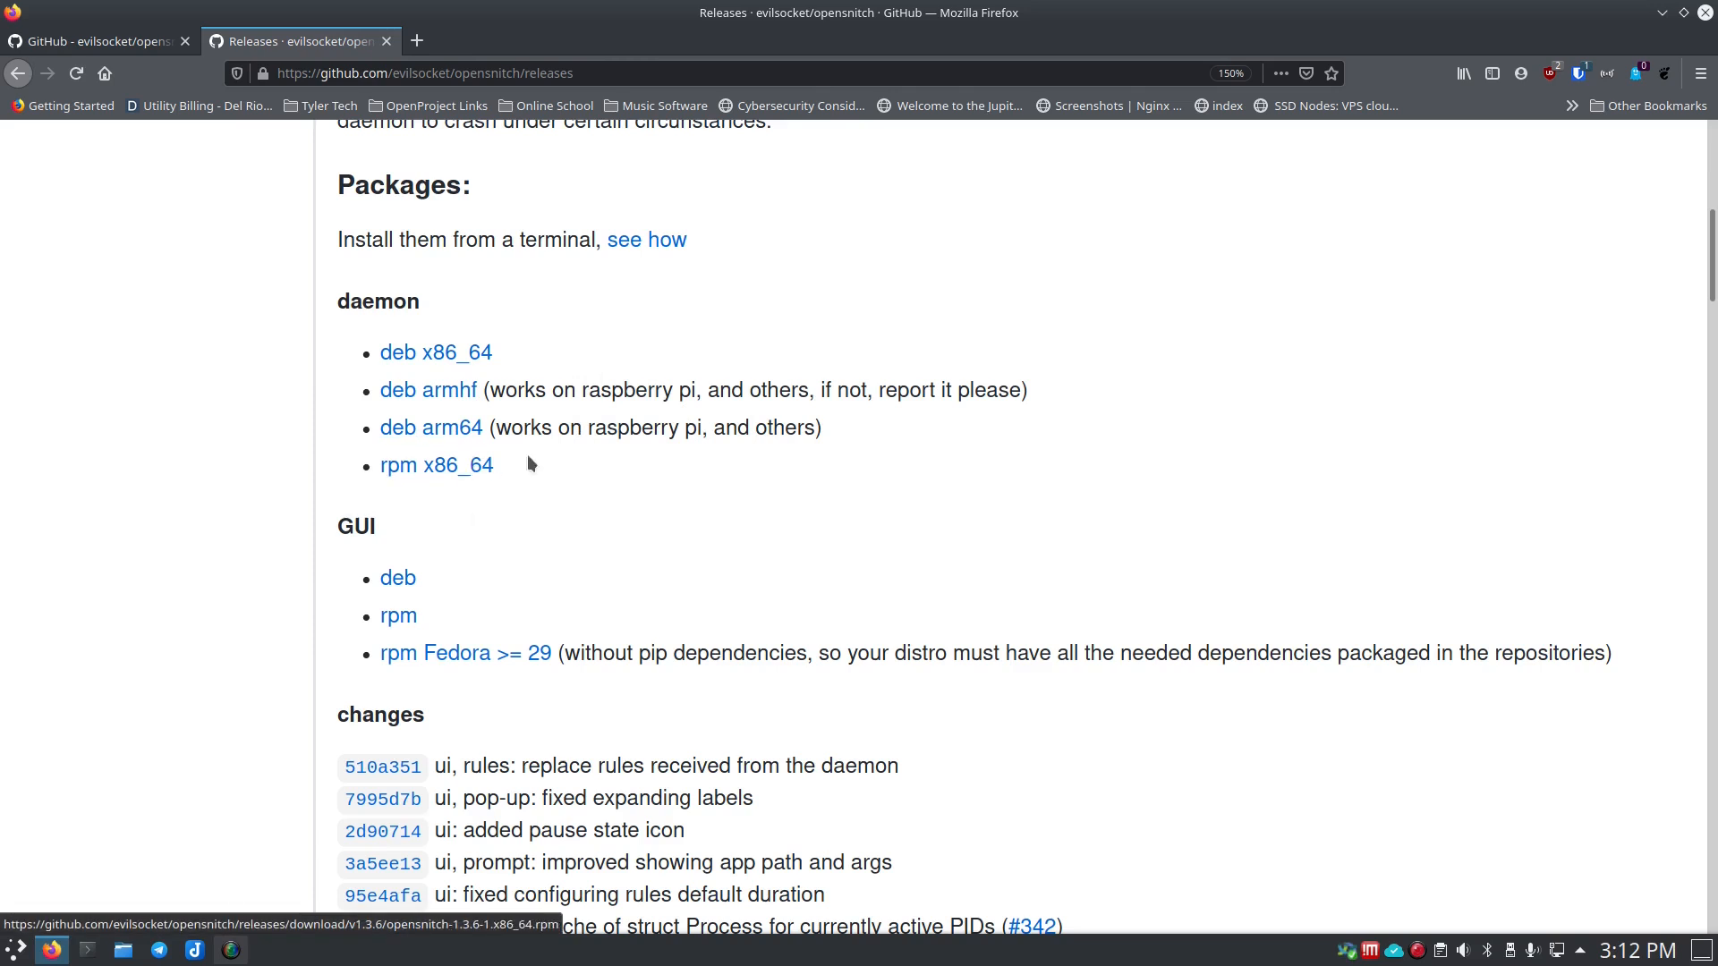
Step: Download the deb x86_64 daemon package opensnitch_1.3.6-1_amd64.deb and save it to disk
click(417, 352)
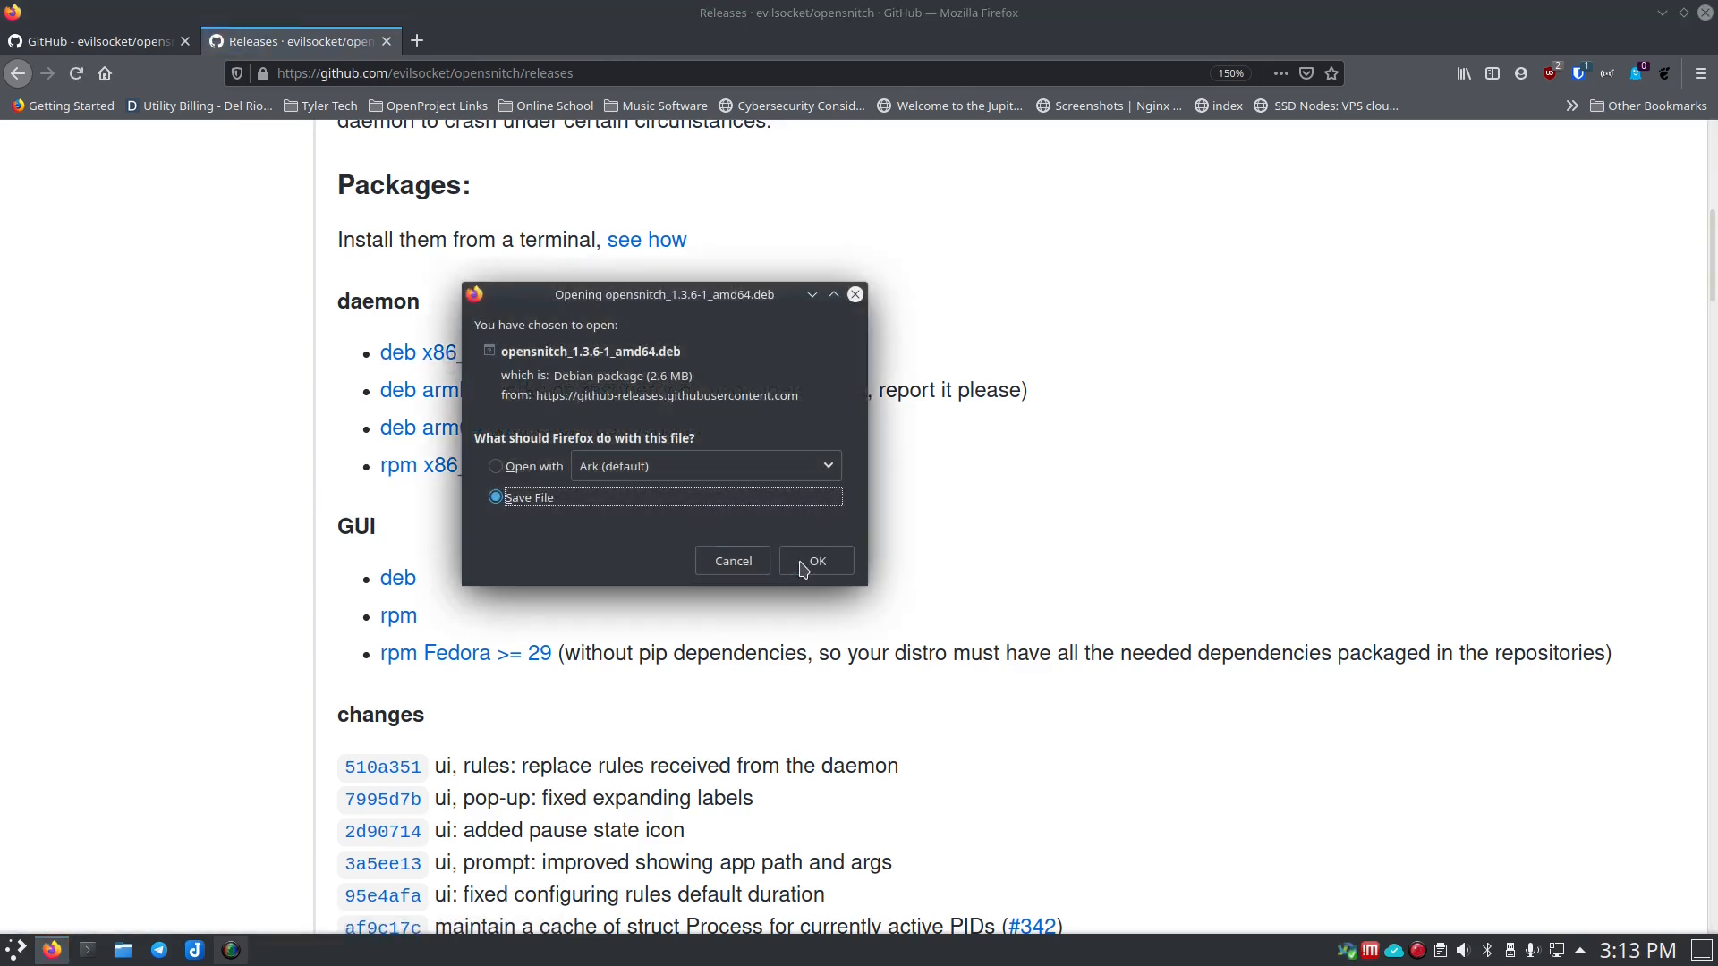
mouse_move(721, 517)
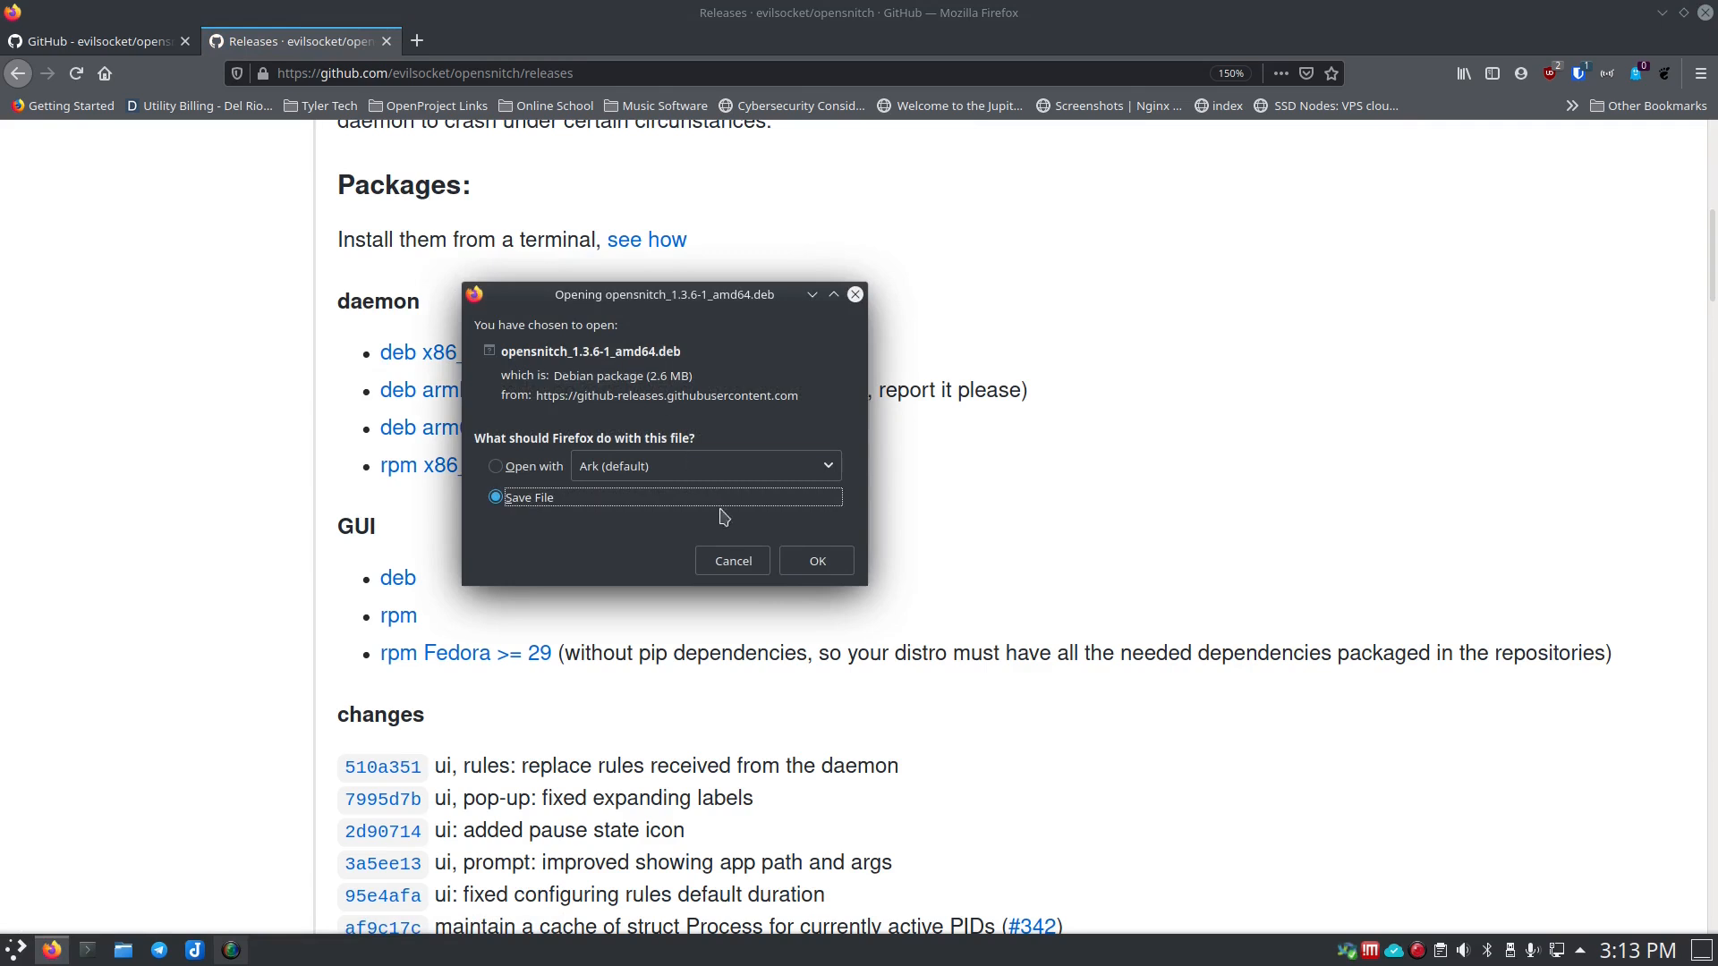
click(816, 560)
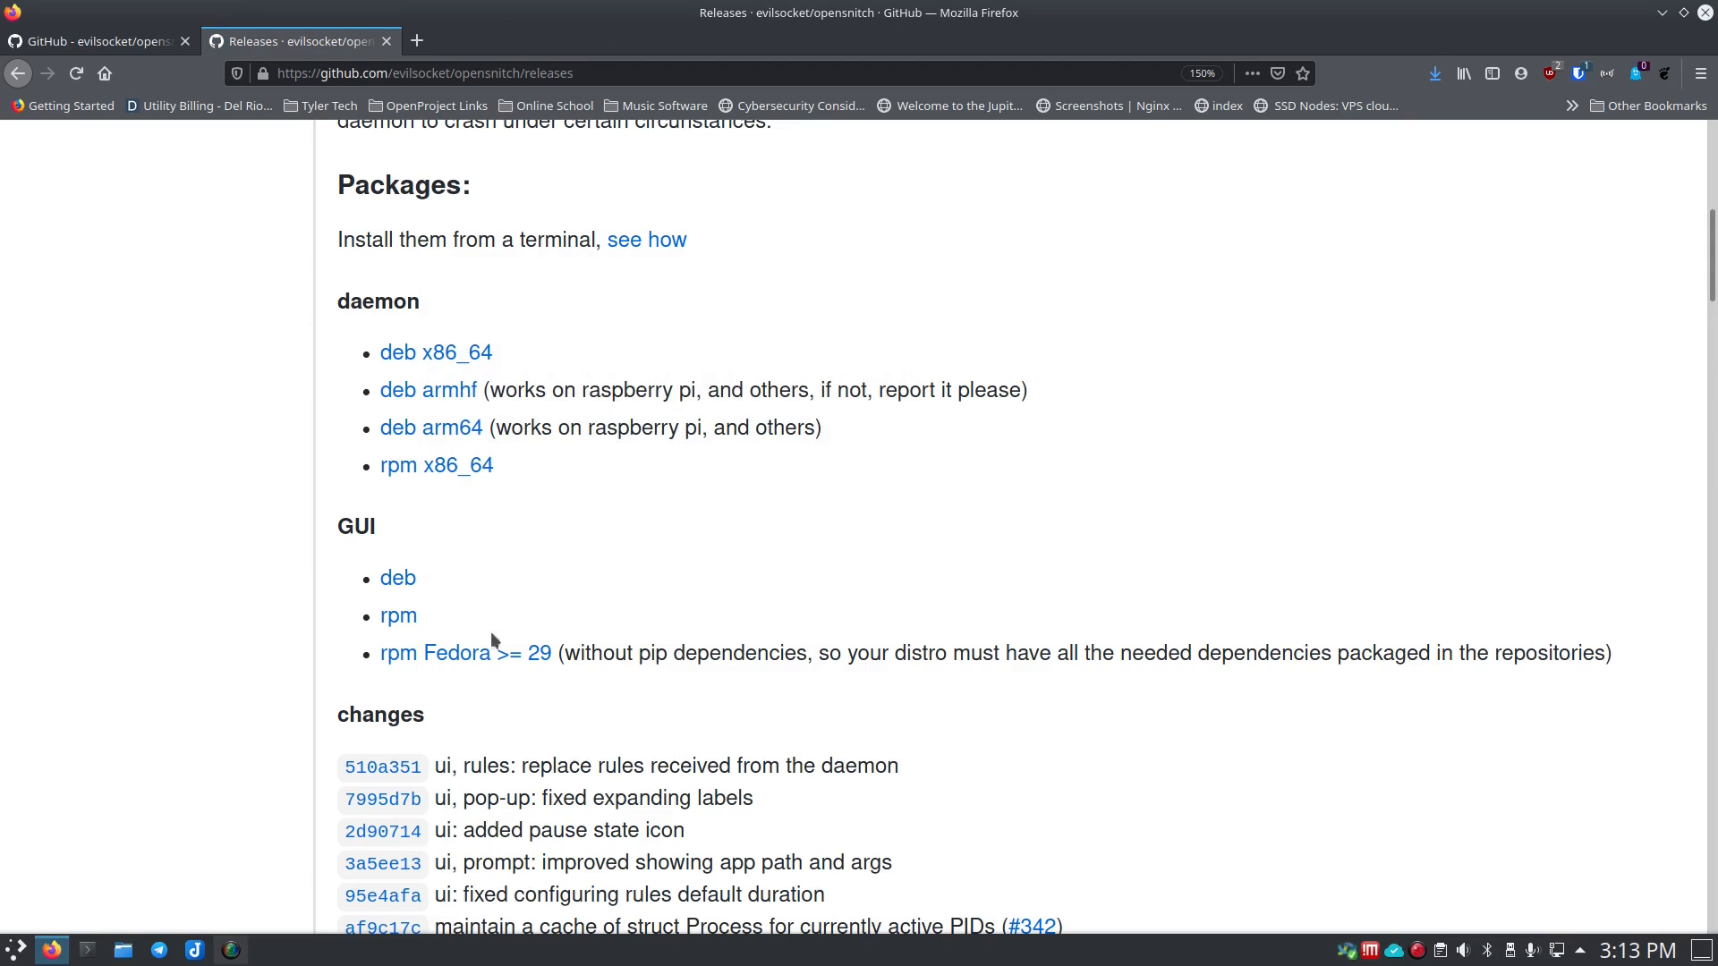
mouse_move(227, 823)
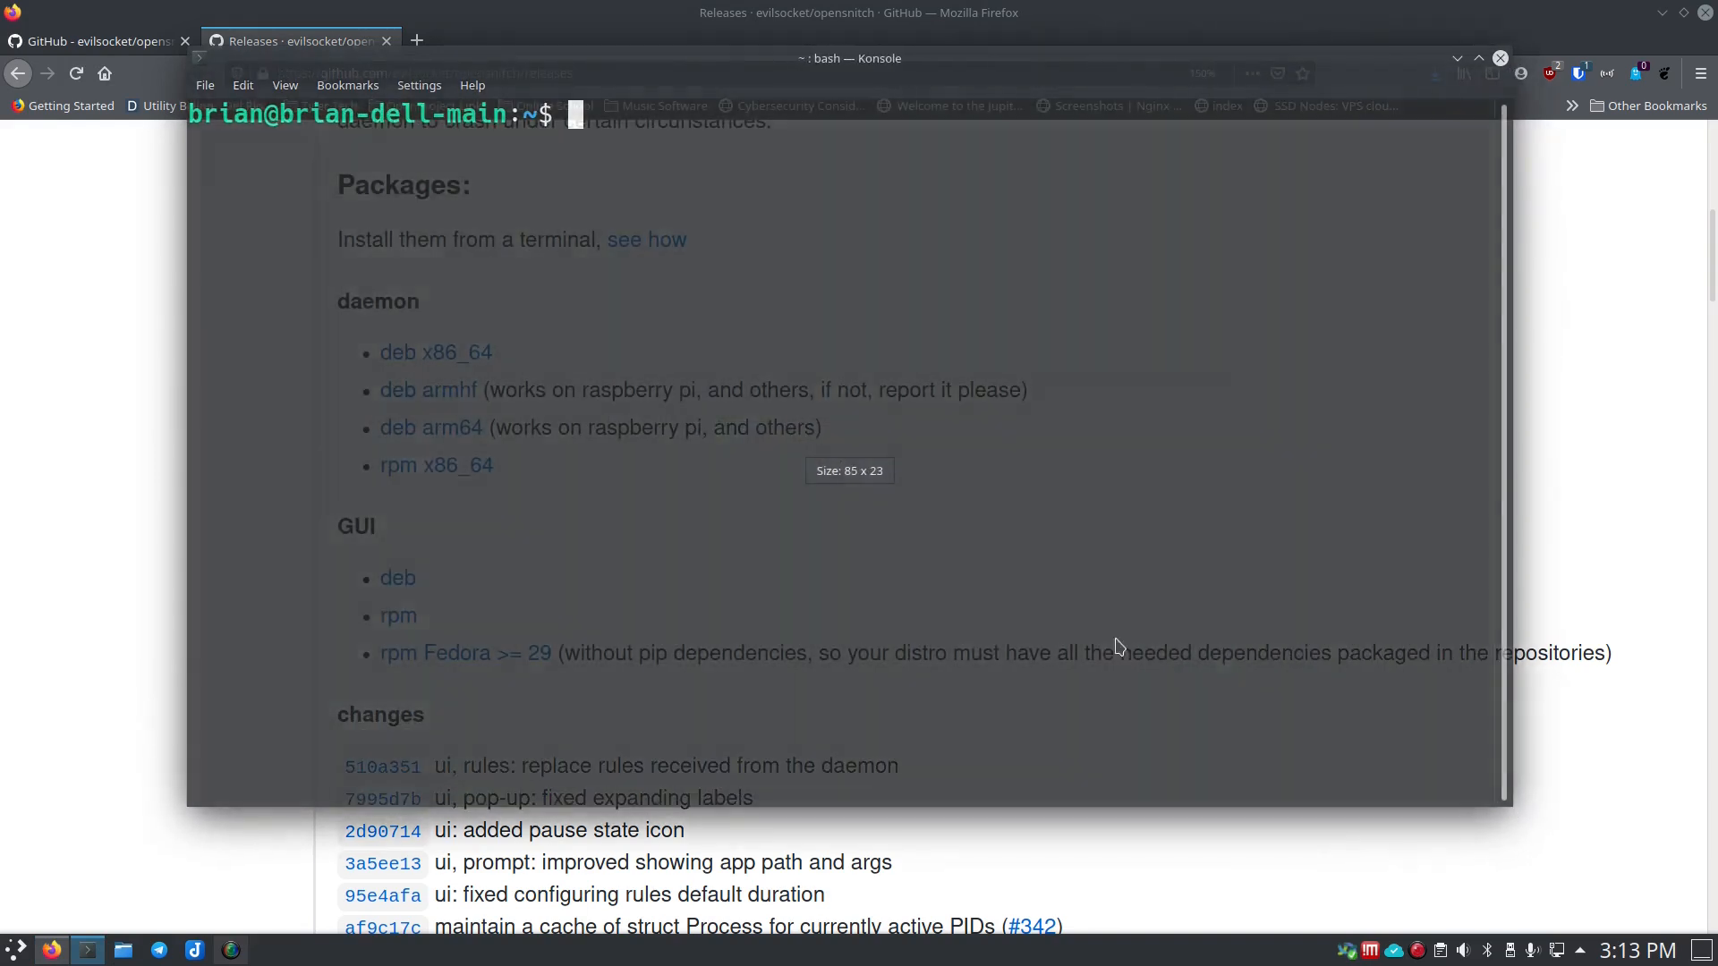
Step: From Downloads, run sudo dpkg -i opensnitch_1.3.6-1_amd64.deb to install the daemon
text(cd Downloads/)
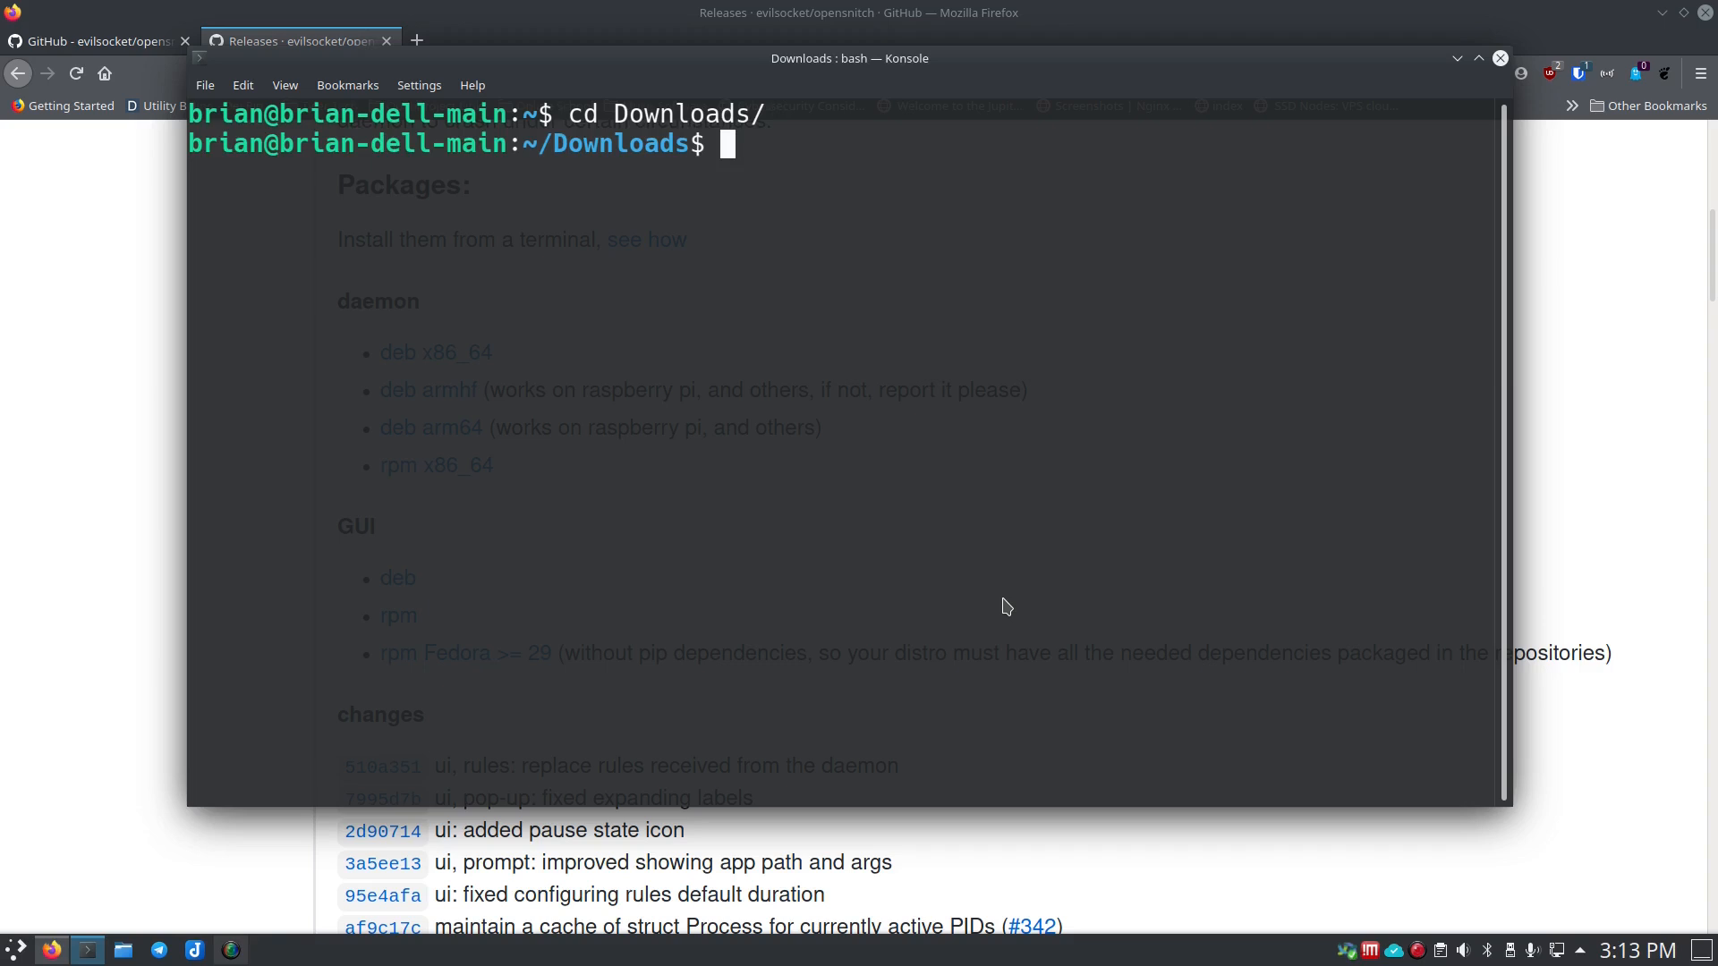
text(sudo dpkg -)
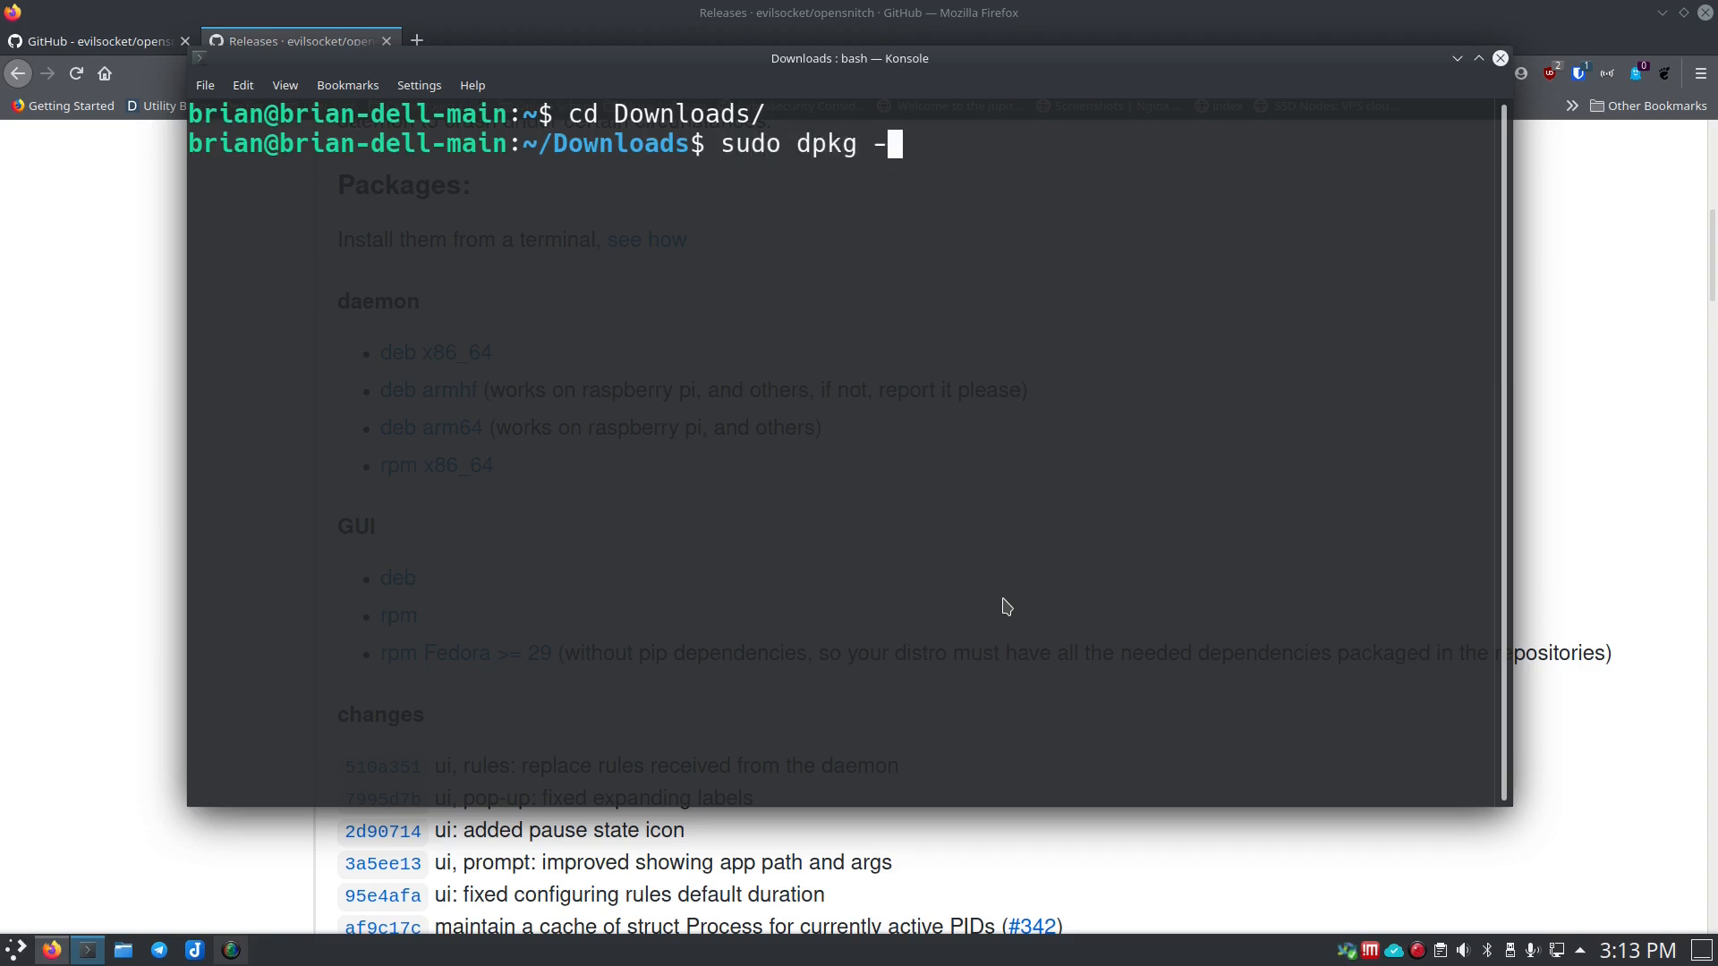
text(i)
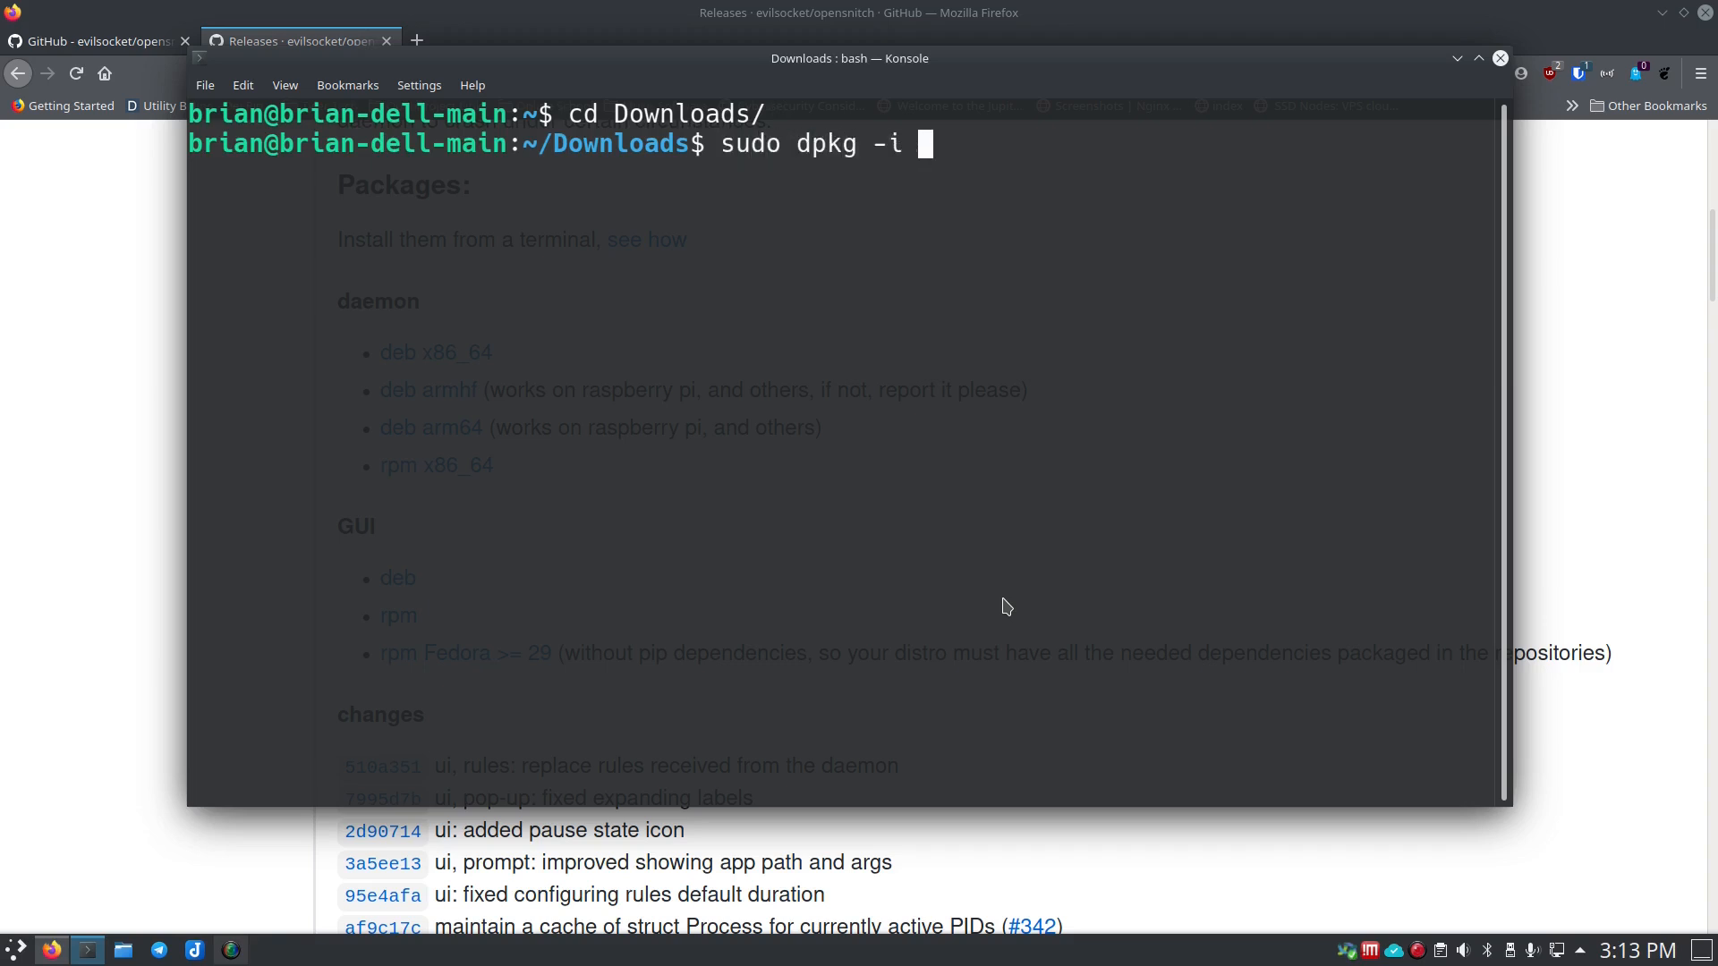
text(opensnitch_1.3.6-1_amd64.deb)
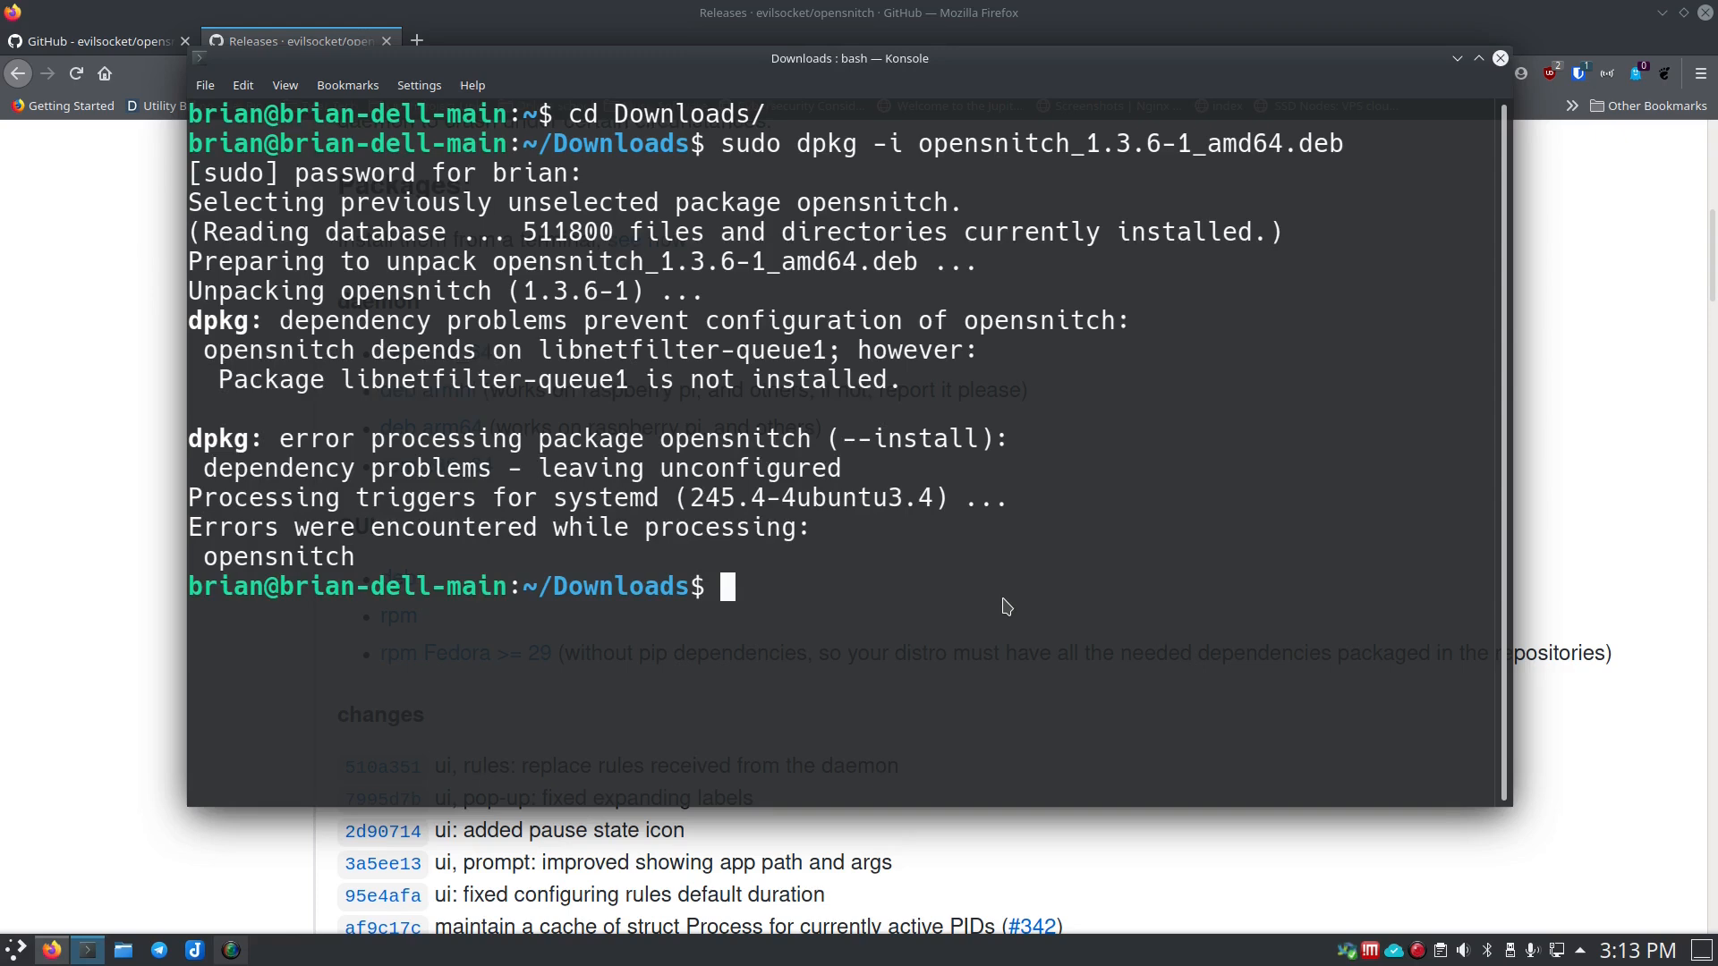
Step: Run sudo apt install -f to resolve the missing libnetfilter-queue1 dependency
text(sudo apt)
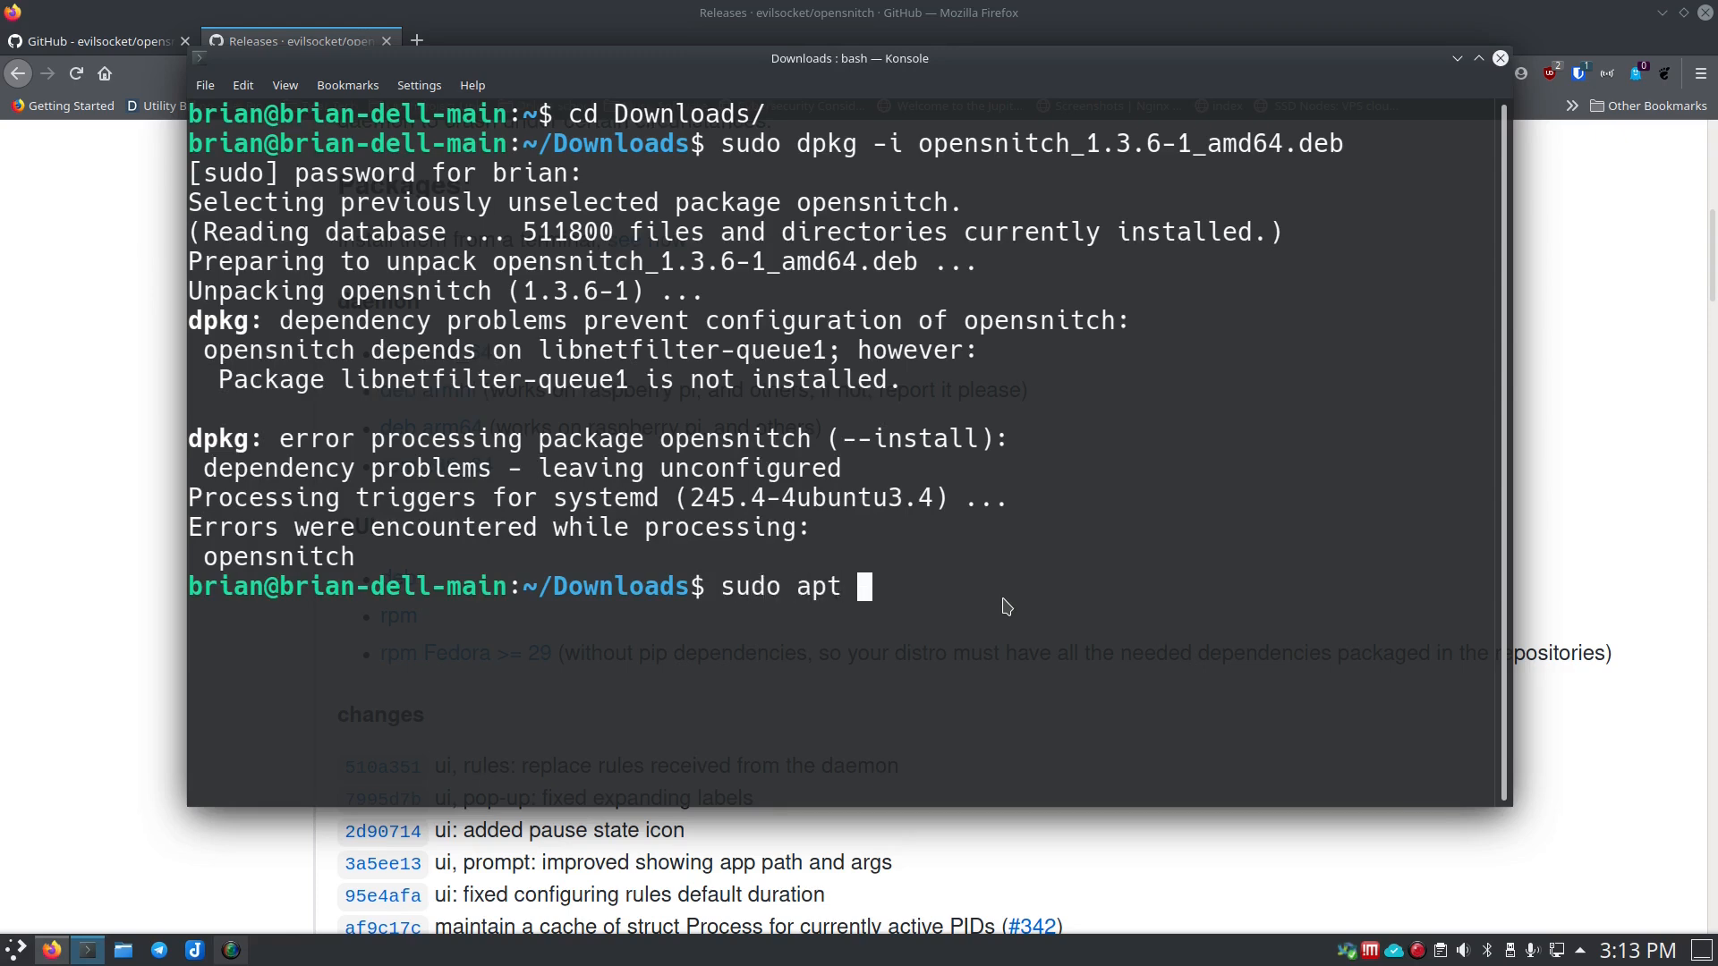
text(install -f)
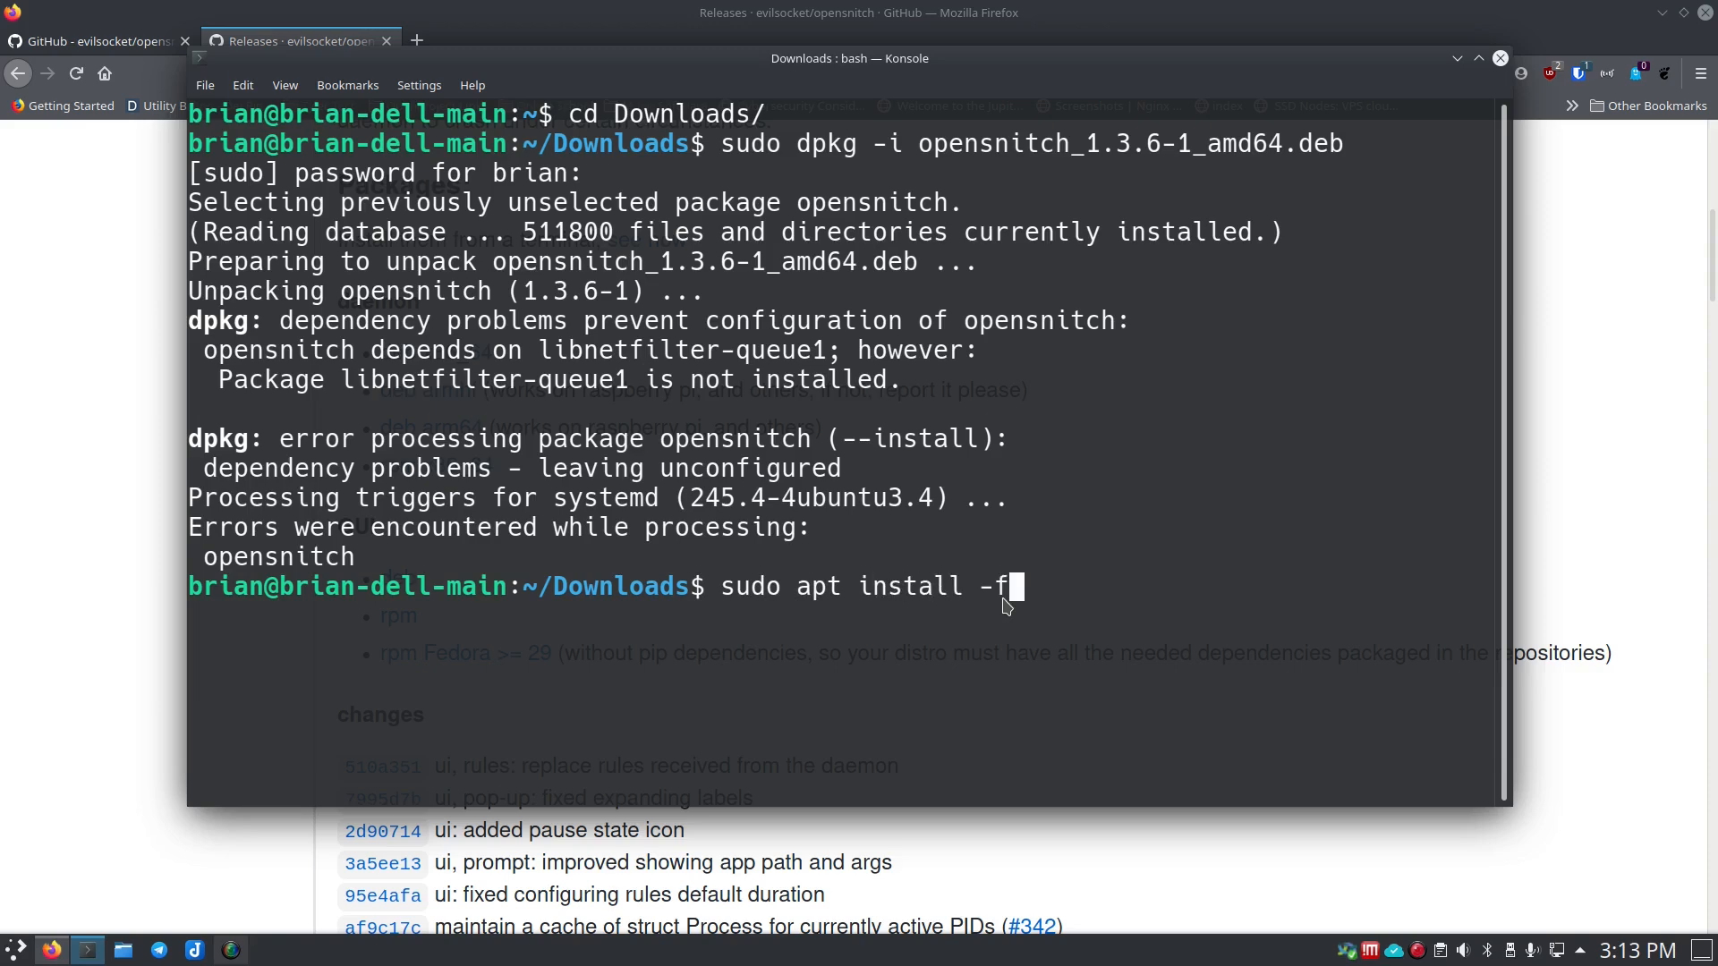
key(Return)
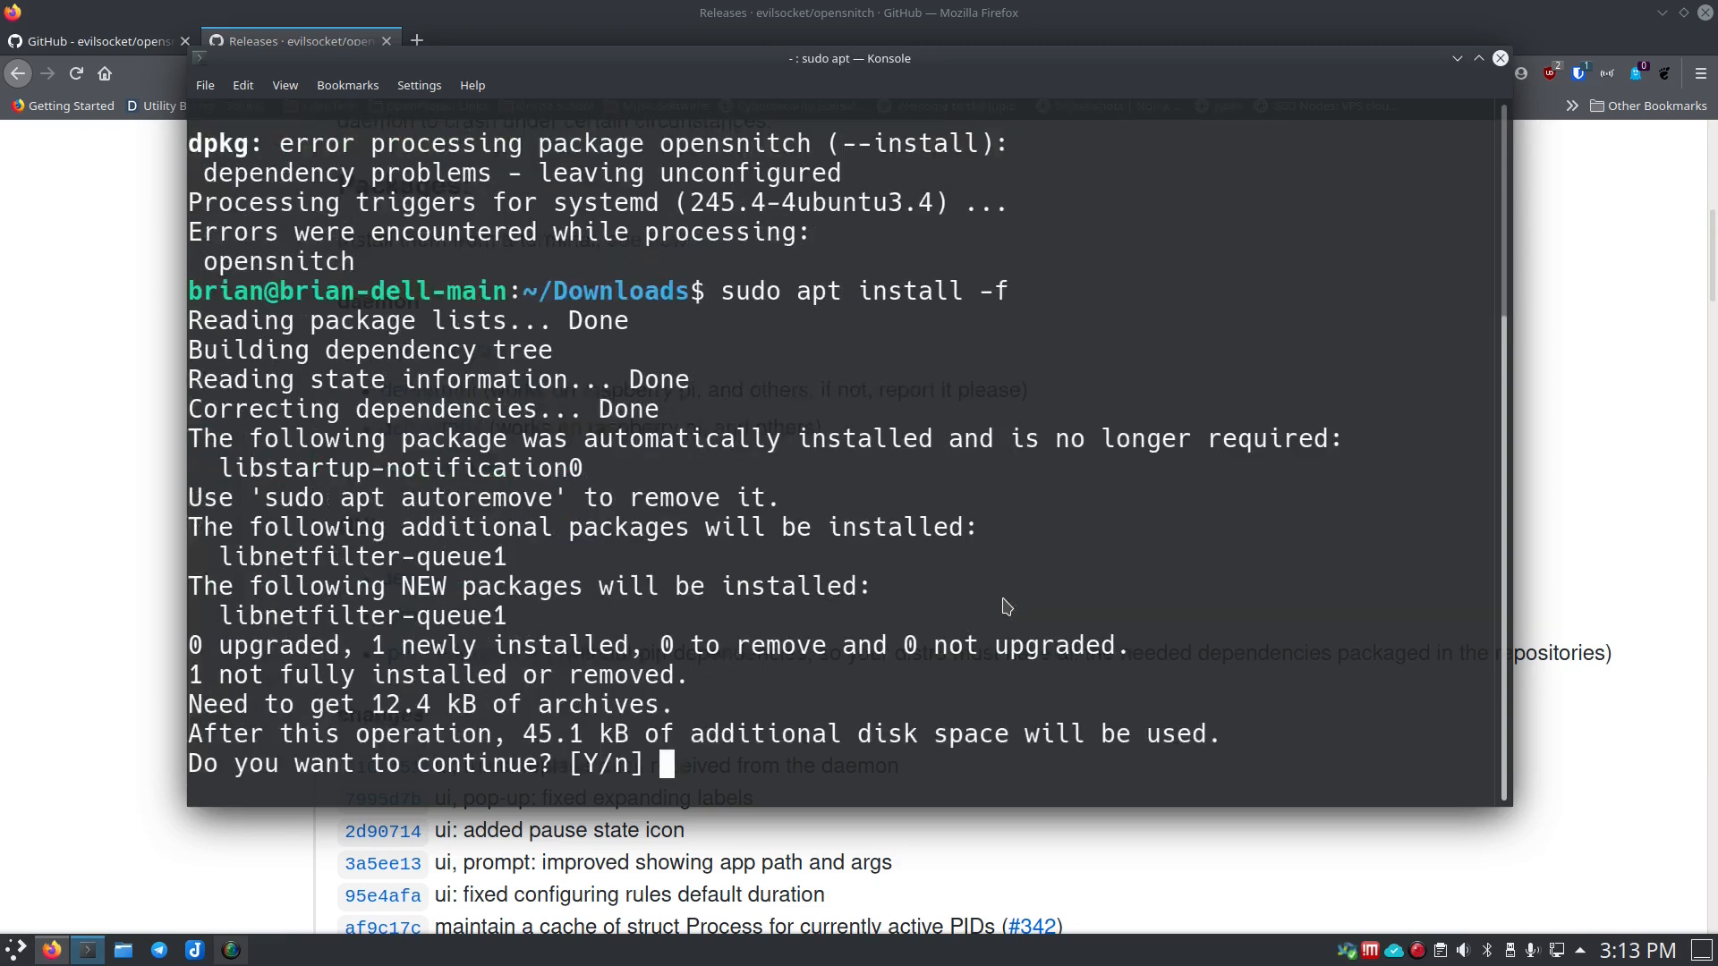
Step: Confirm installing libnetfilter-queue1, then rerun sudo dpkg -i opensnitch_1.3.6-1_amd64.deb
text(Y)
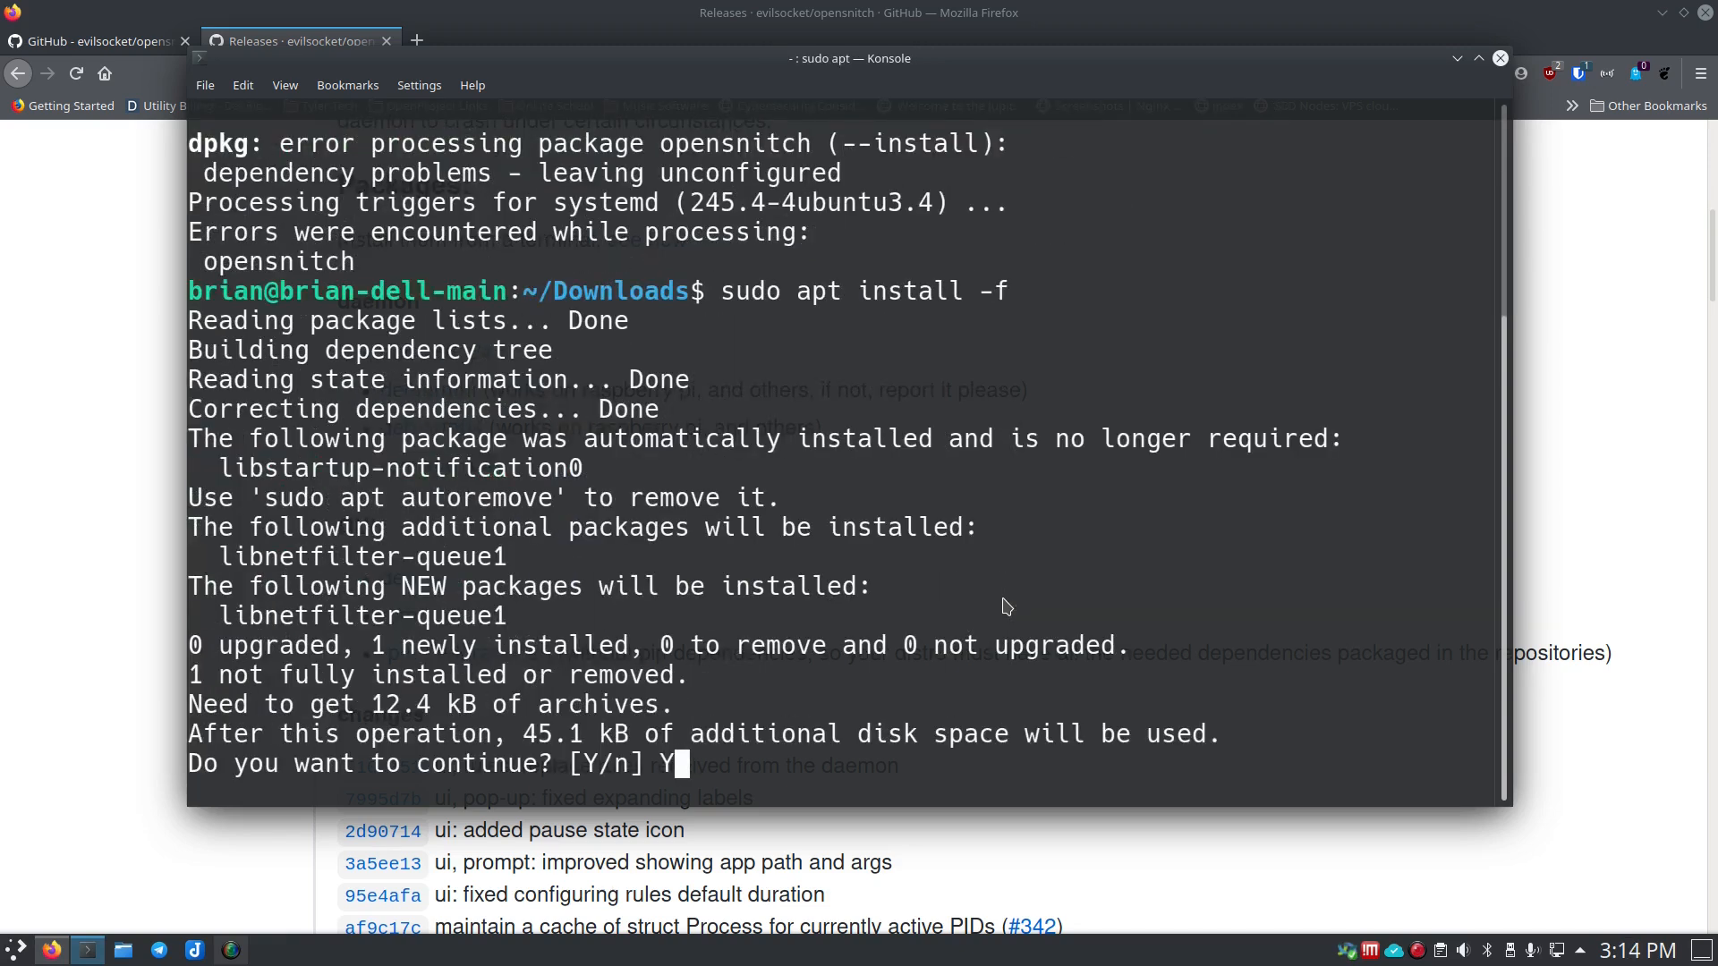
key(Return)
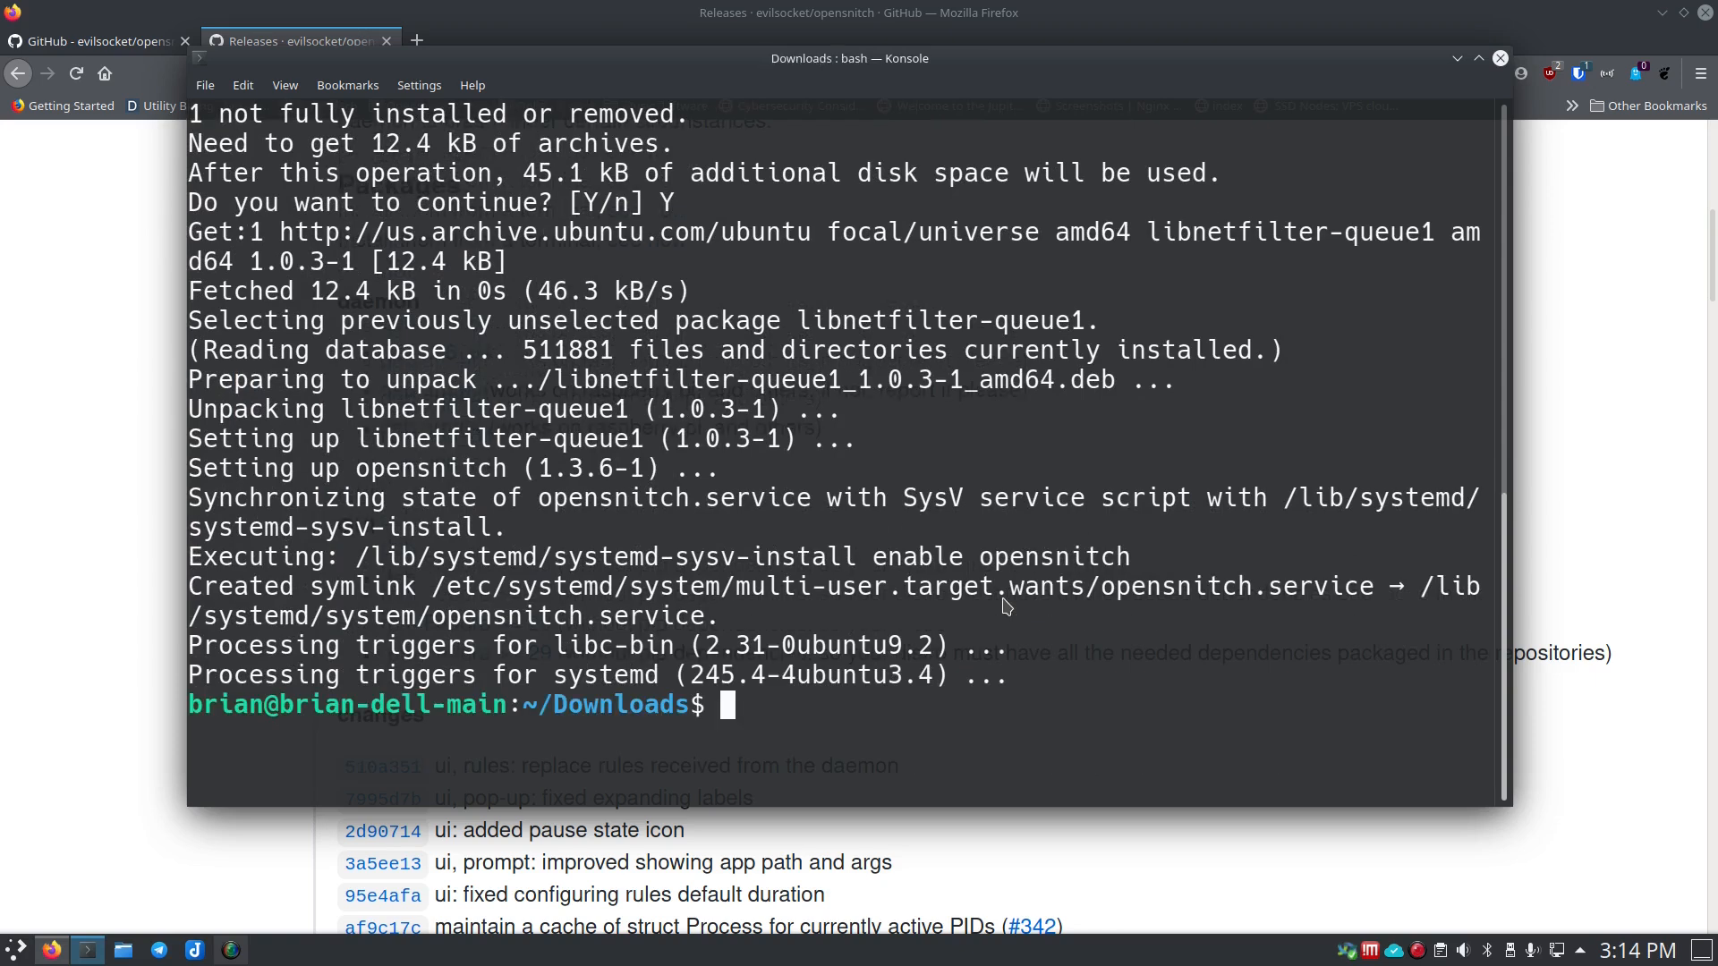
text(sudo dpkg -i opensnitch_1.3.6-1_amd64.deb)
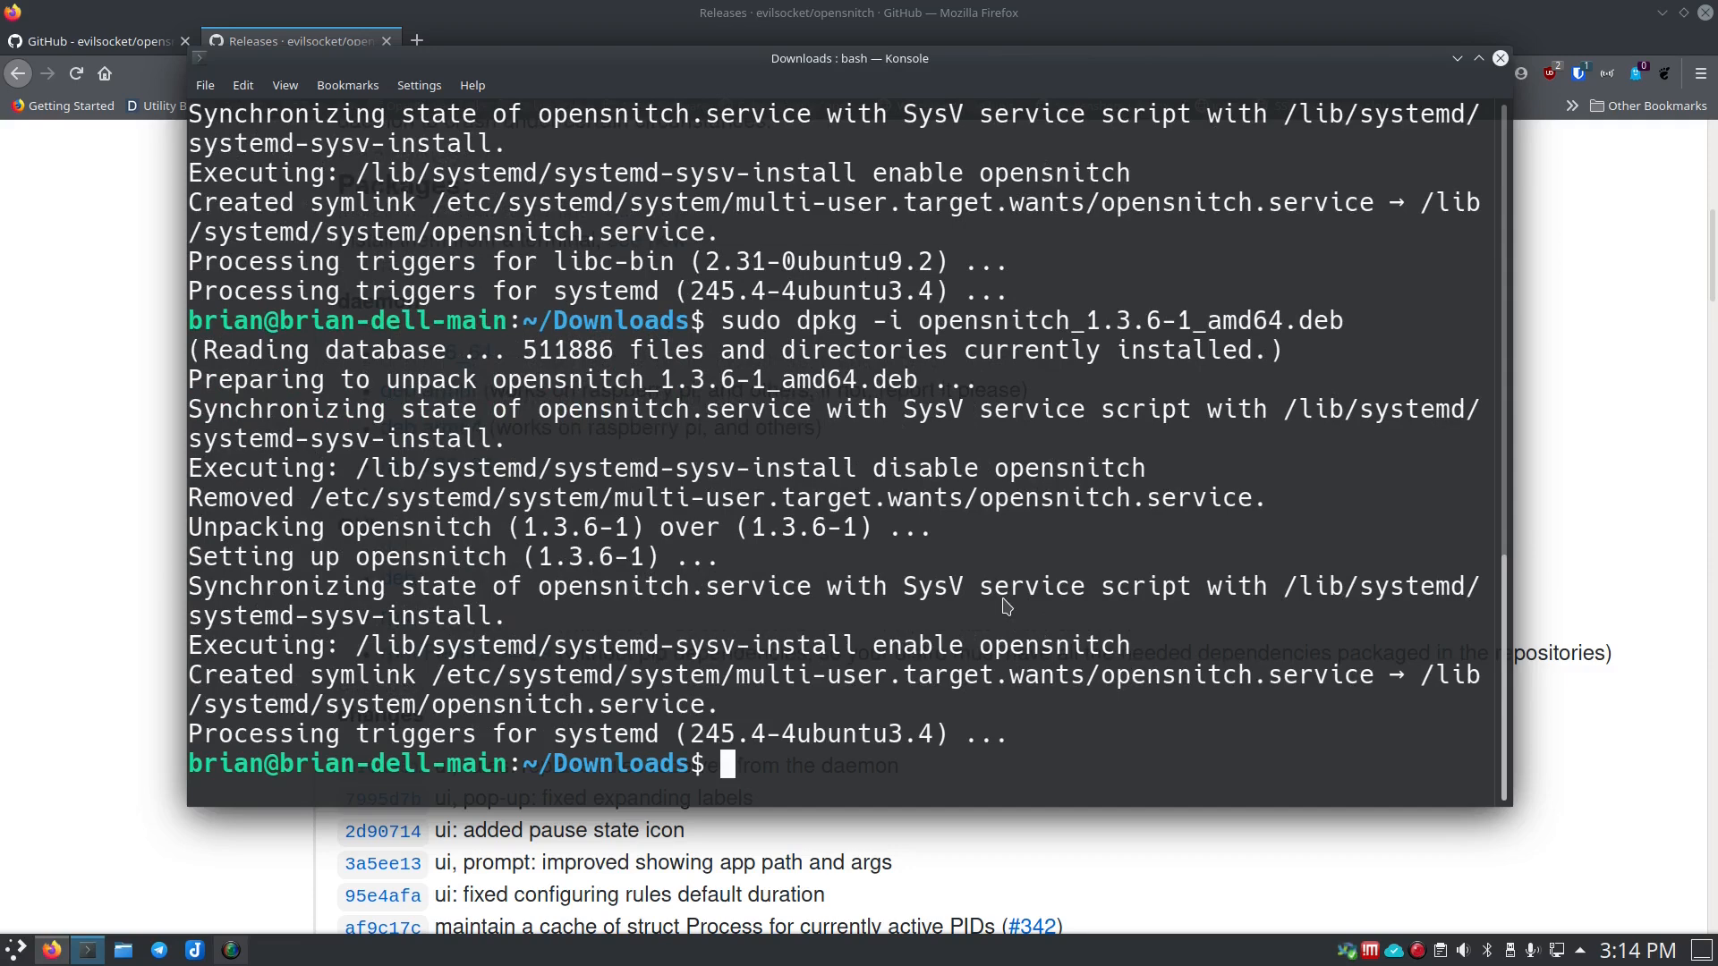
mouse_move(96, 553)
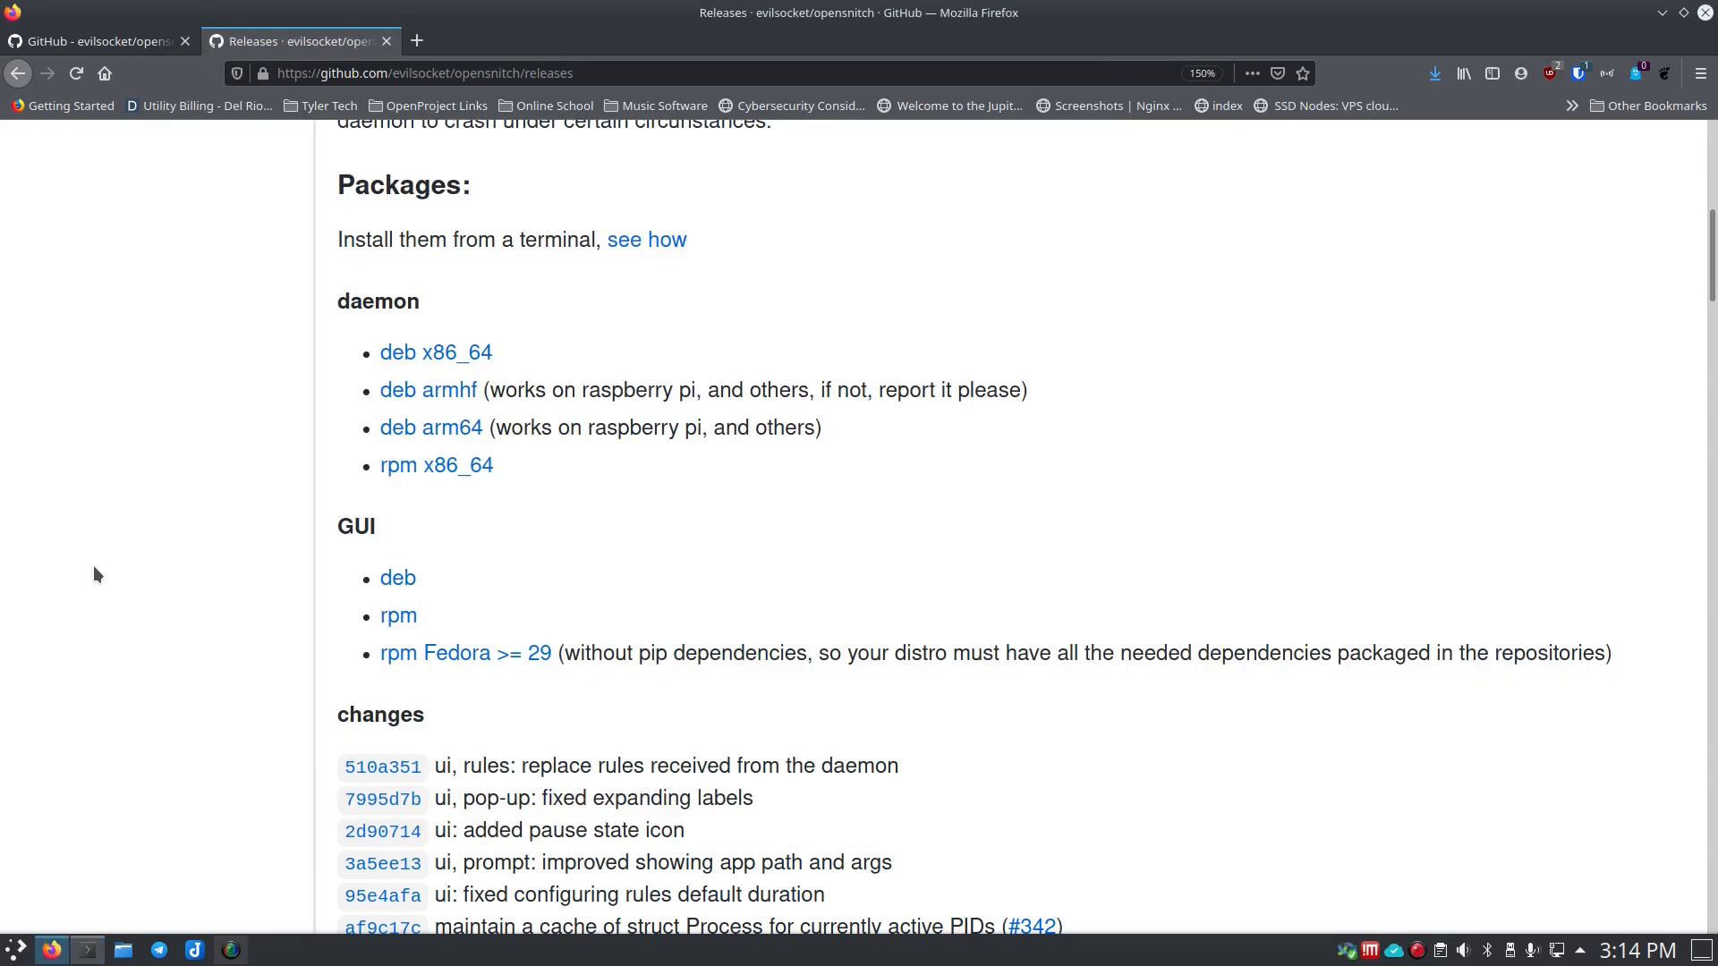
mouse_move(397, 578)
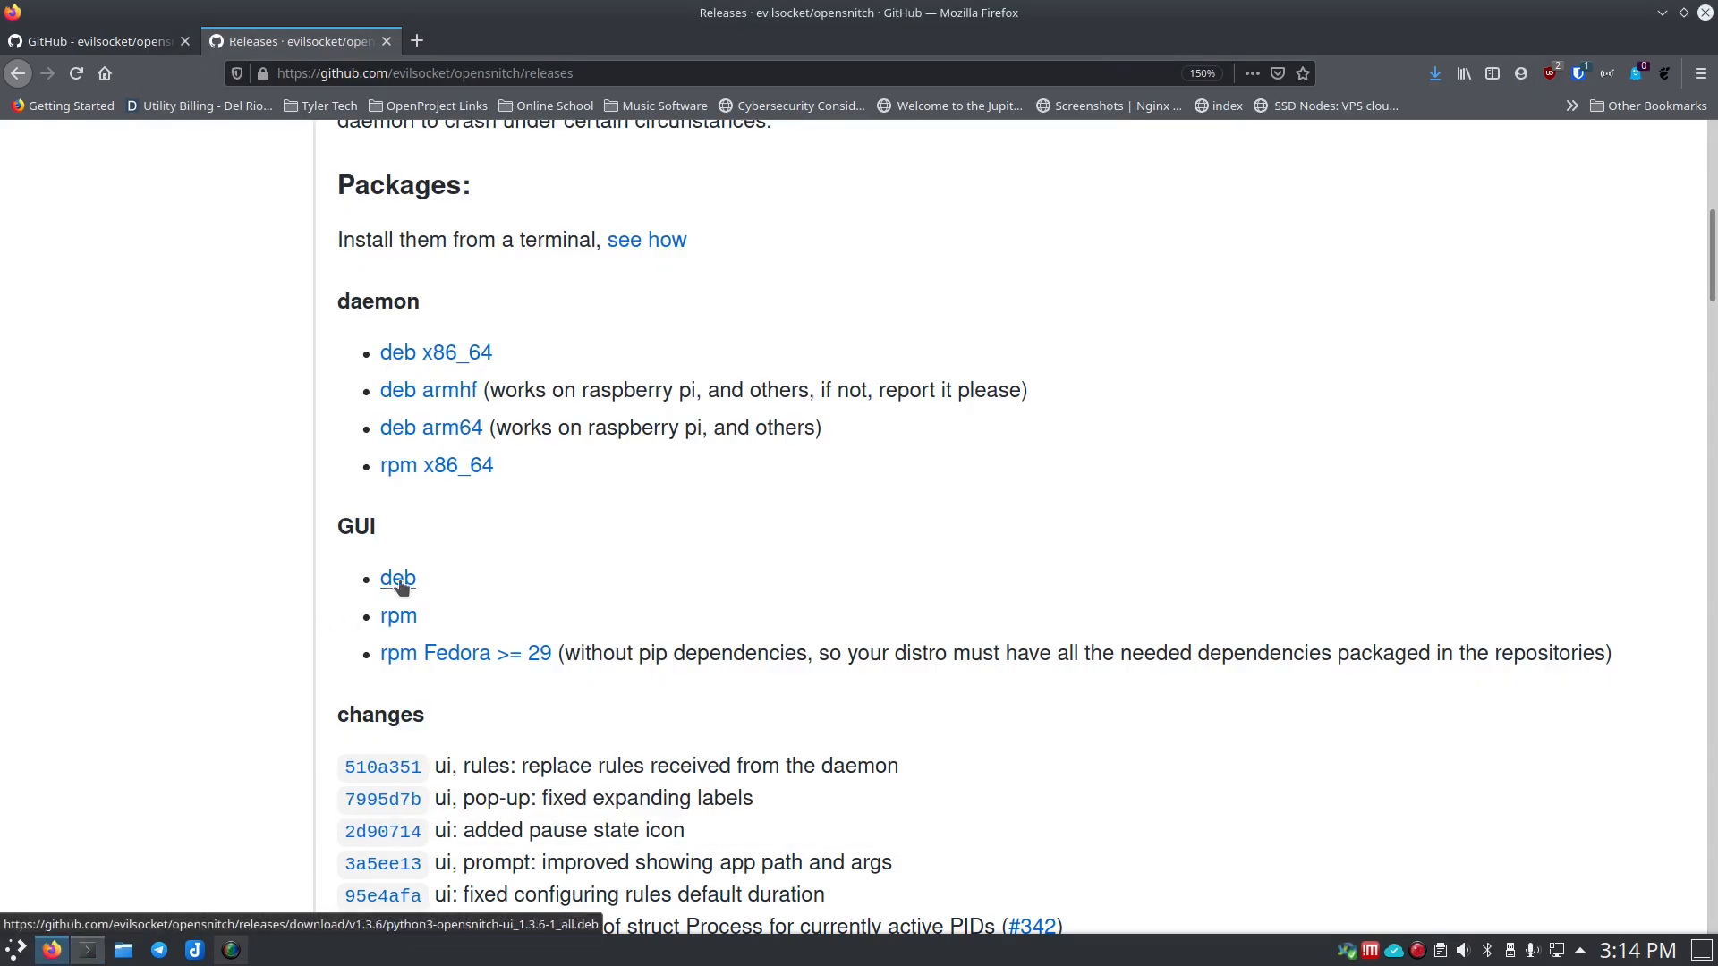
Step: Download the GUI deb package python3-opensnitch-ui_1.3.6-1_all.deb and return to Konsole
click(397, 579)
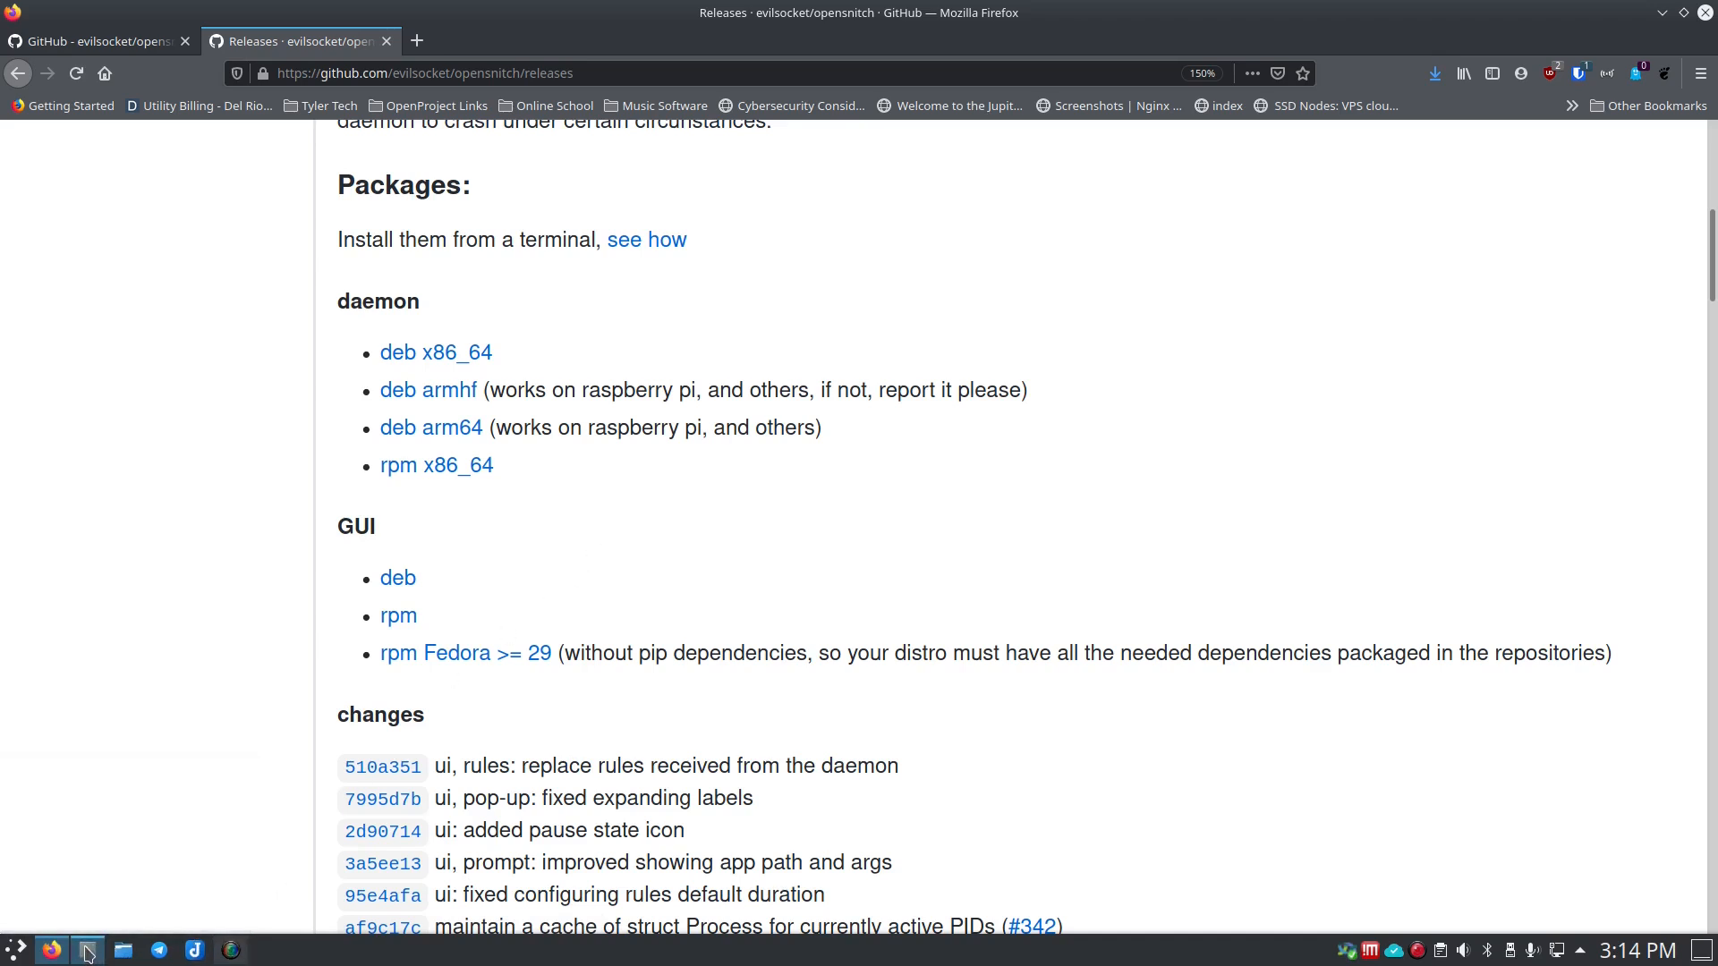
click(1433, 74)
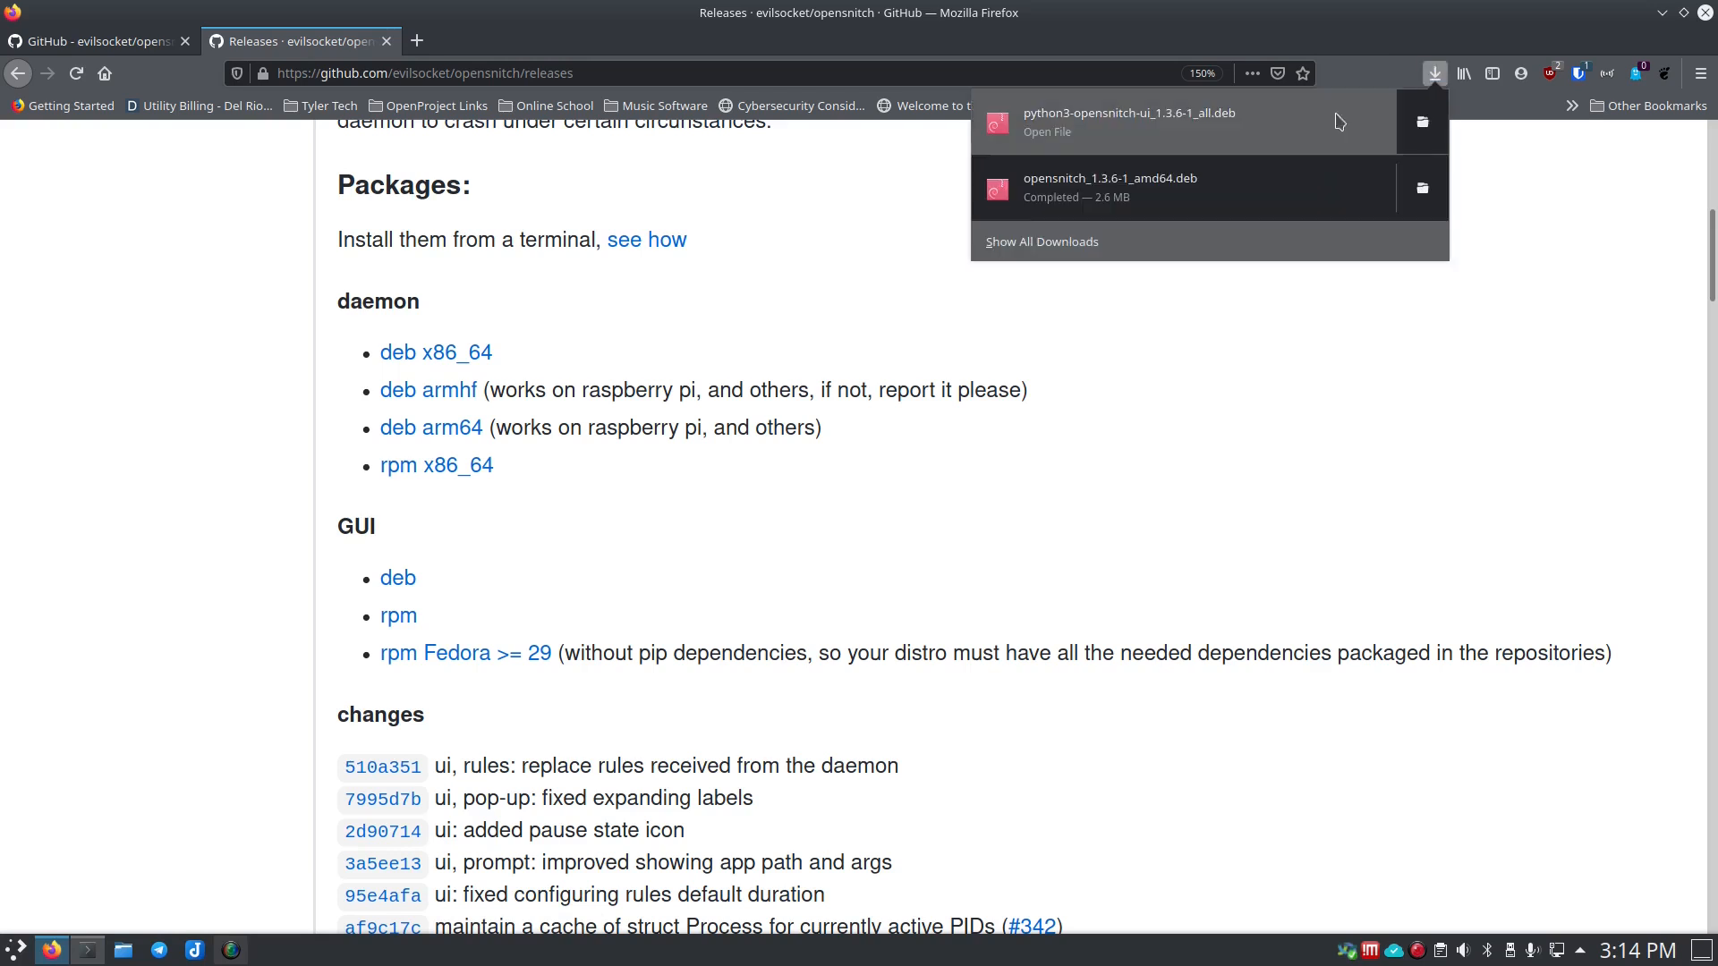
click(1433, 72)
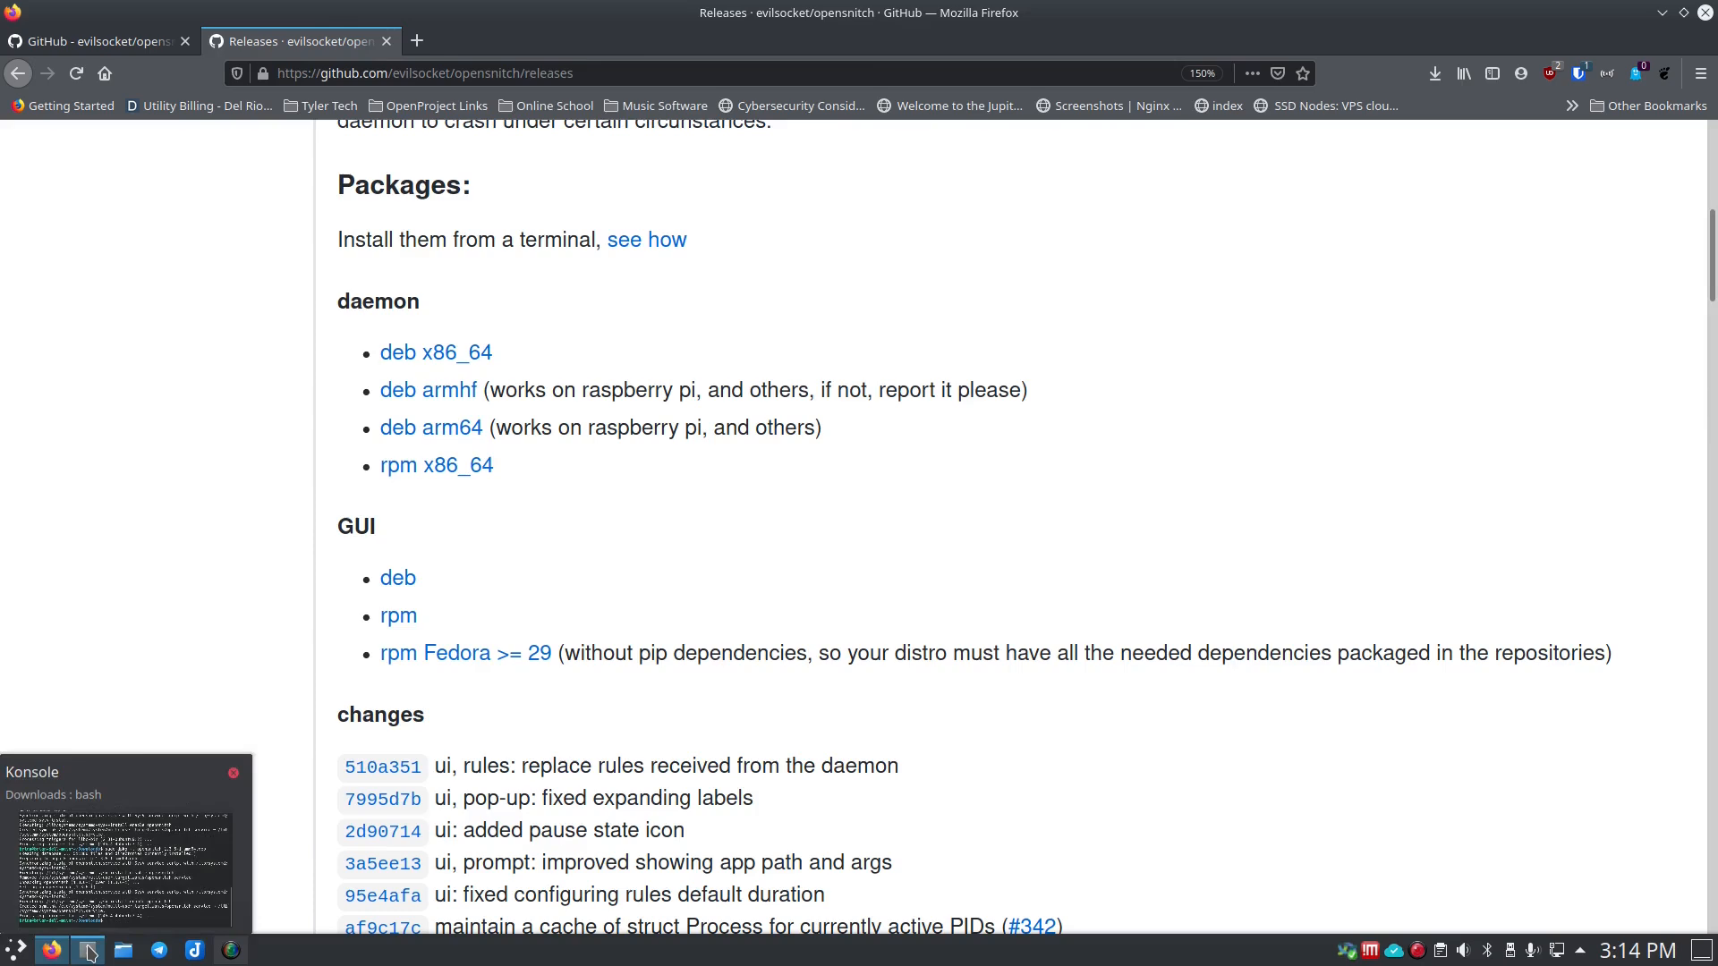
click(88, 949)
text(sudo)
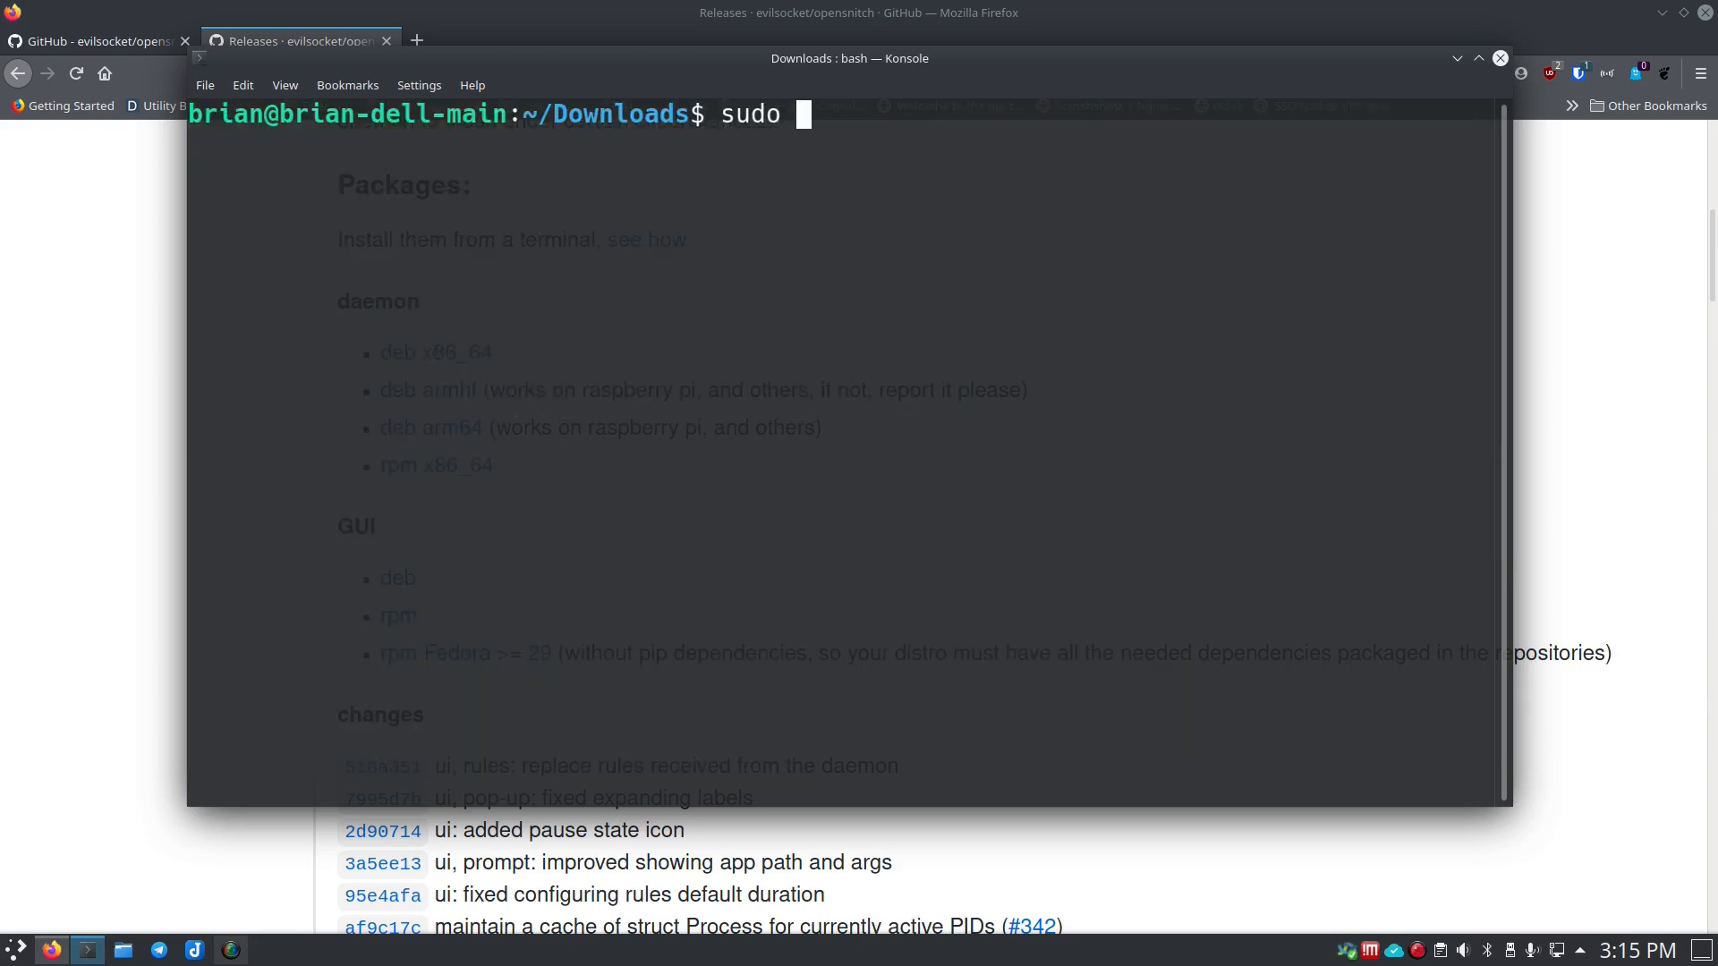
Step: Start a dpkg -i command and clear the mistakenly entered daemon package name
text(dpkg -i)
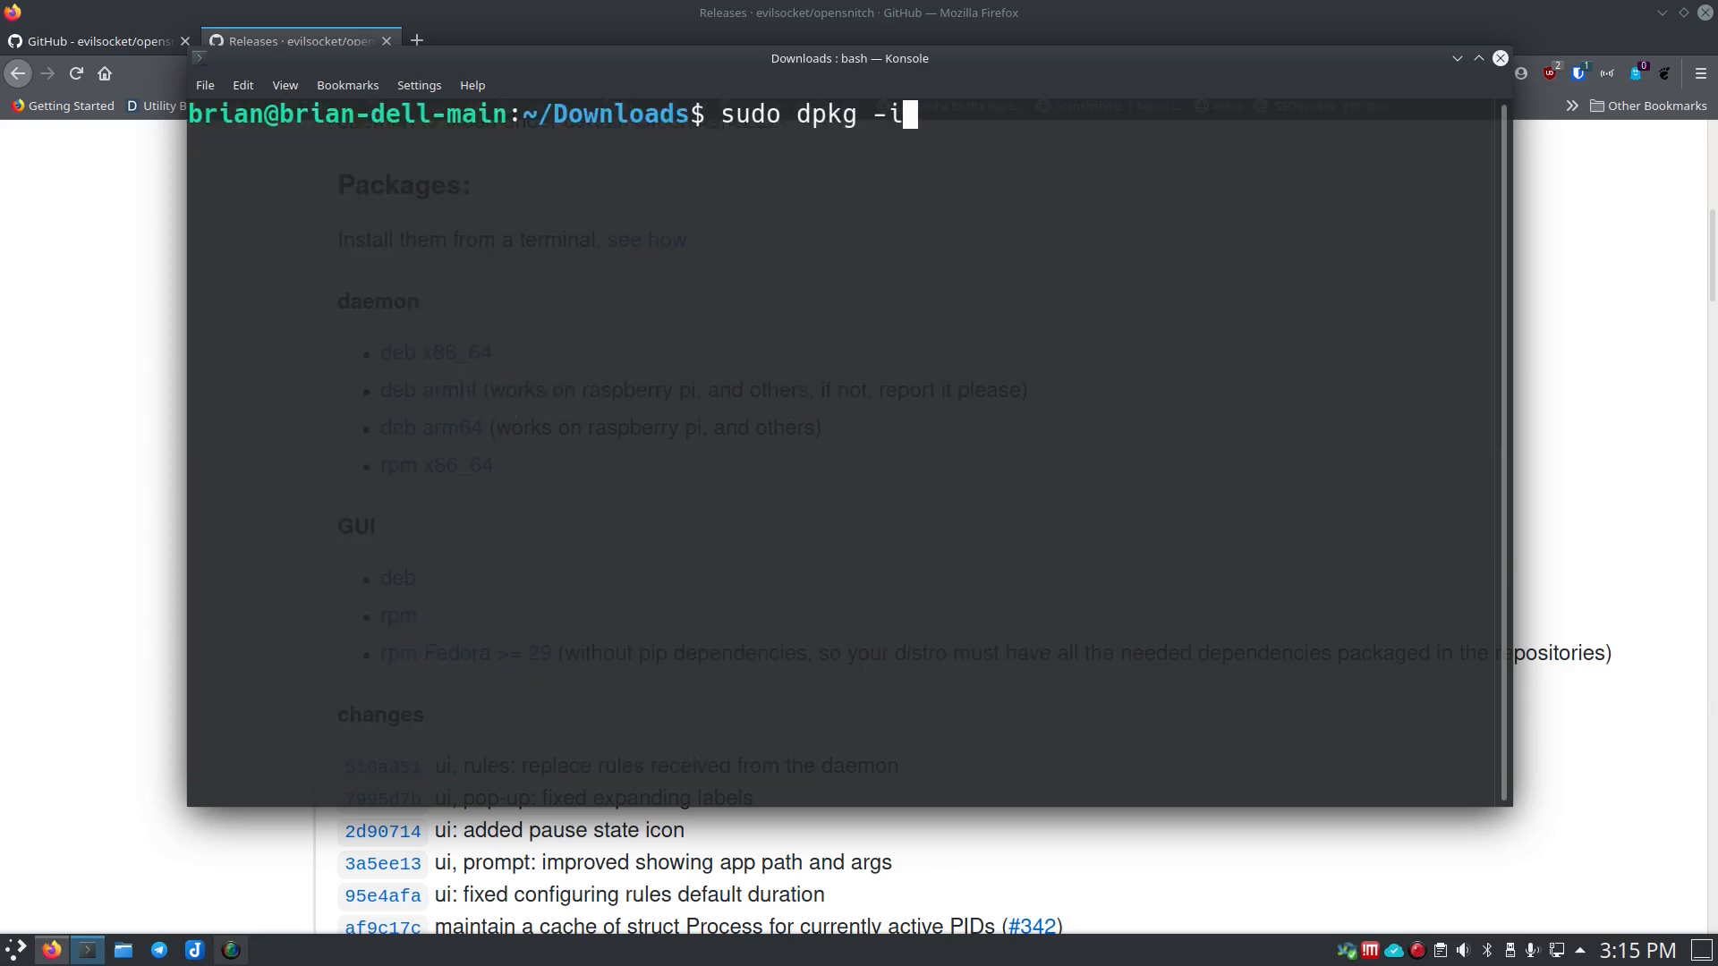
text(opensnitch_1.3.6-1_amd64.deb)
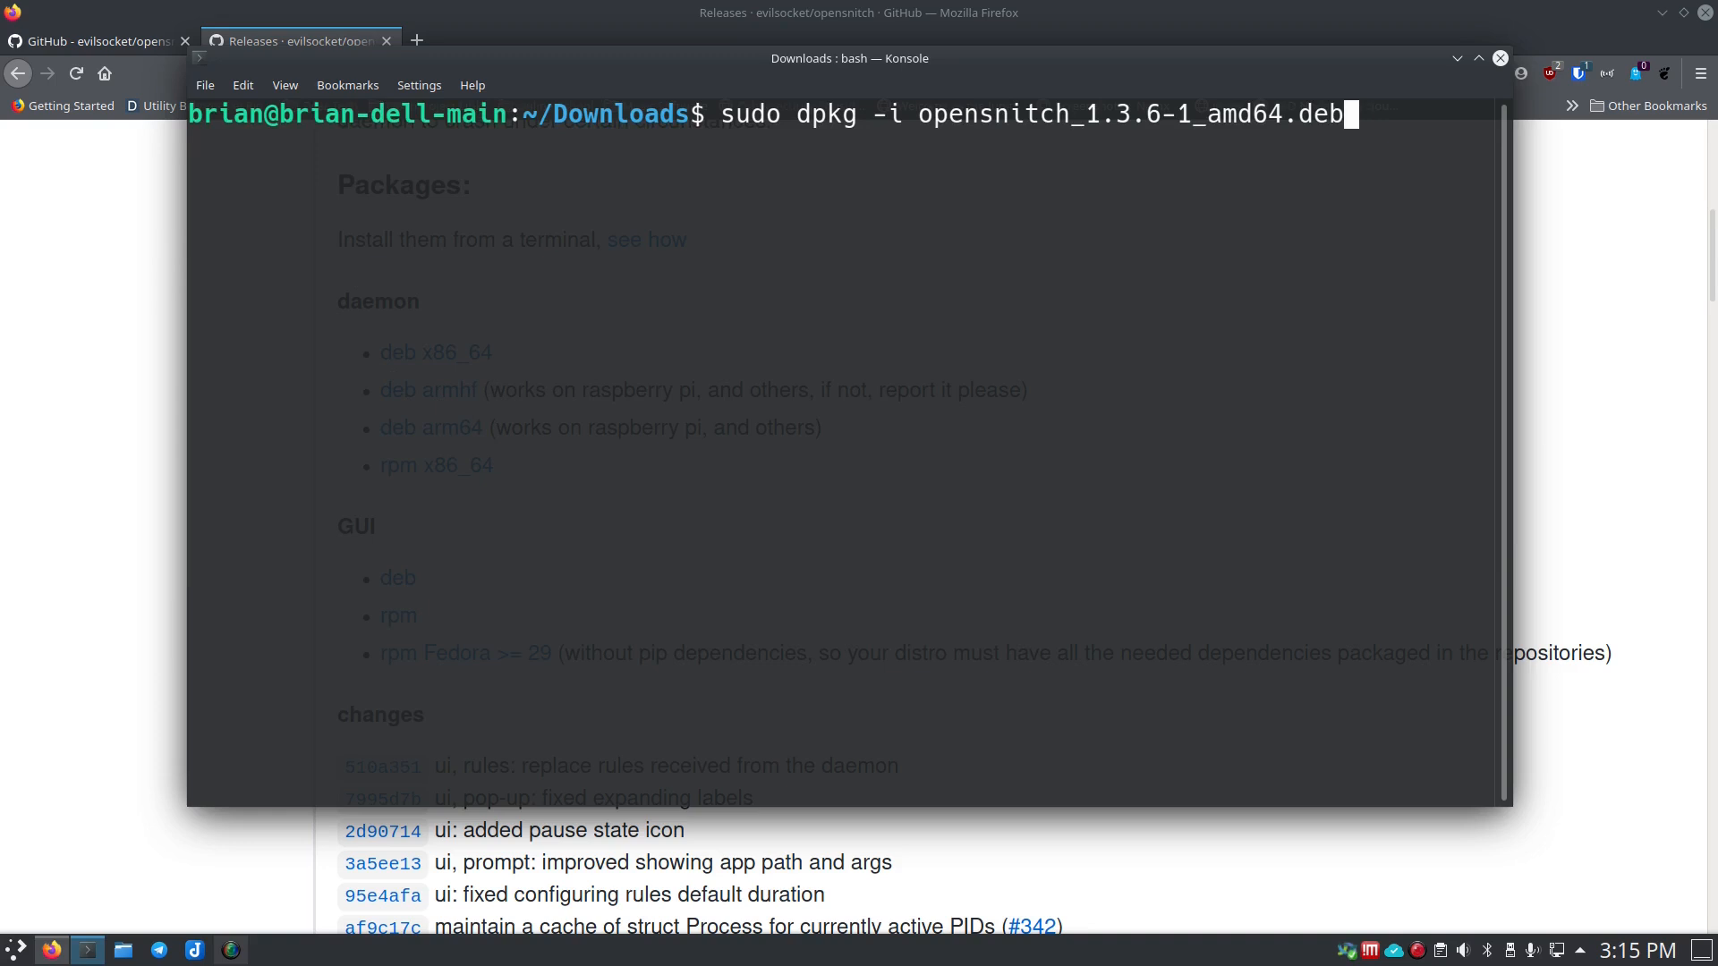
key(BackSpace)
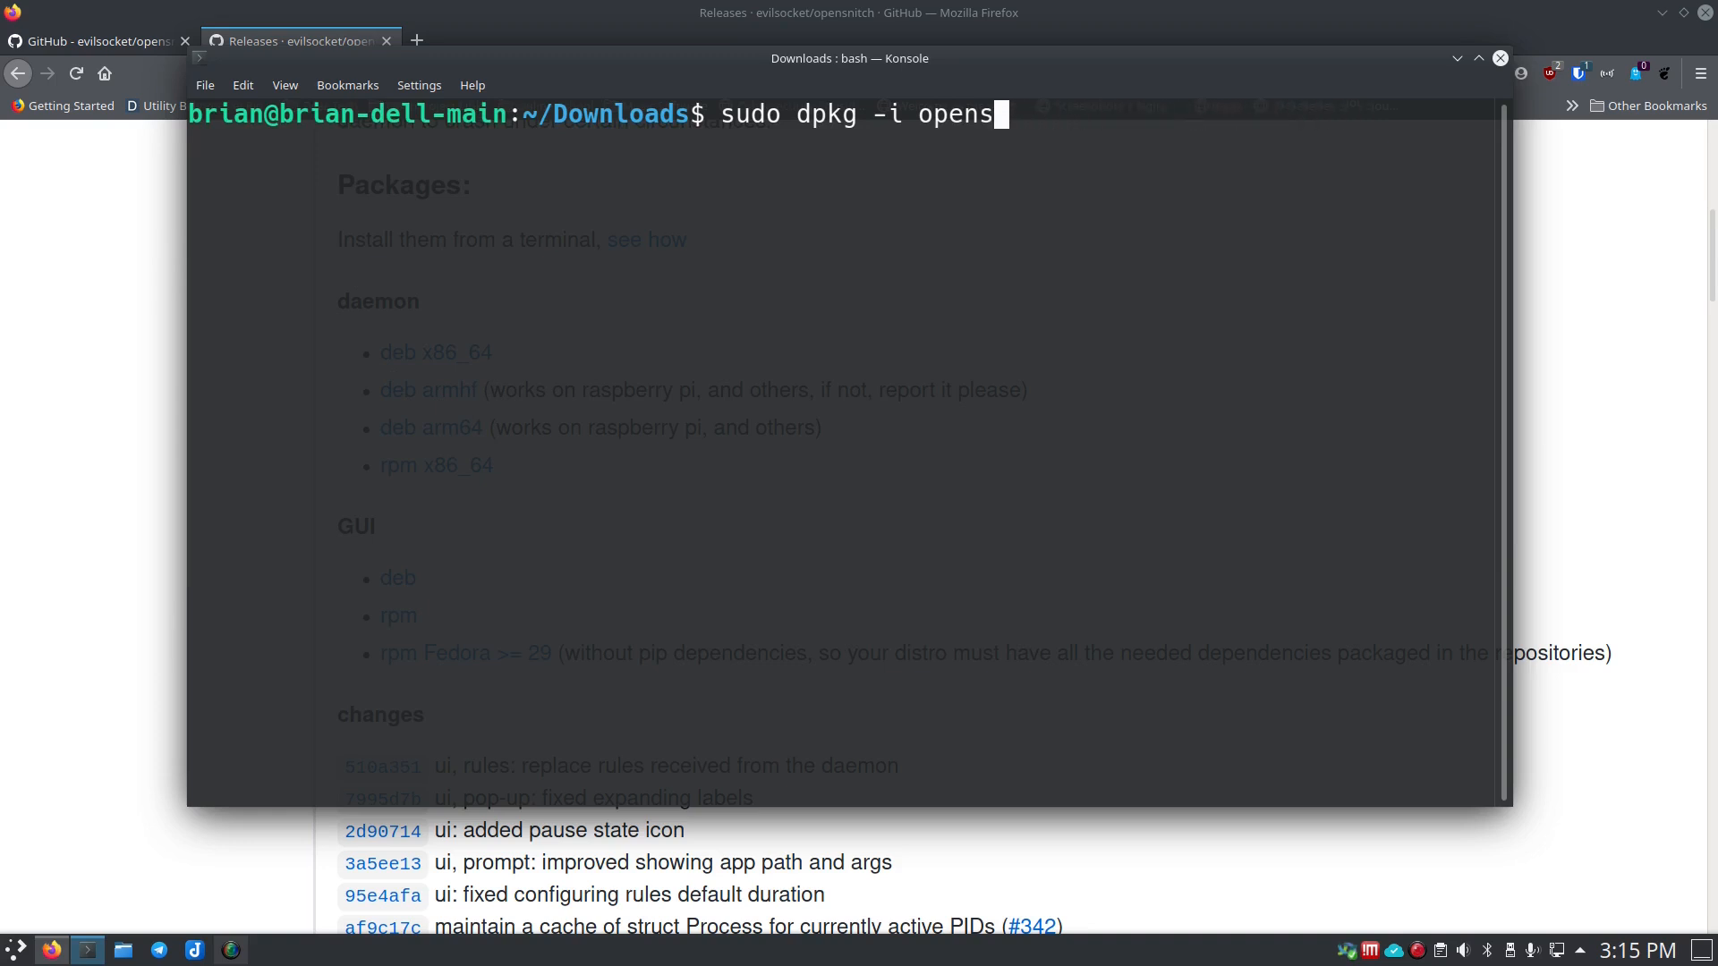
key(Backspace)
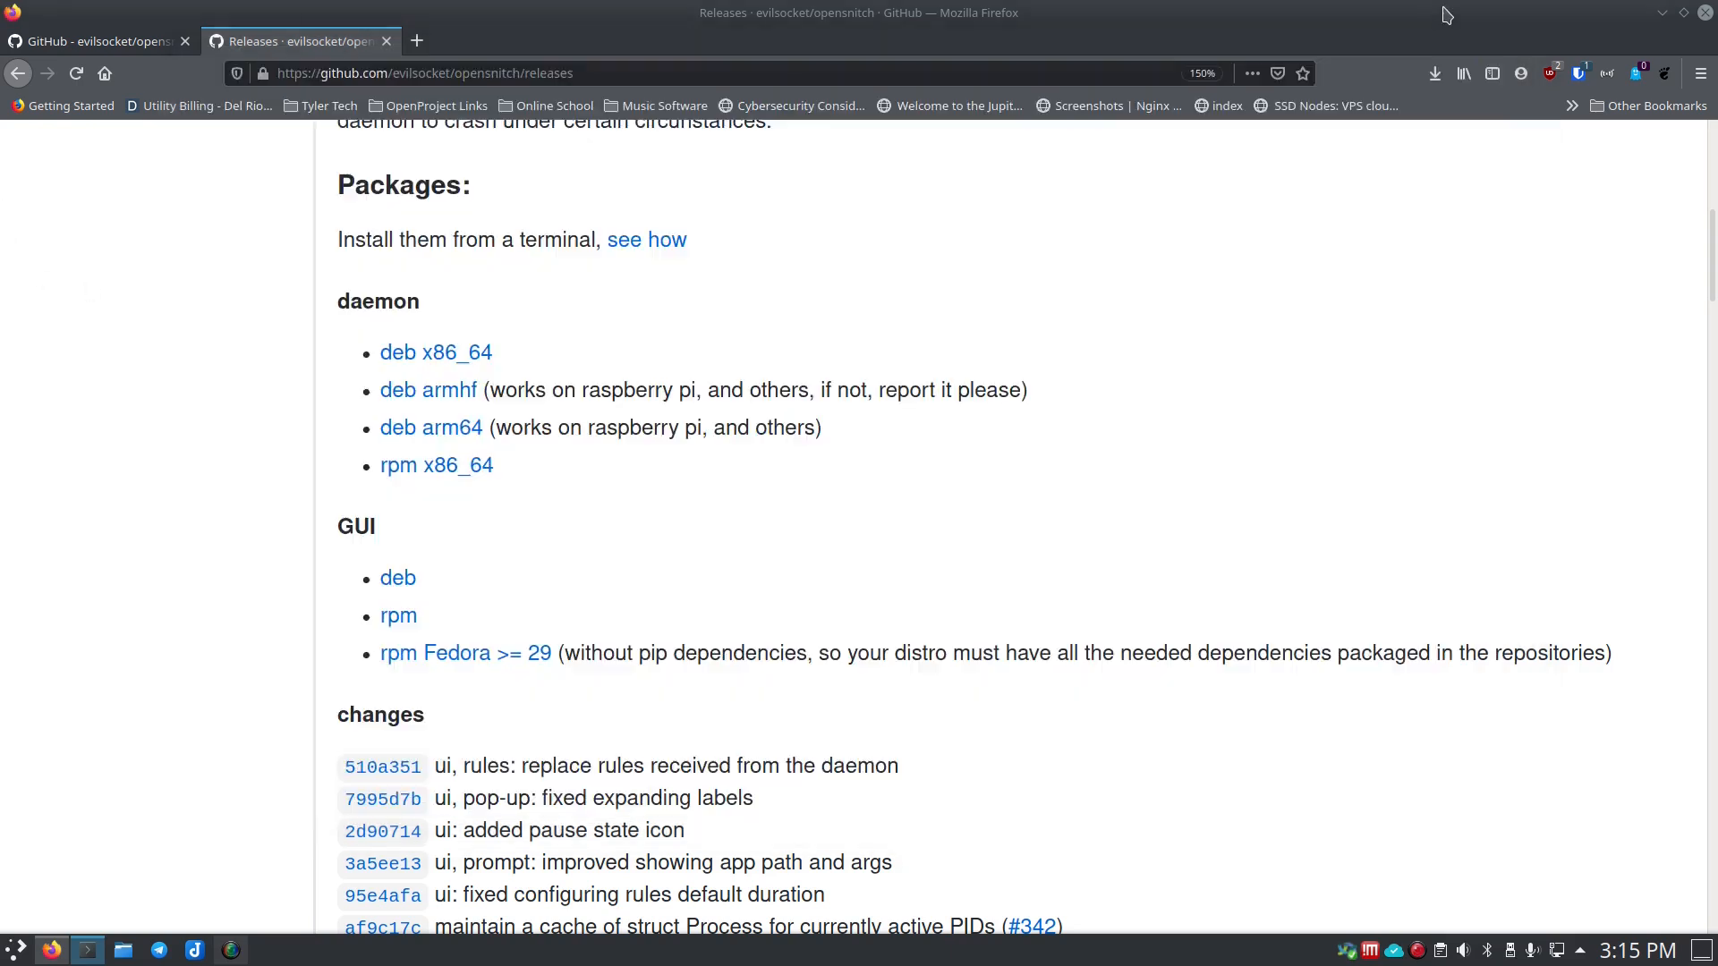
Step: Run sudo dpkg -i python3-opensnitch-ui_1.3.6-1_all.deb, which fails on unmet dependencies
click(1433, 74)
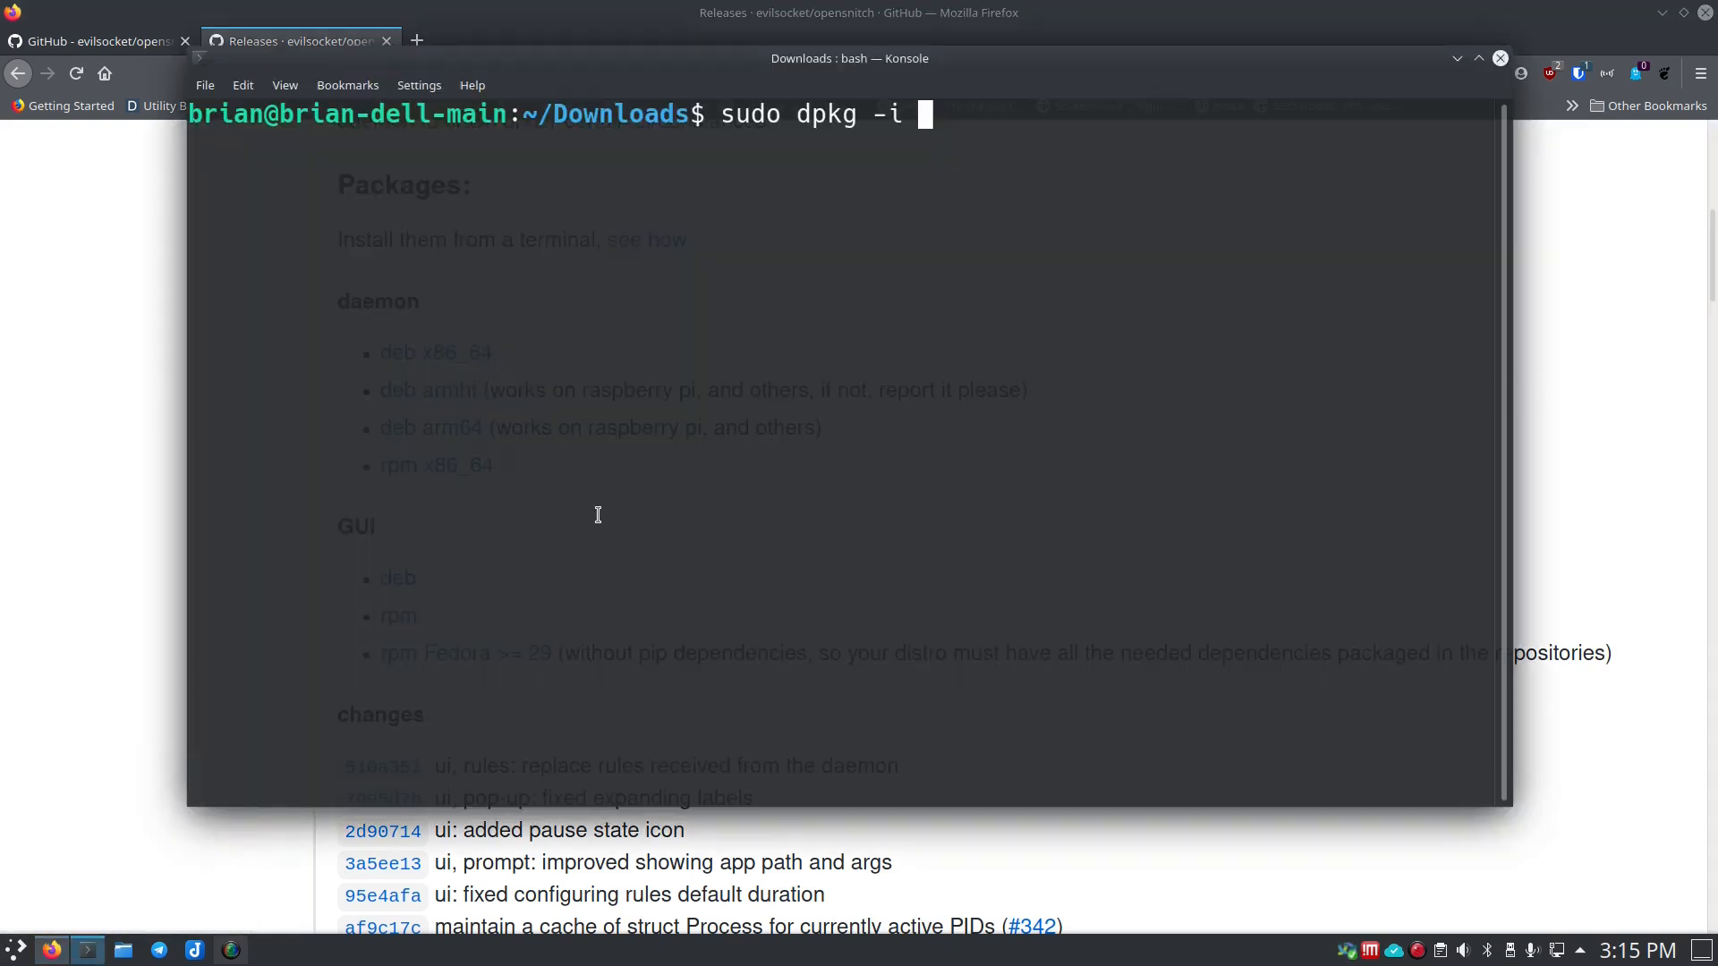
text(python3-opensnitch-ui_1.3.6-1_all.deb)
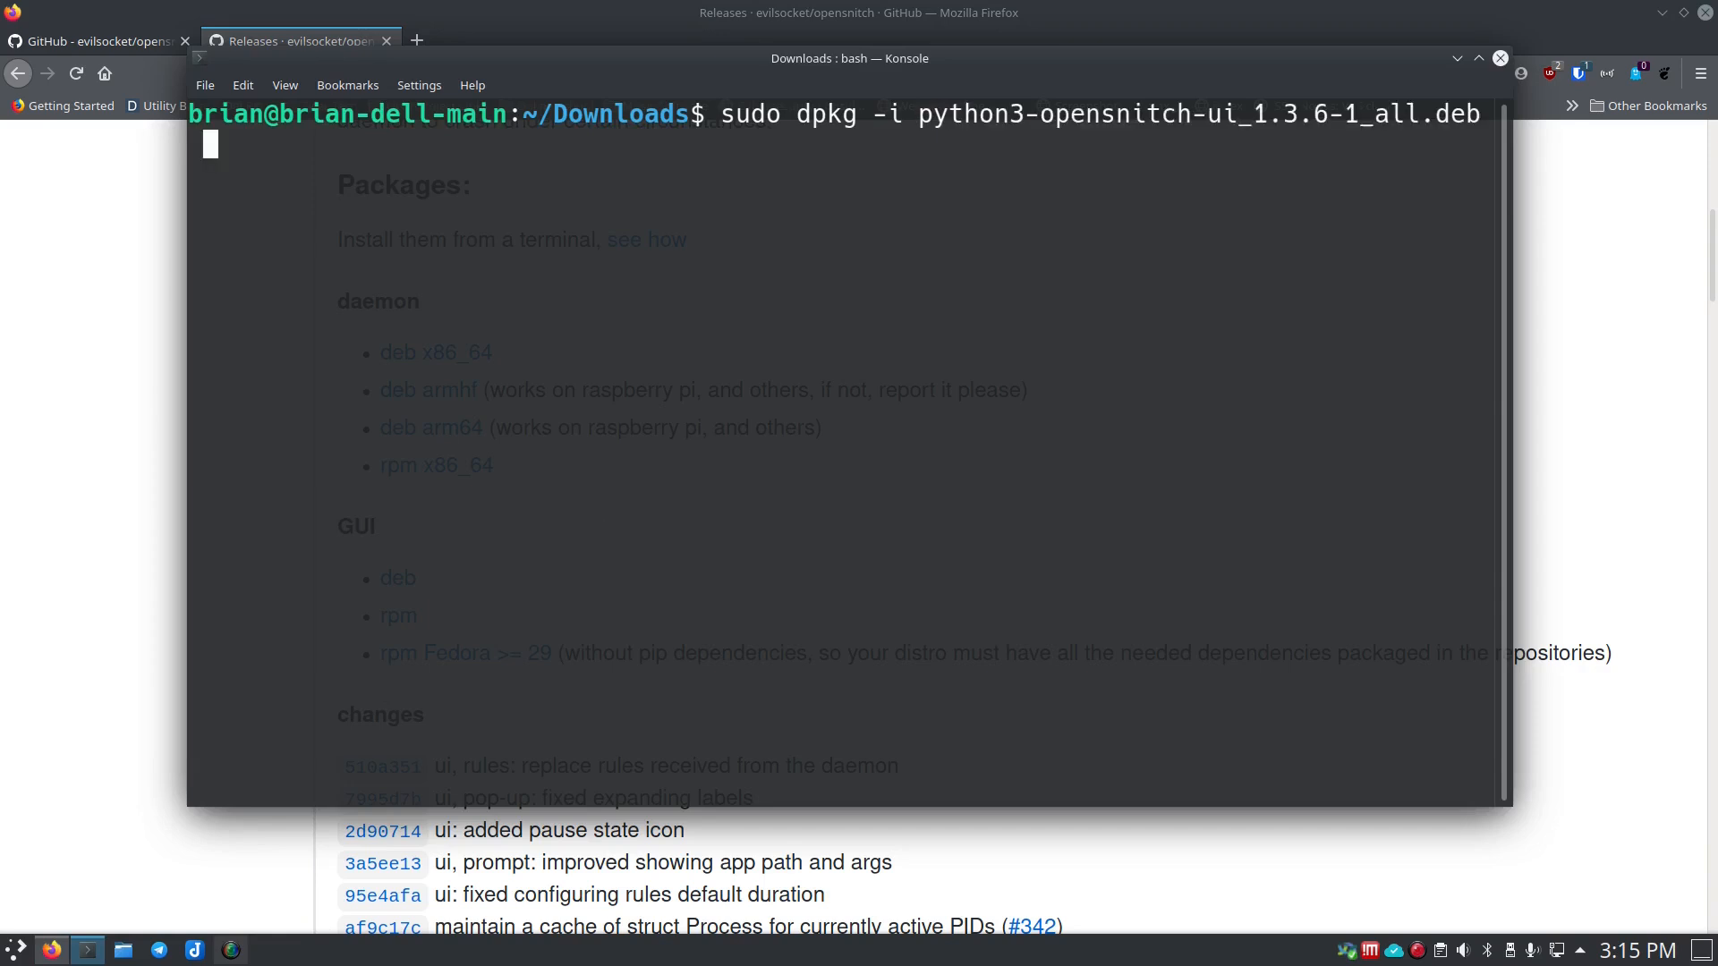
key(Return)
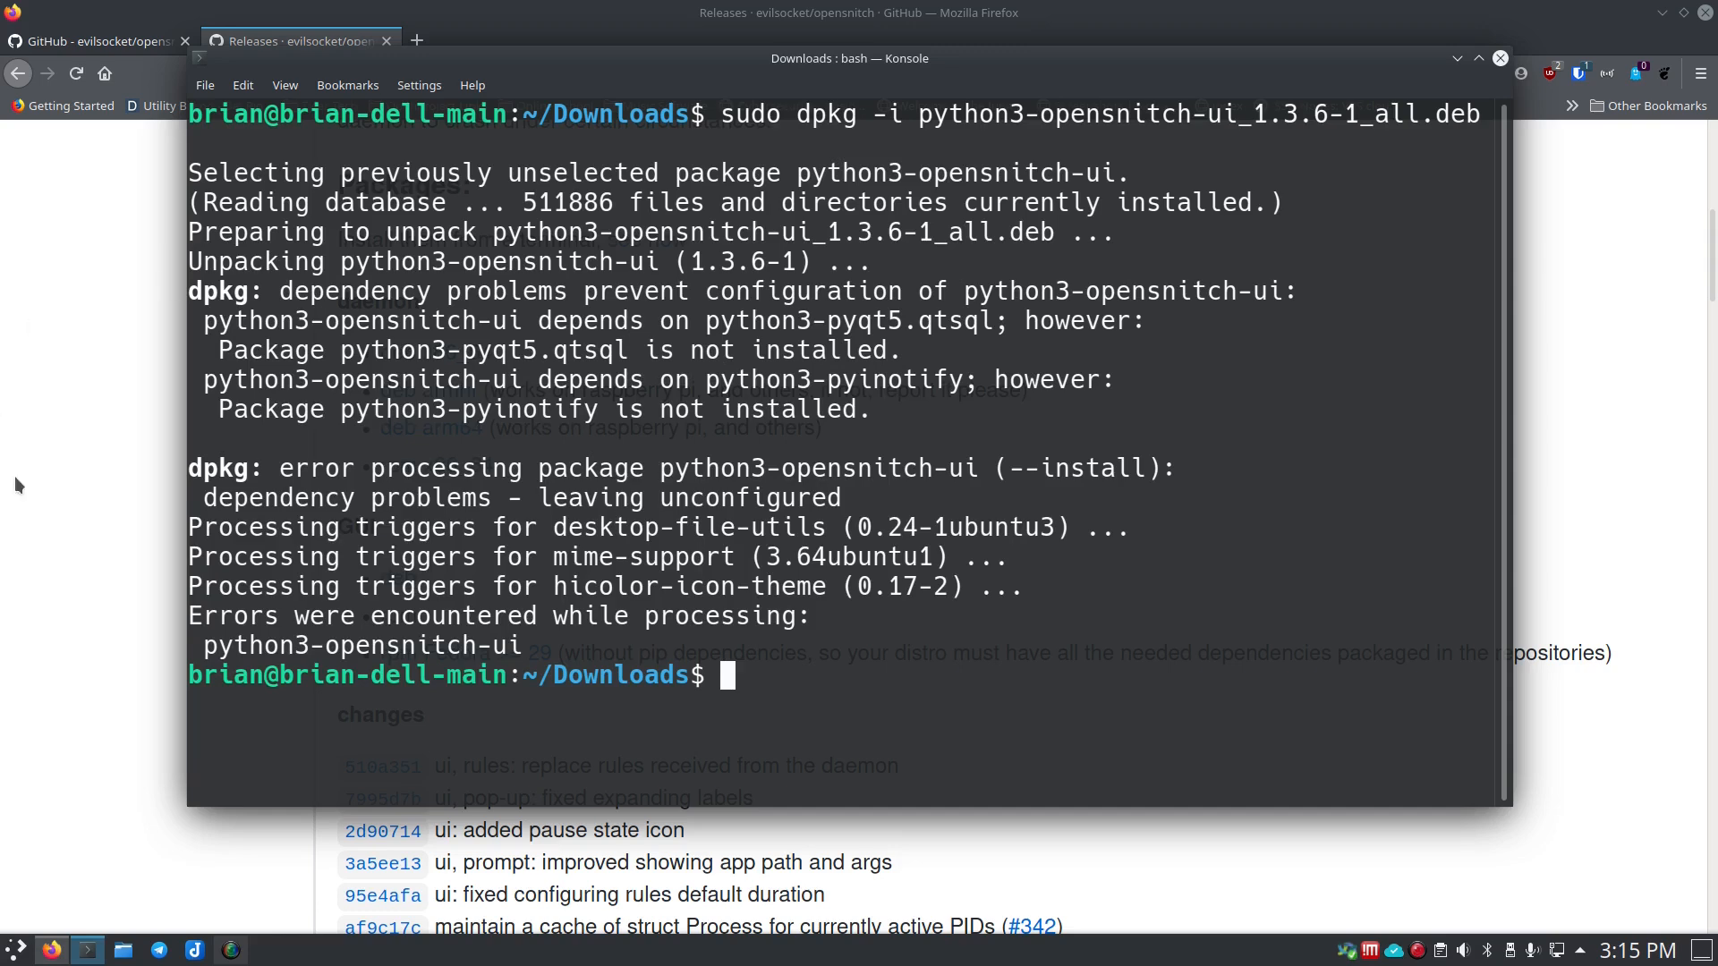
mouse_move(631, 451)
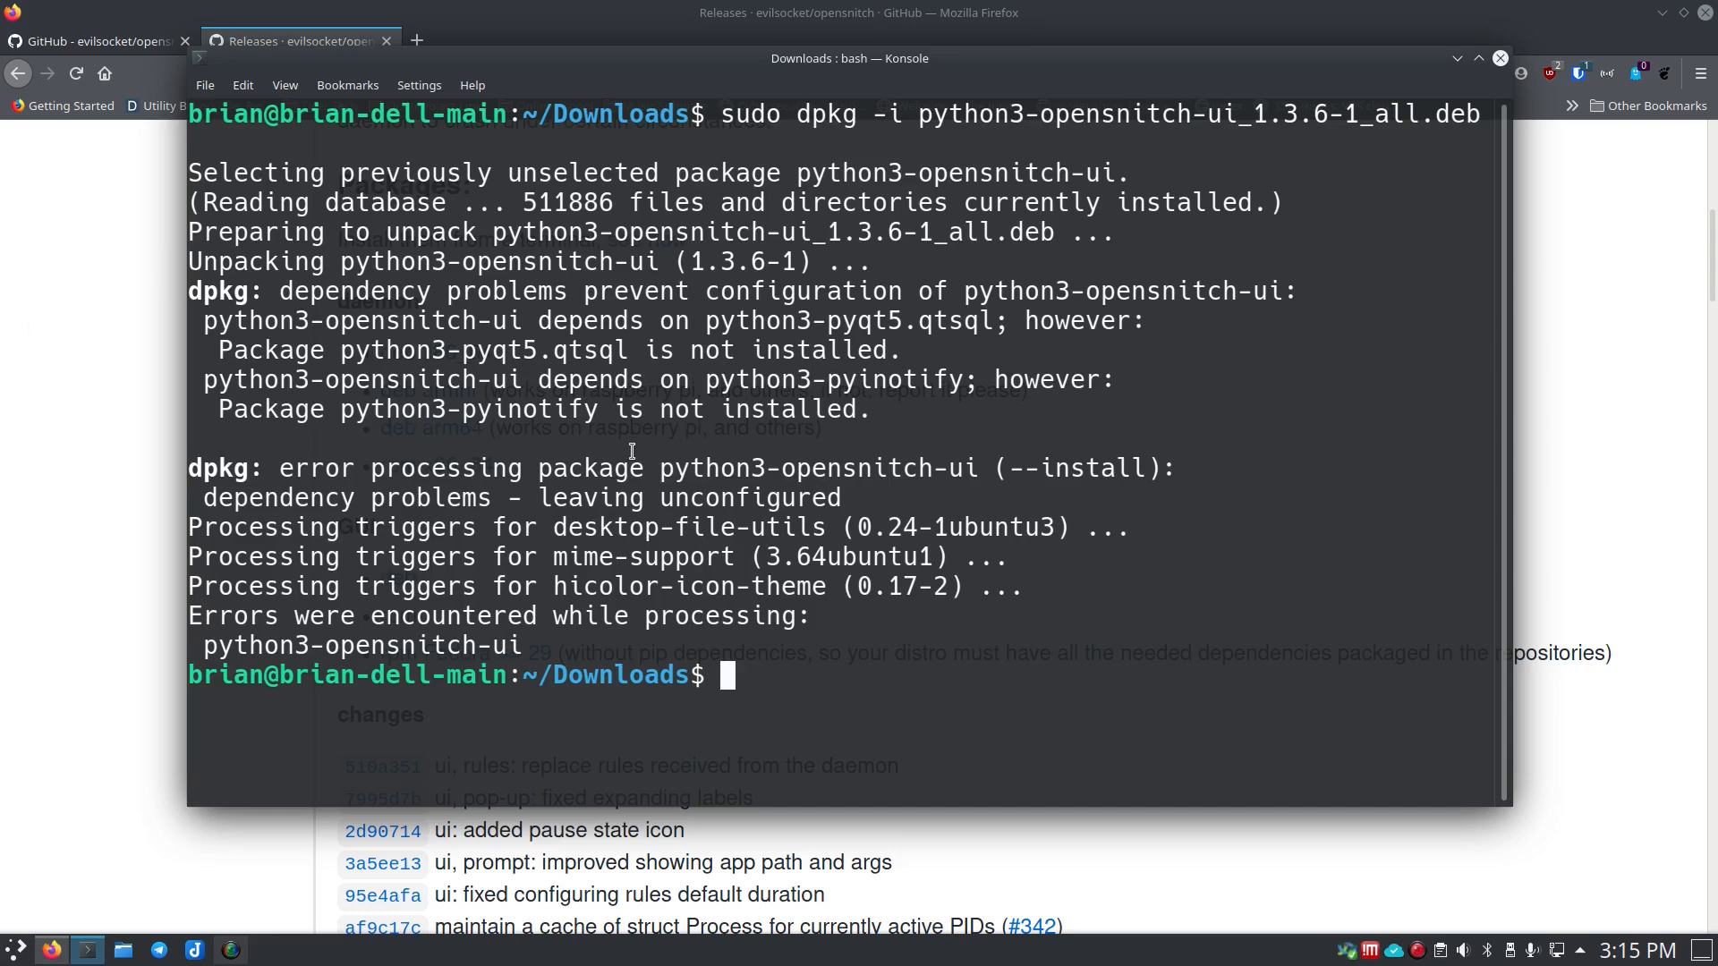
text(sudo apt i)
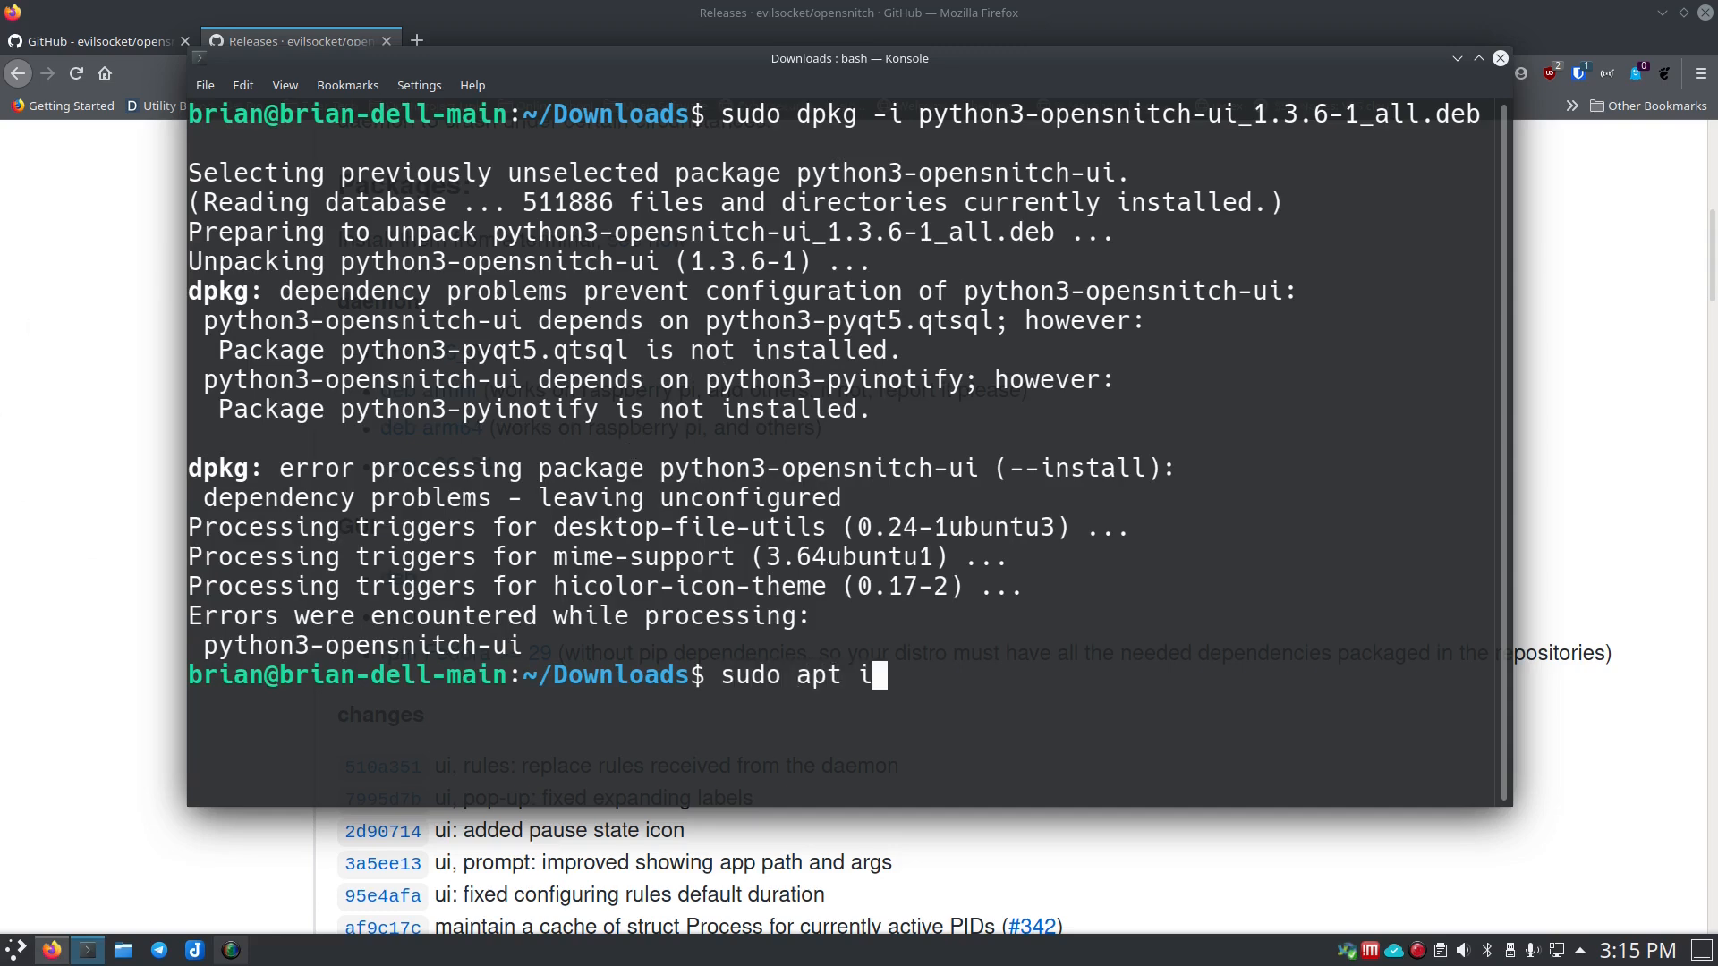
Step: Run sudo apt install -f, accept the Python packages, then rerun dpkg -i on python3-opensnitch-ui_1.3.6-1_all.deb
text(nstall f)
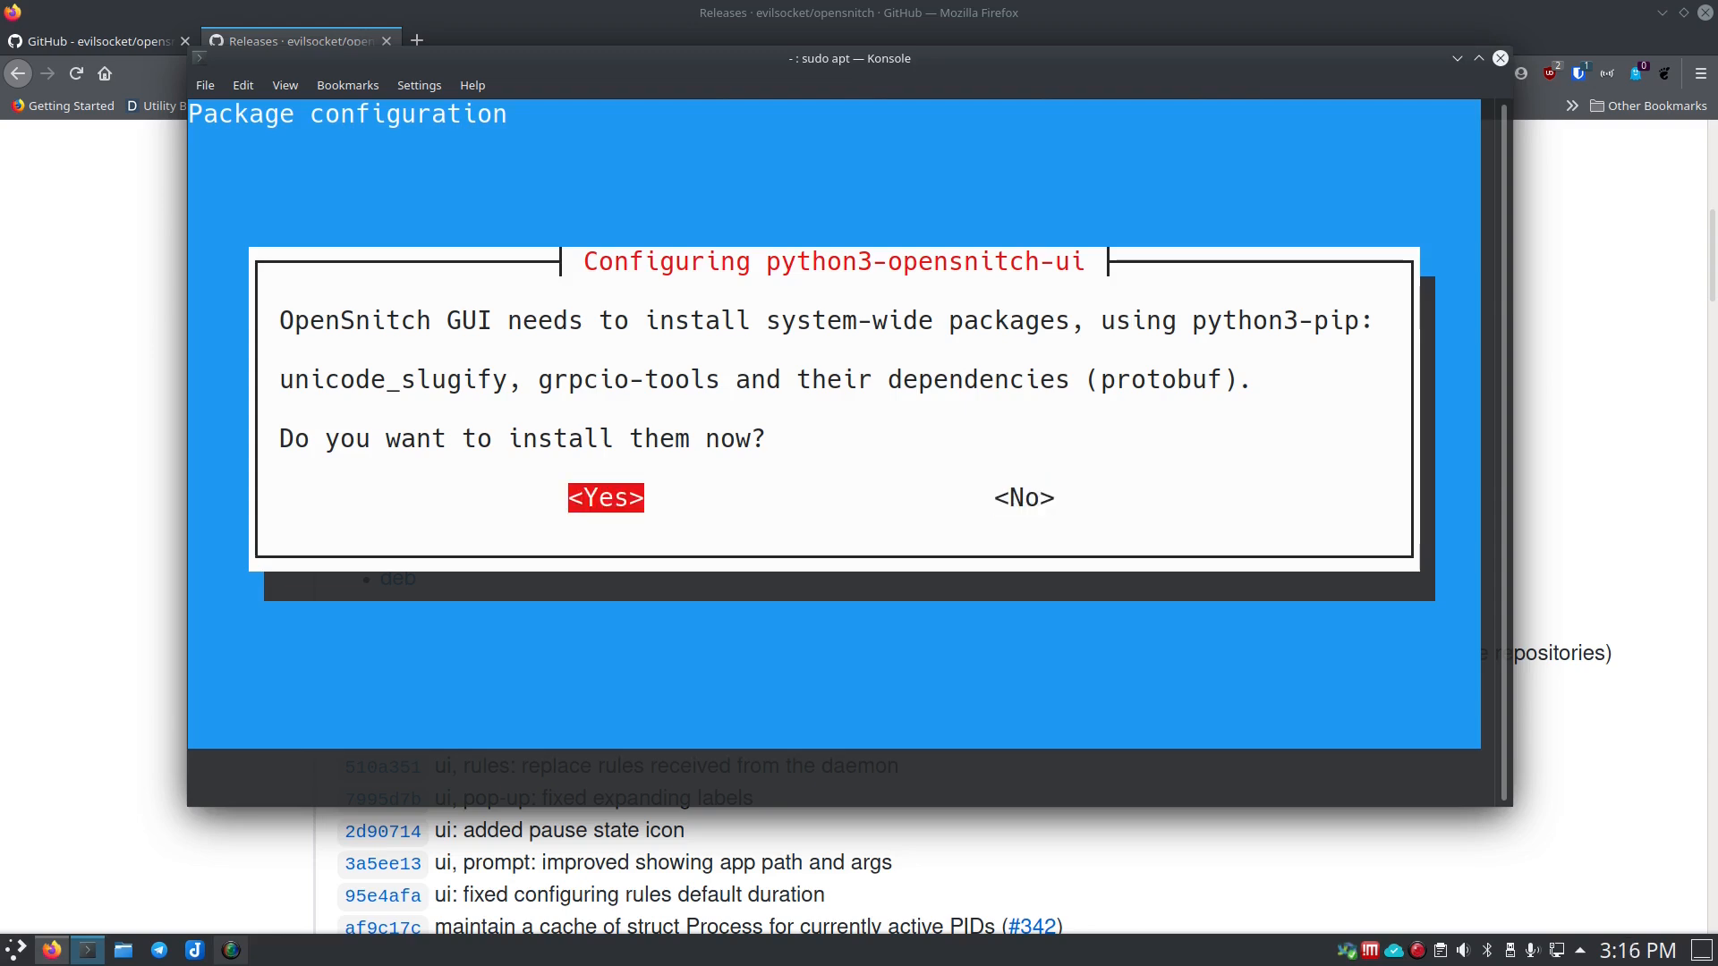
click(605, 497)
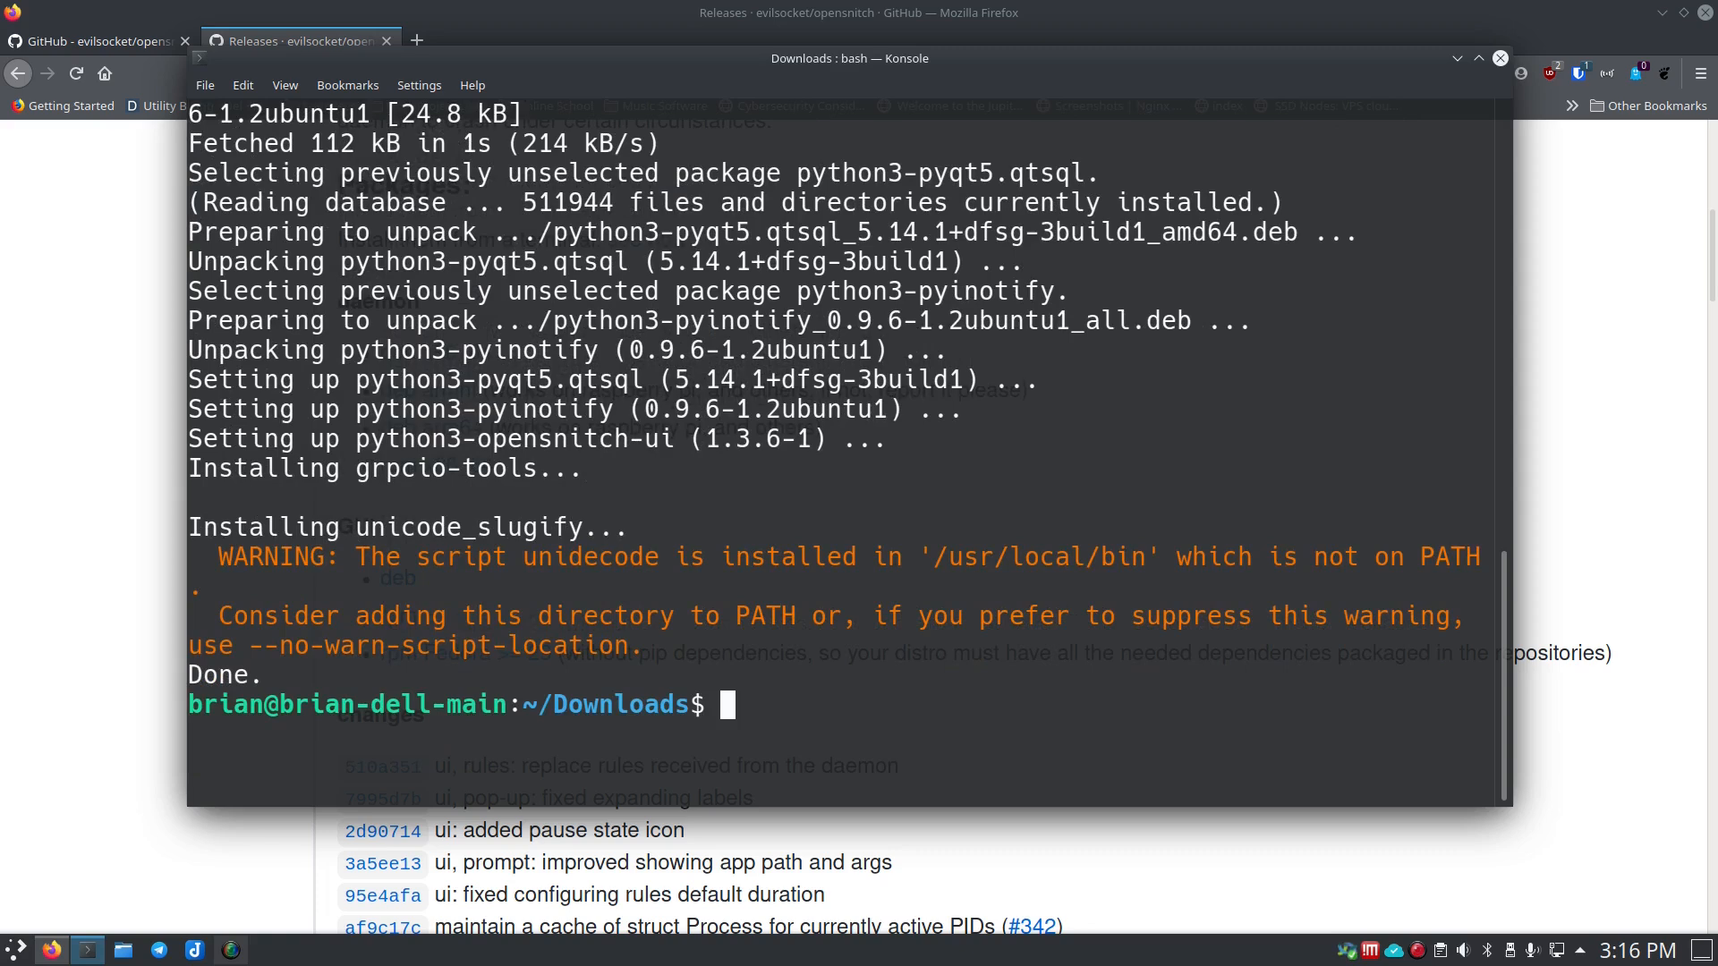
text(sudo dpkg -i python3-opensnitch-ui_1.3.6-1_all.deb)
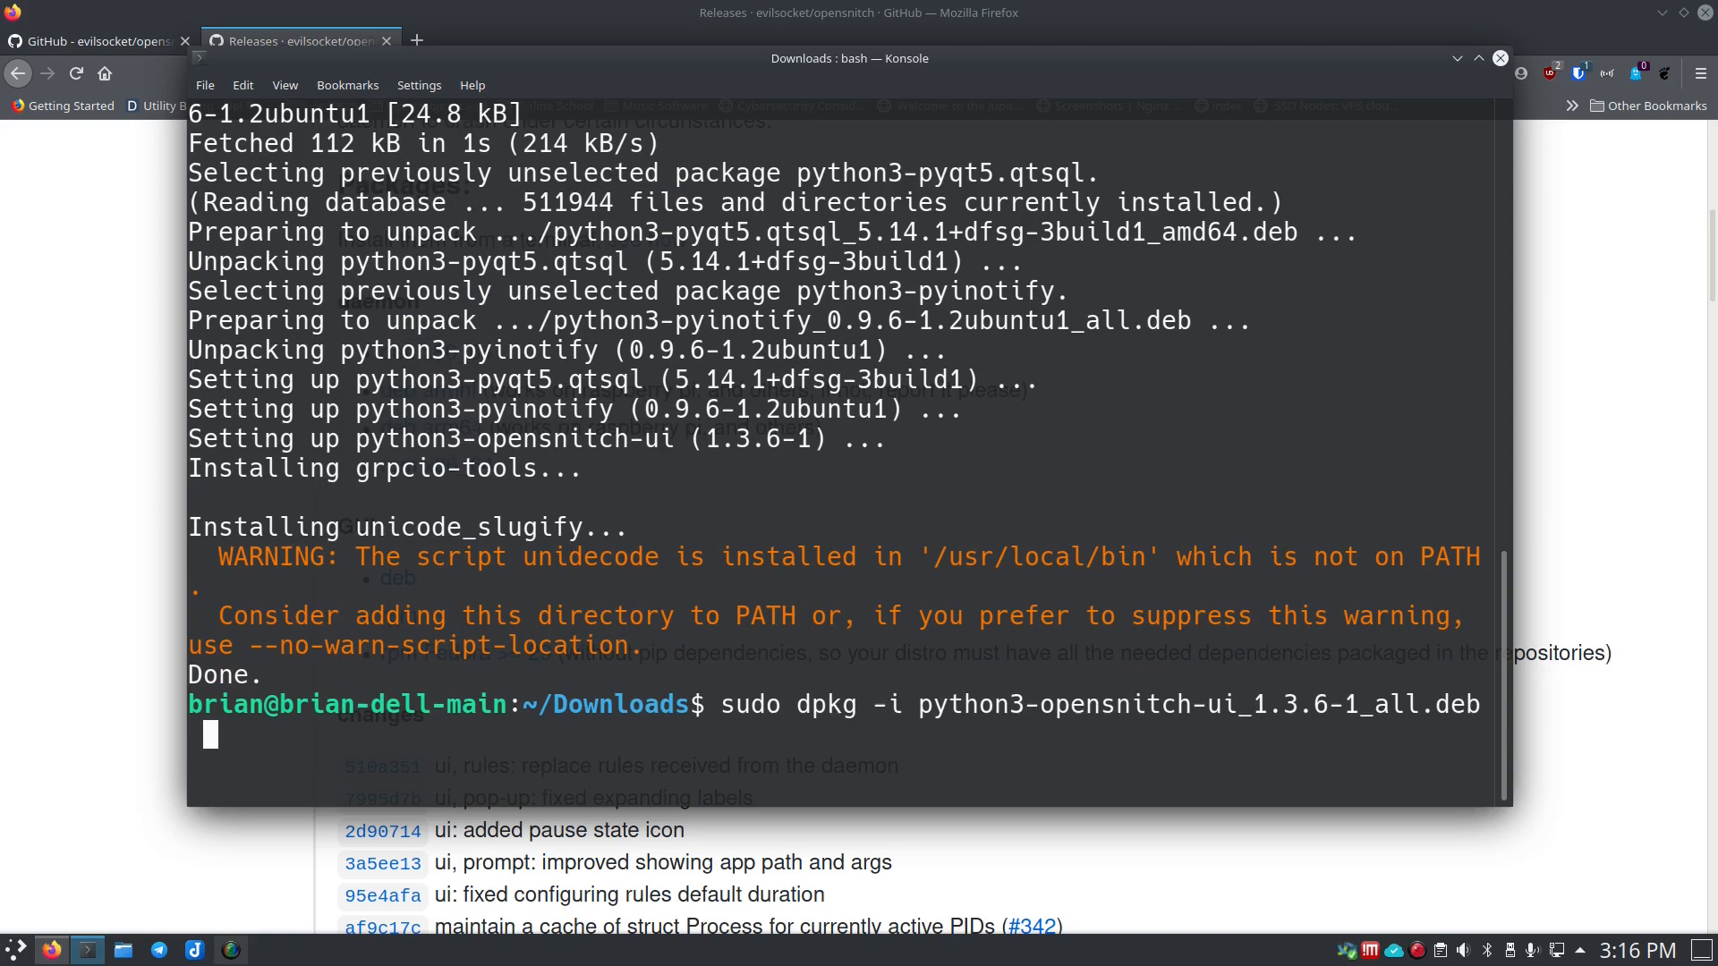
key(Return)
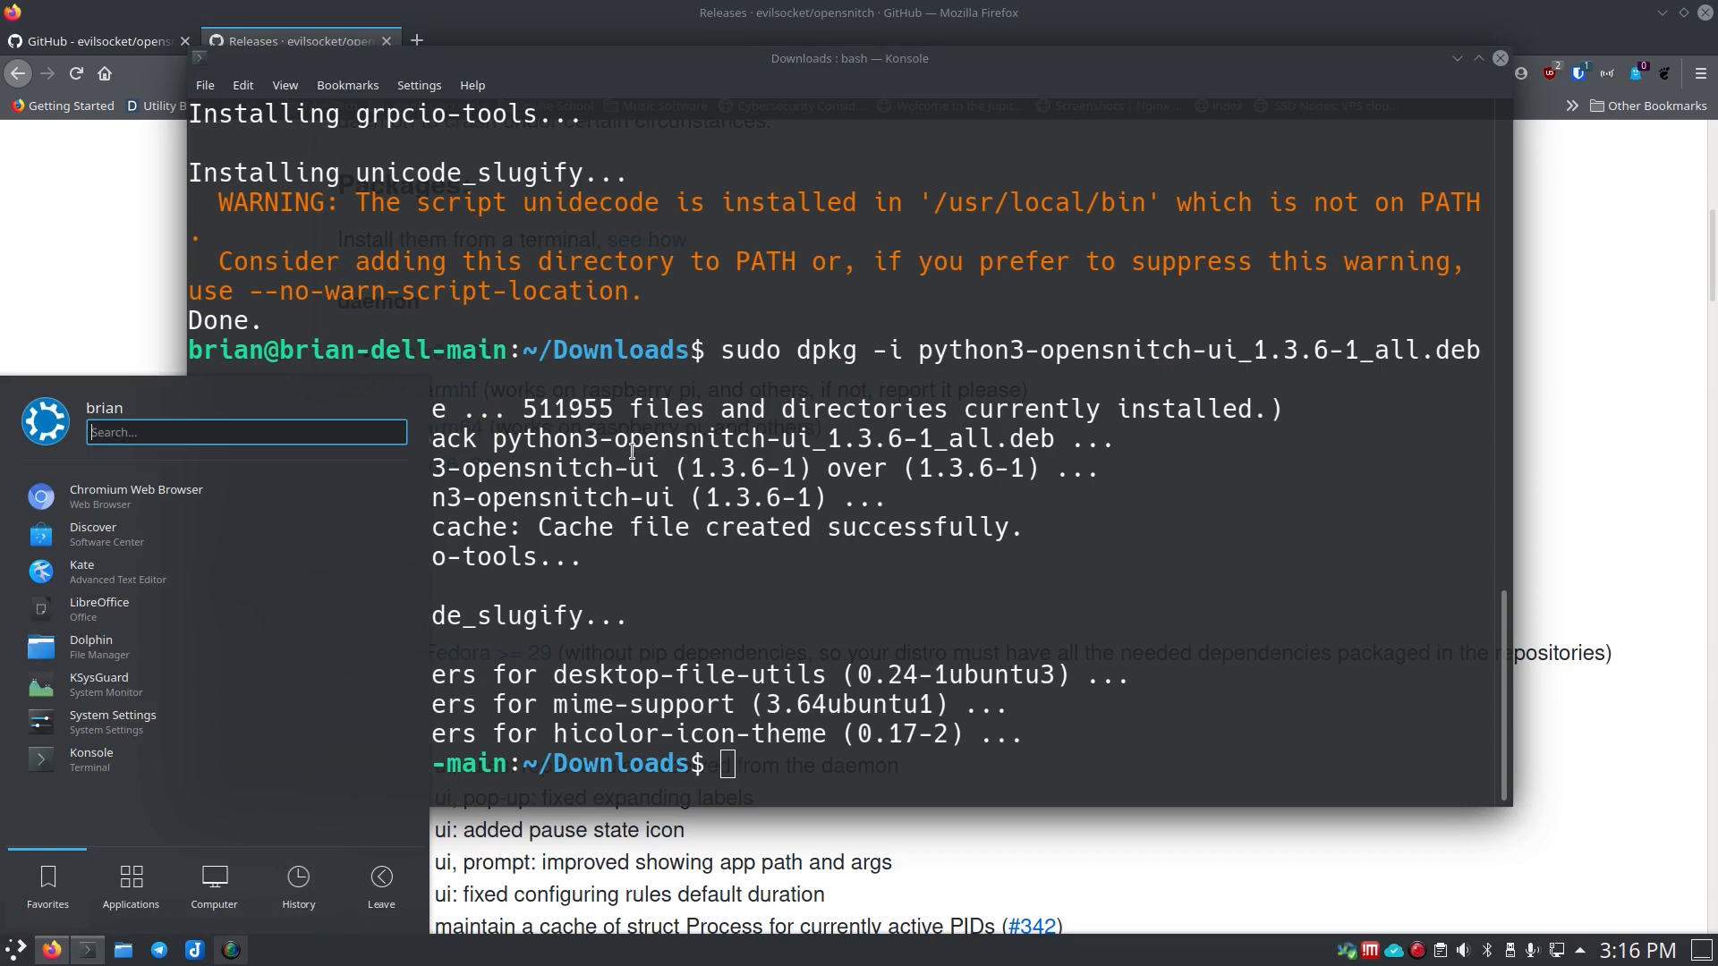
Step: Launch OpenSnitch and allow expressvpnd's connection with duration set to forever
text(op)
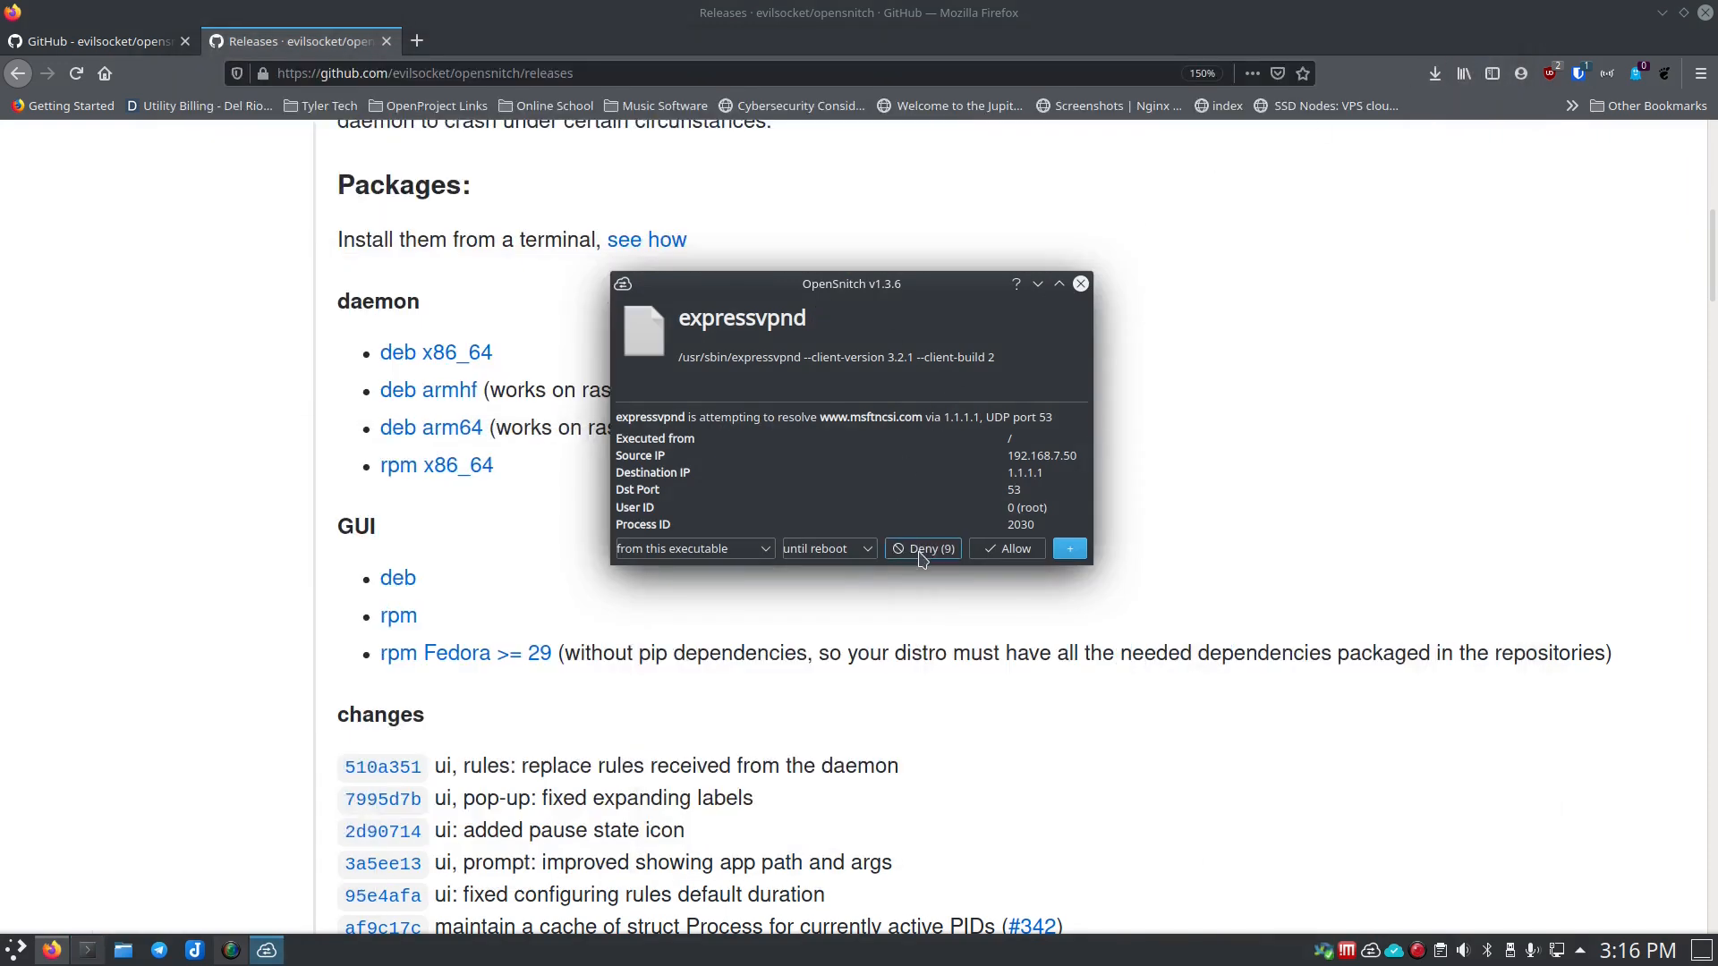
click(823, 548)
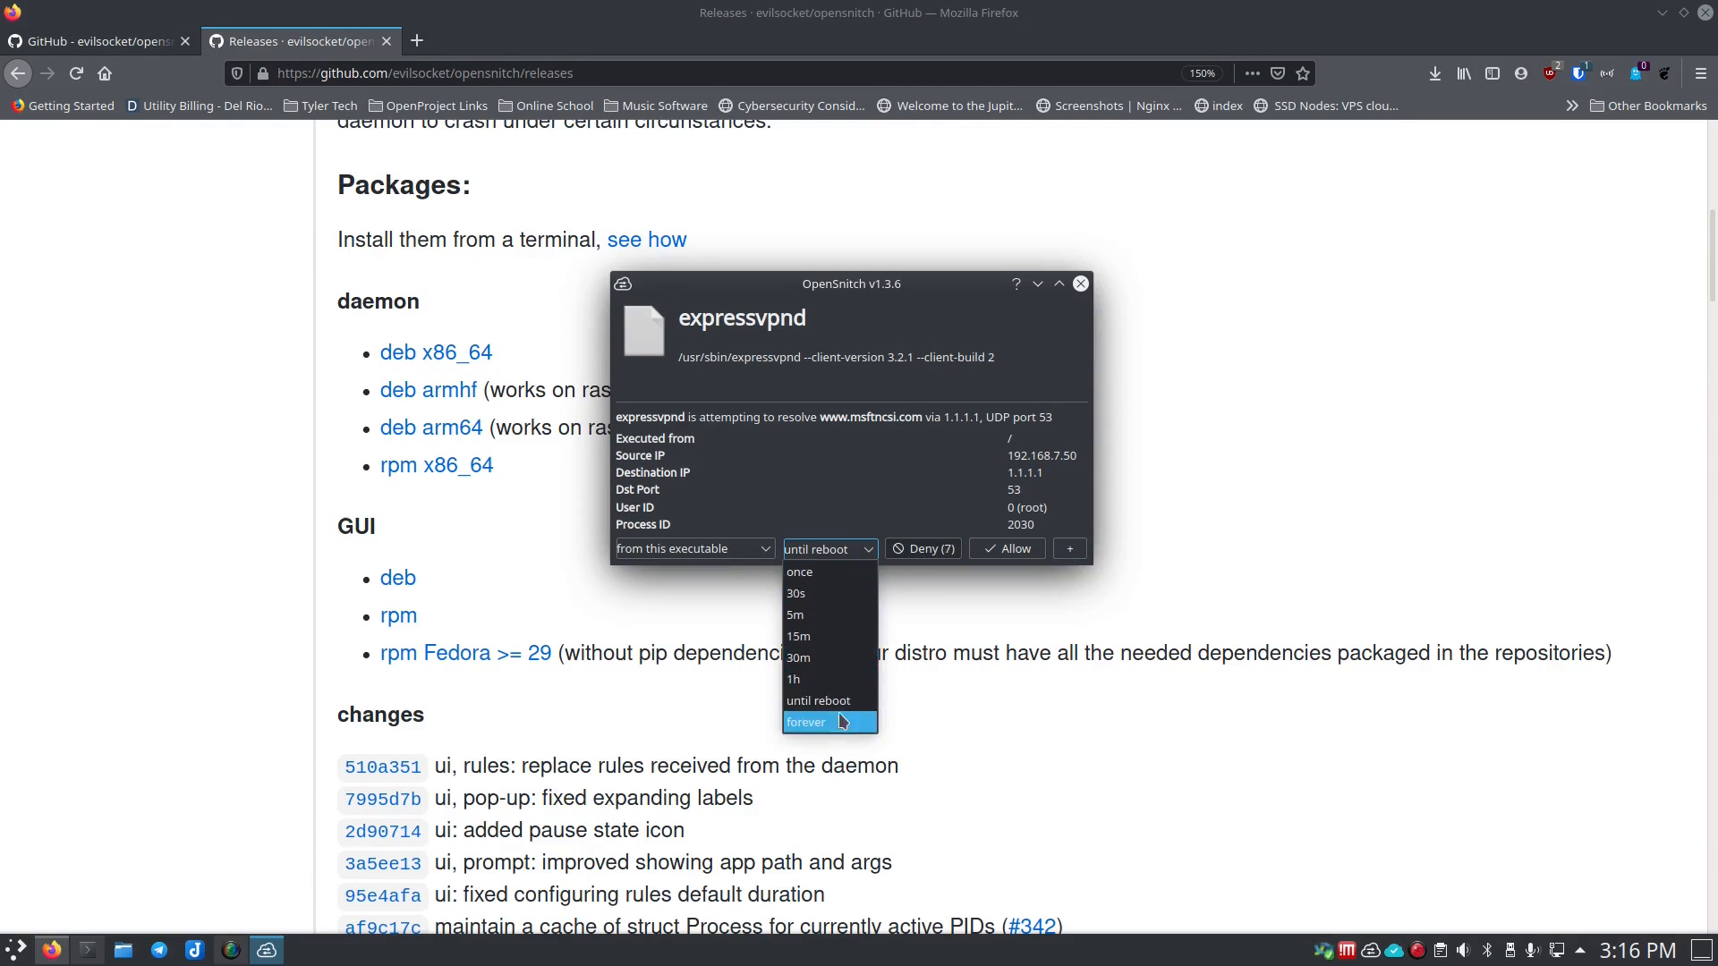
click(807, 722)
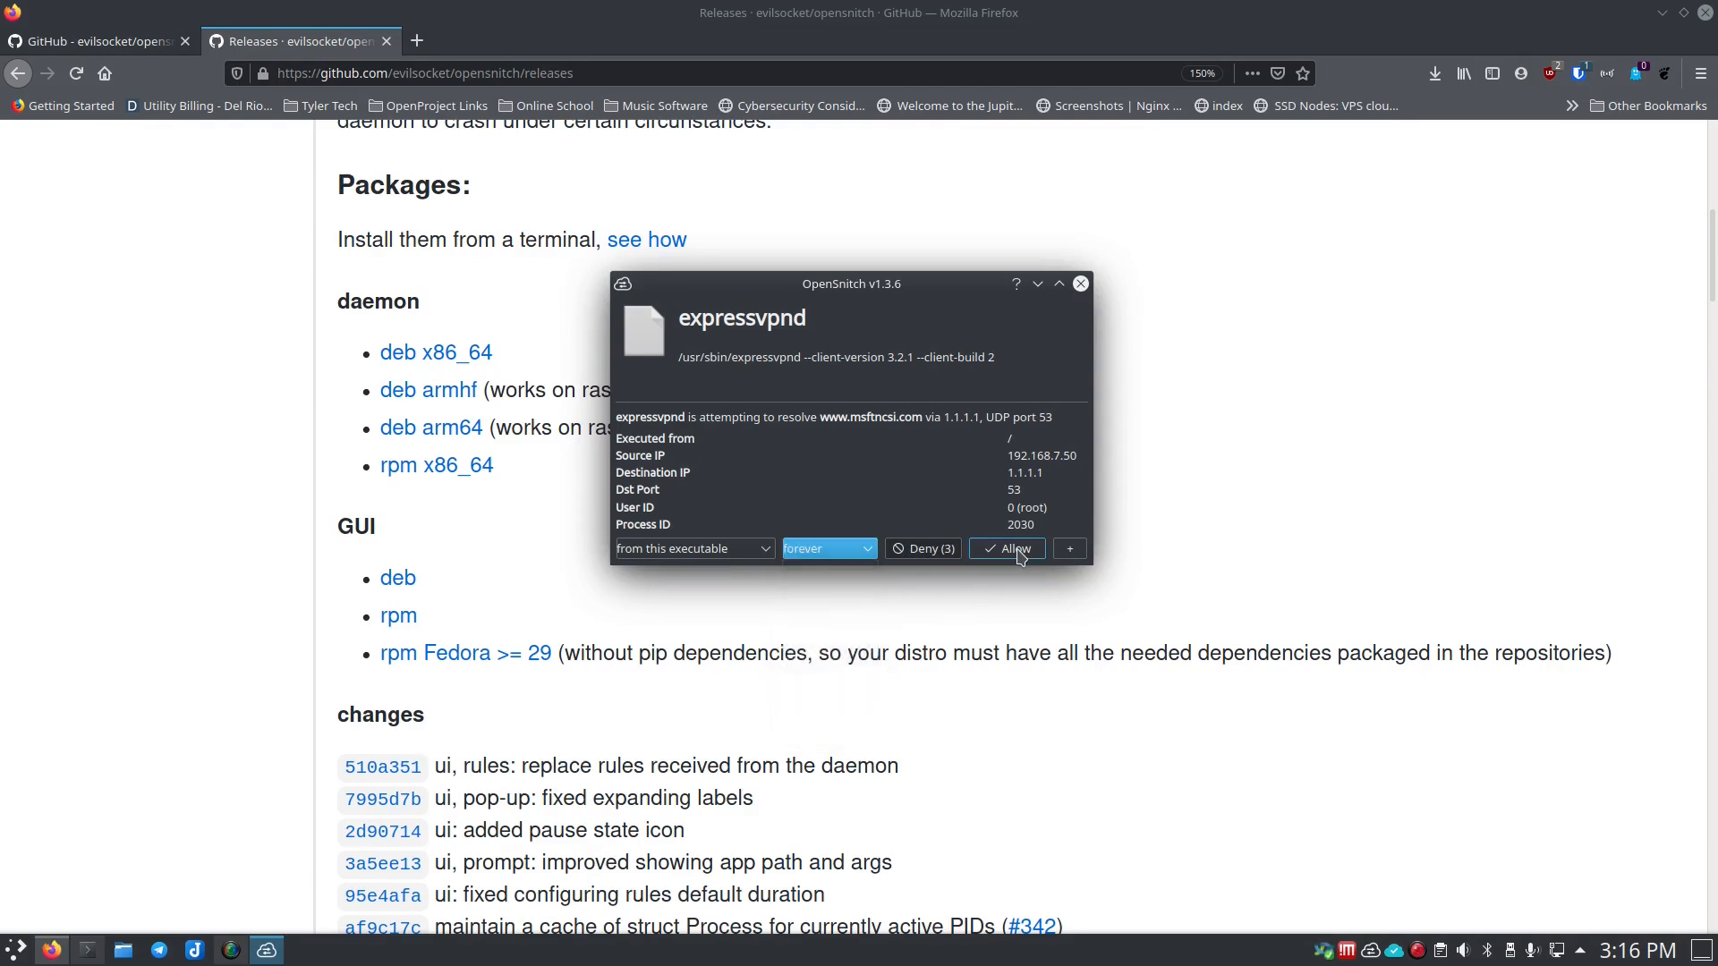
click(1004, 549)
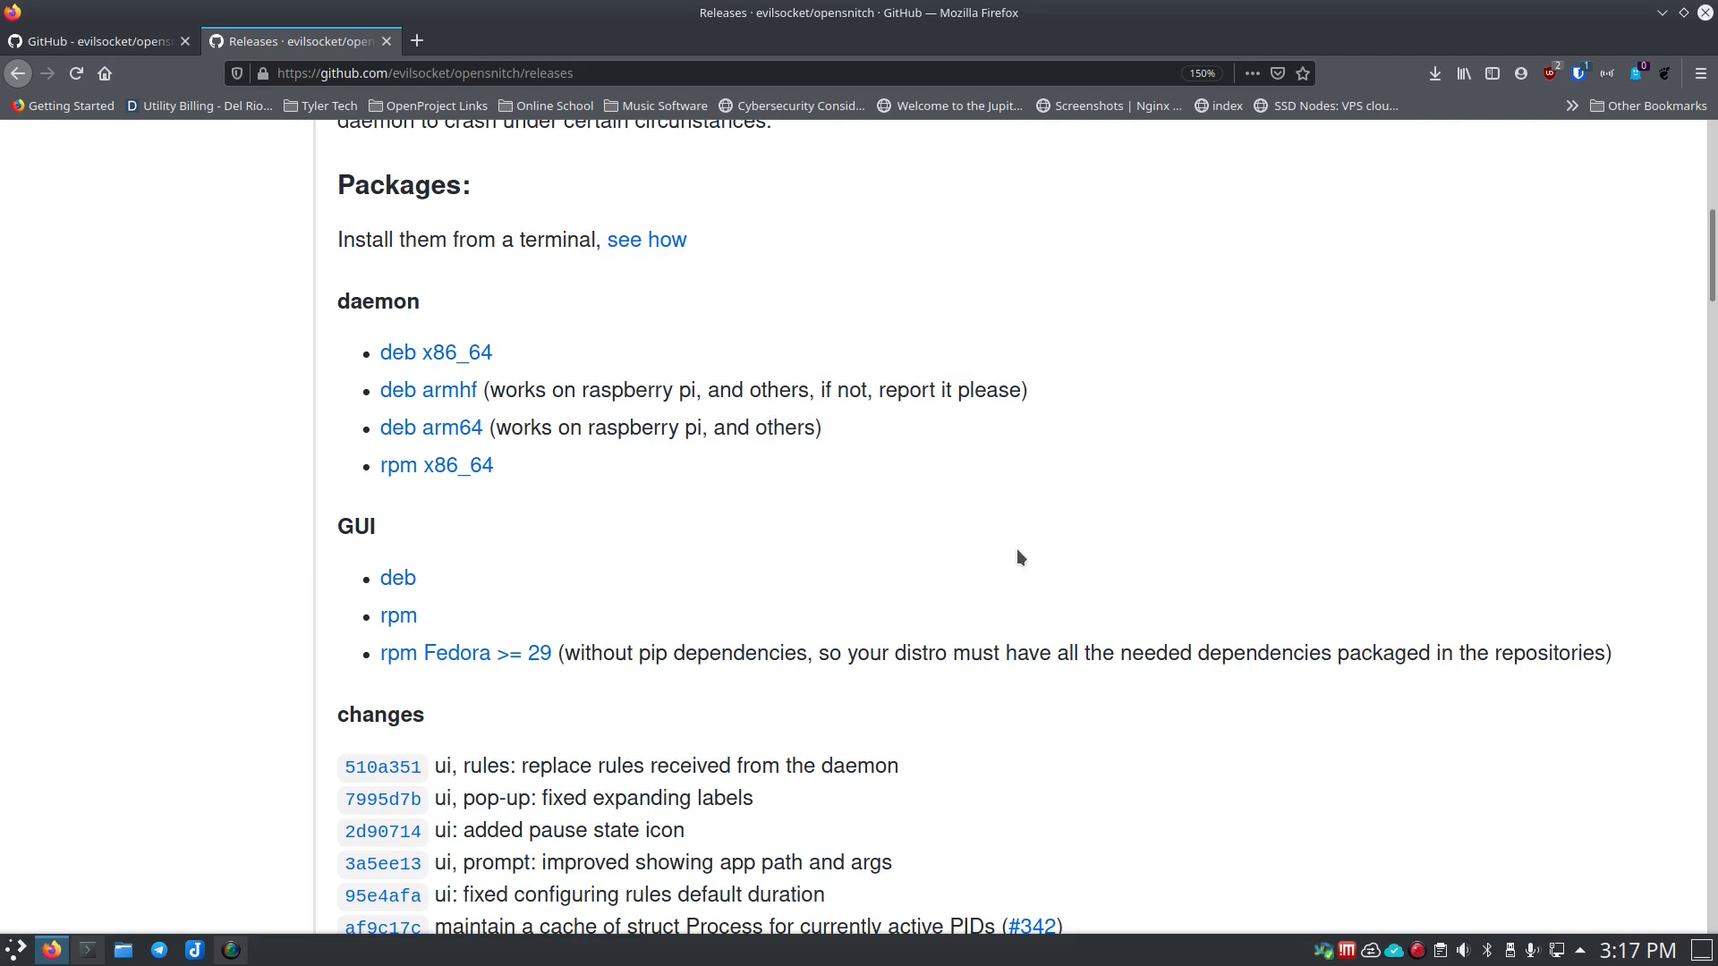
mouse_move(1038, 555)
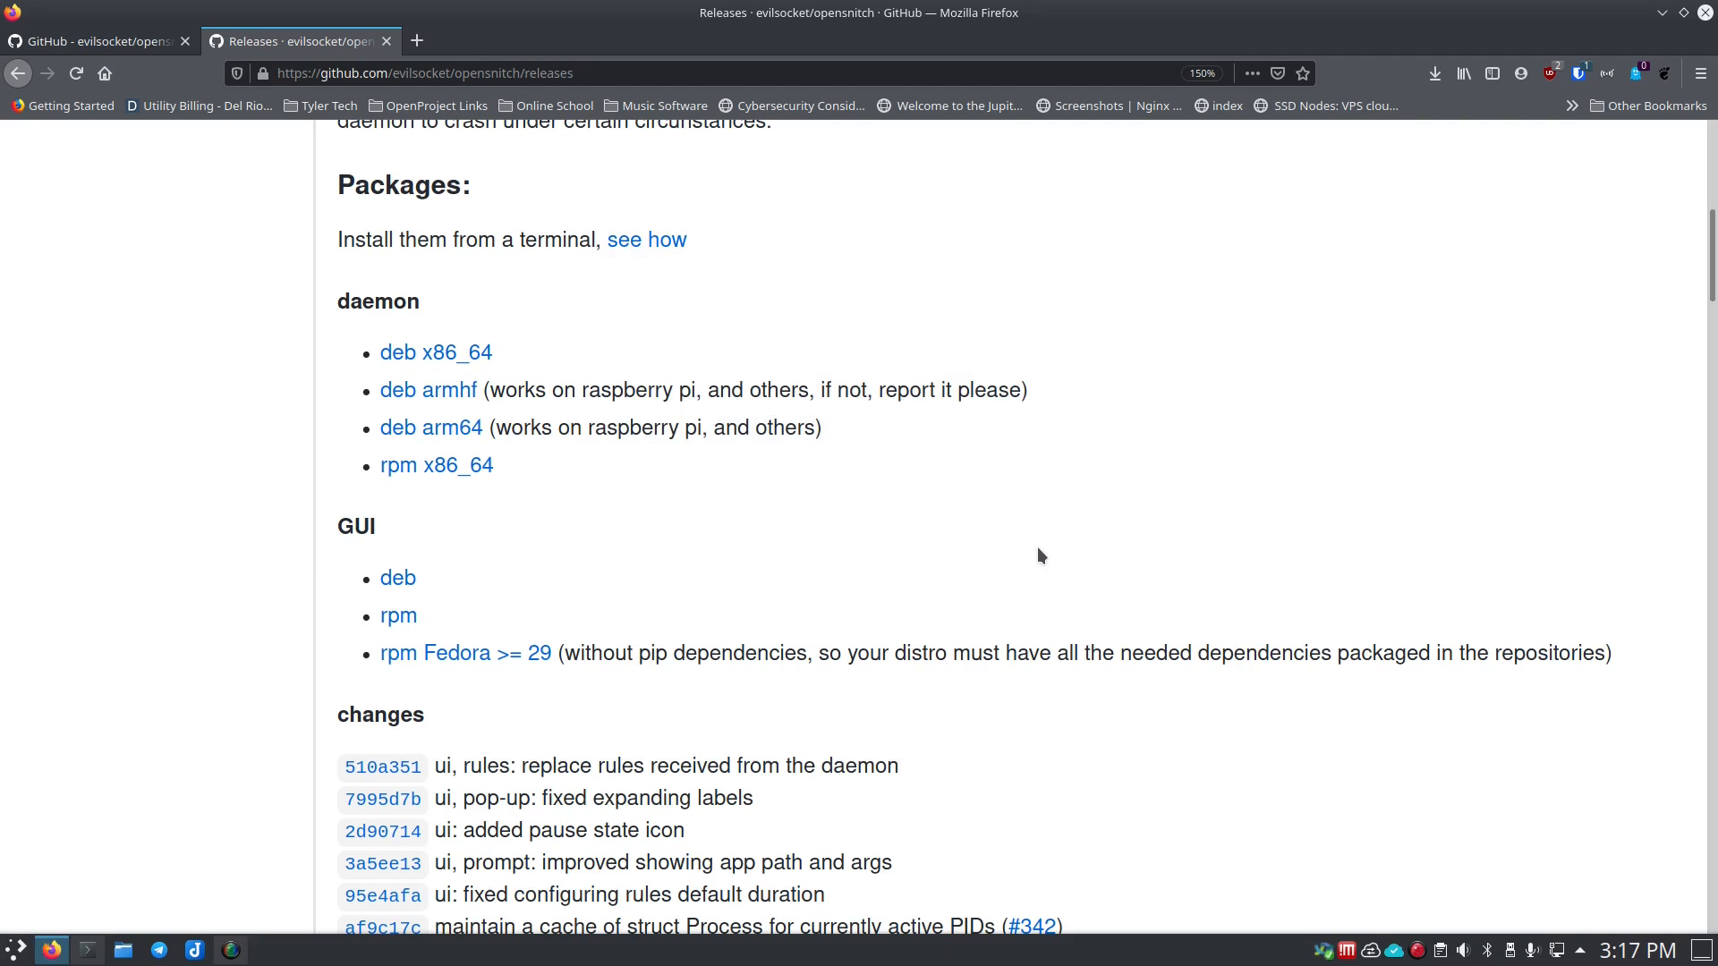
mouse_move(1319, 902)
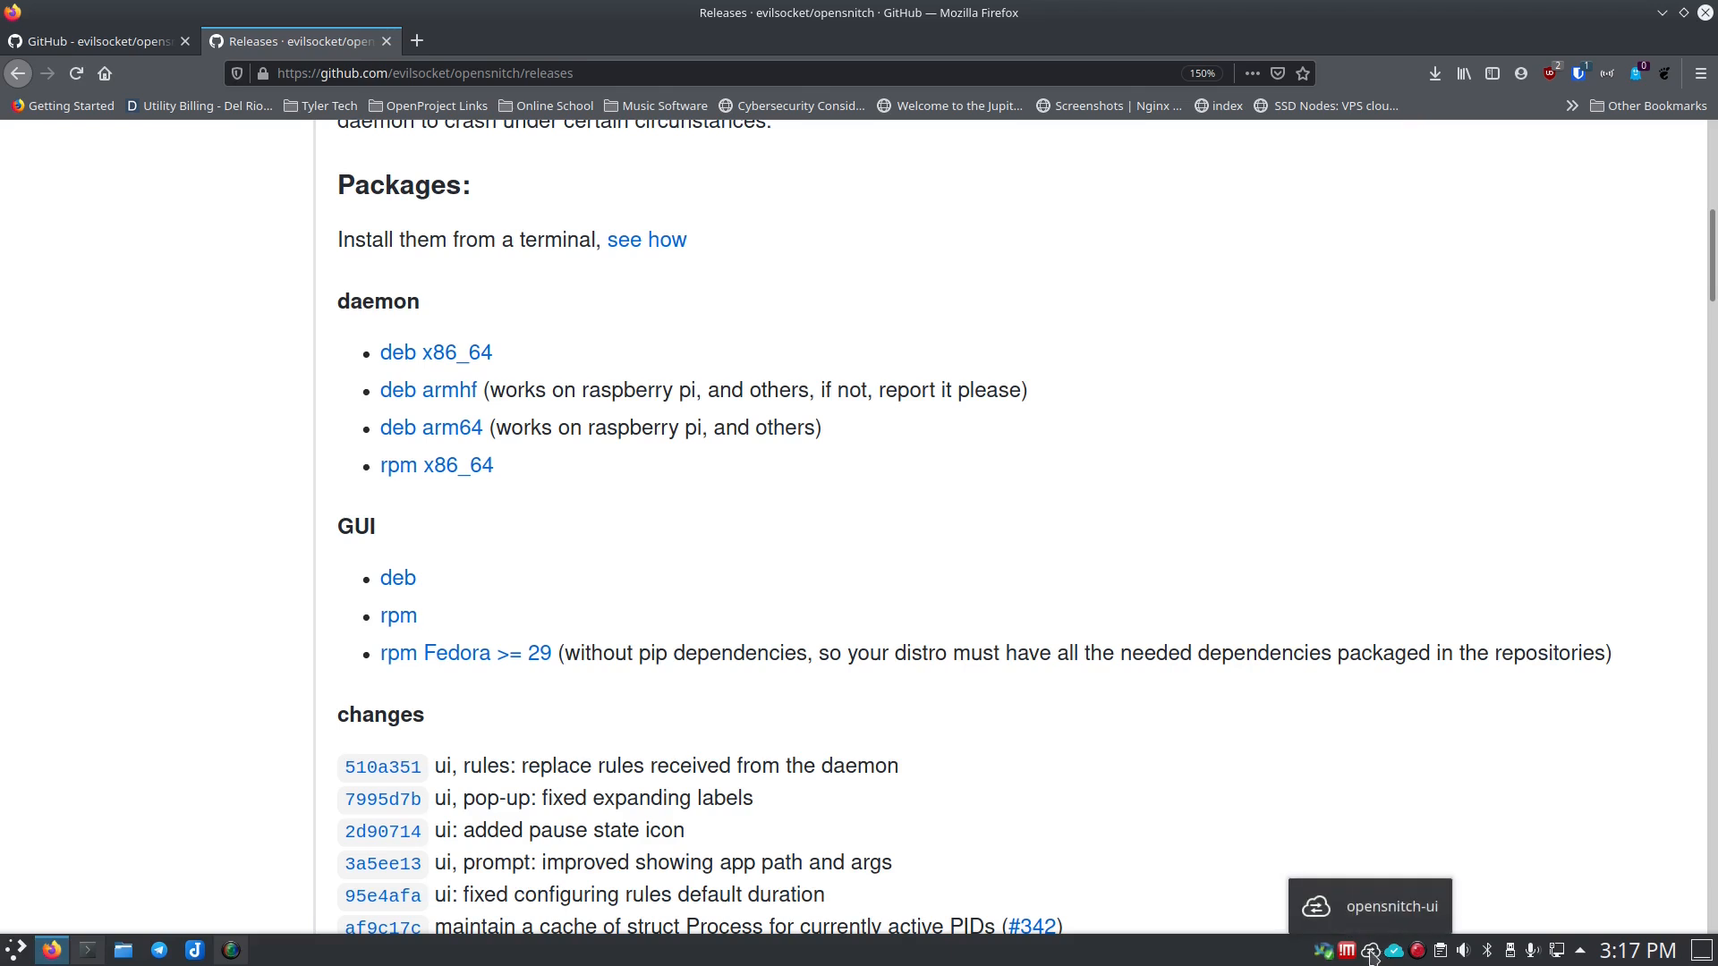
Step: Choose Statistics from the OpenSnitch tray icon menu to show Network Statistics
click(1371, 950)
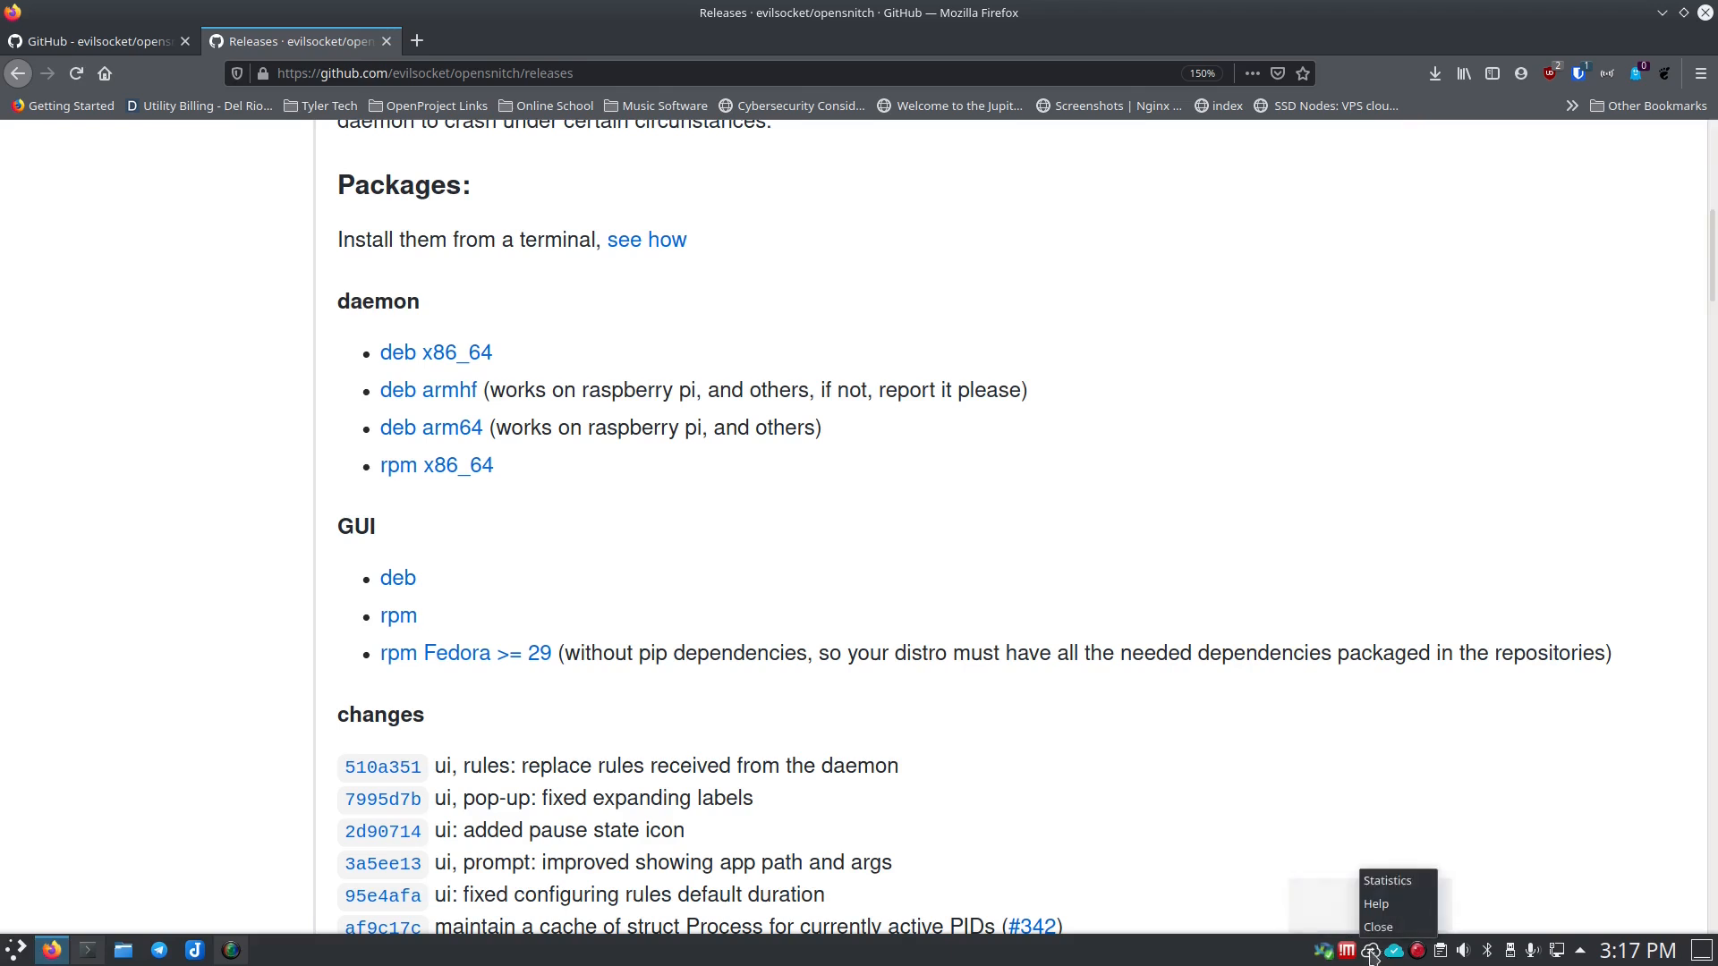
mouse_move(1389, 881)
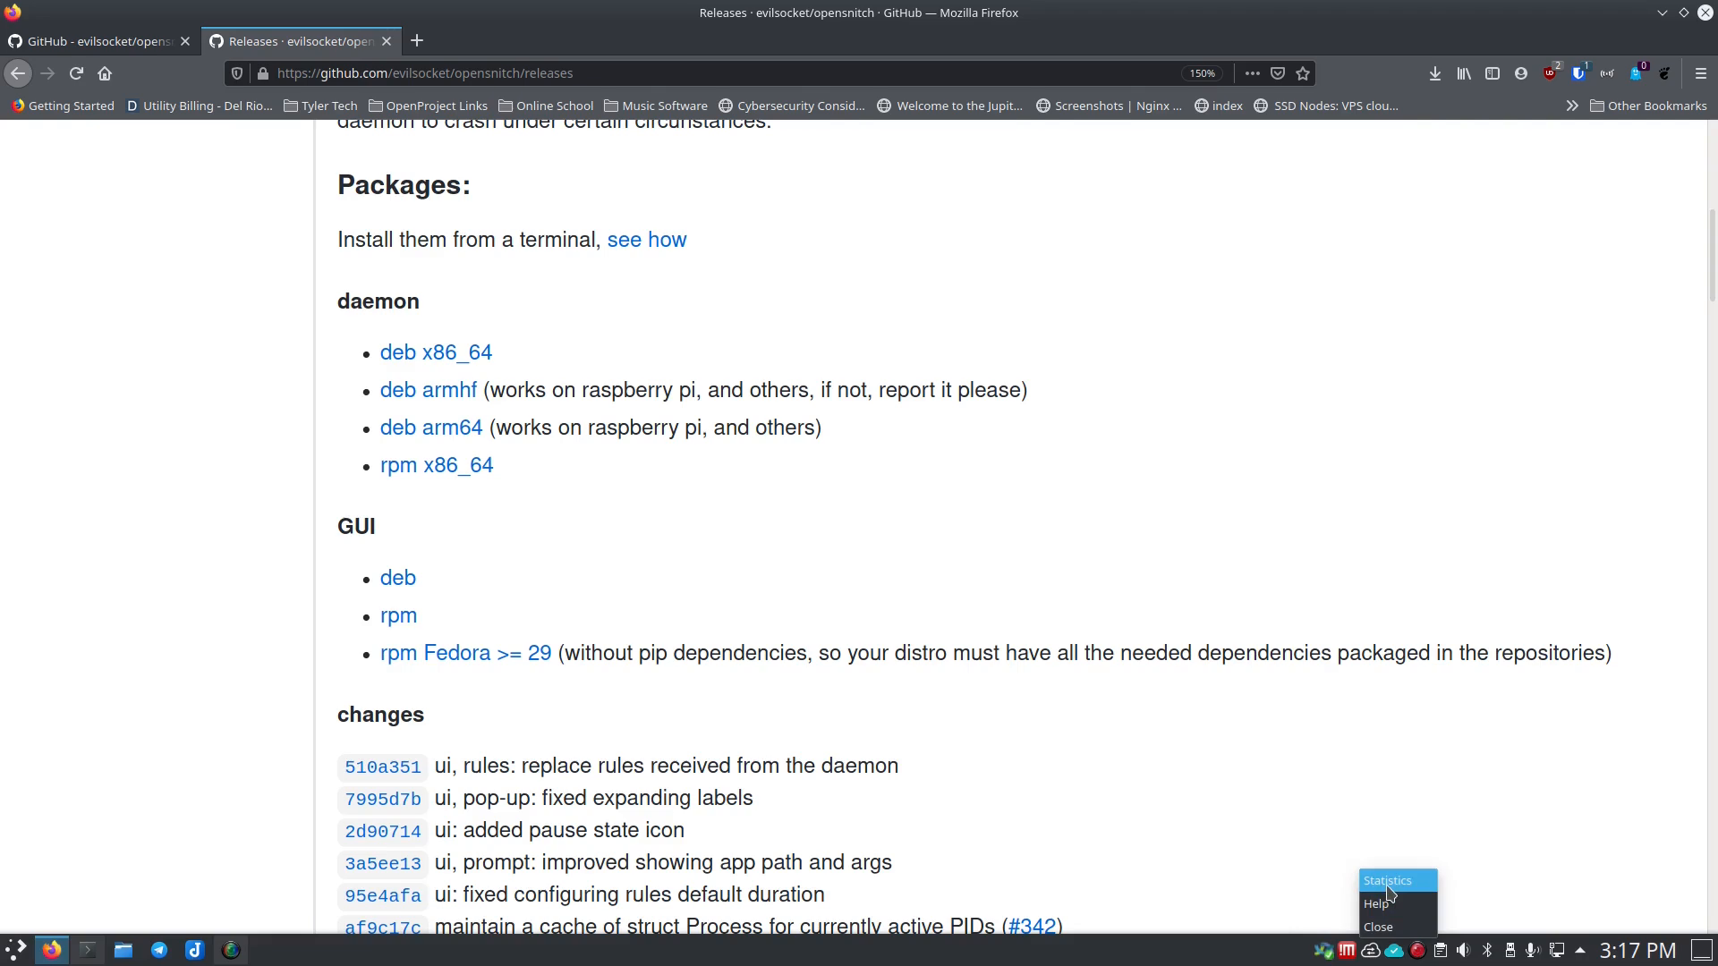
click(1389, 881)
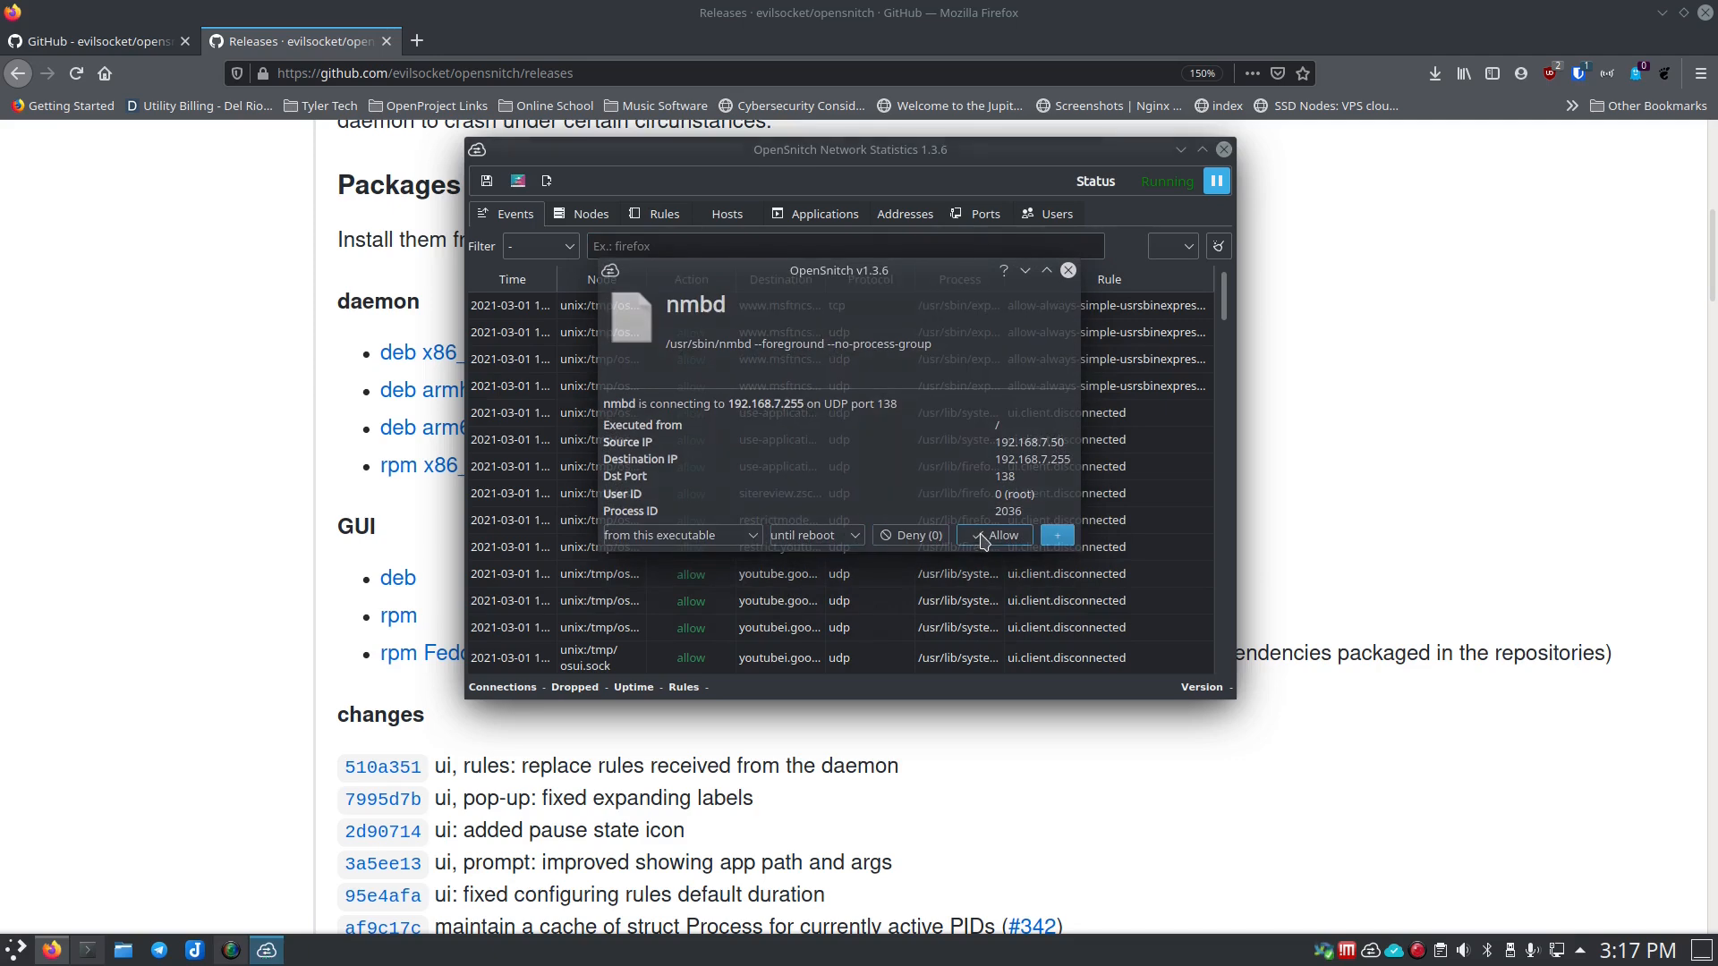
Step: Answer the prompts for nmbd, whoopsie, dockerd, nxserver, systemd-resolved and nxnode.bin until reboot
click(911, 535)
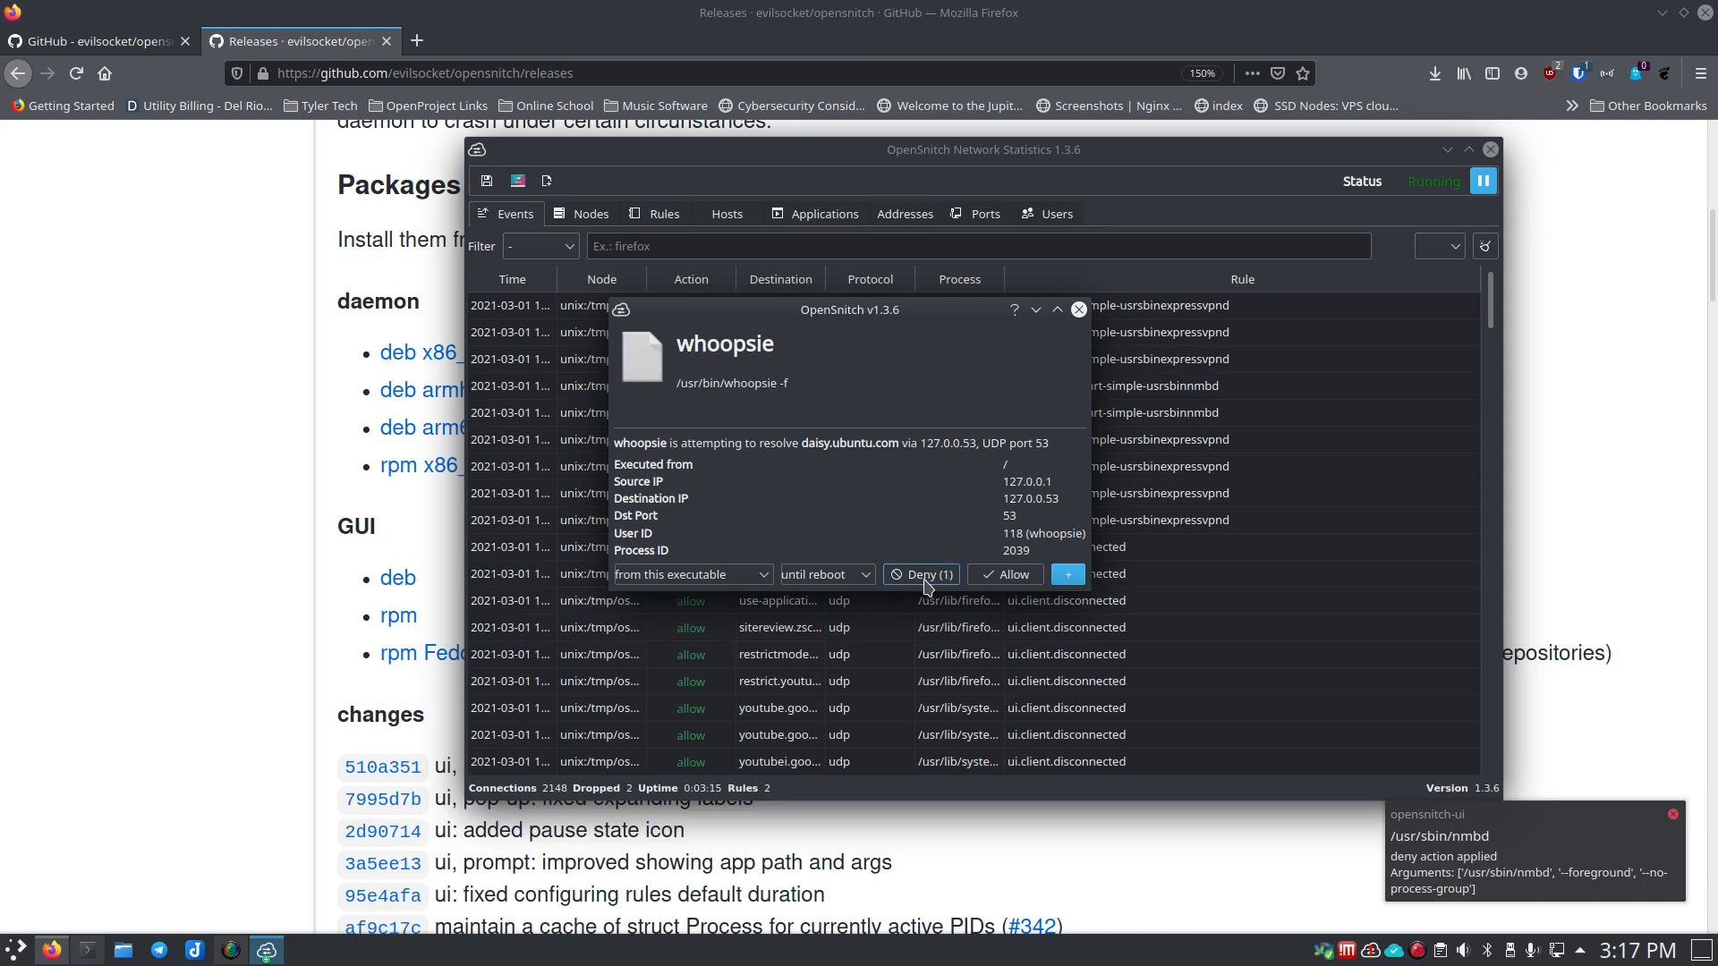
click(920, 575)
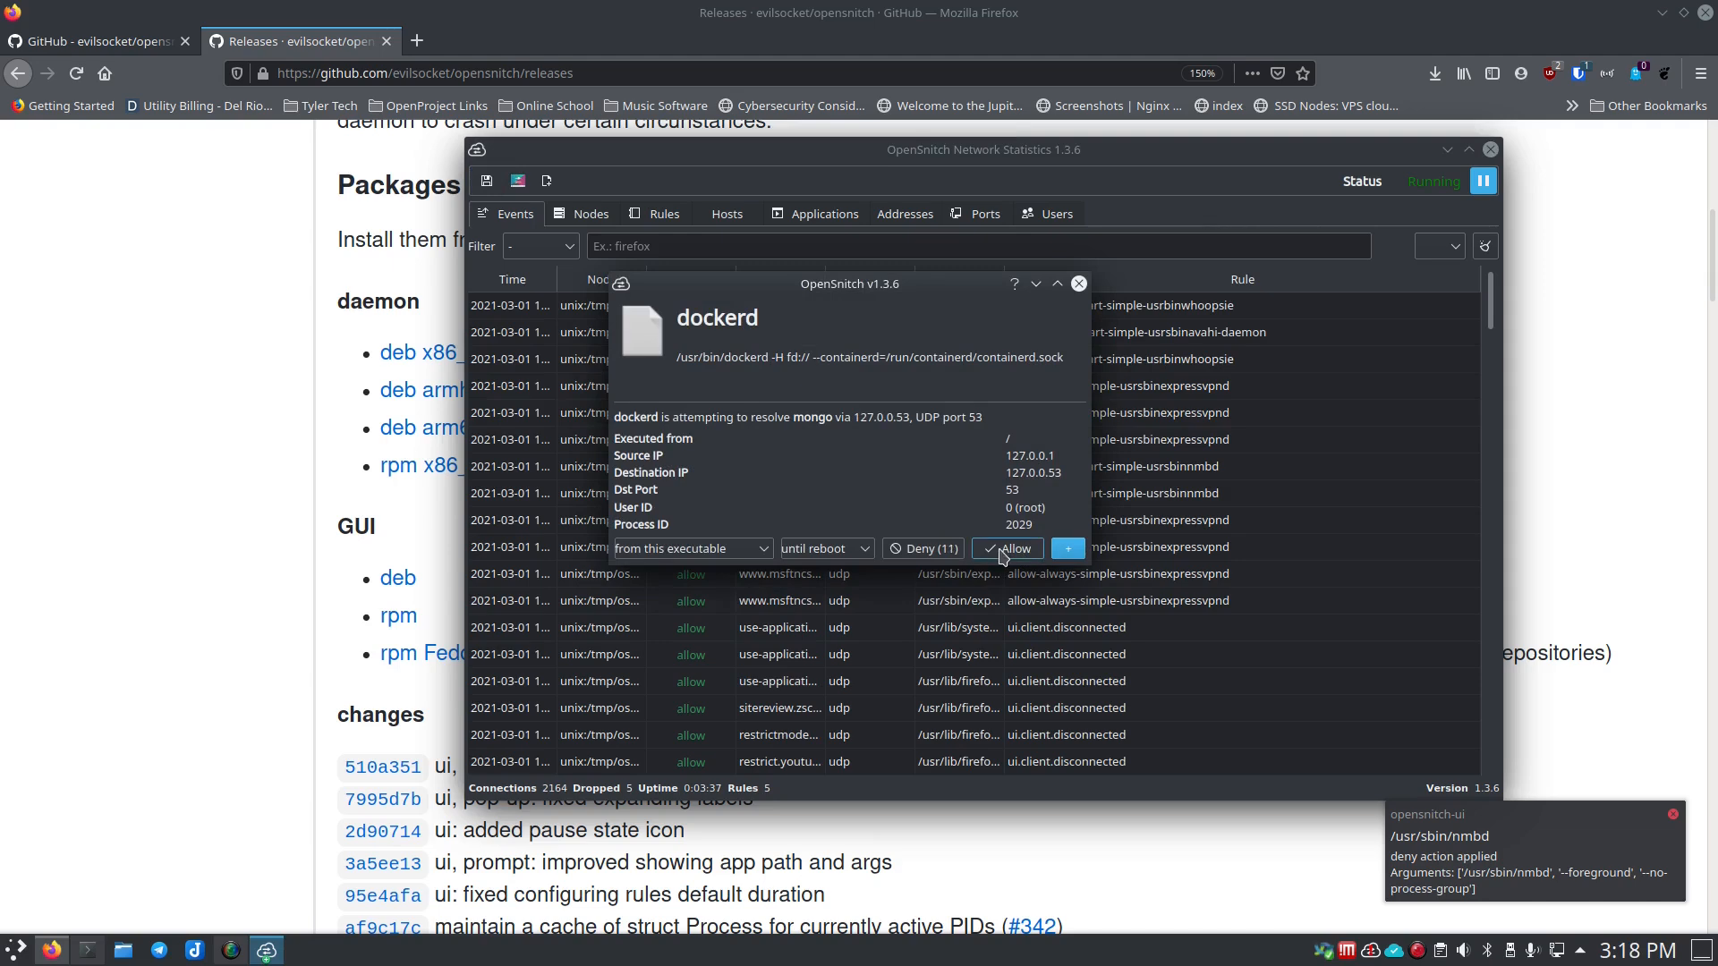
click(1006, 548)
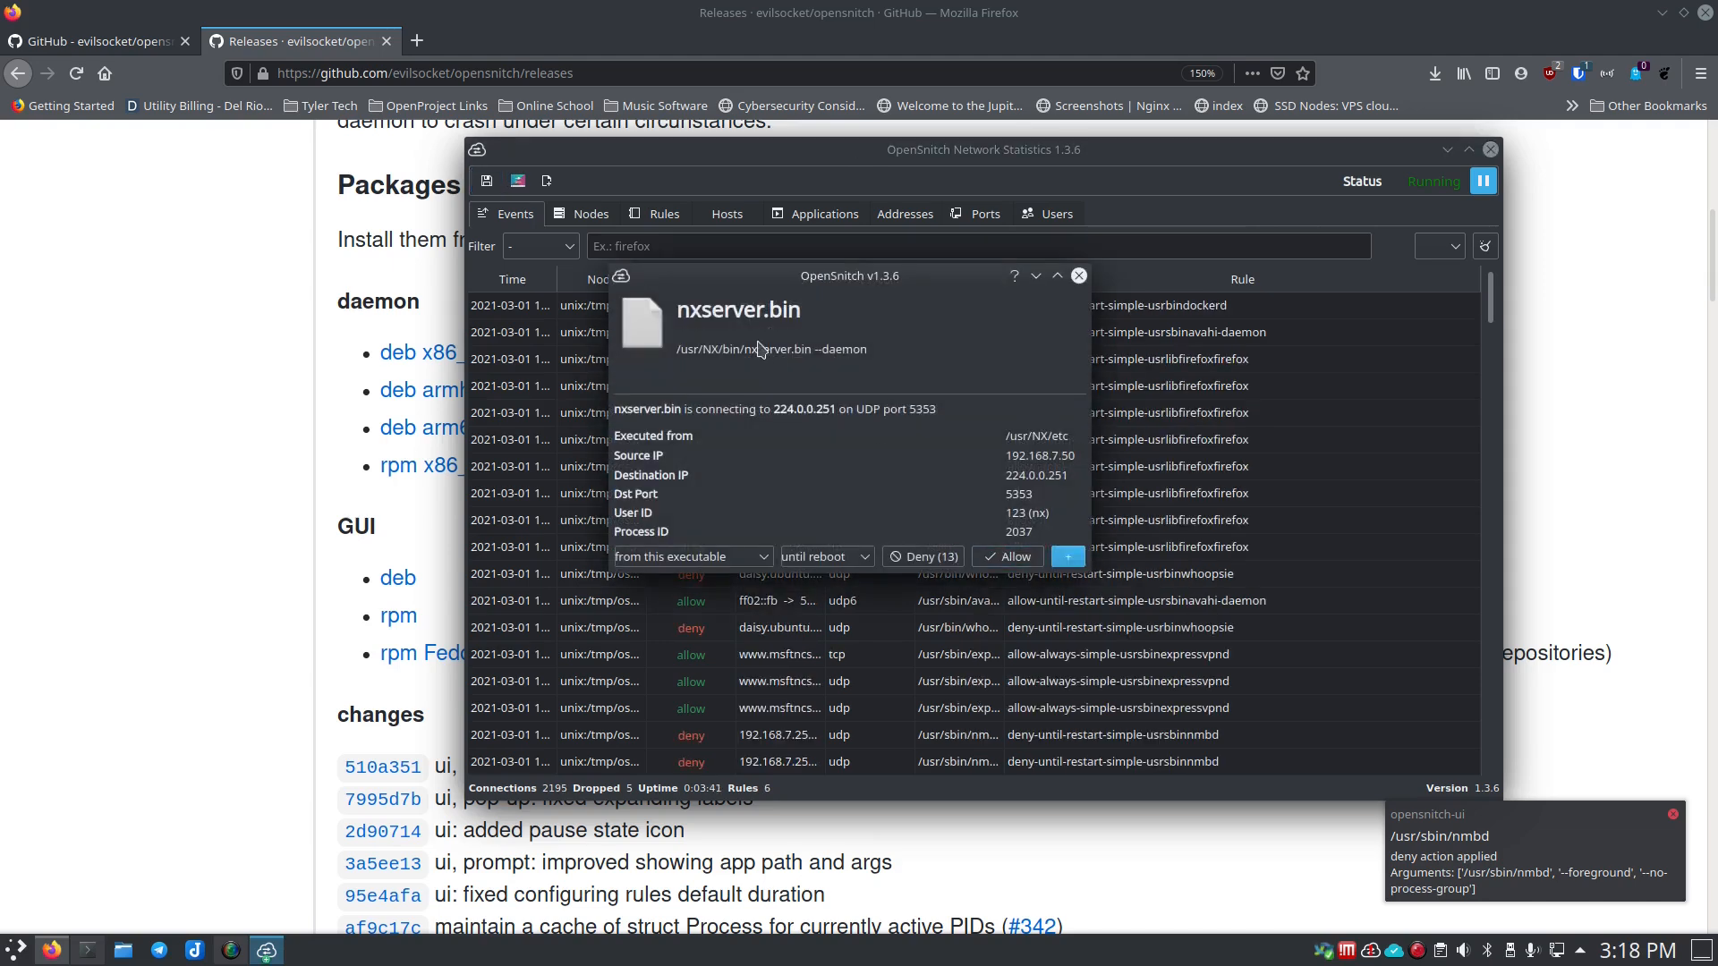
click(1004, 557)
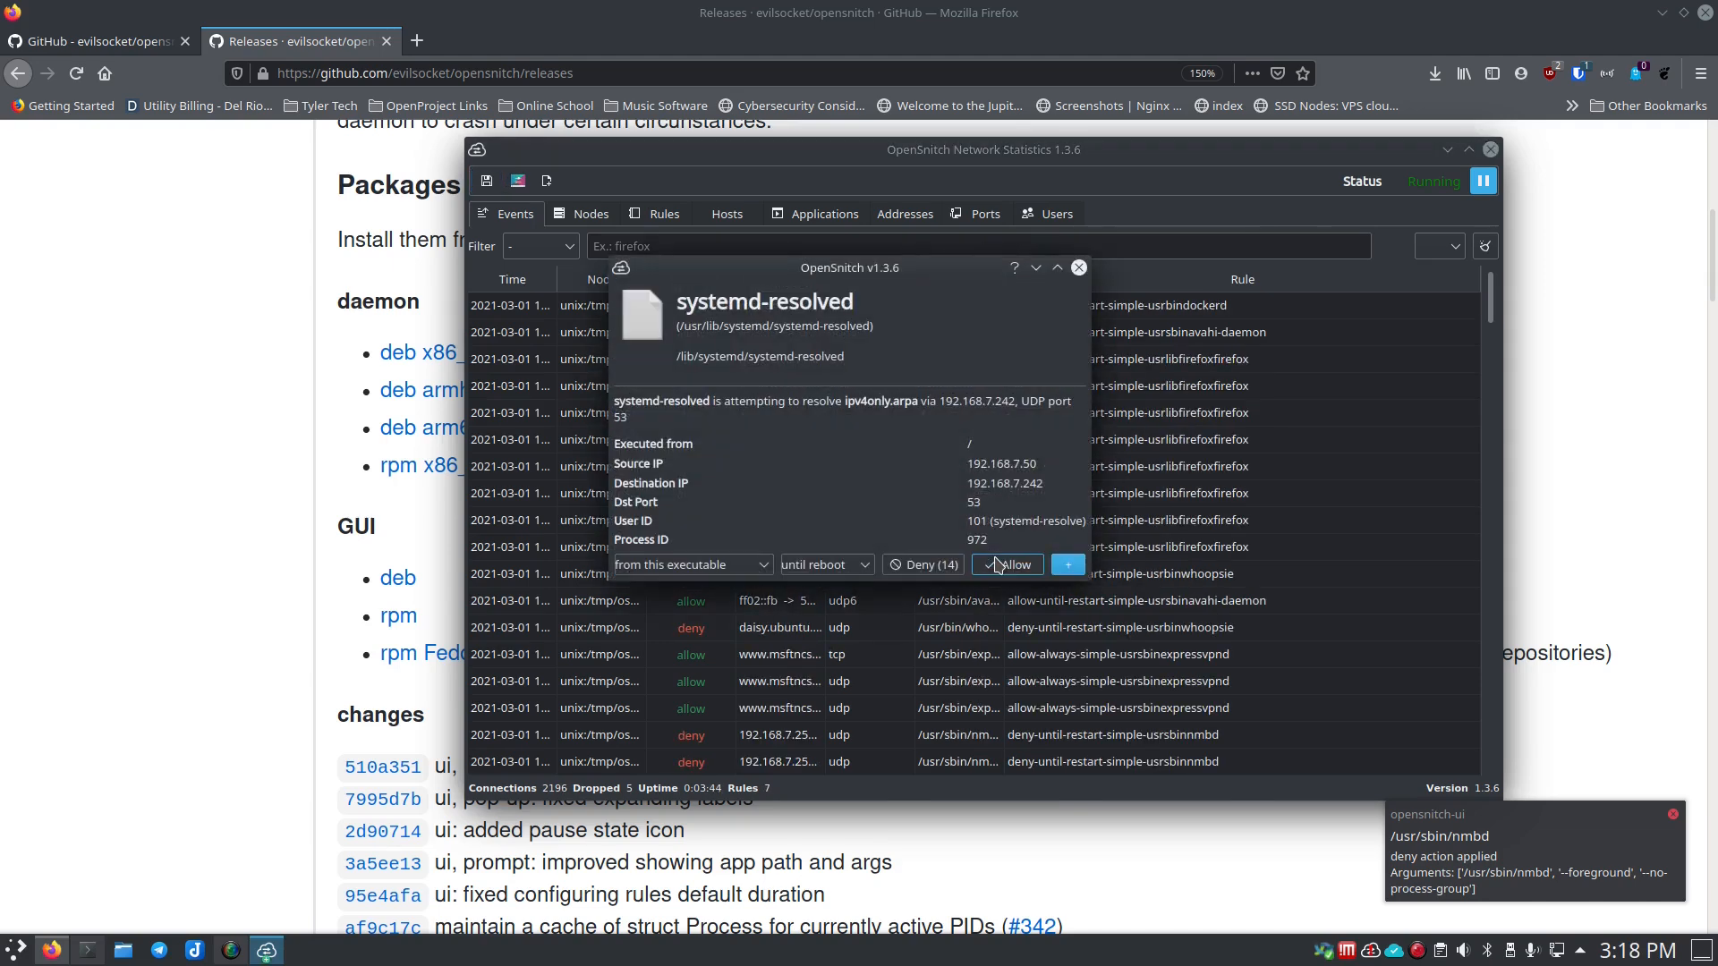
click(1006, 564)
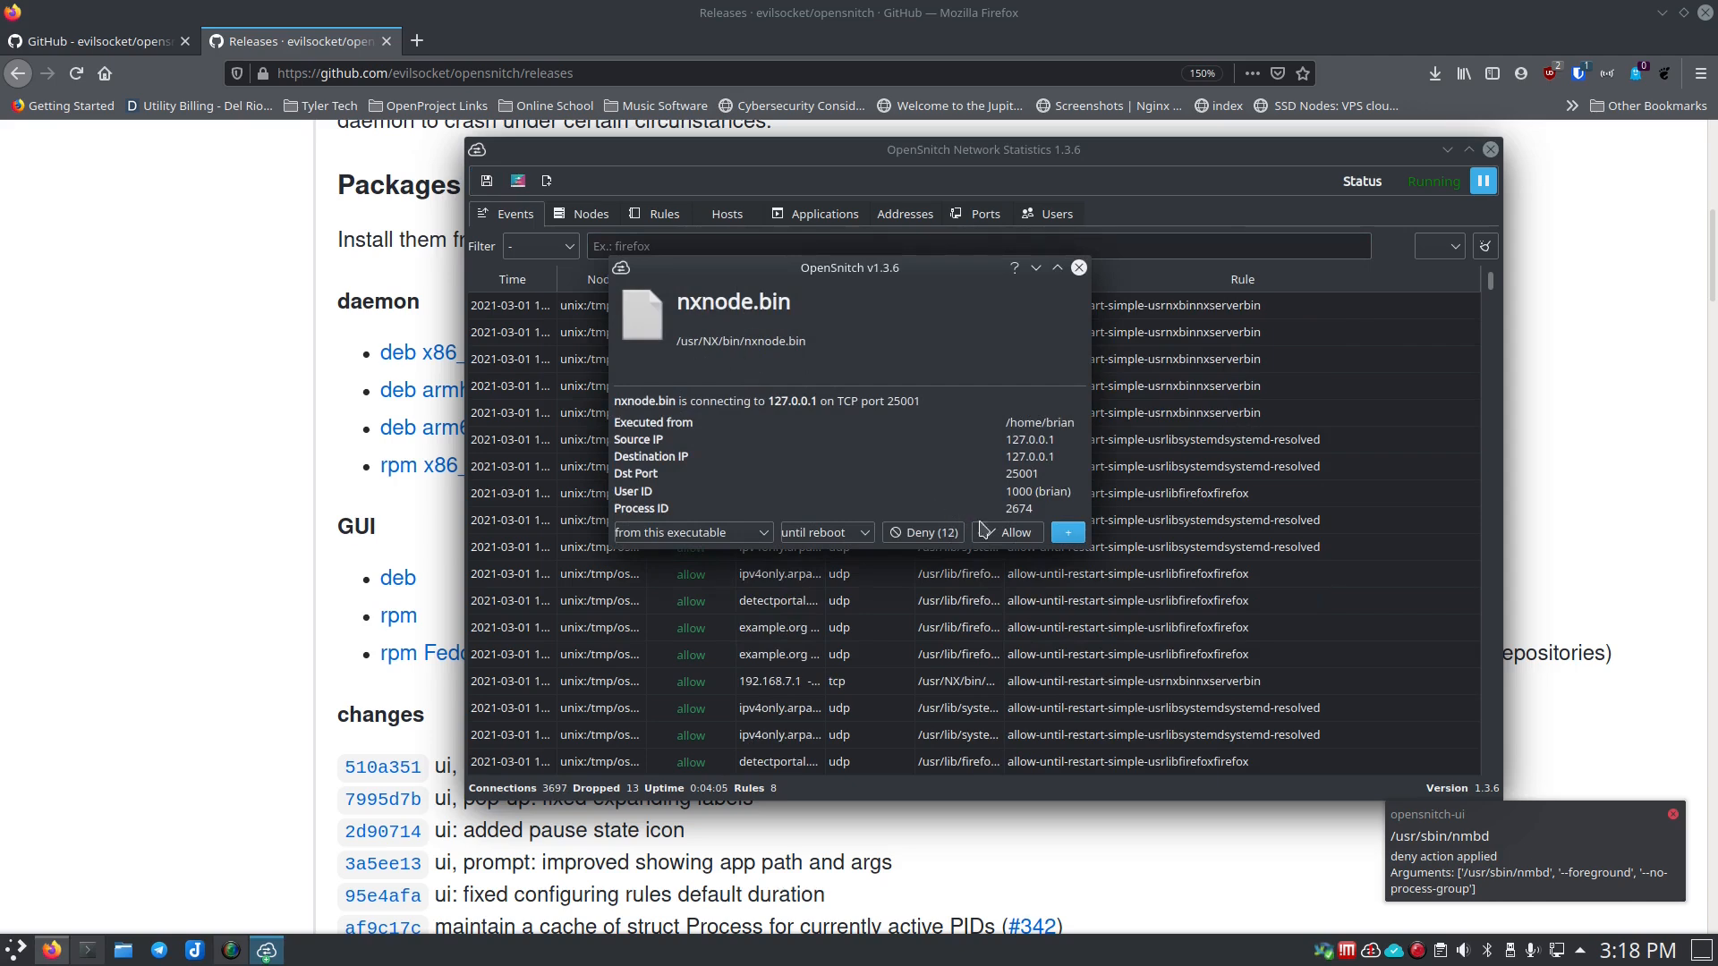
click(1013, 532)
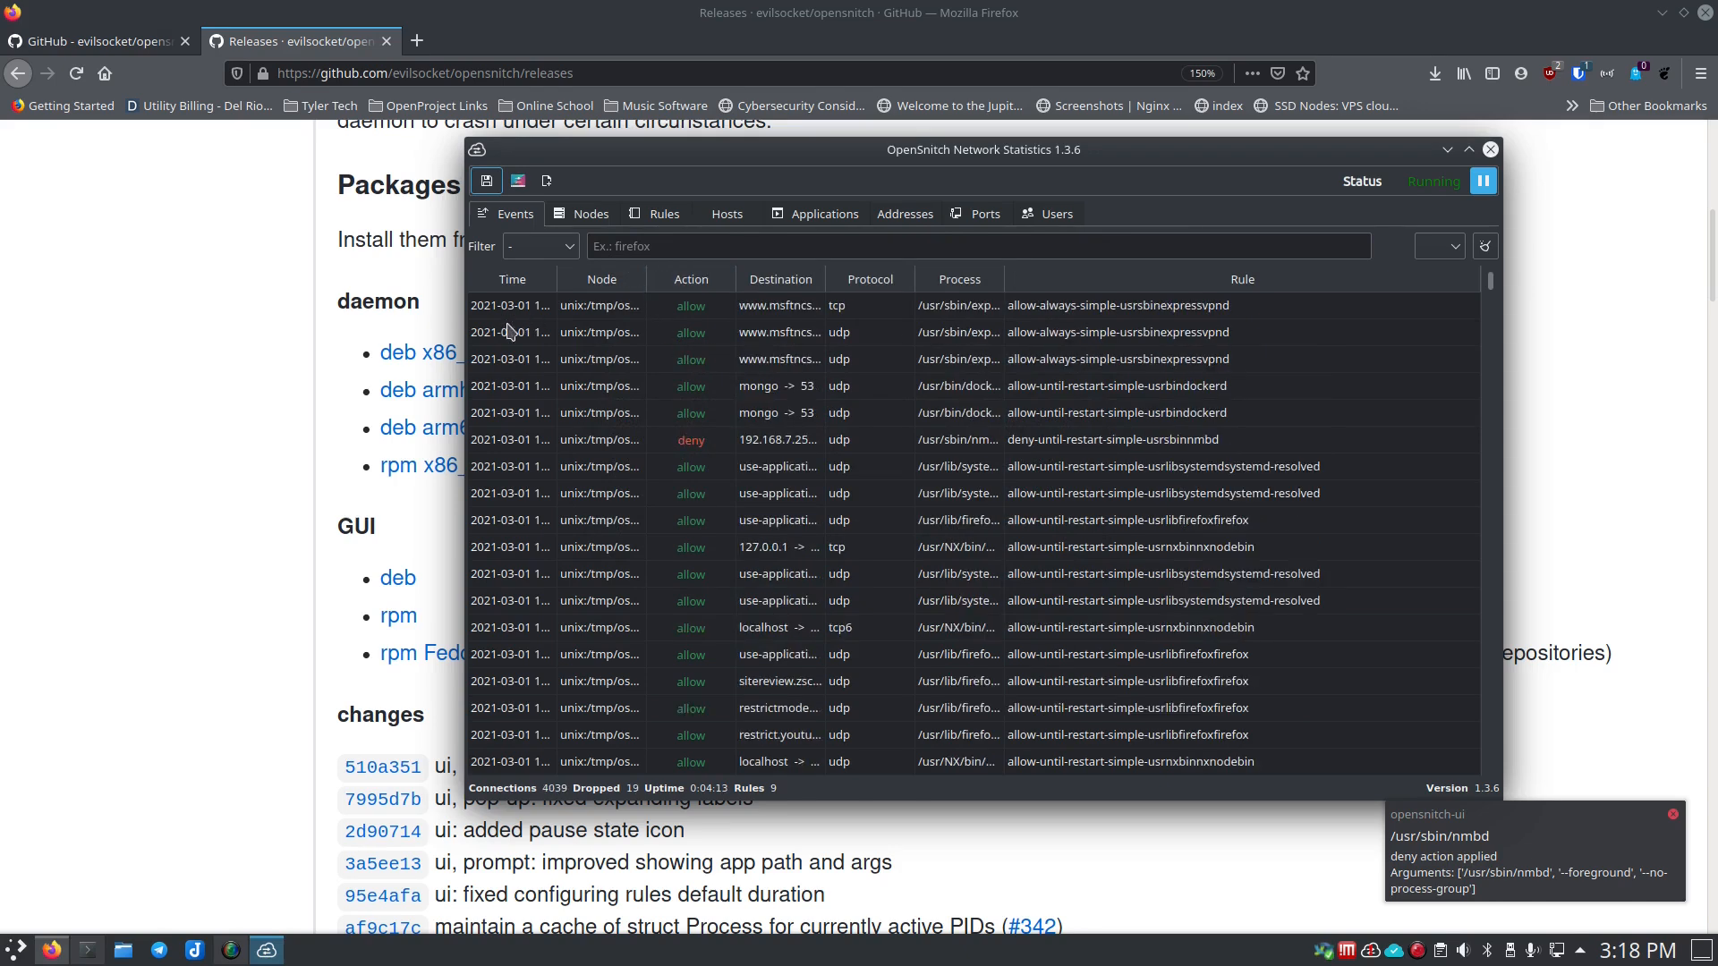
Step: Widen the Network Statistics window leftward so destination, process and rule columns show fully
drag(984, 149, 820, 149)
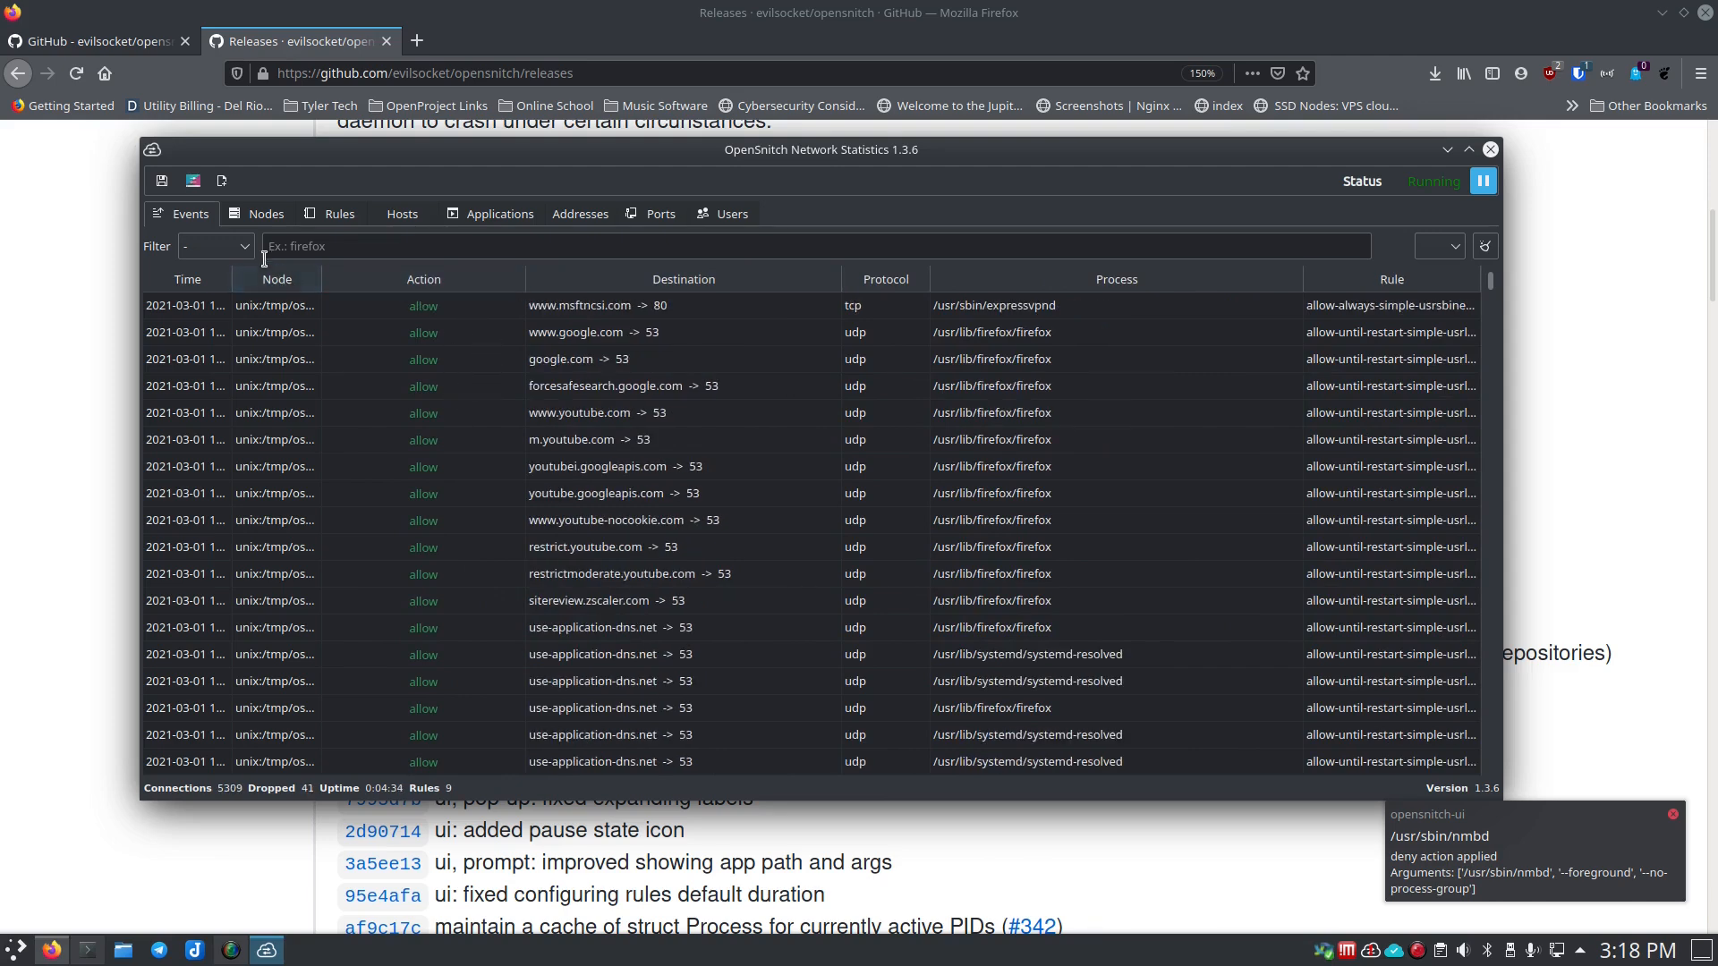
click(266, 213)
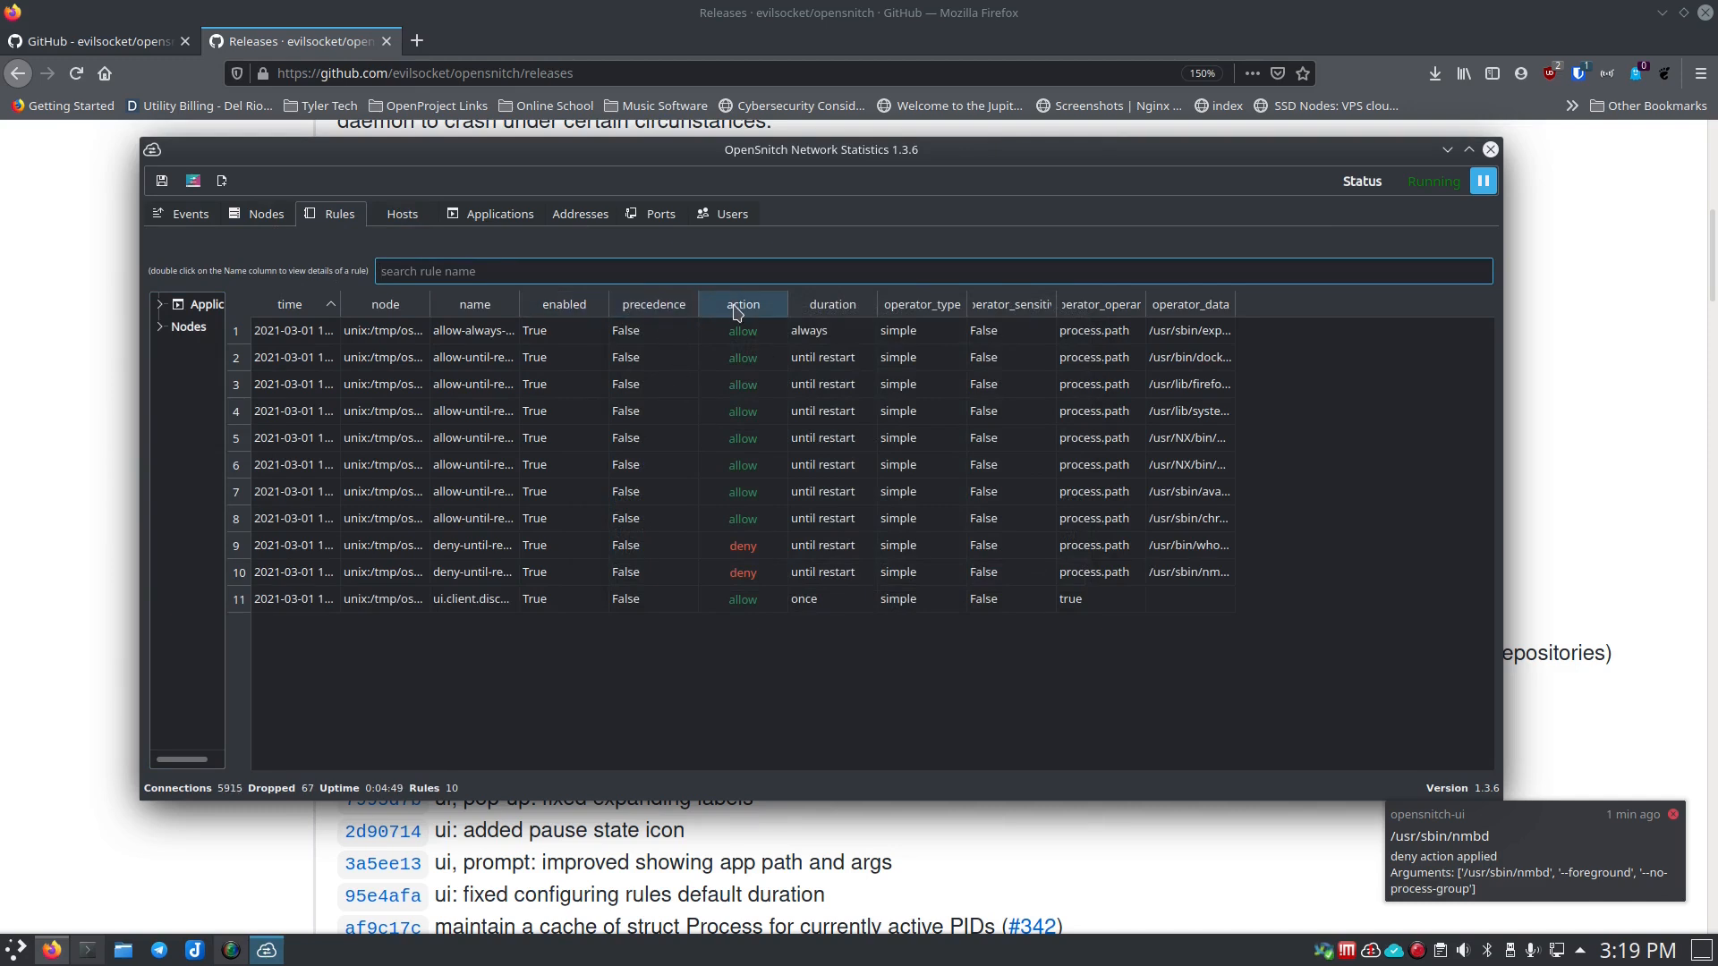
Step: Sort the Rules list by the action column so the two deny rules sit at the bottom
click(741, 305)
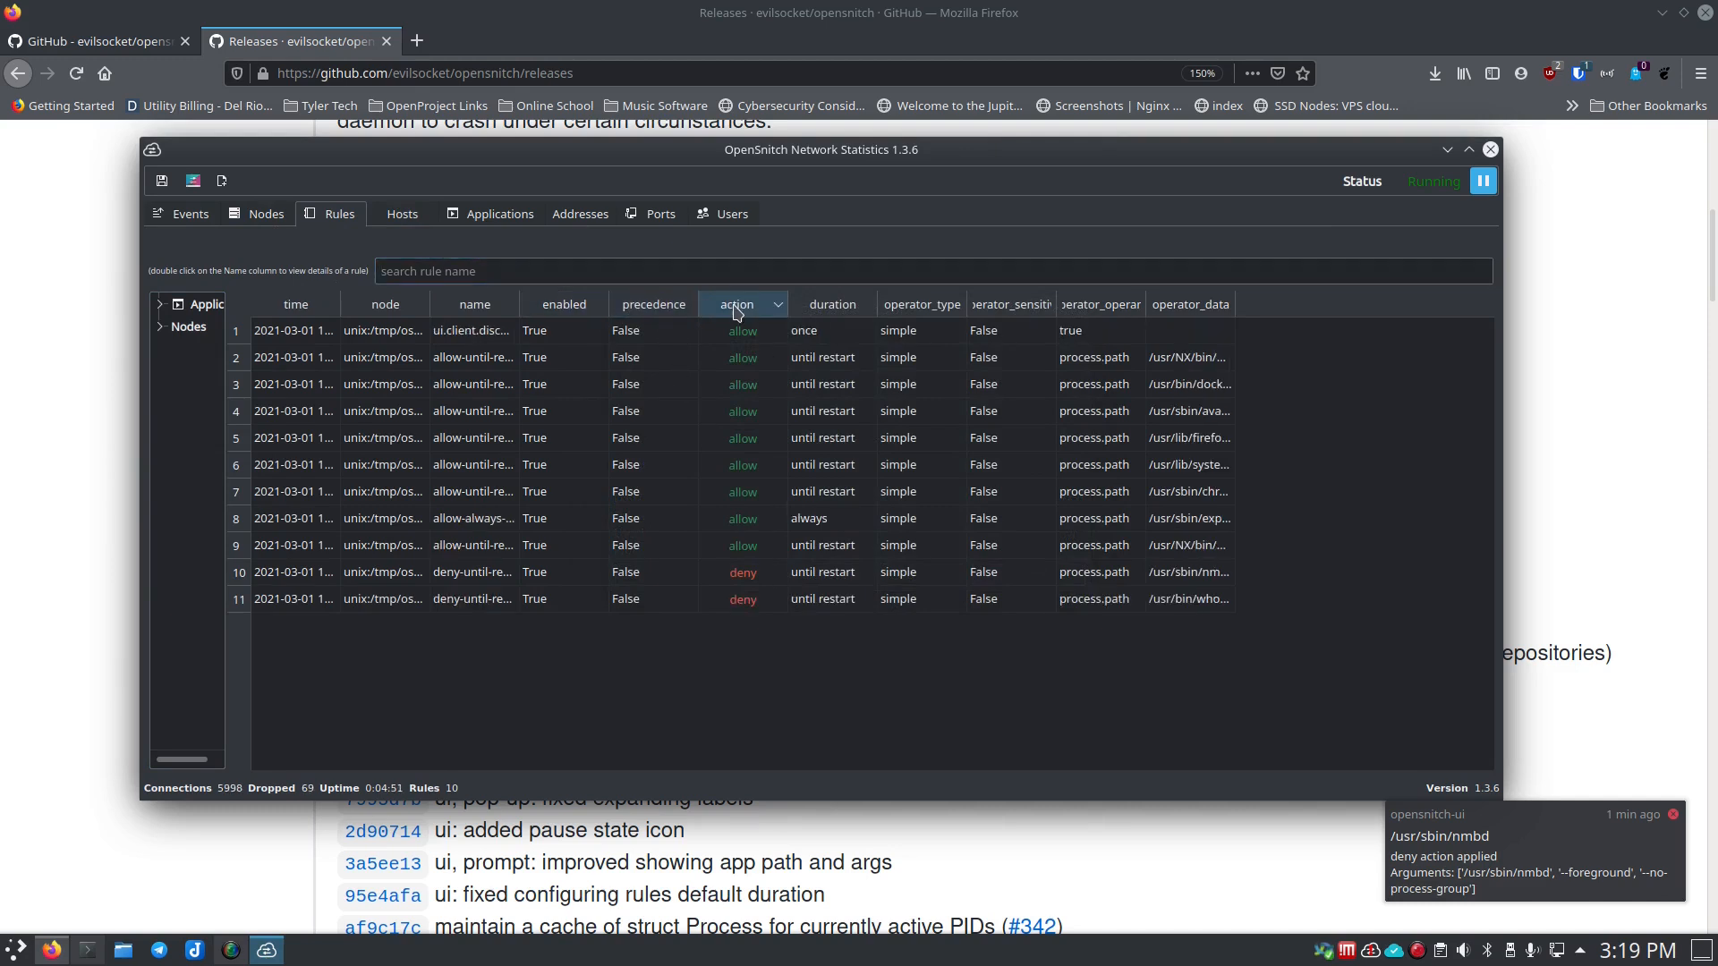
click(736, 304)
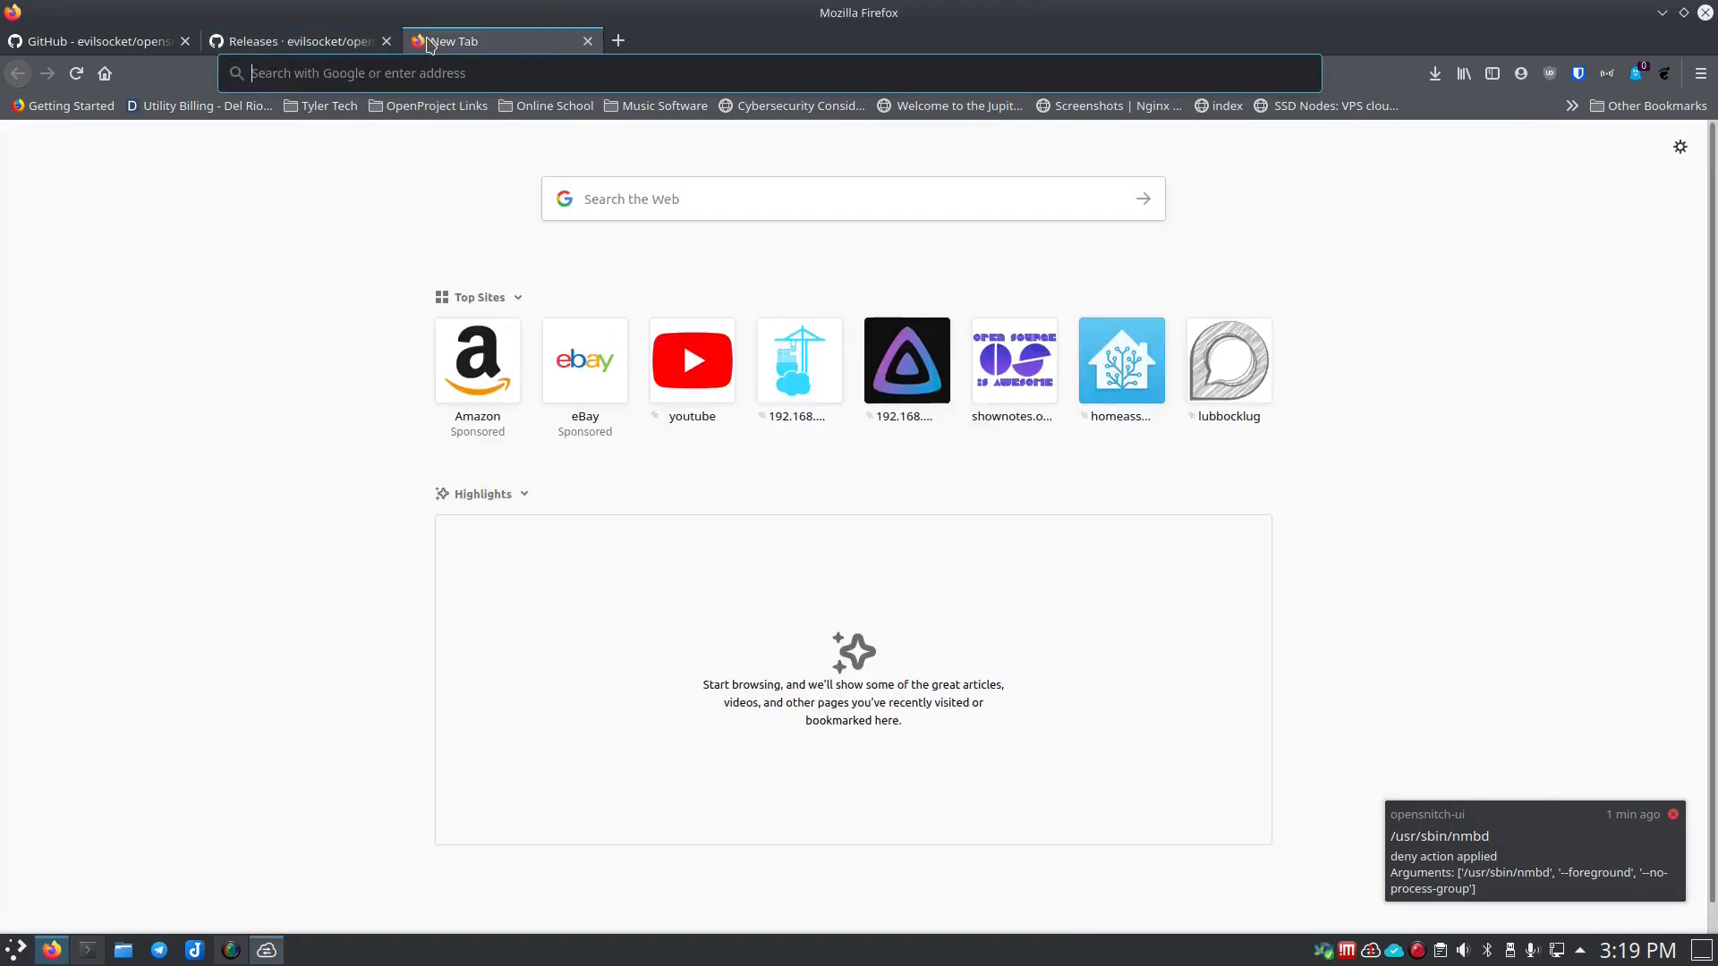
Step: Search Google for 'what is /usr/bin/whoopsie' in the new tab
text(what+is+%2Fusr%2Fbin%2Fwhoopsie)
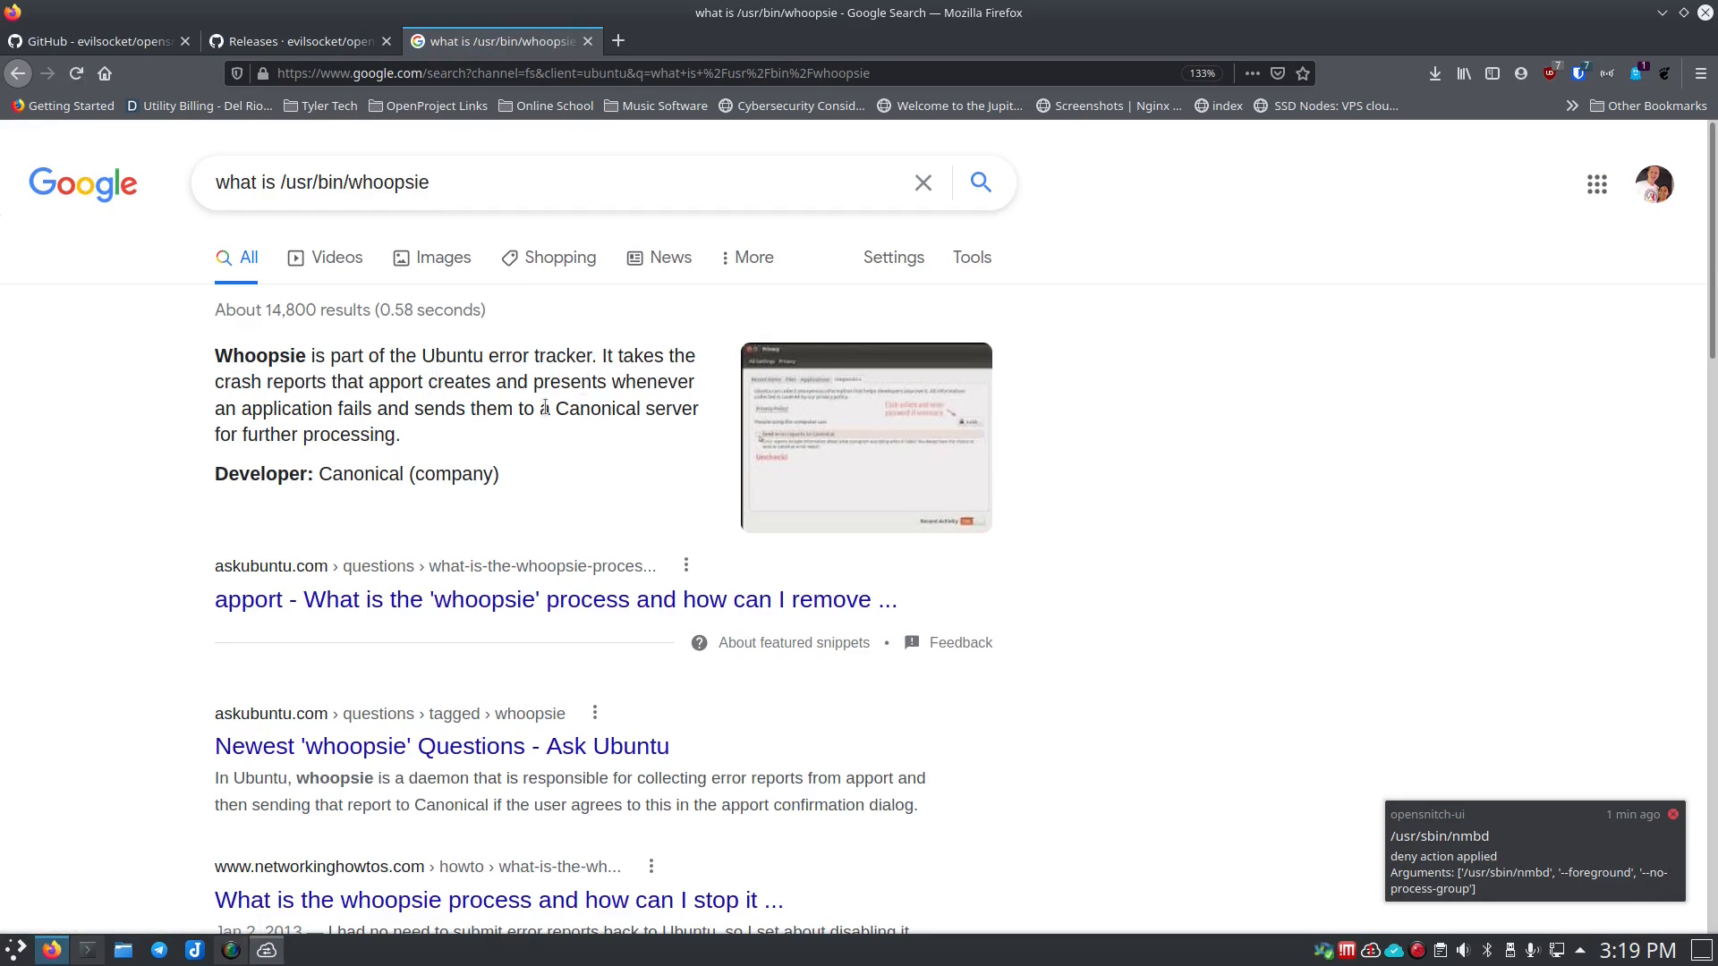
mouse_move(630, 512)
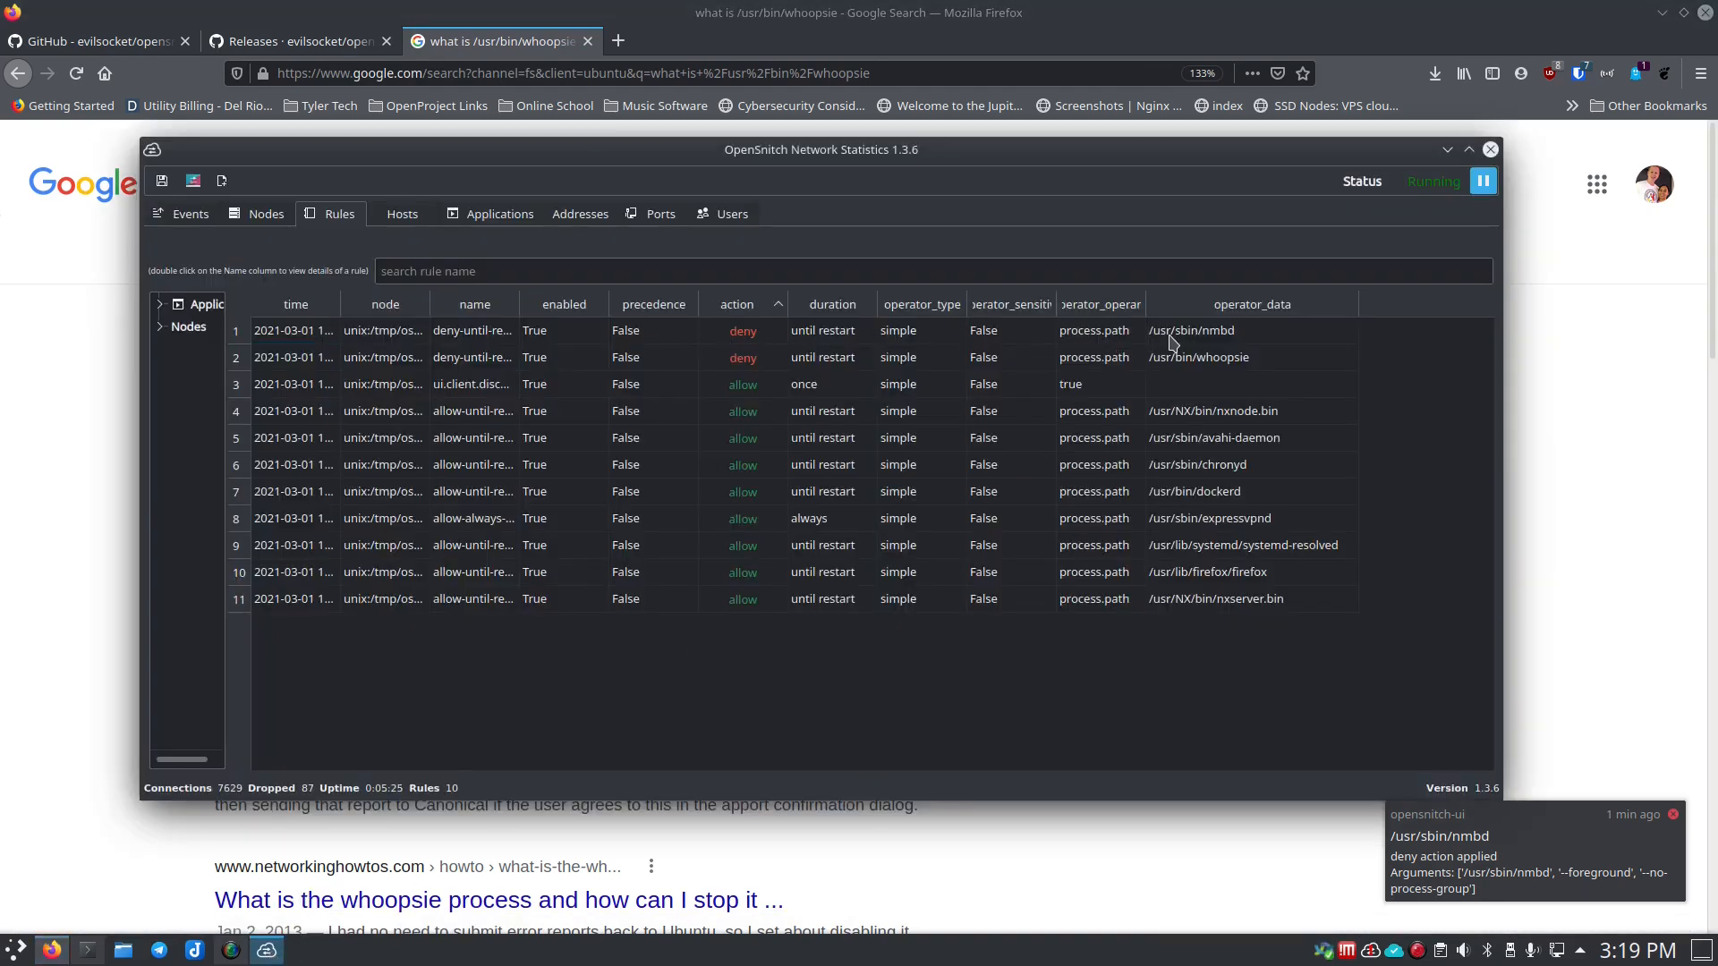
Step: Edit the whoopsie rule to Allow with duration always, apply and close the editor
right_click(1198, 358)
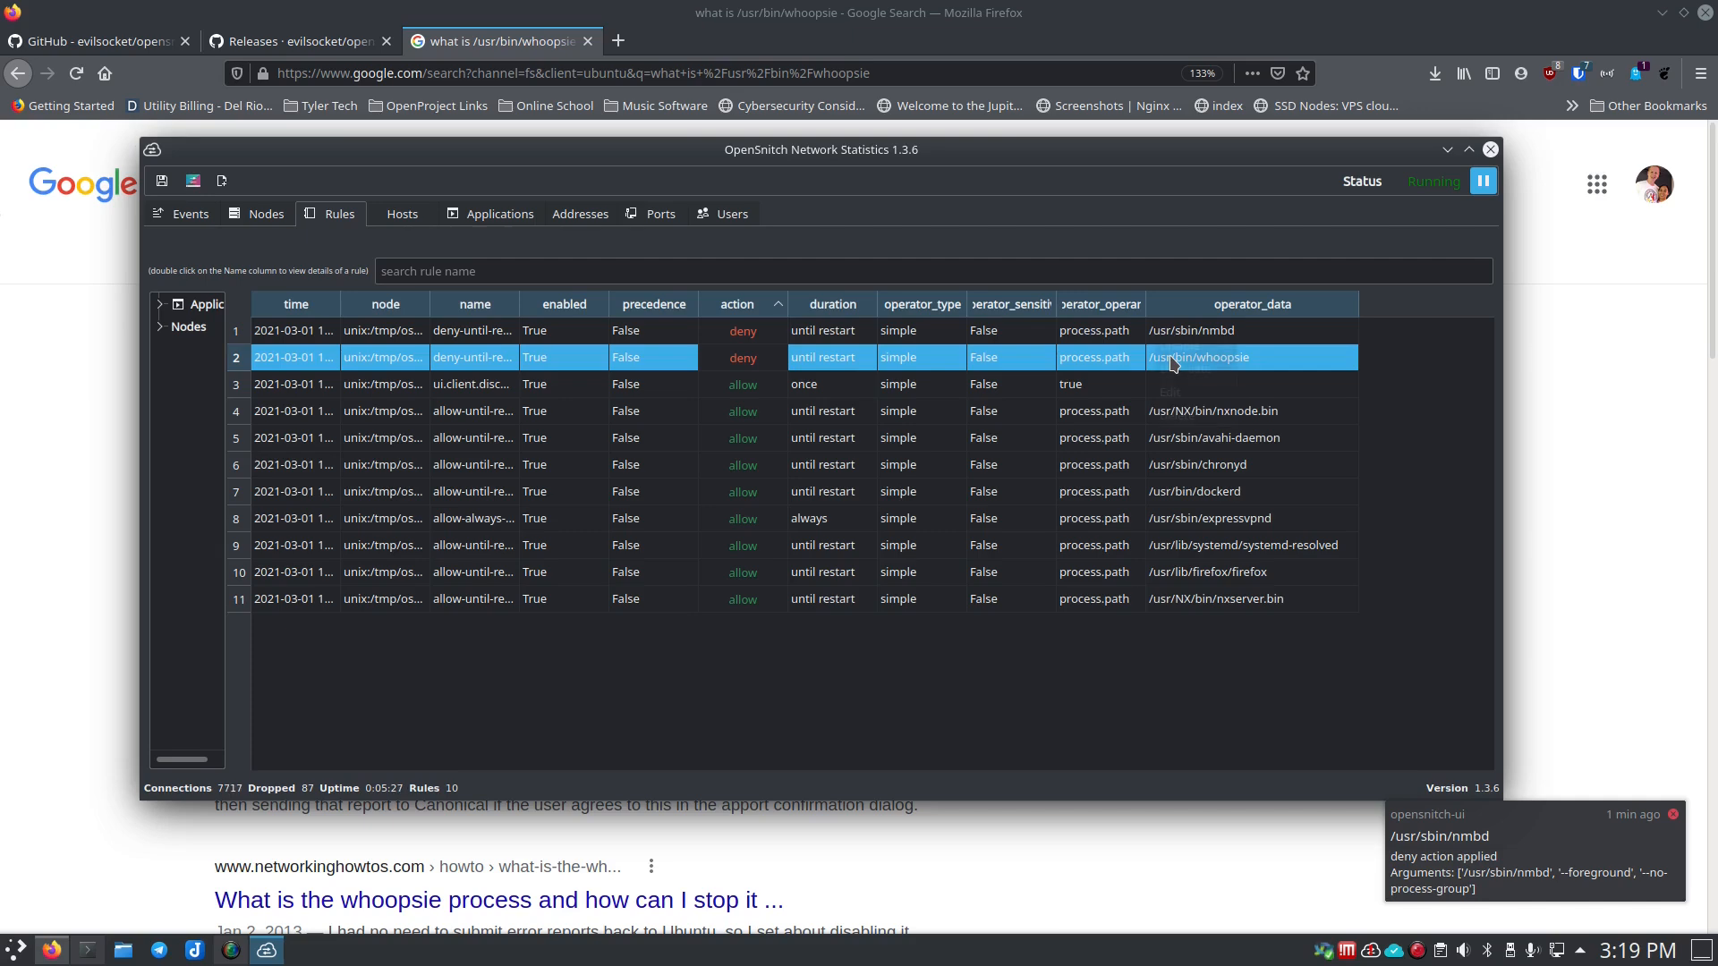
right_click(1200, 358)
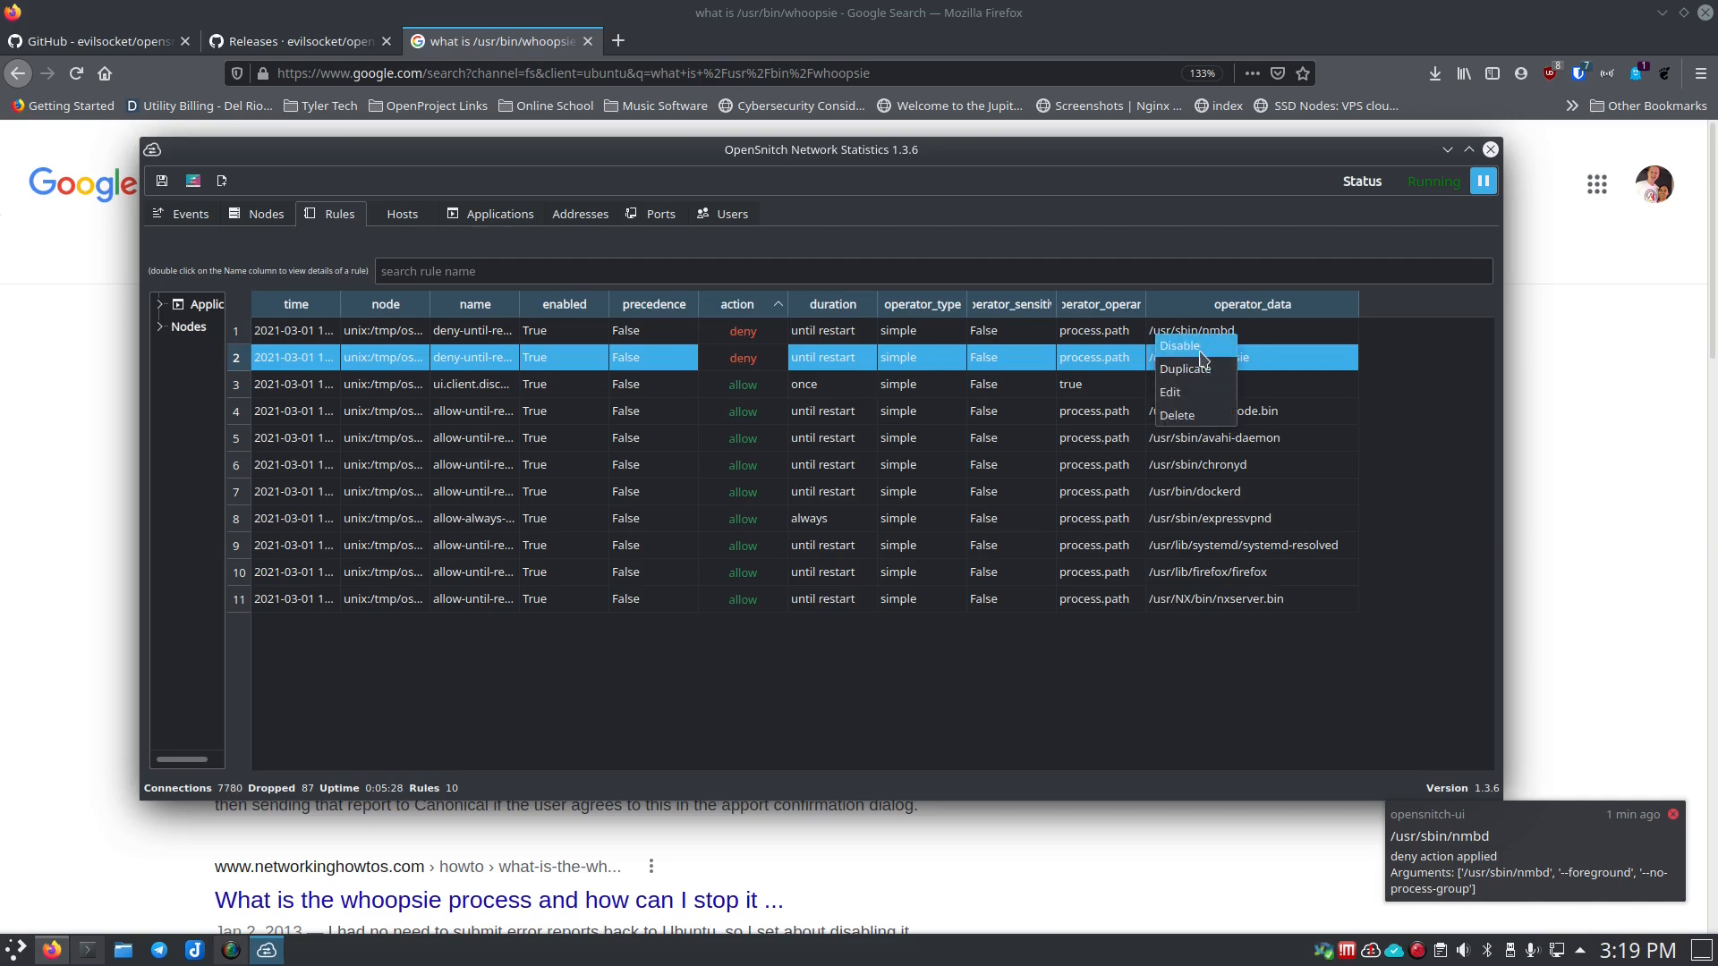
click(1170, 391)
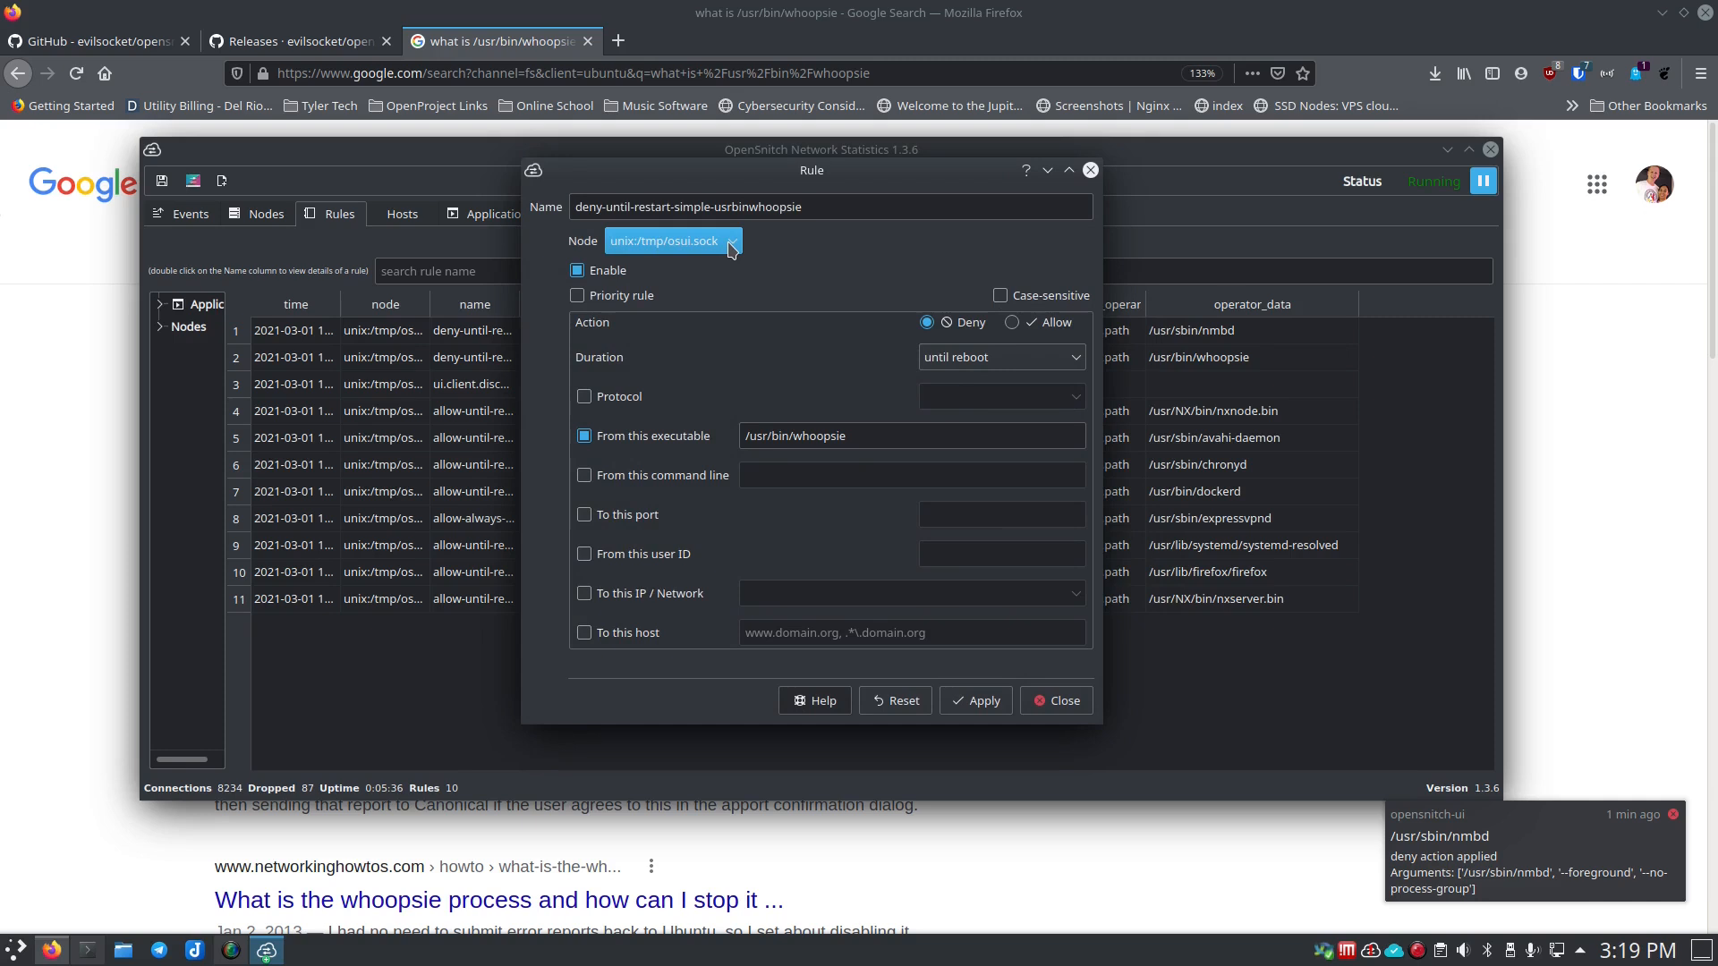
mouse_move(657, 304)
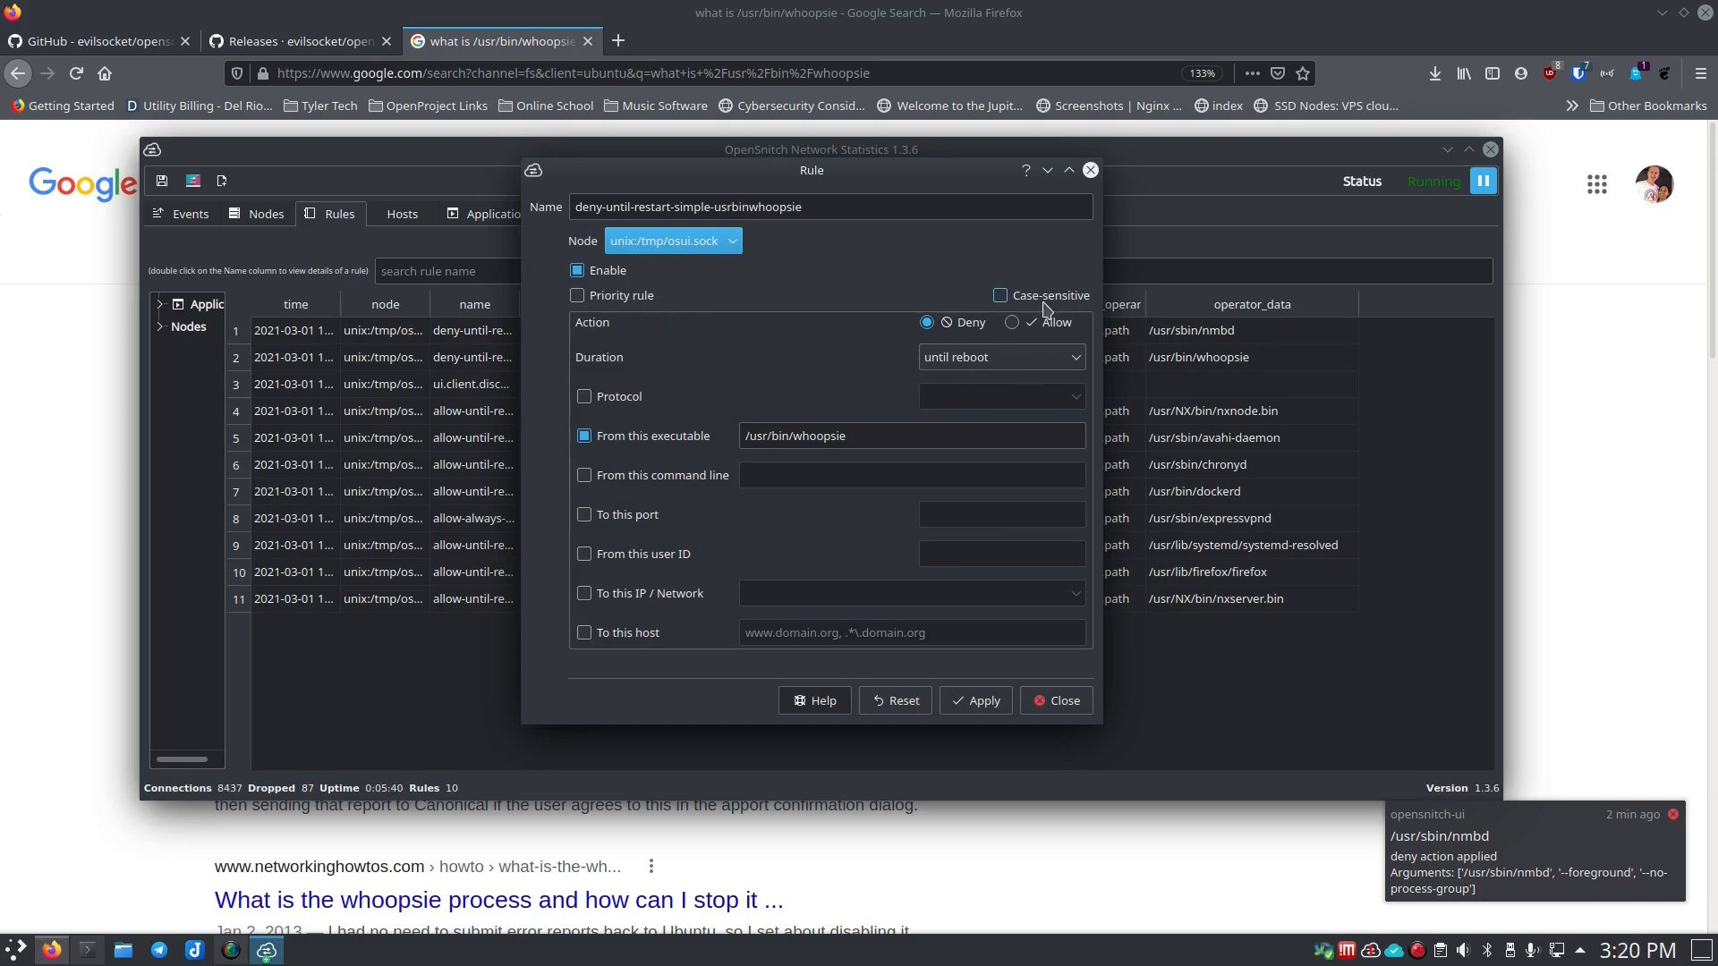
click(1011, 322)
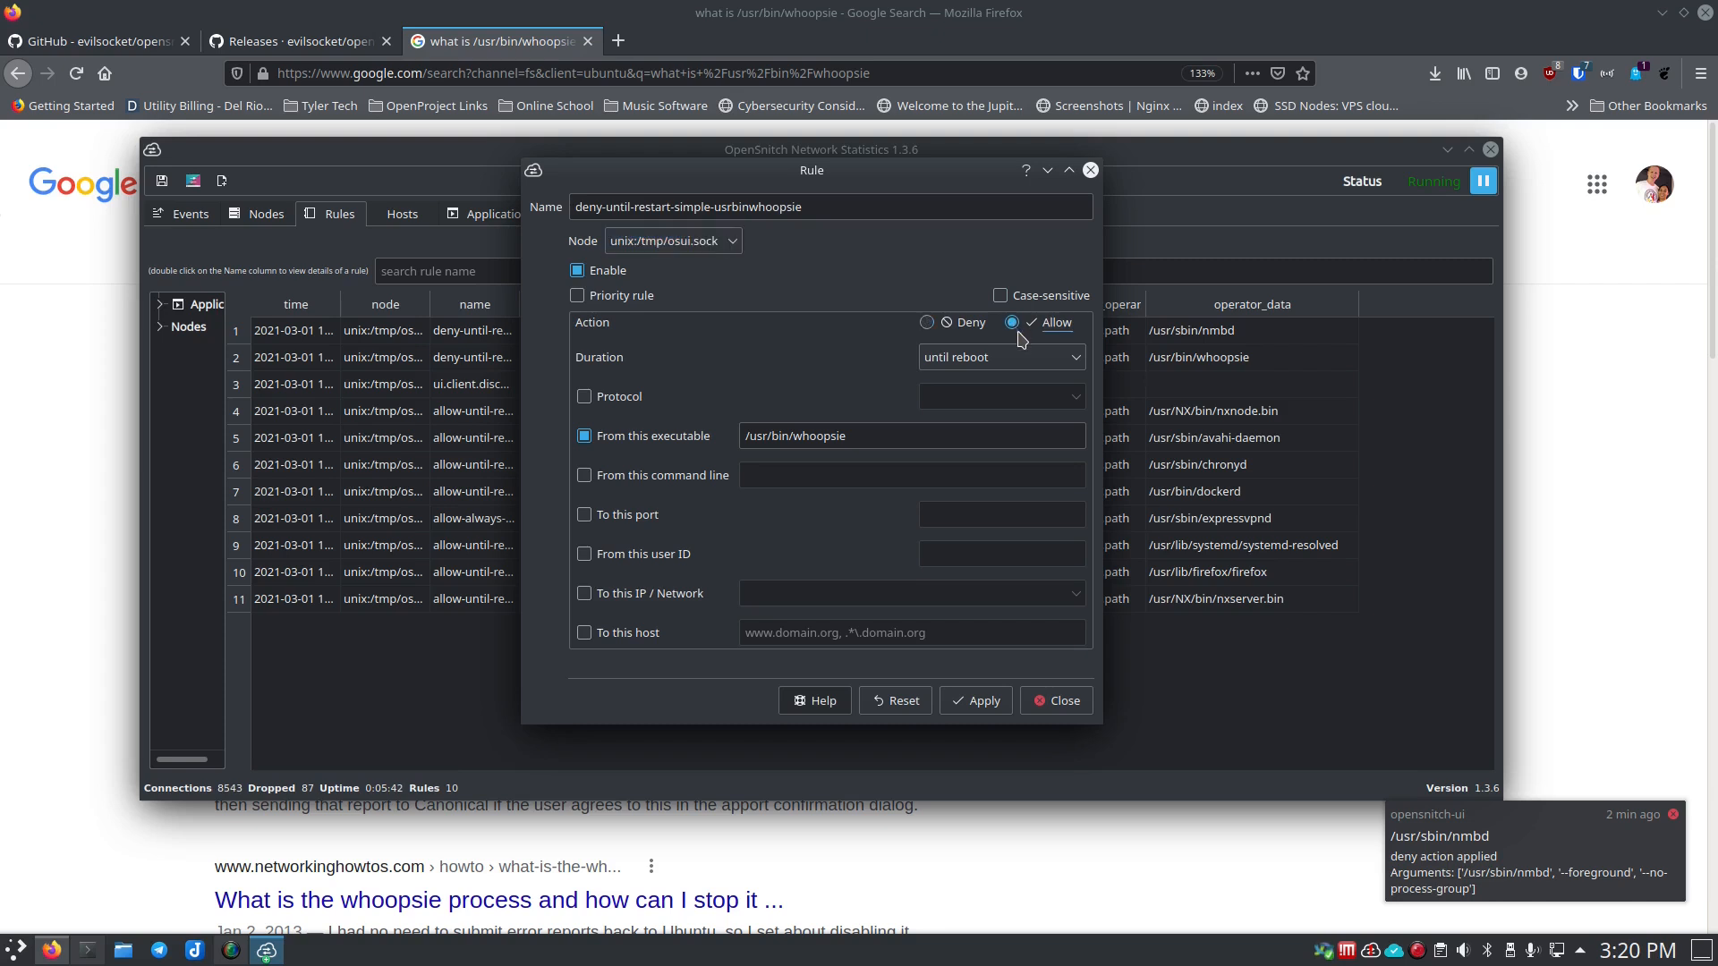
click(998, 356)
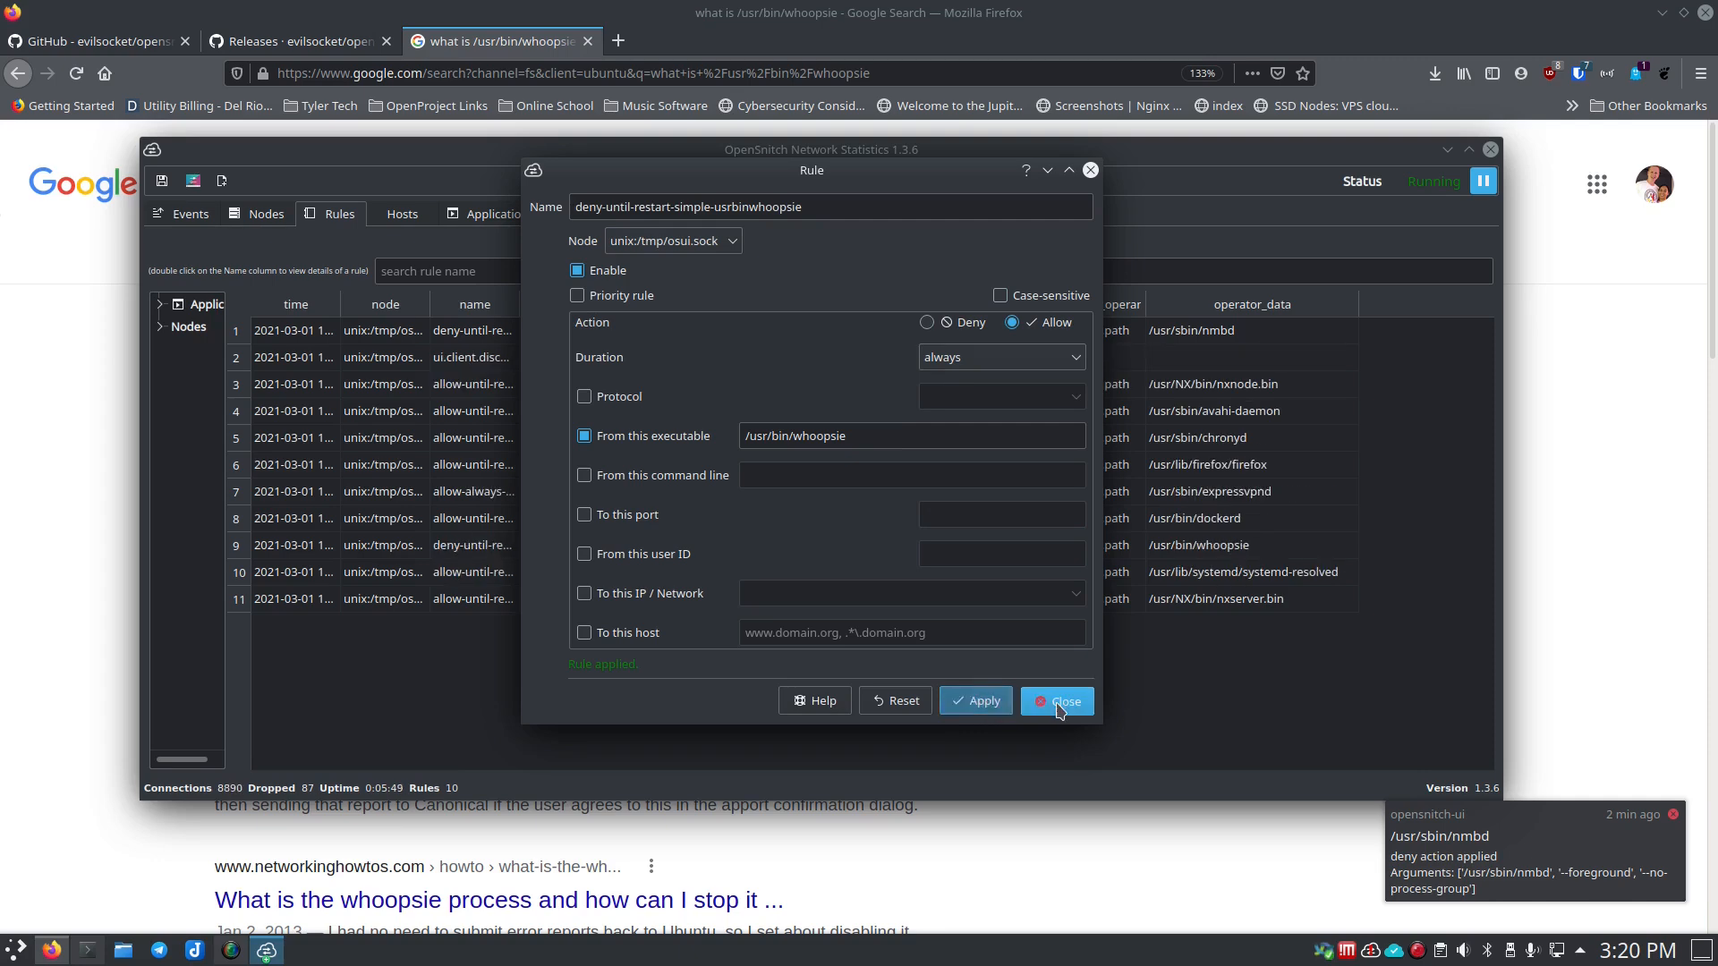
click(1056, 702)
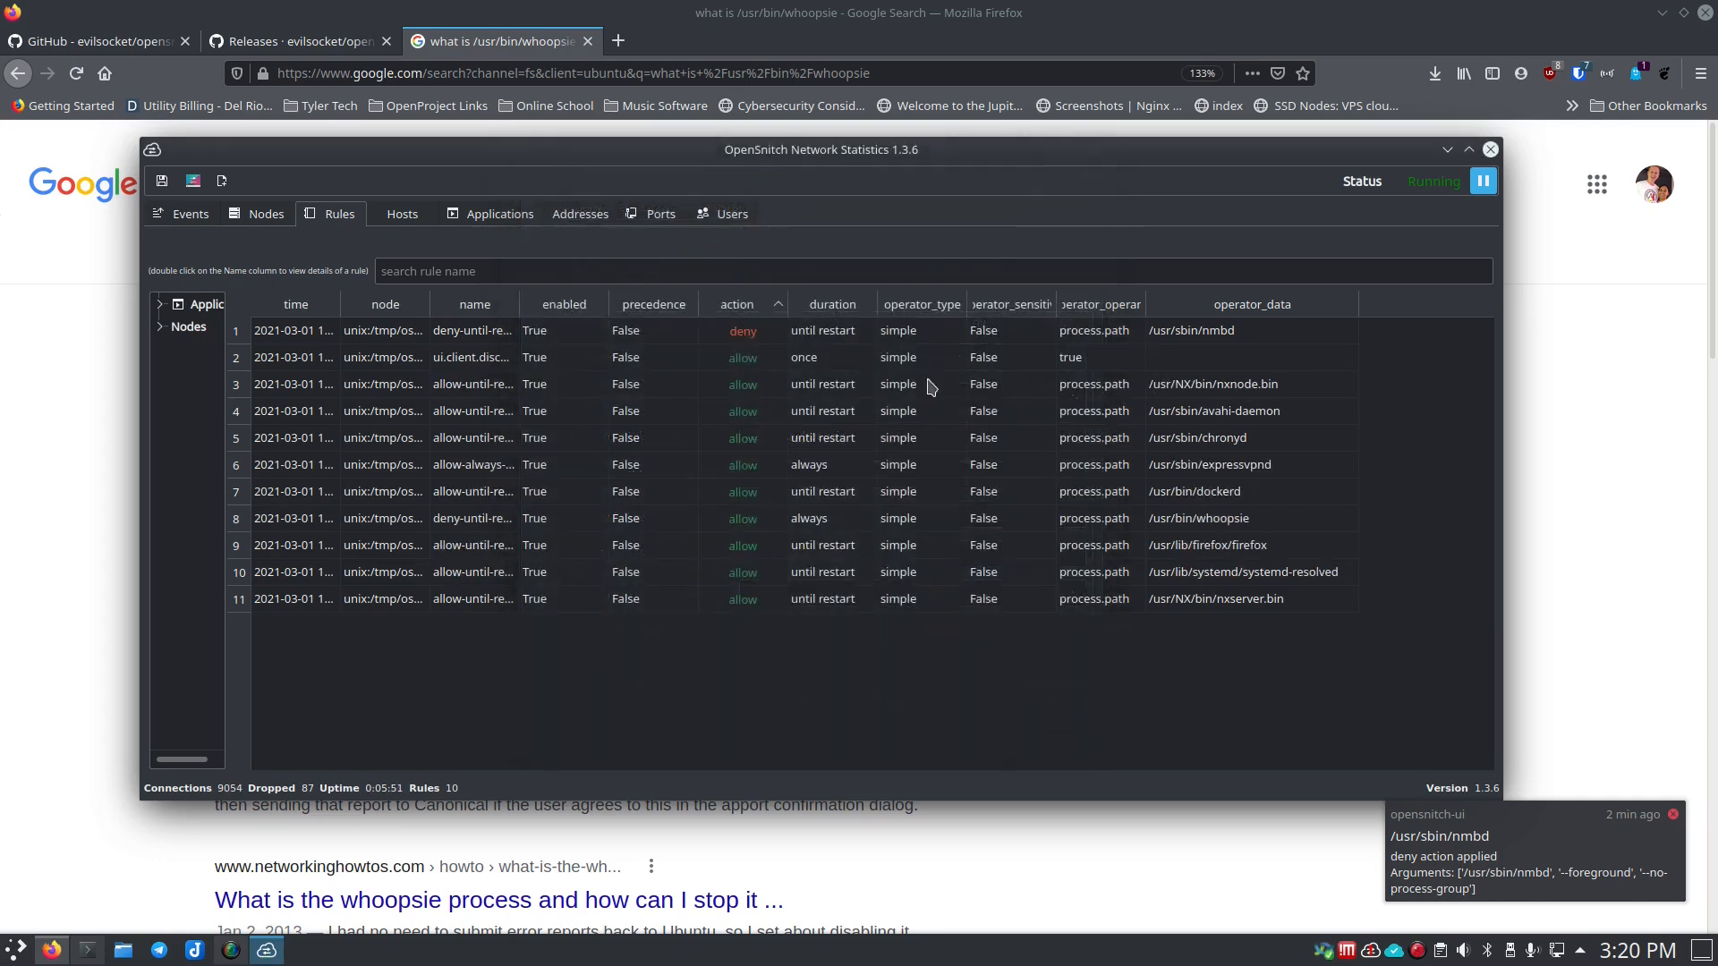
mouse_move(774, 338)
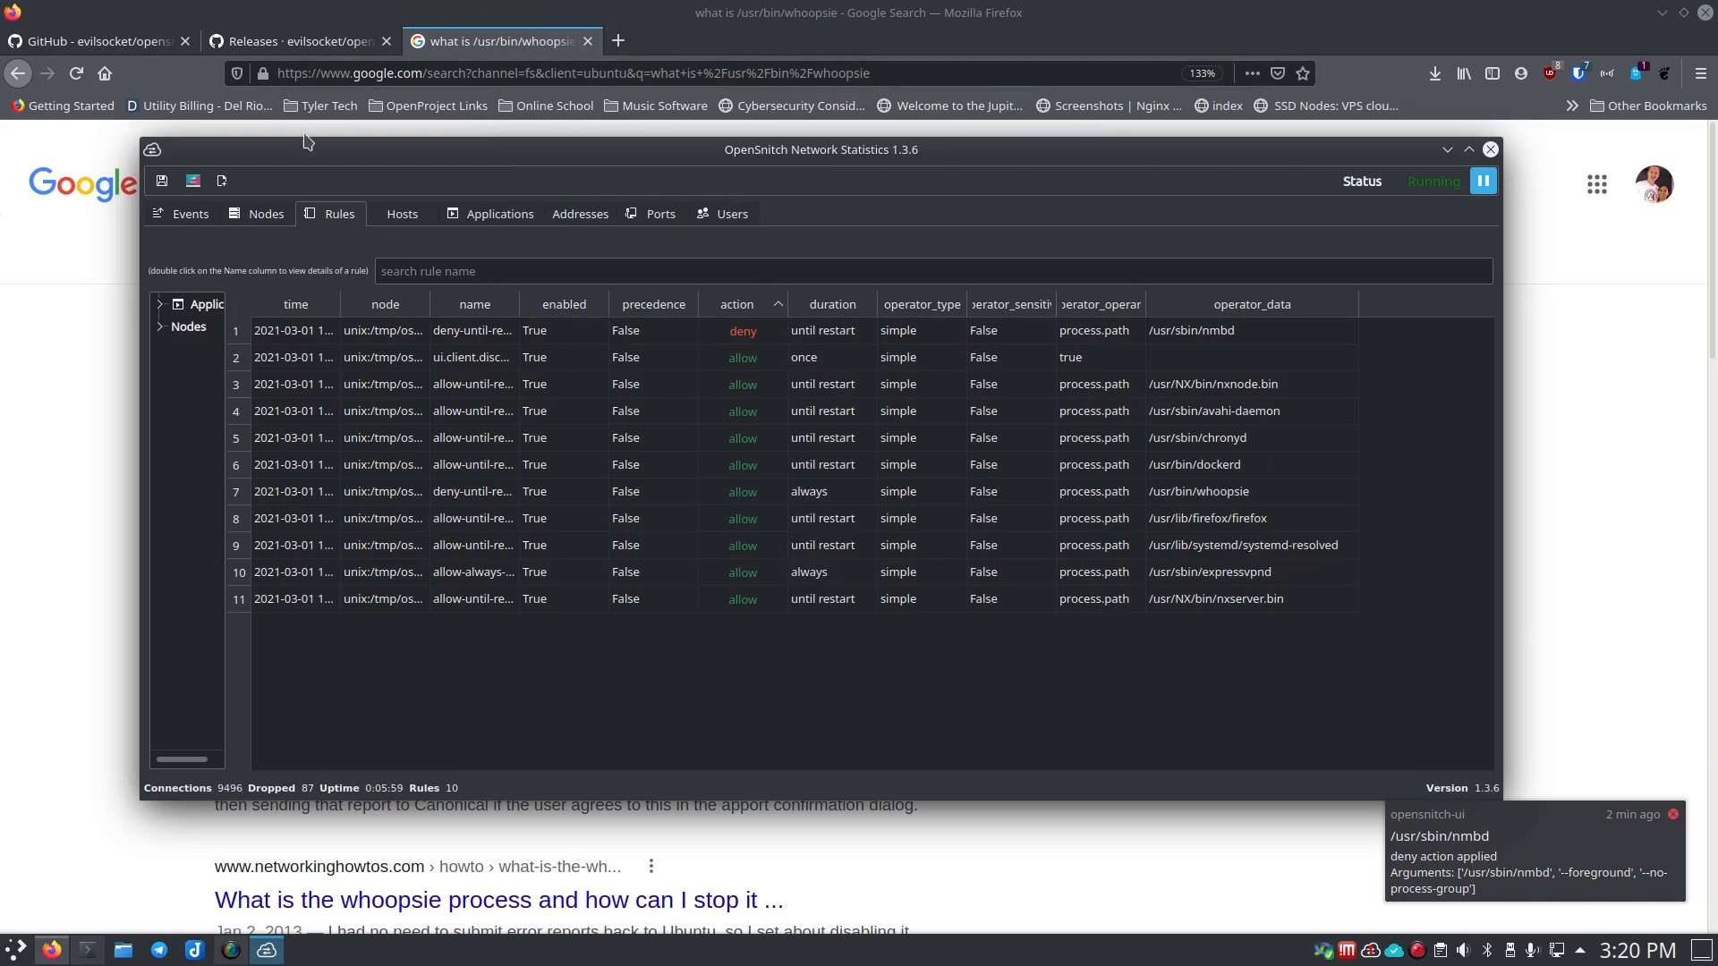
Step: Return to the browser and search Google for 'what is /usr/bin/nmbd'
click(1491, 148)
text(what is /usr/bin/nmbd)
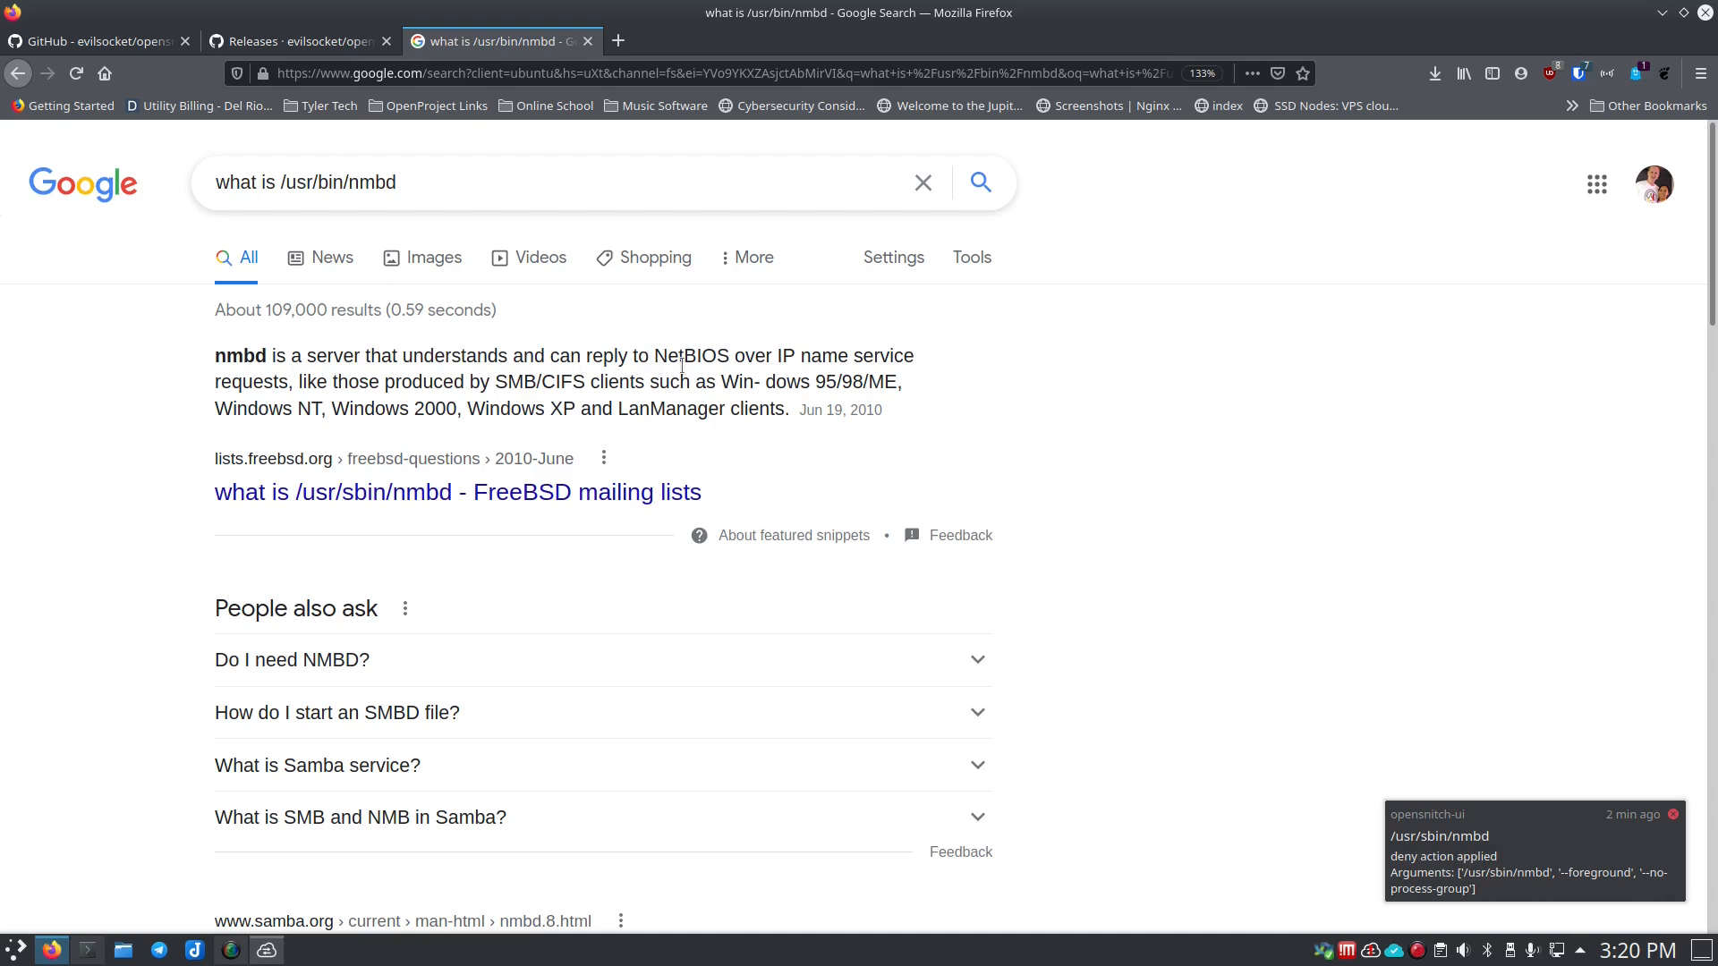
mouse_move(349, 406)
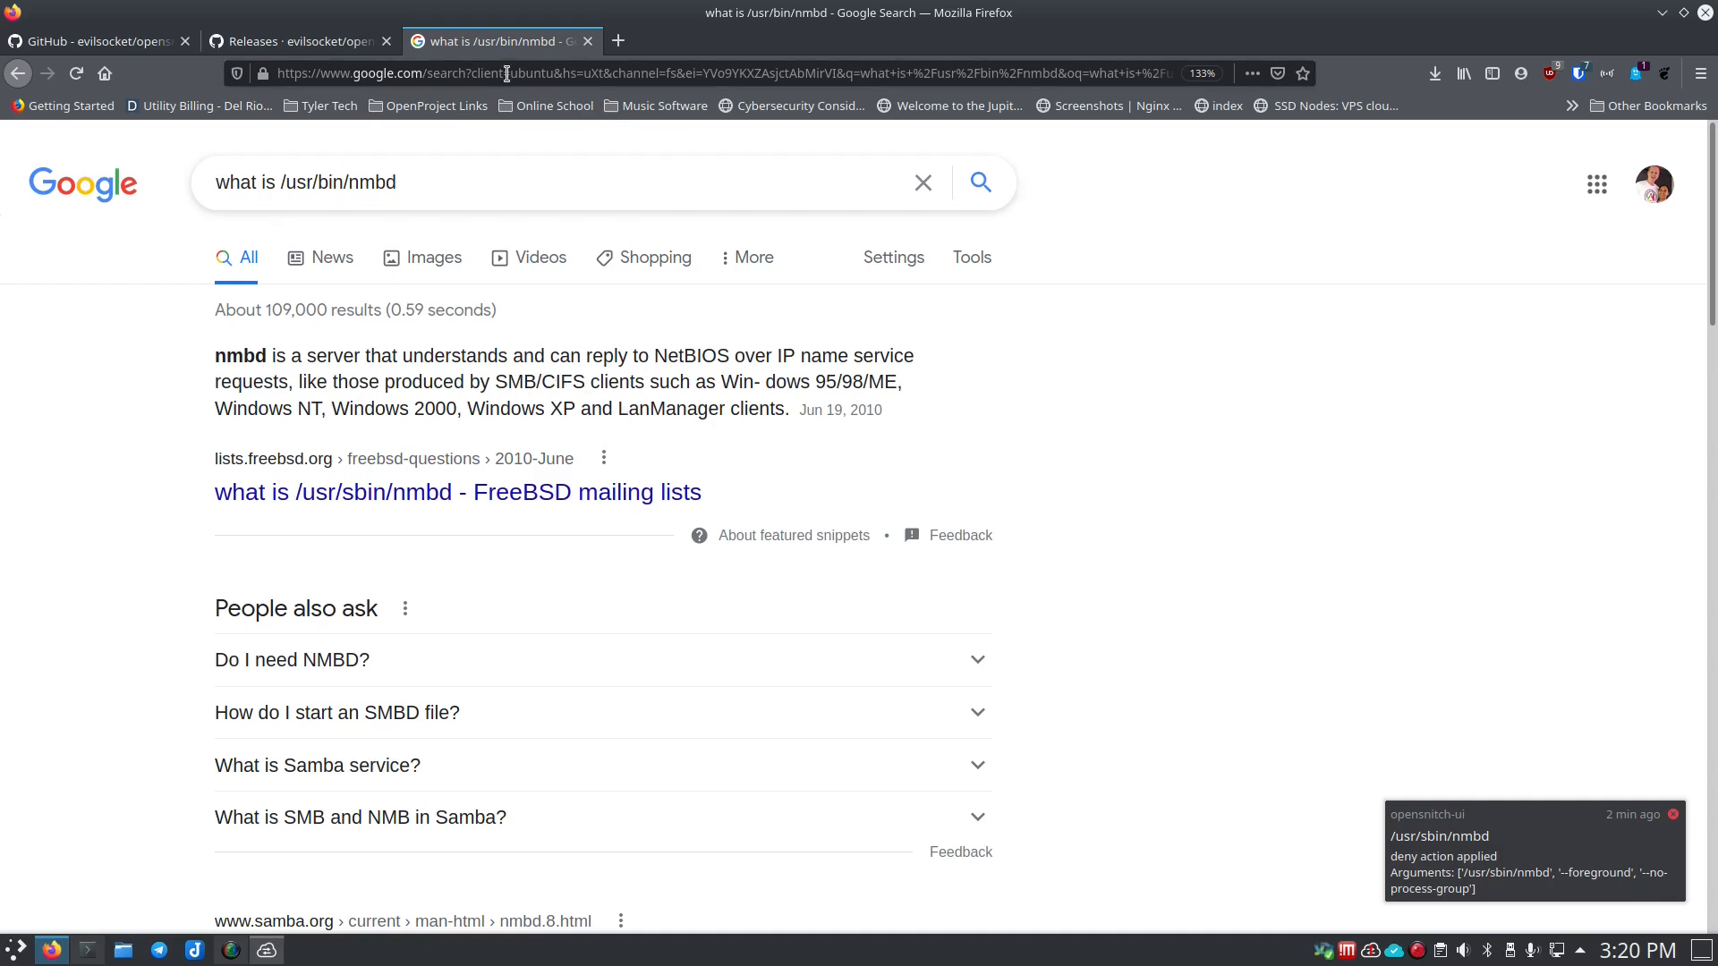
mouse_move(306, 42)
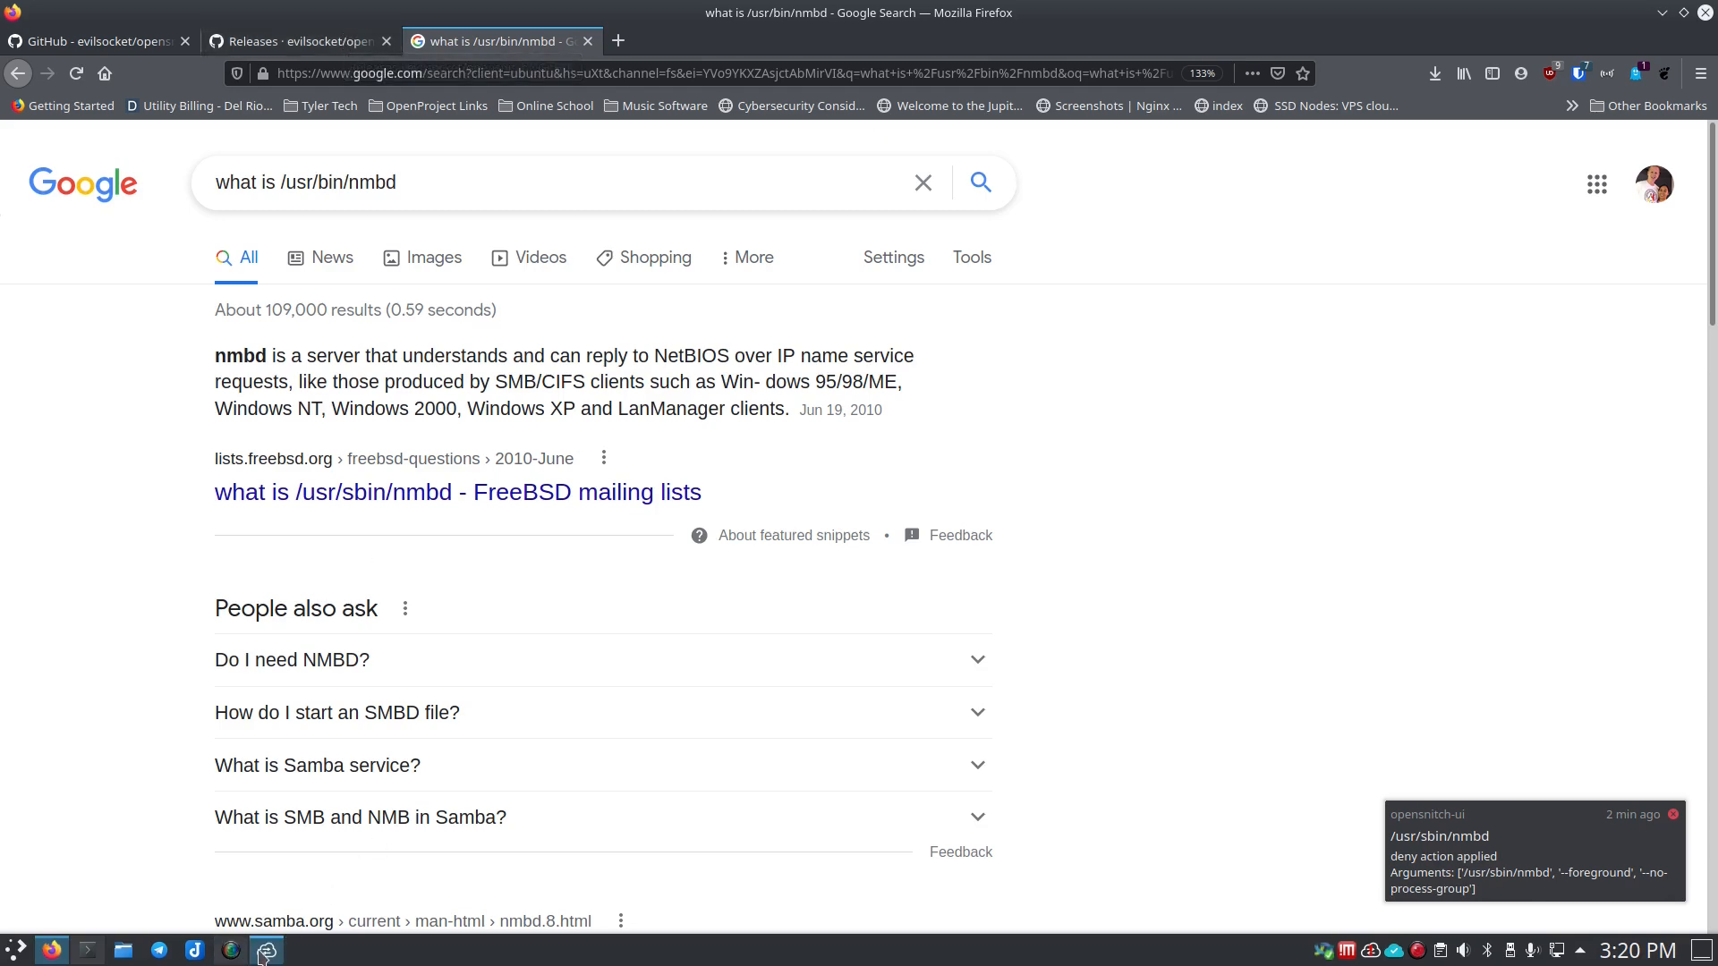
Step: Back in OpenSnitch, set the nmbd rule to Allow always and close its editor
click(267, 951)
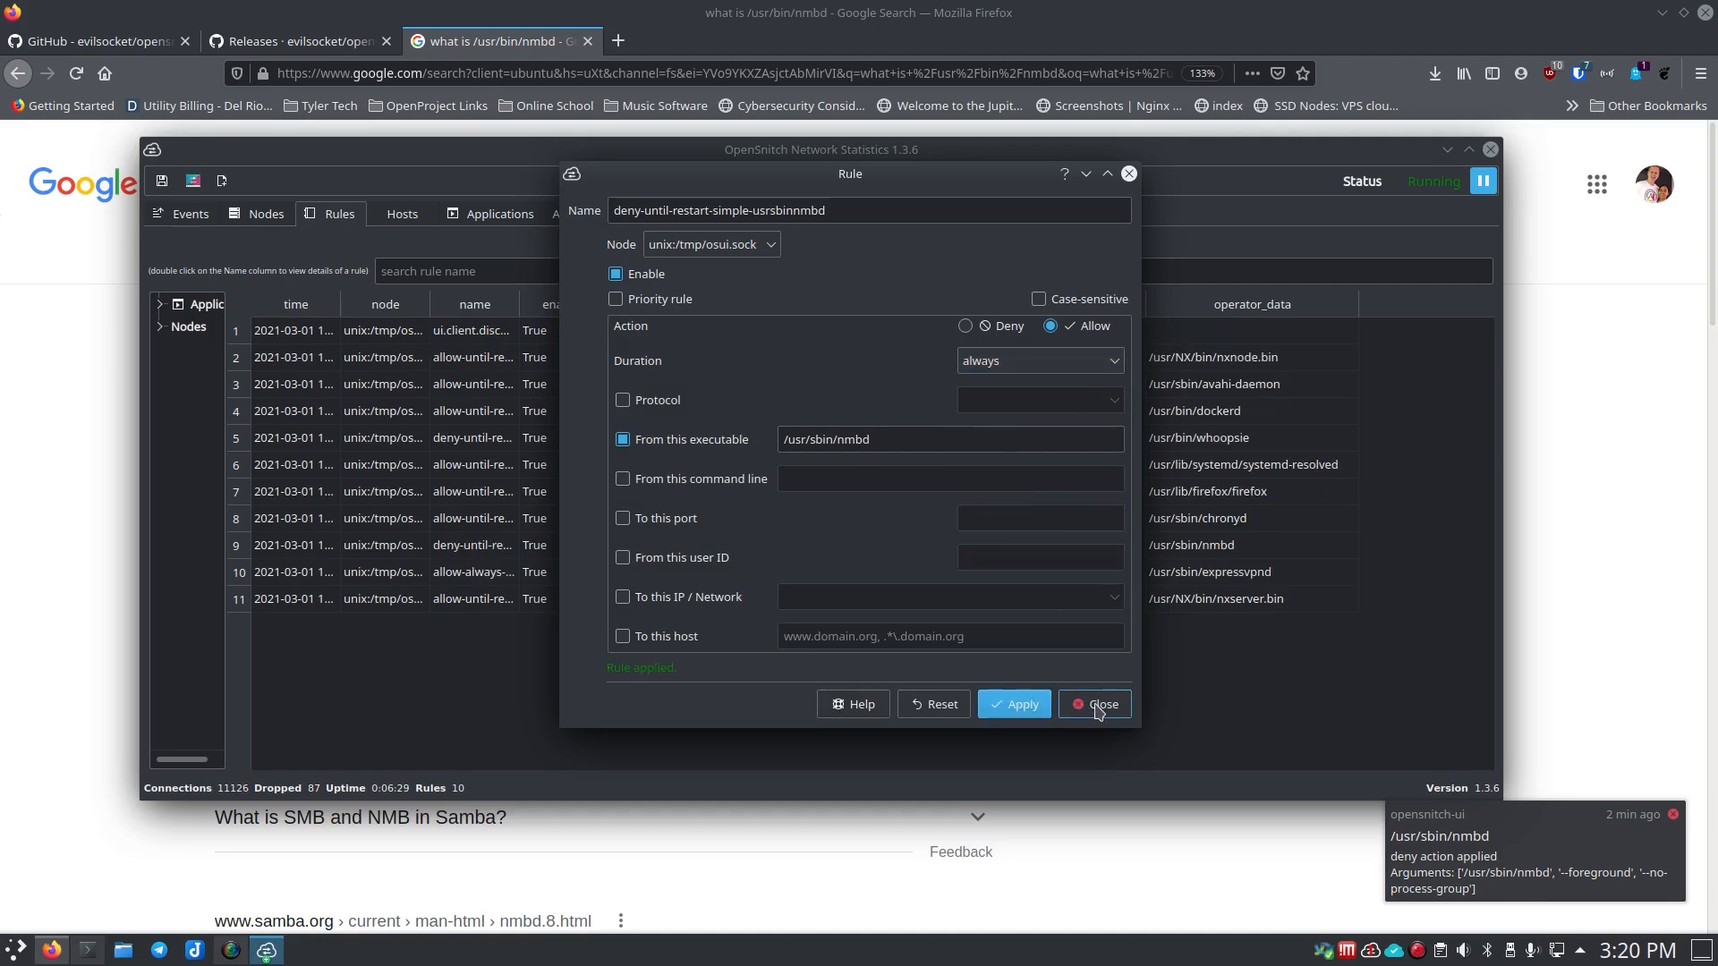
click(1095, 705)
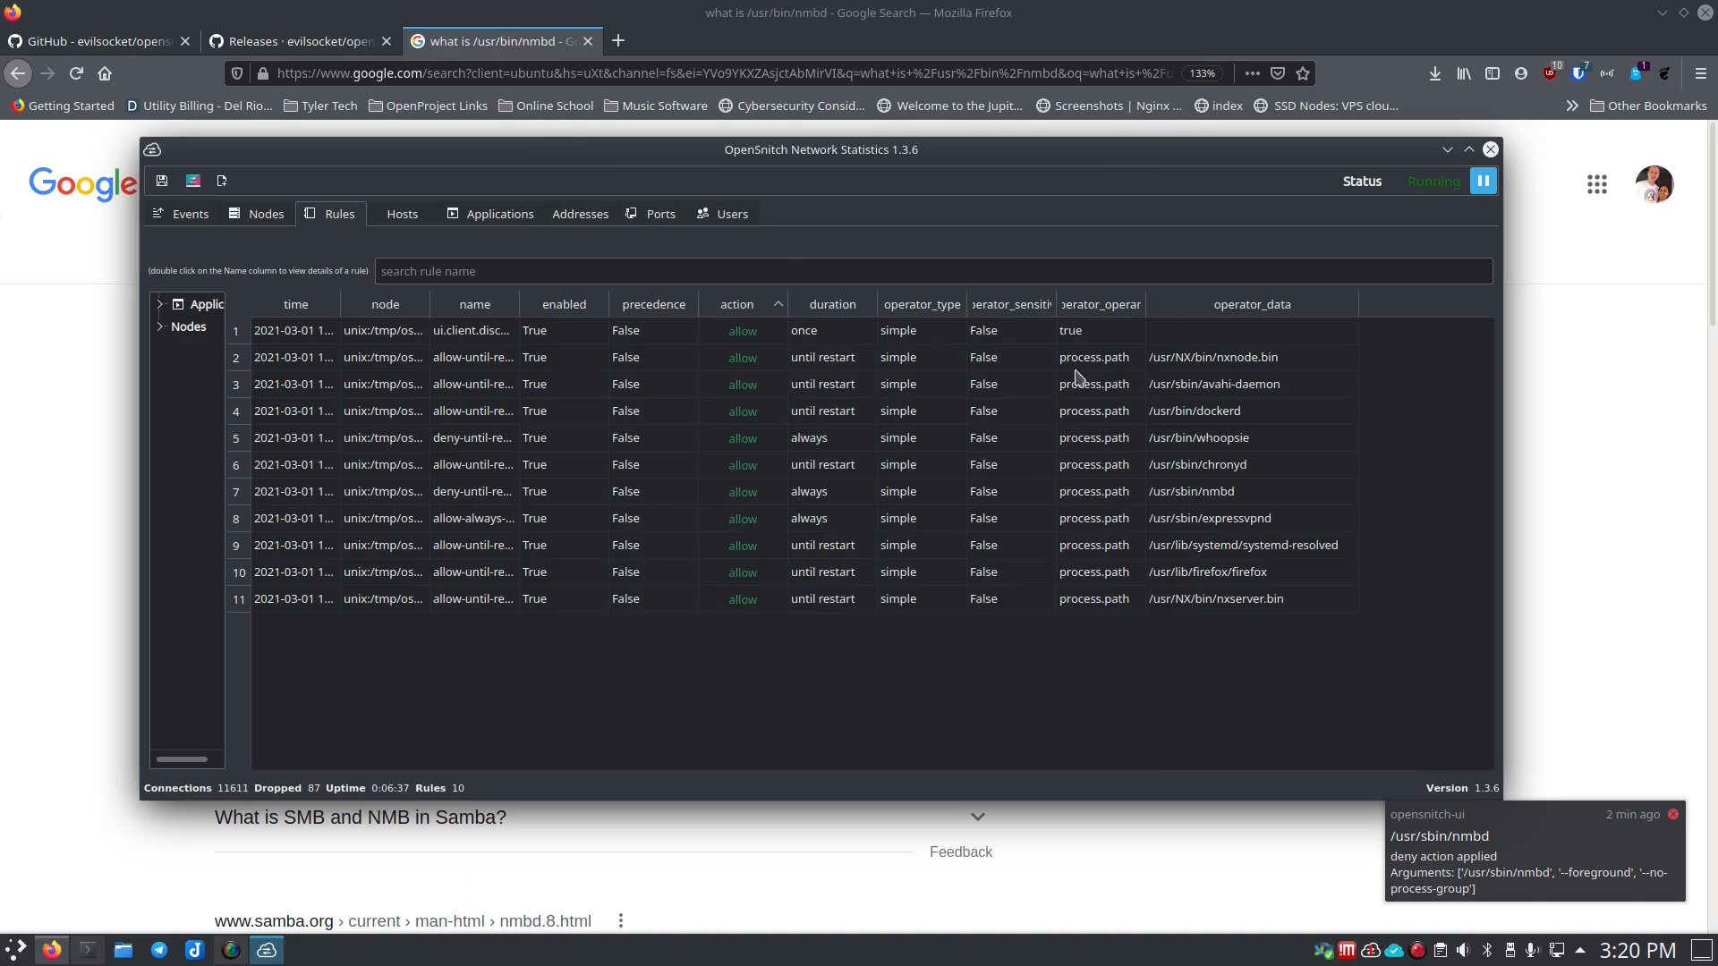
mouse_move(723, 367)
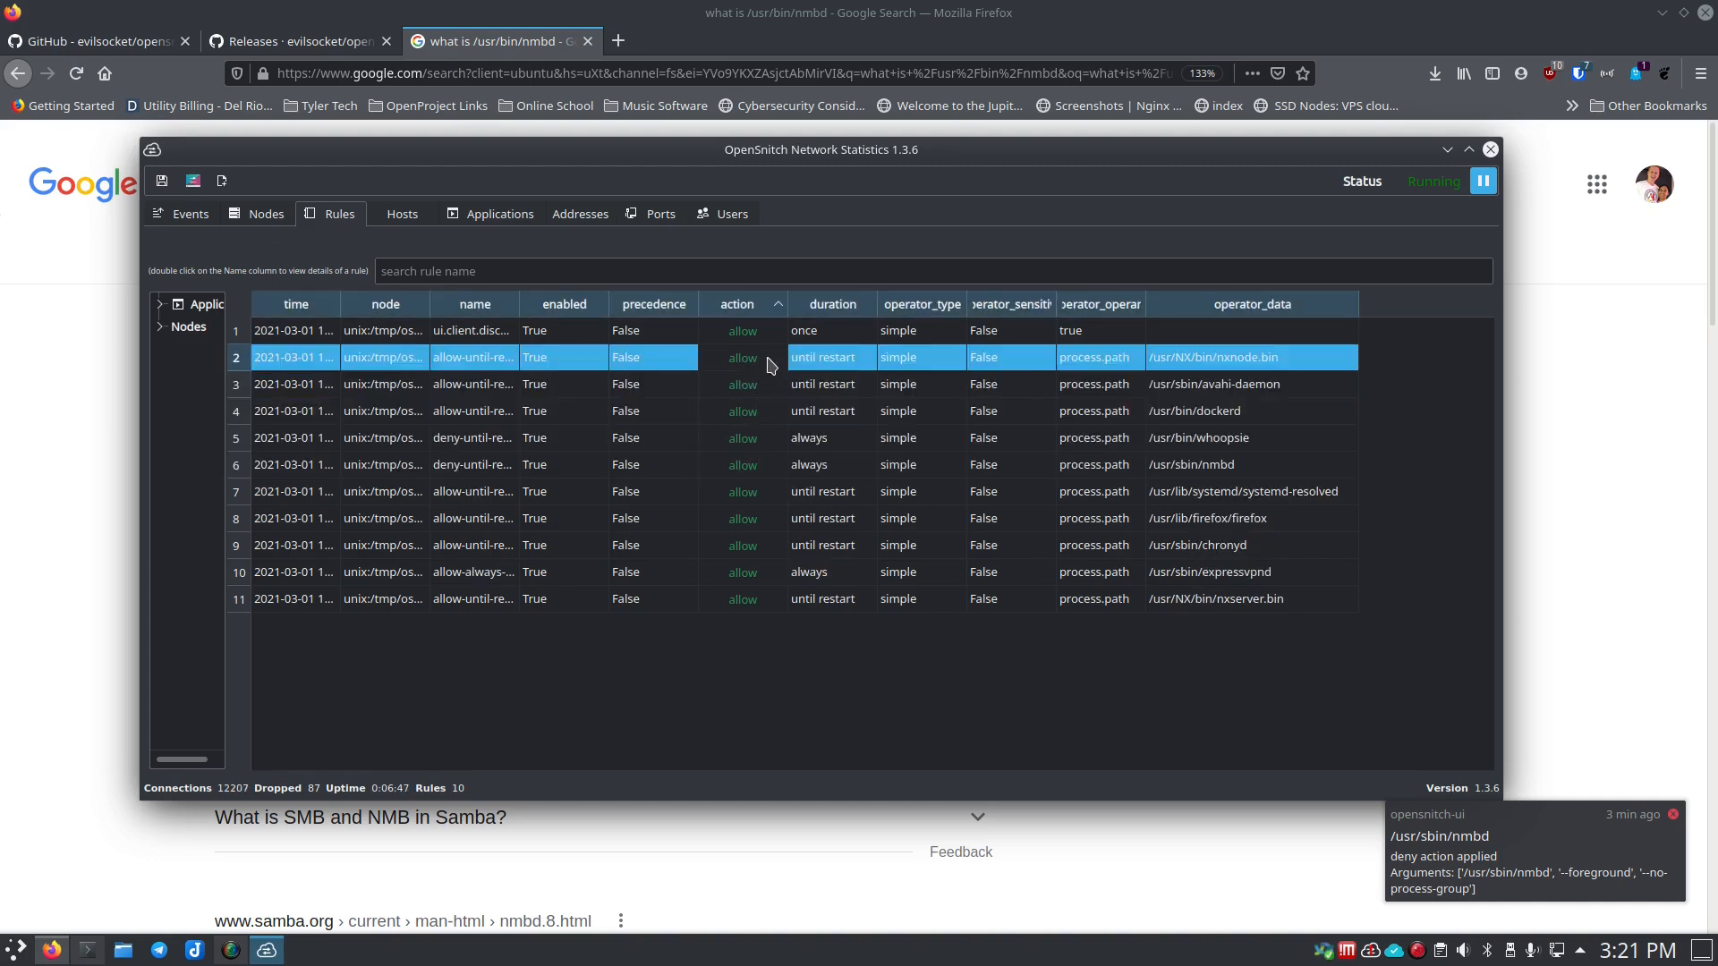
Step: Edit the nxnode.bin allow rule and switch its duration from until reboot to always
right_click(768, 358)
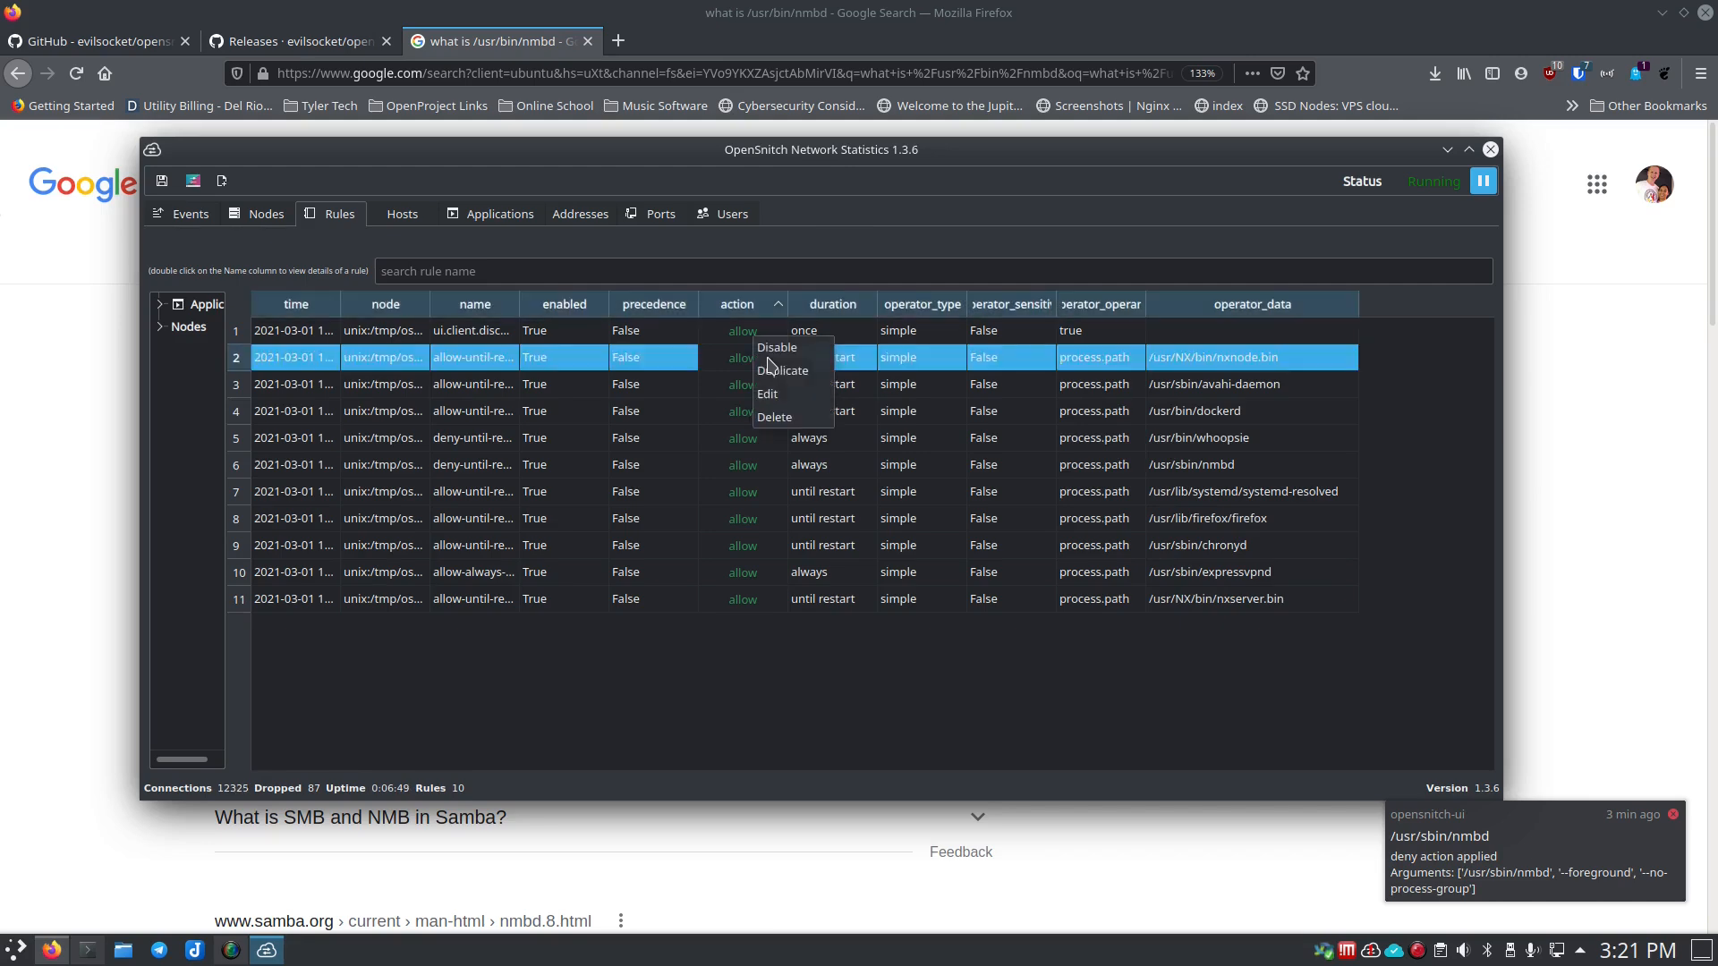
click(767, 394)
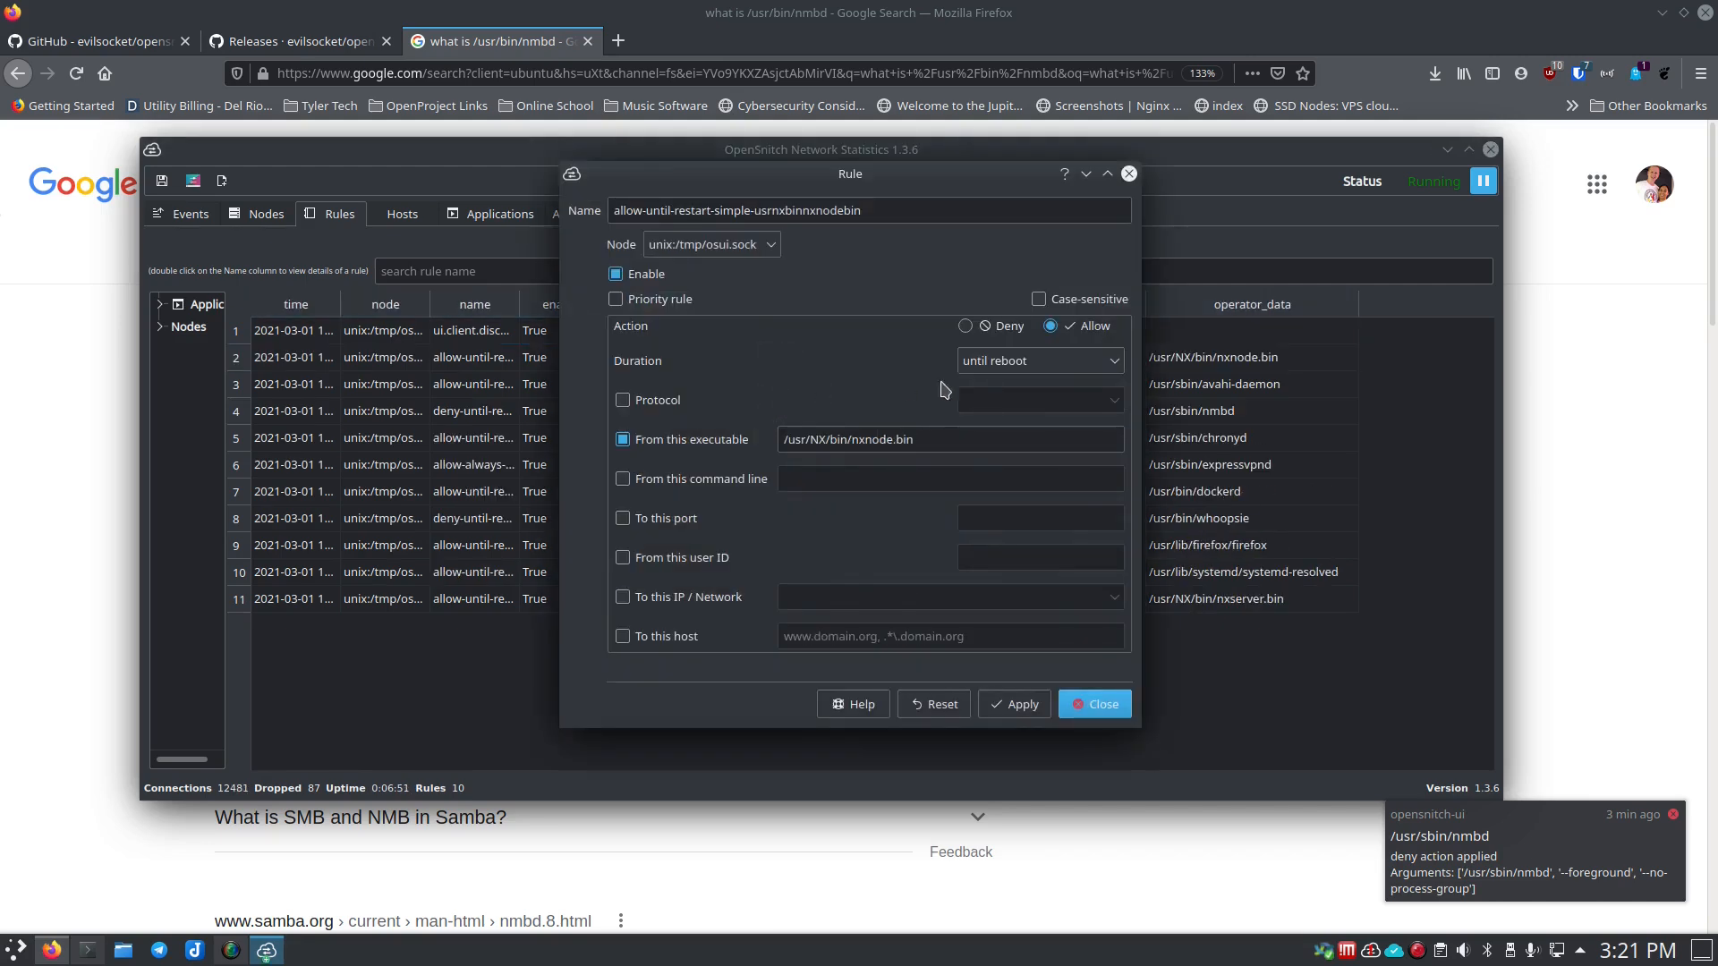
click(1036, 360)
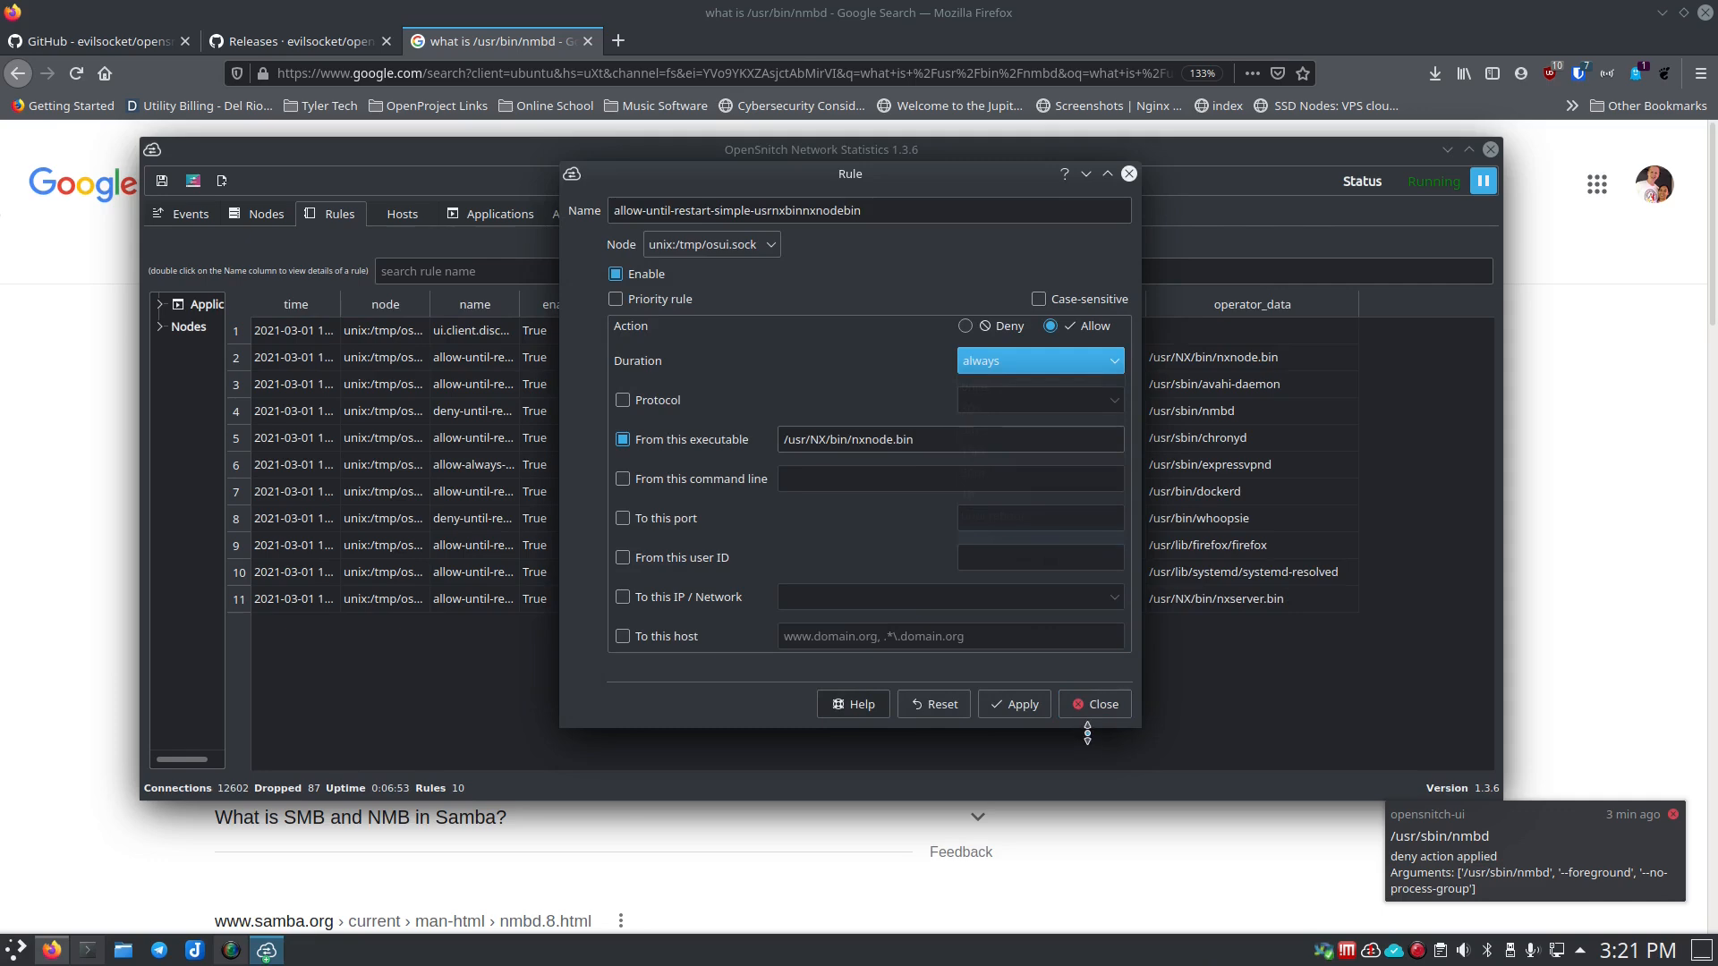